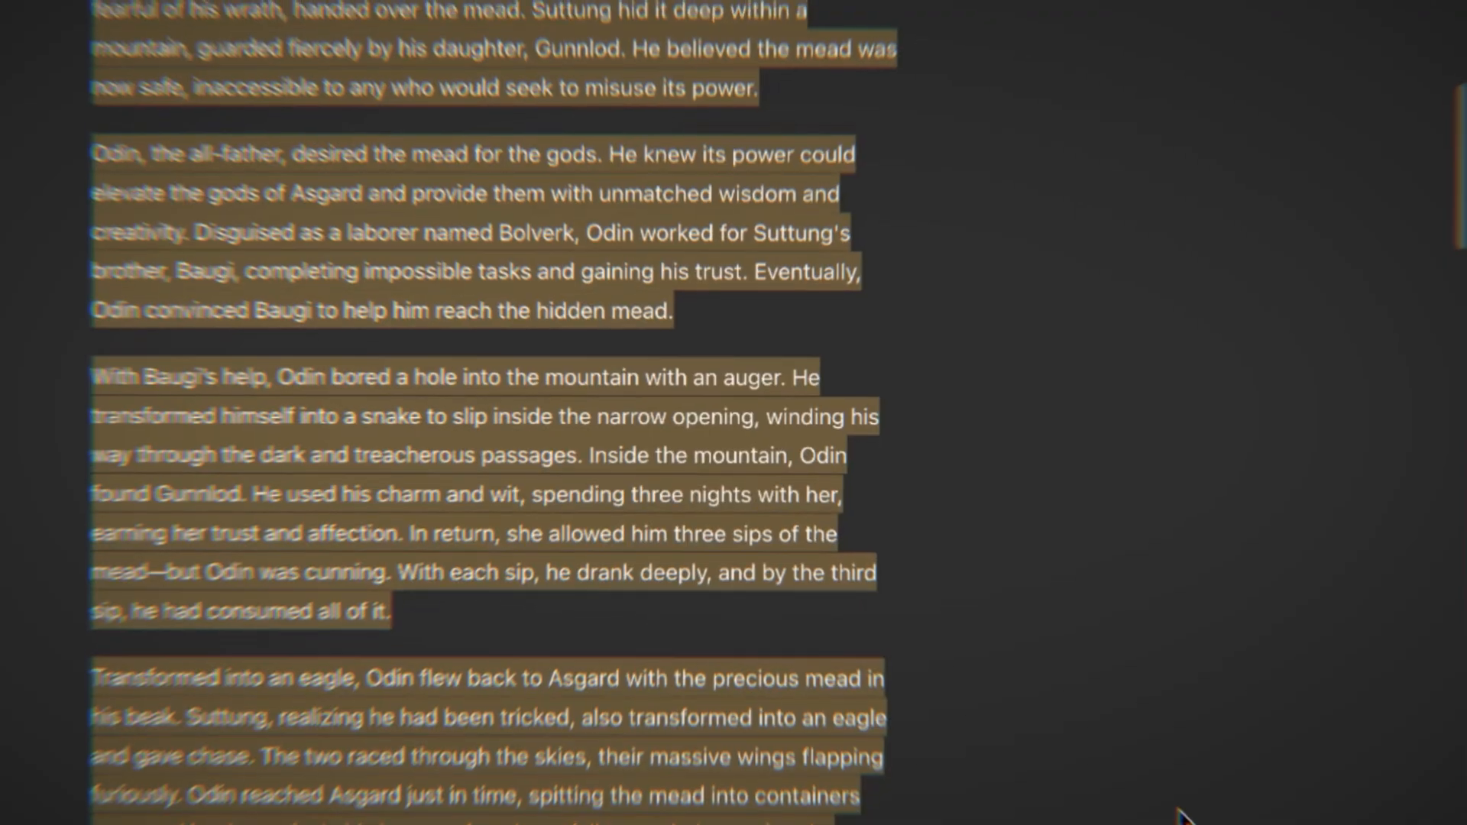
# Review the current ChatGPT subscription under My plan from the account menu
pyautogui.scroll(-3)
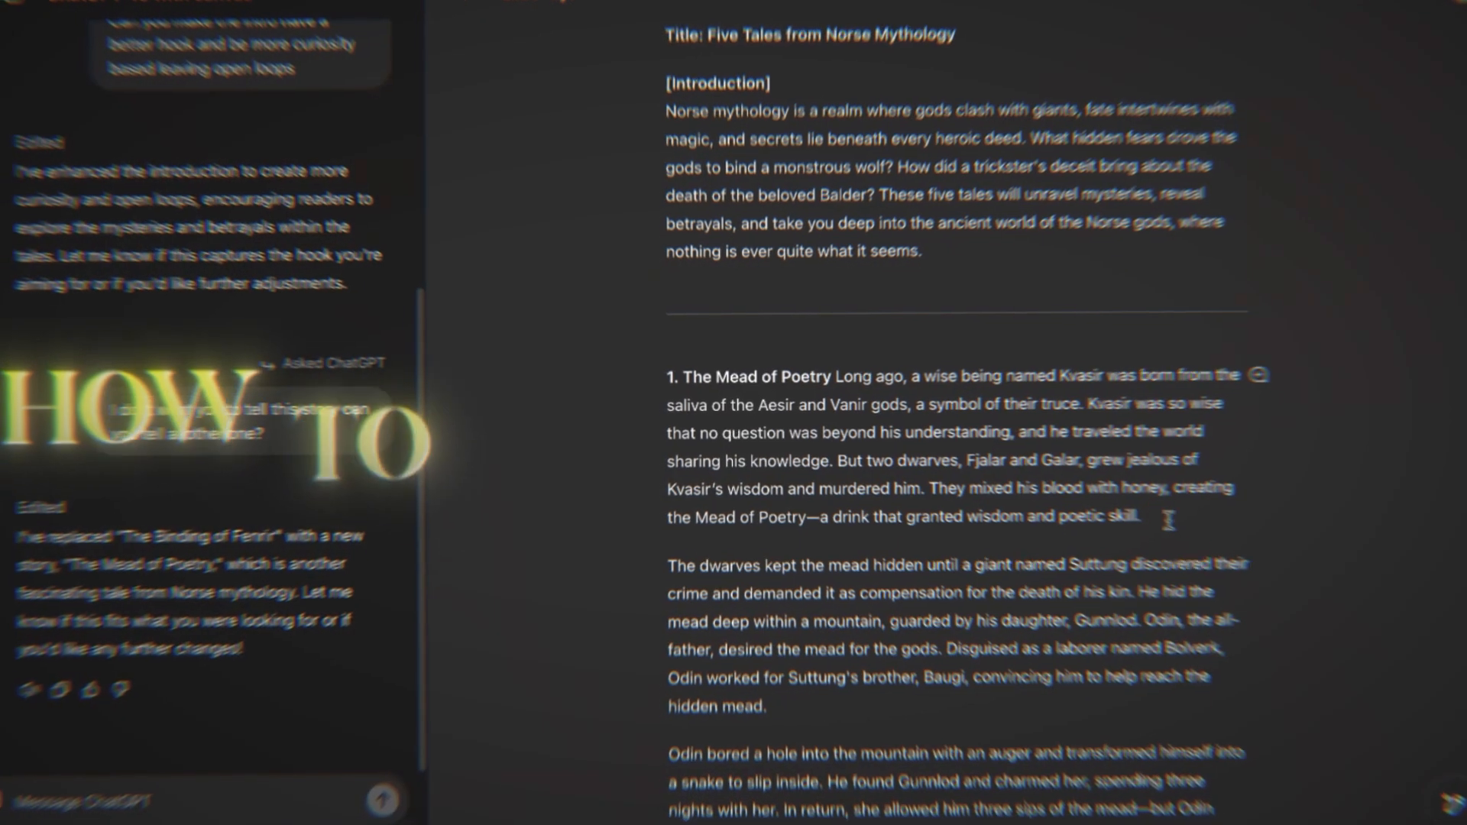
pyautogui.scroll(-3)
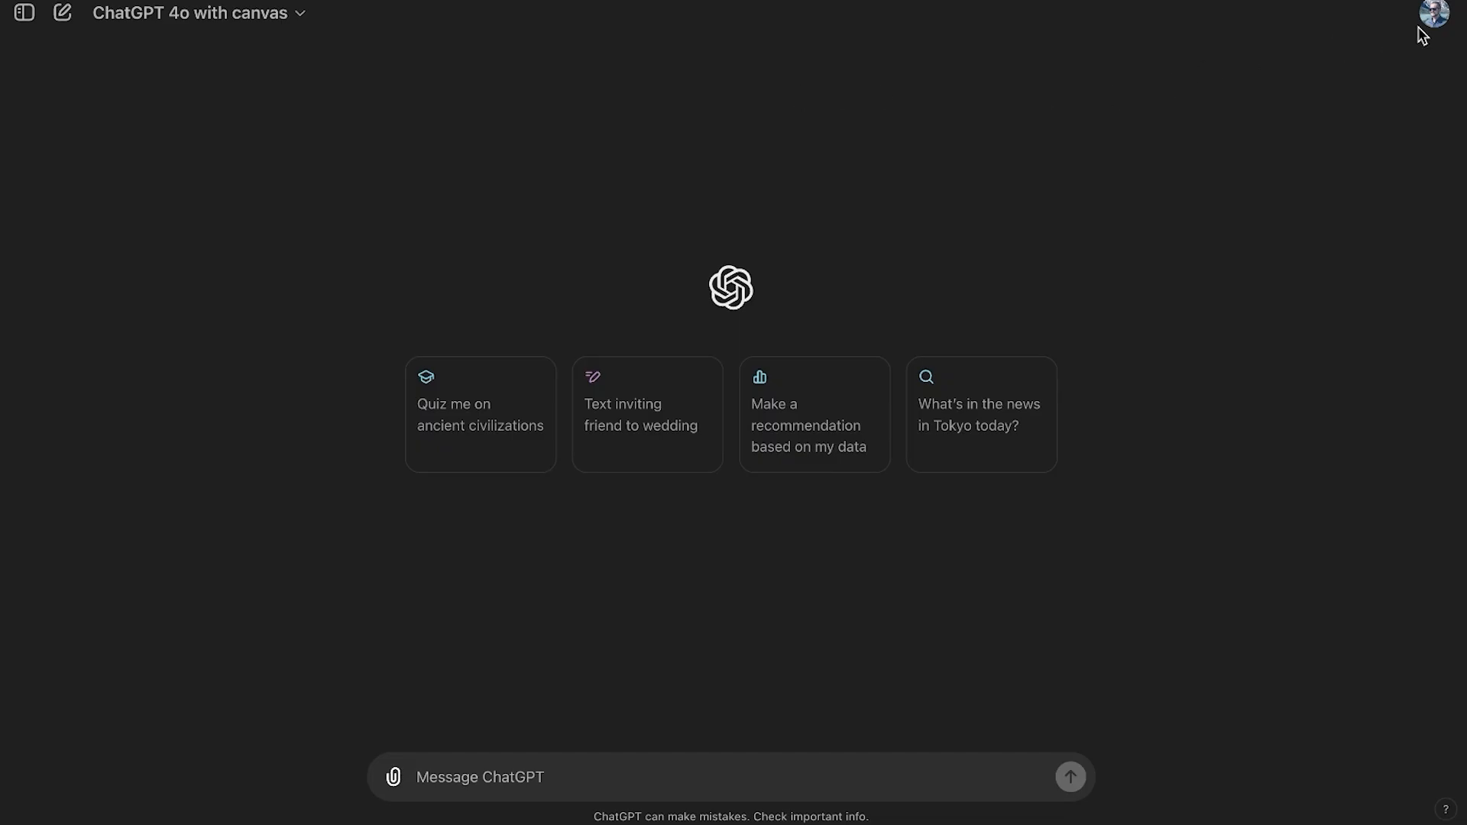
pyautogui.click(1438, 12)
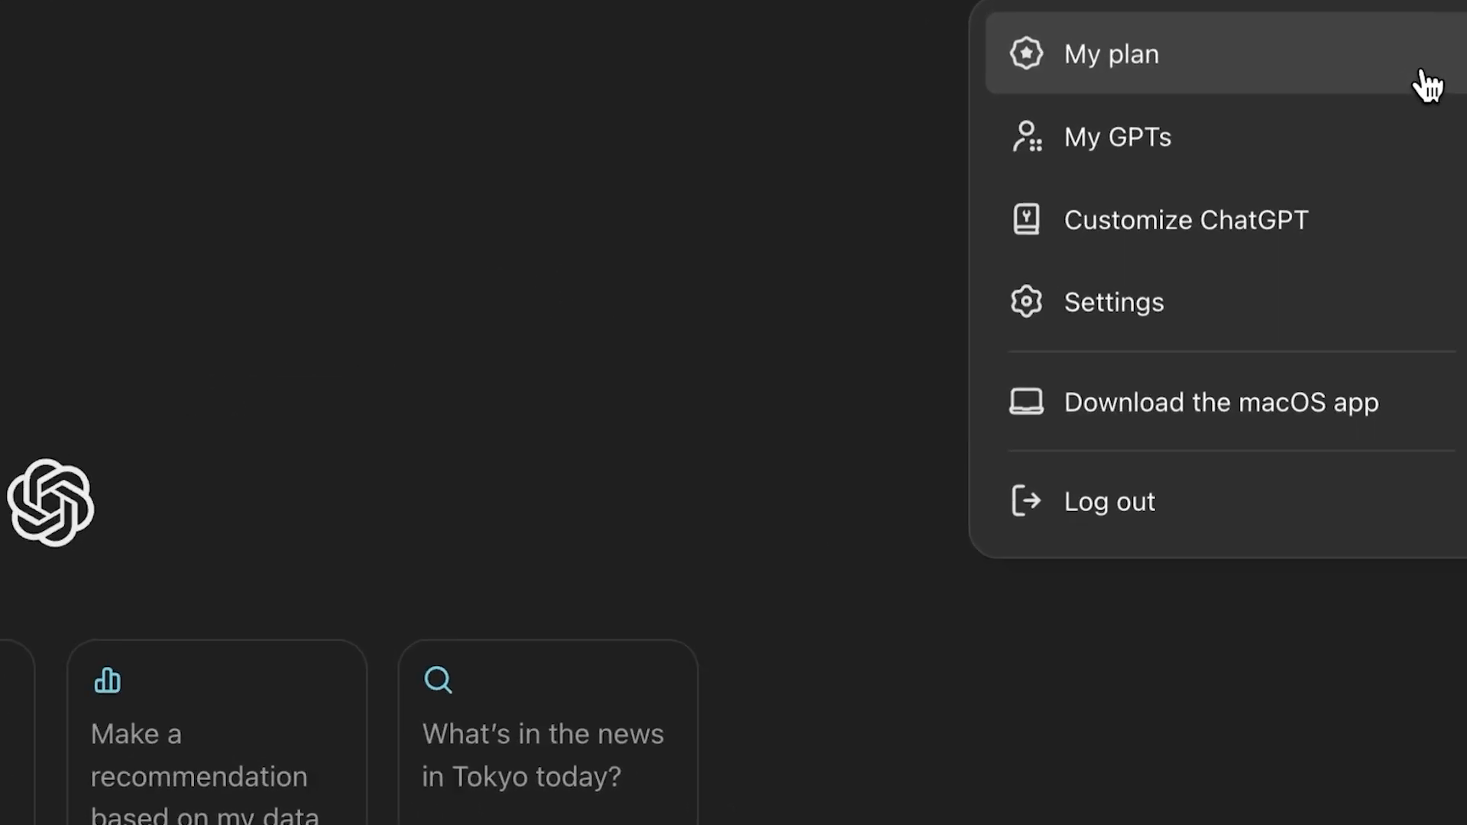
pyautogui.click(1110, 53)
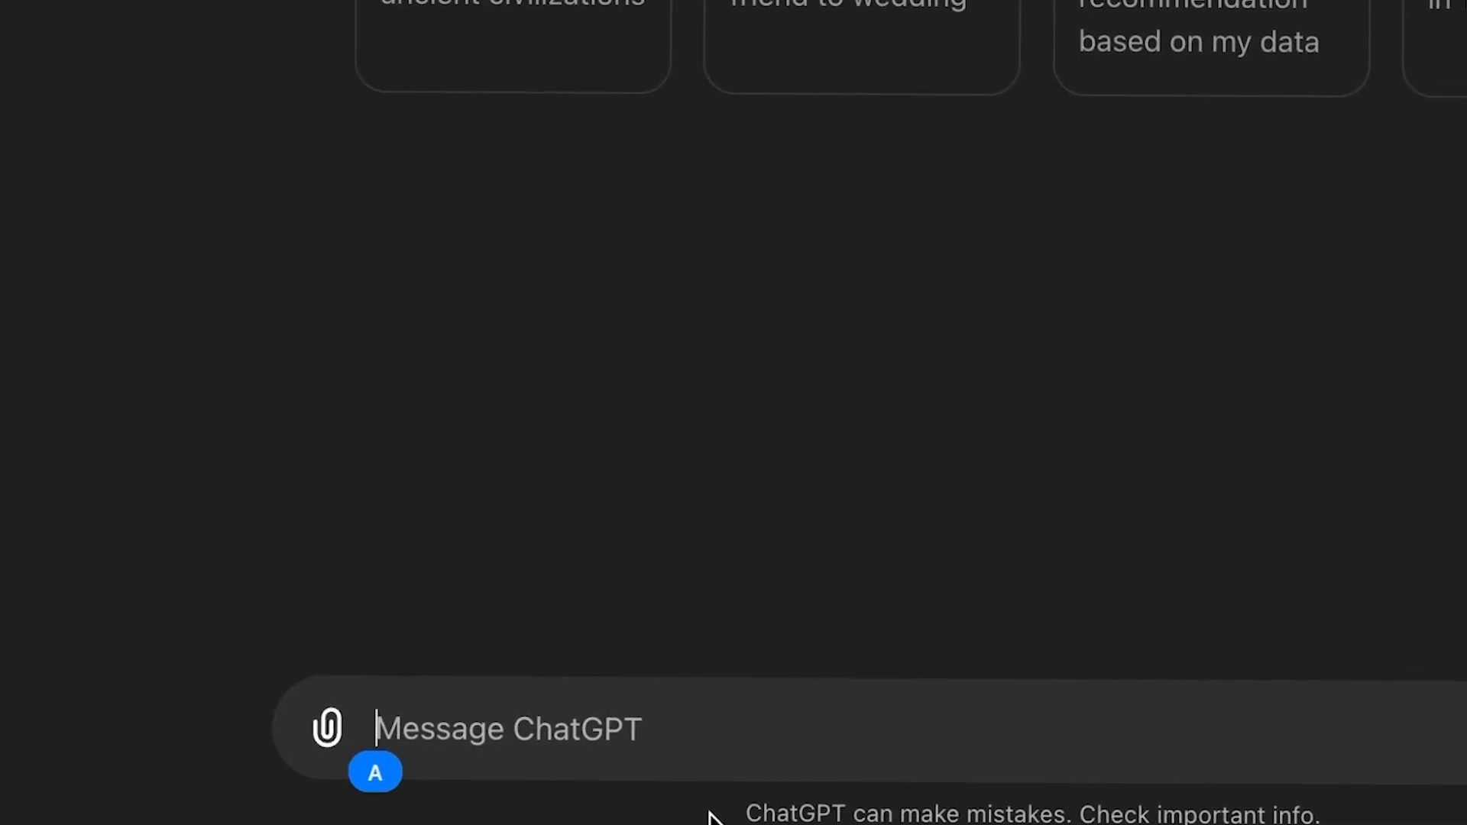
# Draft the prompt 'Can you make a script with 5 stories from norse mythology'
pyautogui.write('Can you make a script with 5 stories f')
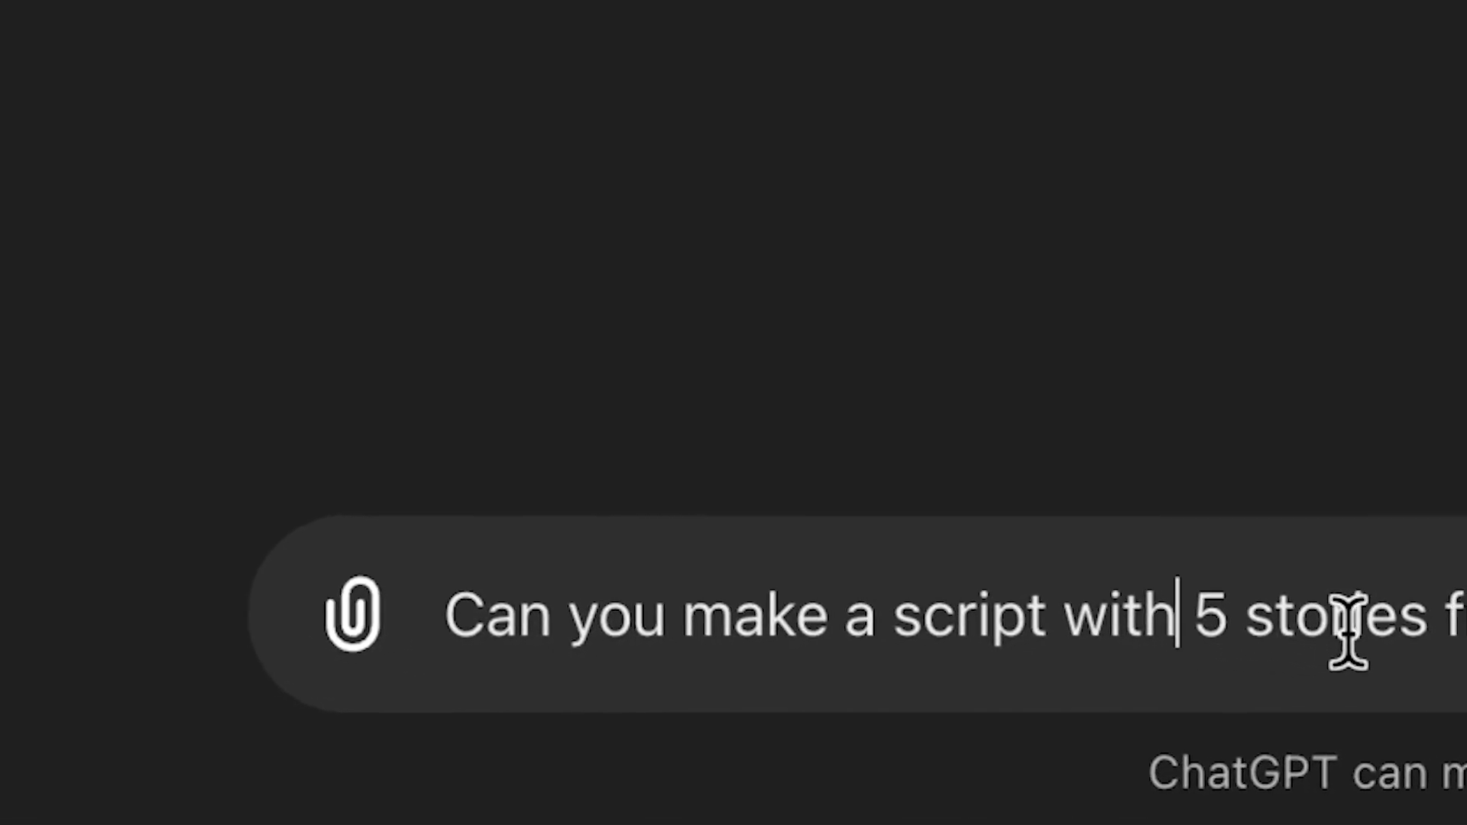
pyautogui.write('rom norse mythology')
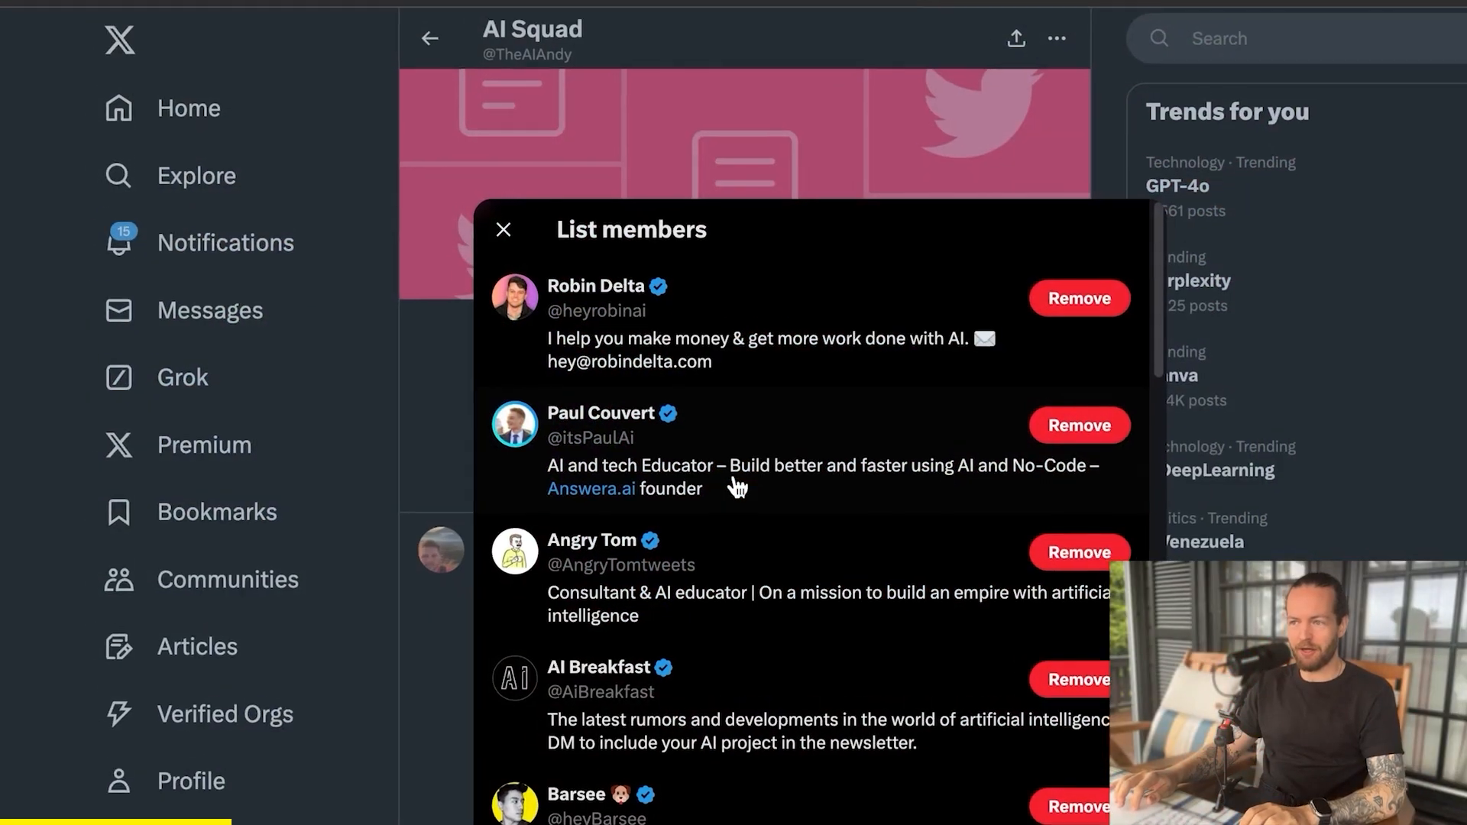
# Label the AI Breakfast profile's name, handle, bio, join date and followers with Magical
pyautogui.scroll(-3)
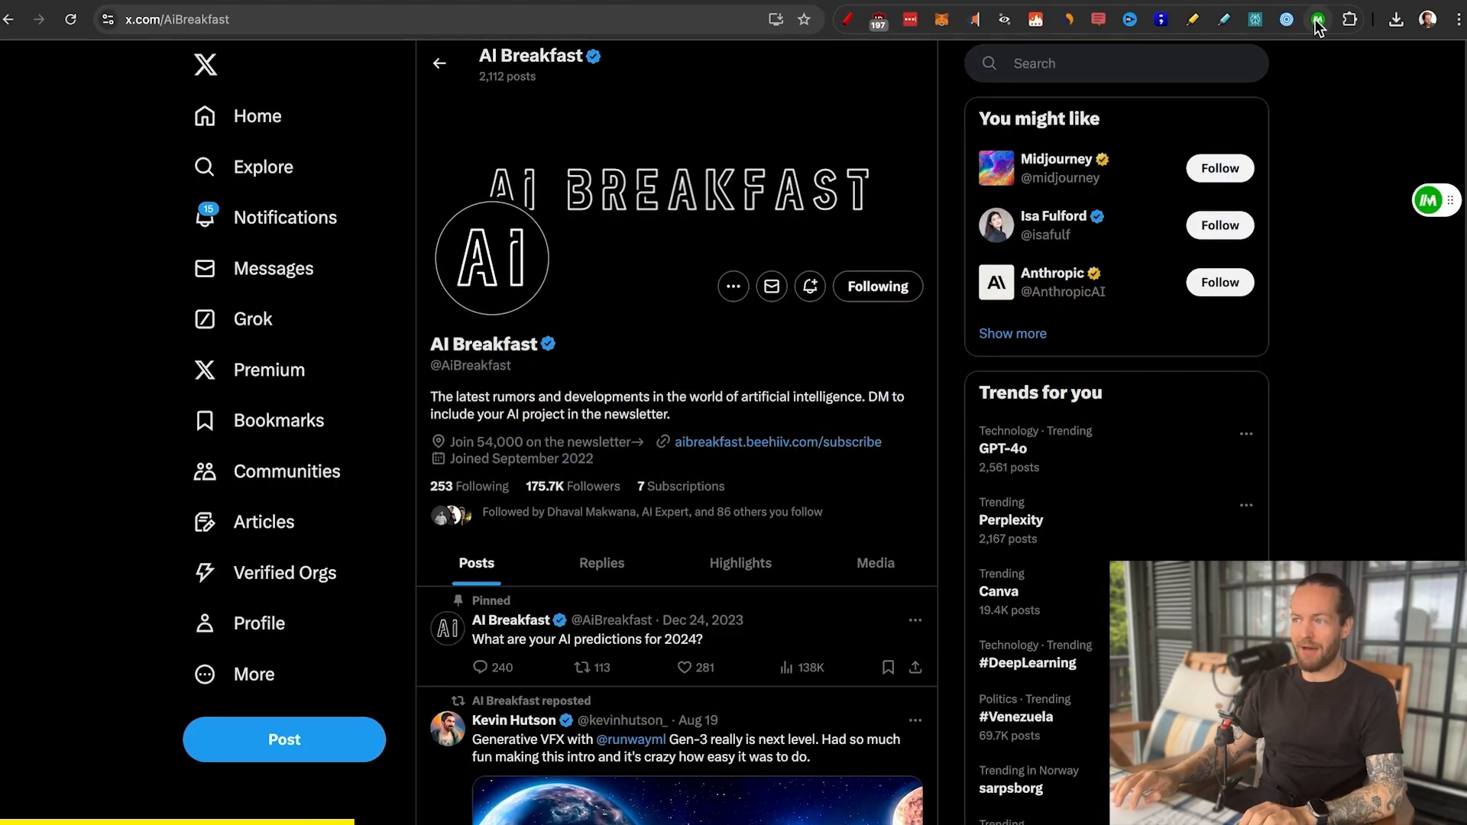
pyautogui.click(1316, 19)
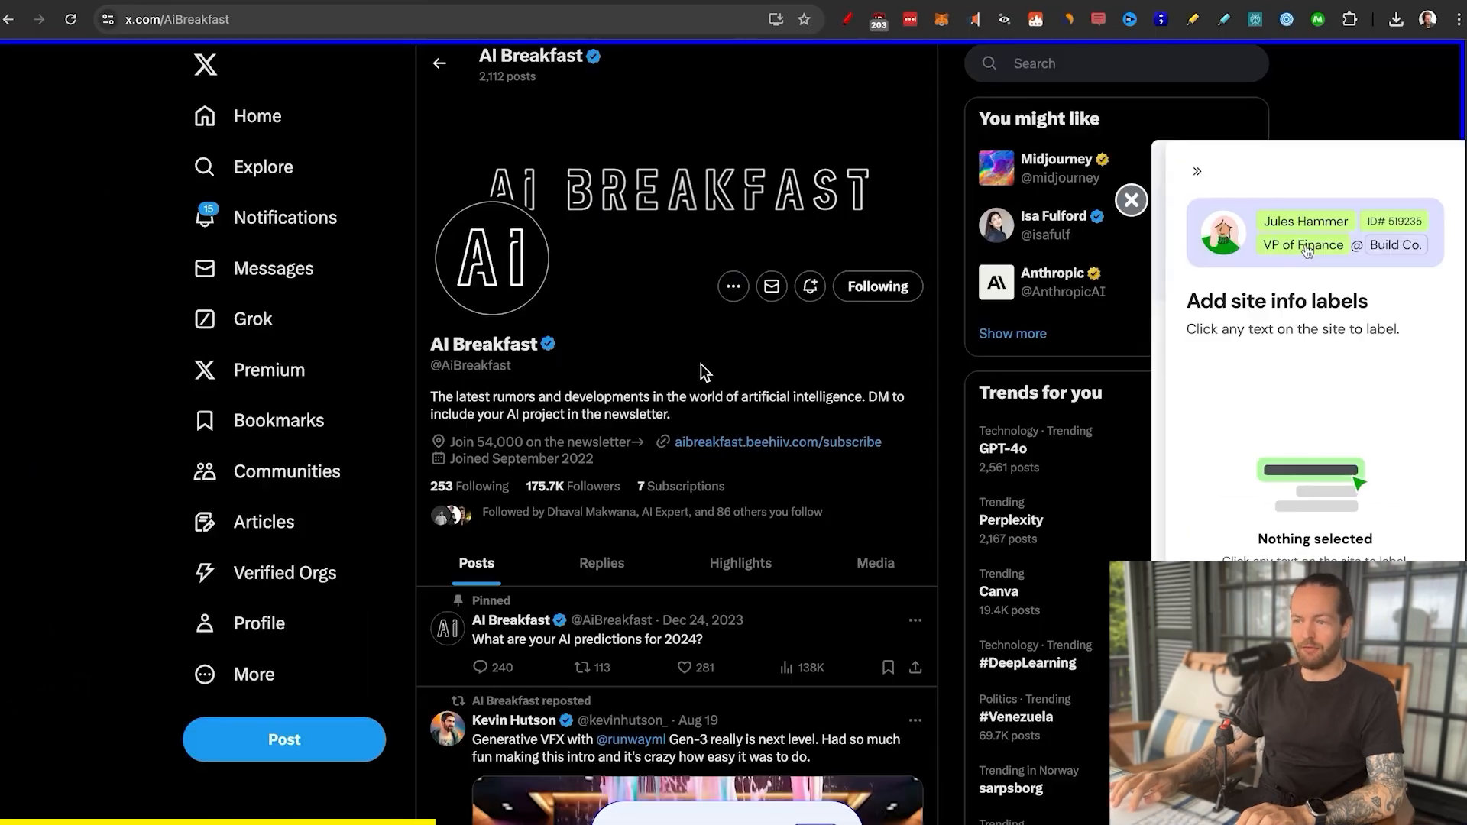
pyautogui.click(483, 343)
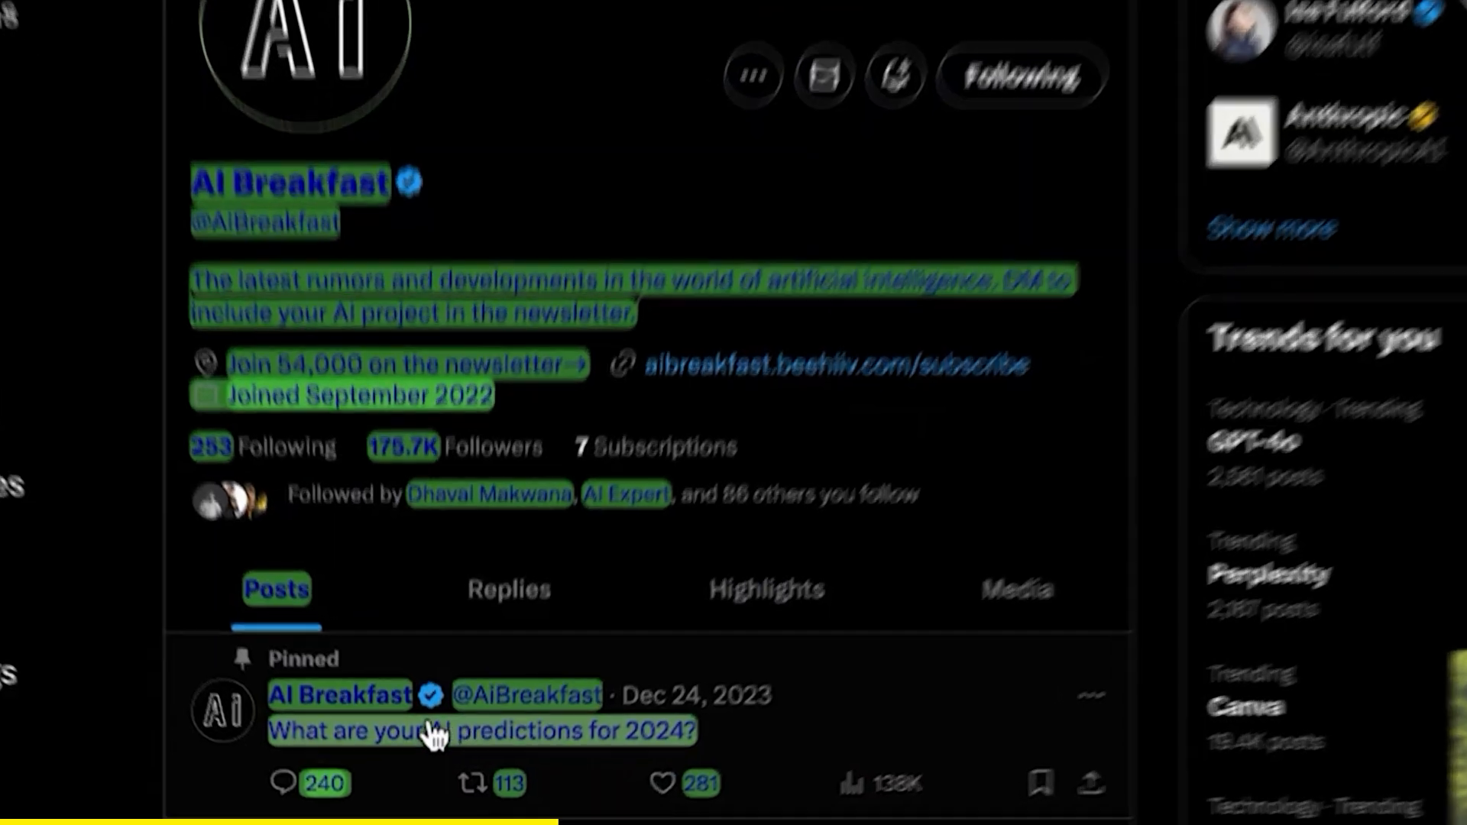
pyautogui.scroll(-3)
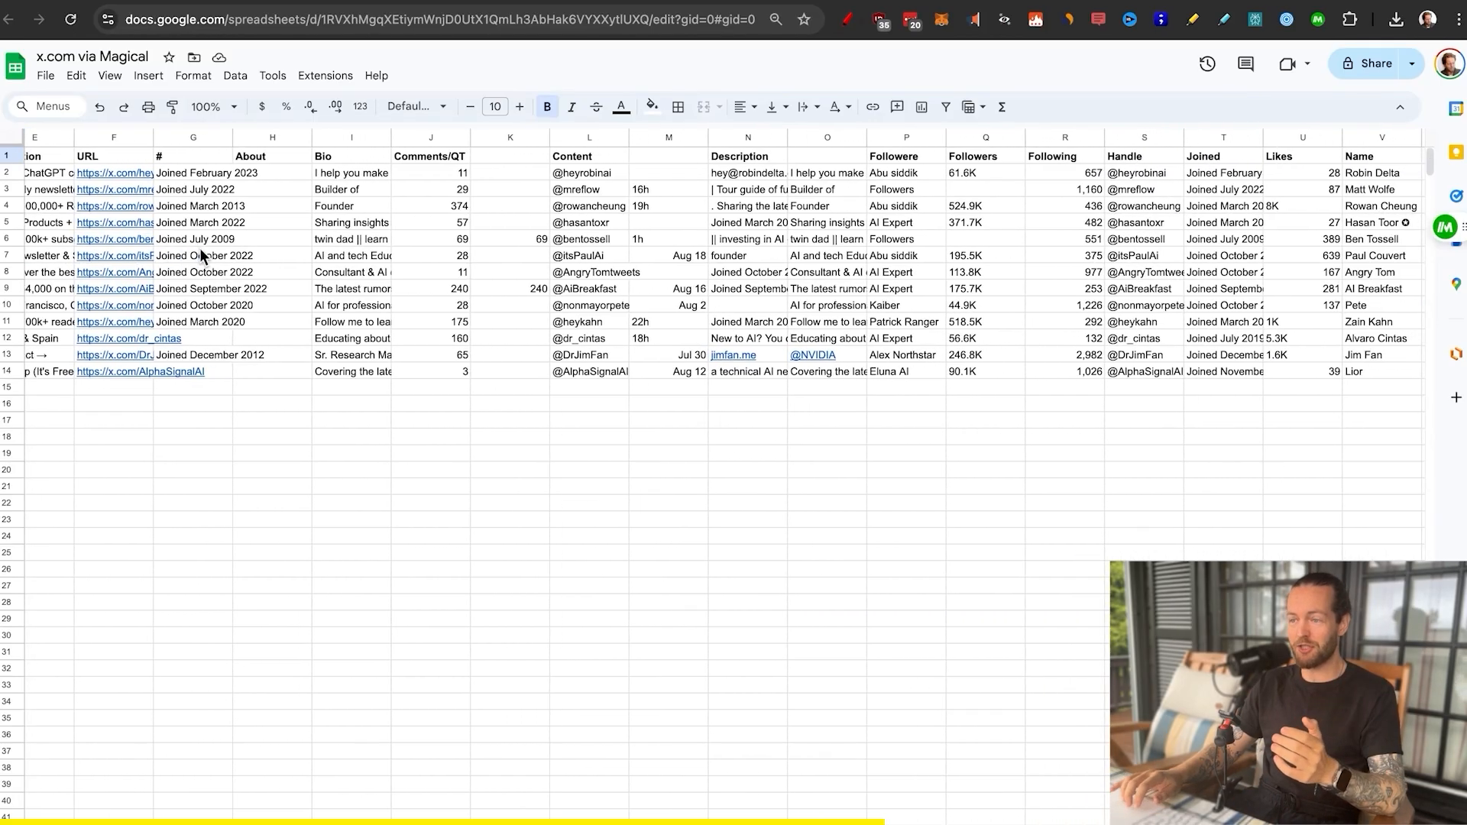
# Scroll across the x.com via Magical sheet of thirteen scraped X accounts
pyautogui.hscroll(3)
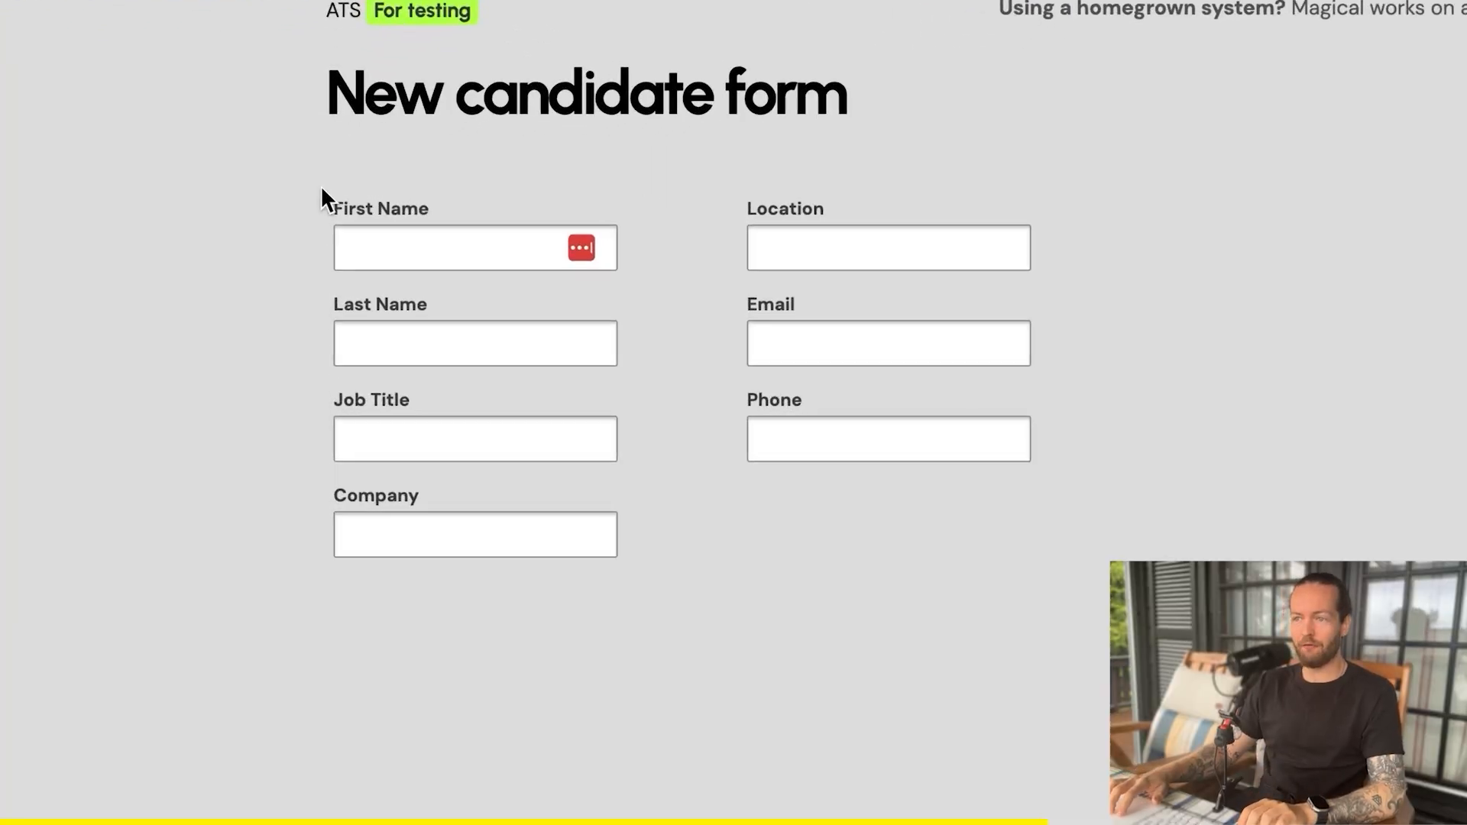
# Fill the New candidate form with 'AI Breakfast' via Magical
pyautogui.write('AI Breakfast')
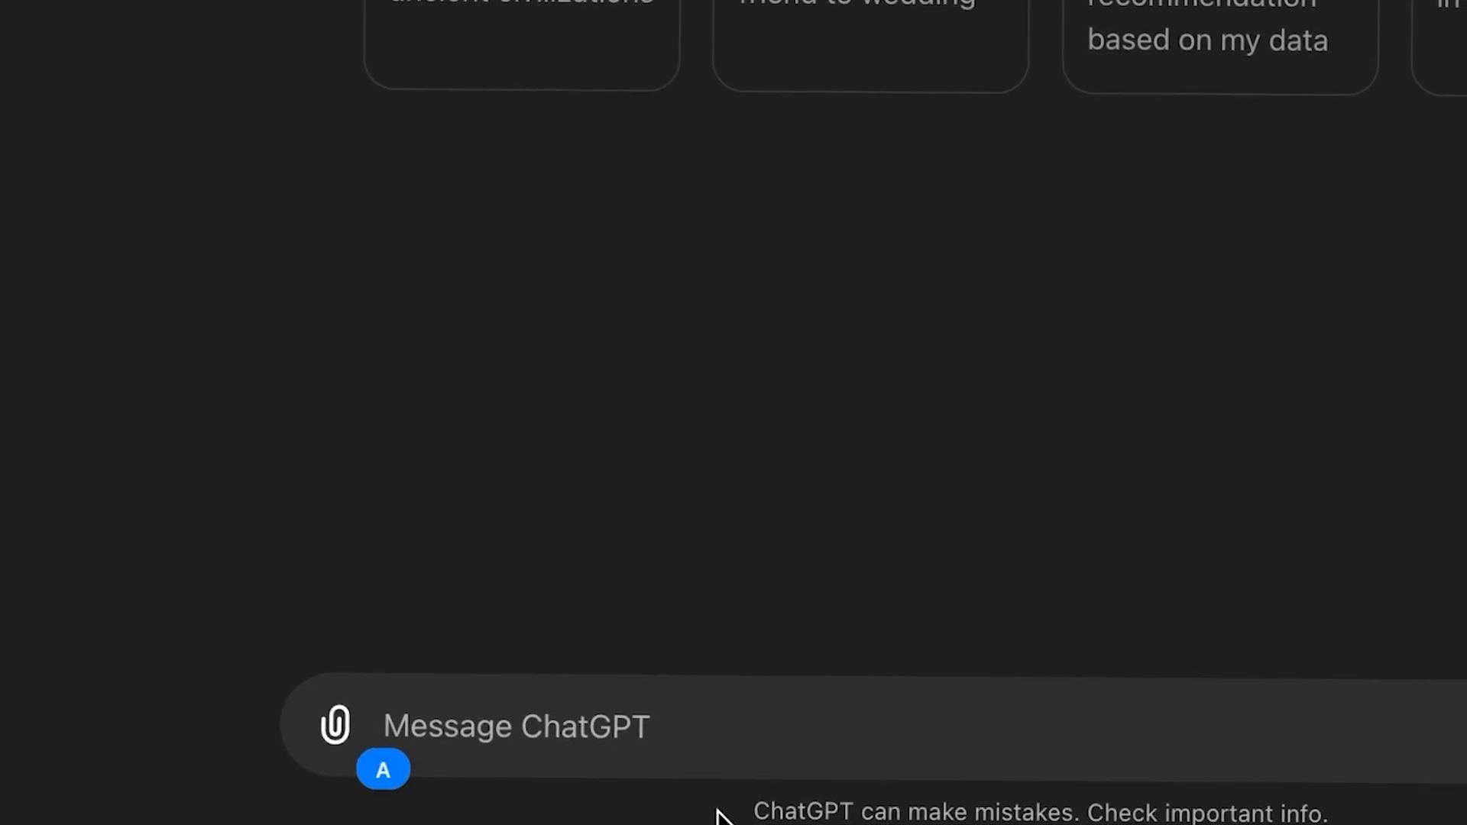
# Enter the prompt 'Can you make a script with 5 stories from norse mythology' in ChatGPT with canvas
pyautogui.write('Can you make a script with 5 stories')
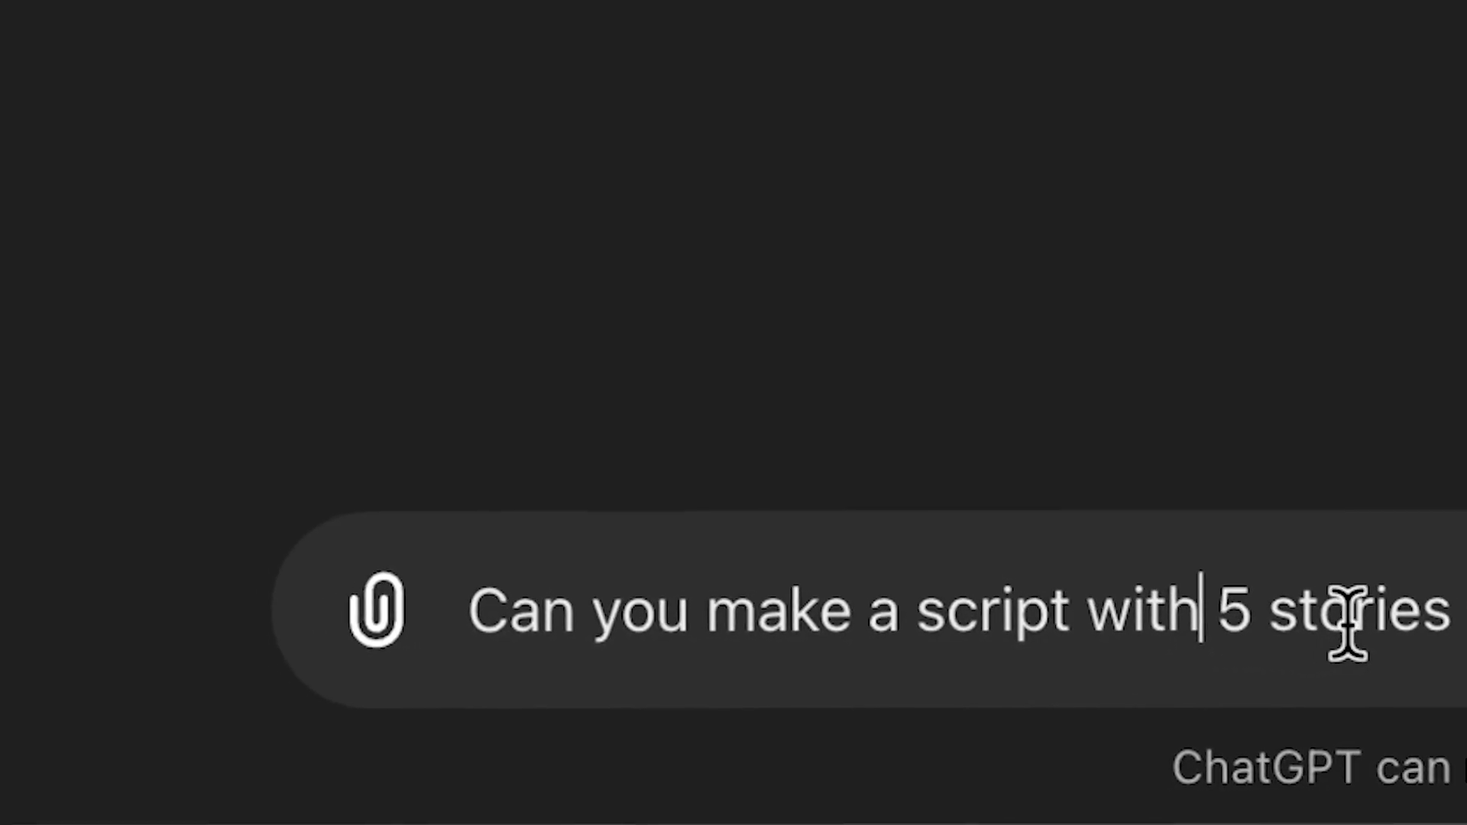
pyautogui.write('from norse mythology')
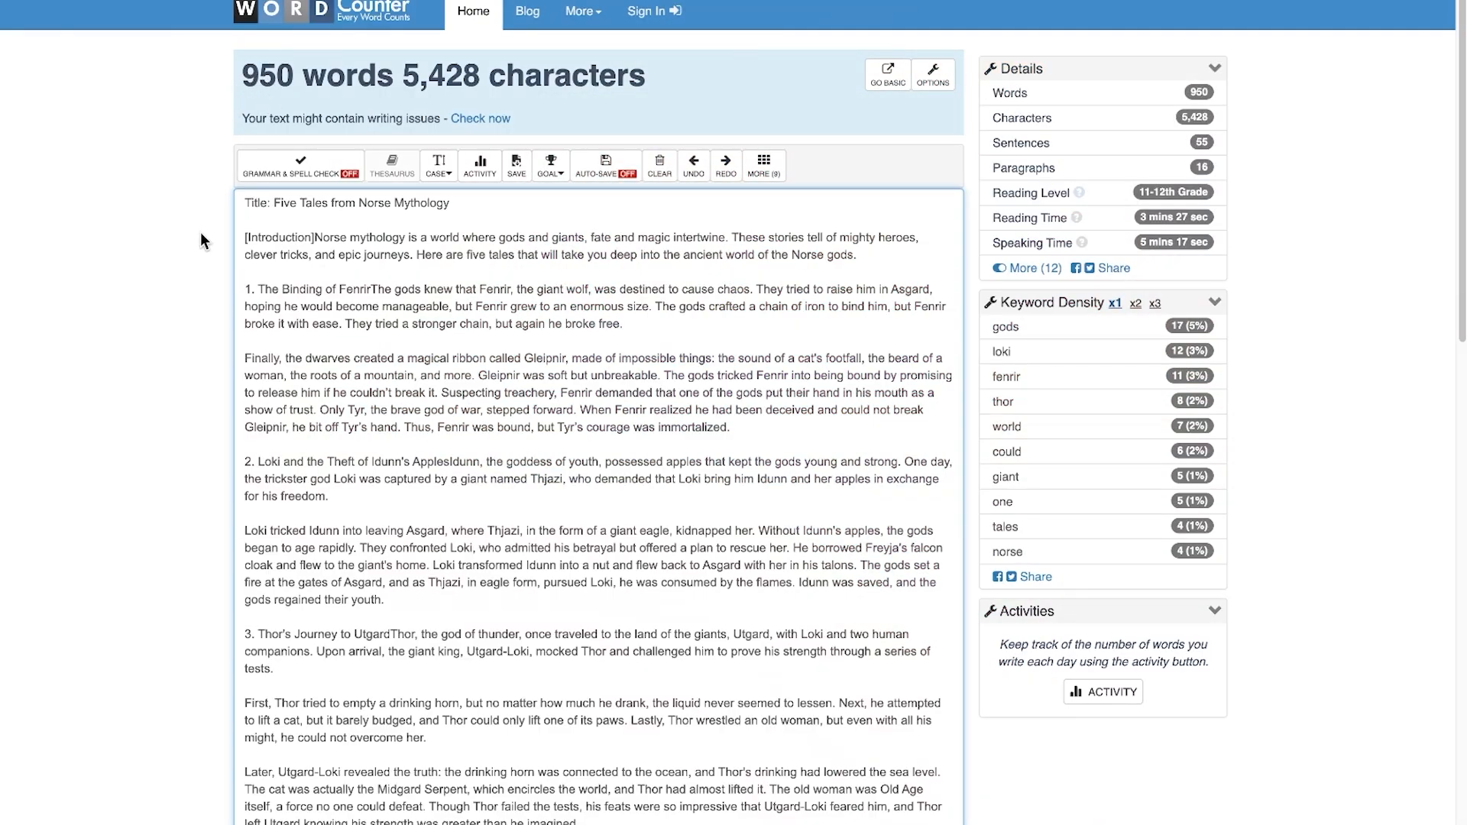
# Check the pasted Norse script's count of 950 words and 5,428 characters in WordCounter
pyautogui.scroll(-3)
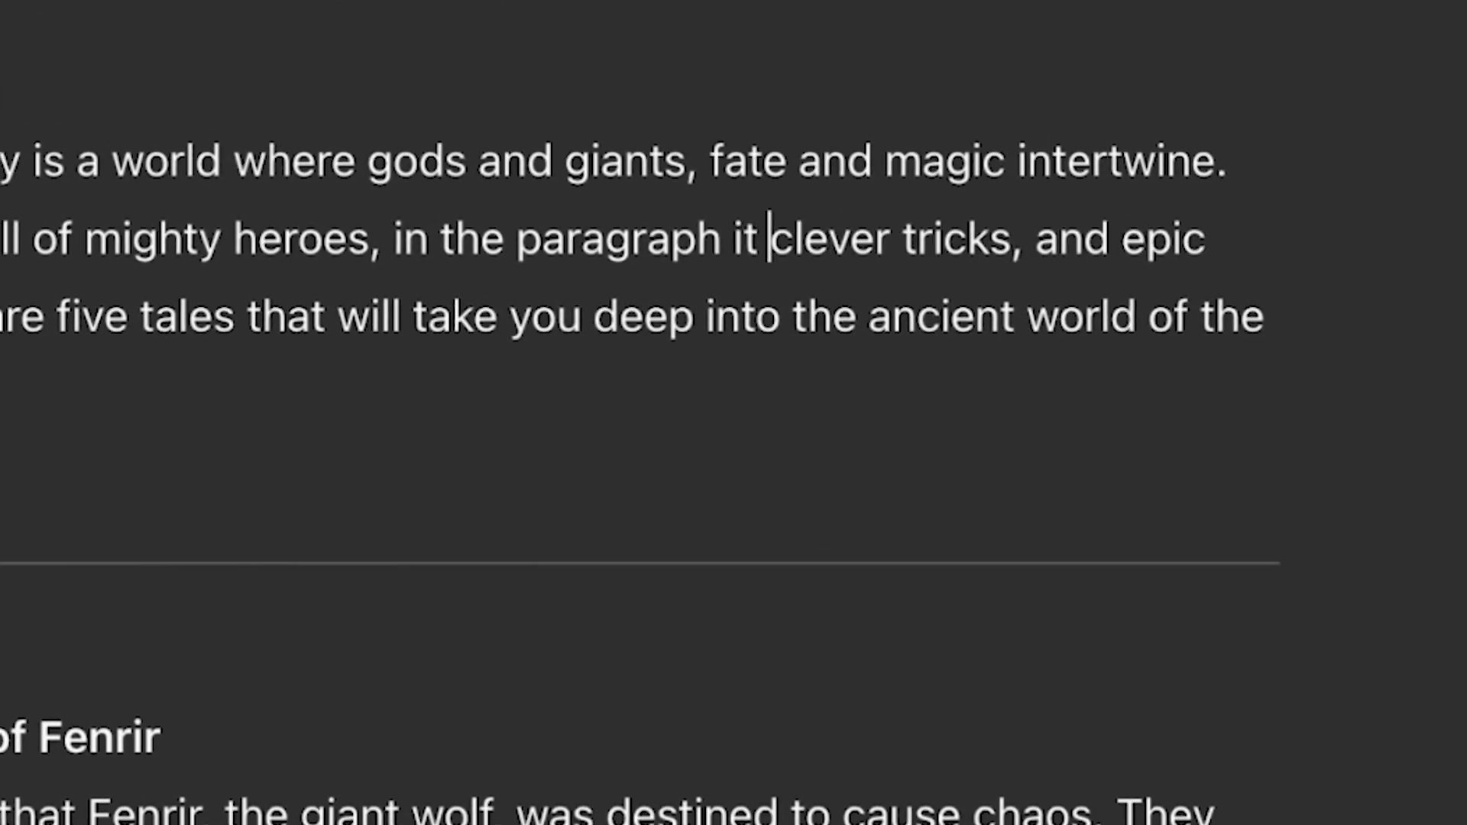
# Hand-type 'self i can write.' into the intro paragraph so it reads 'in the paragraph it self i can write.'
pyautogui.write('self i can')
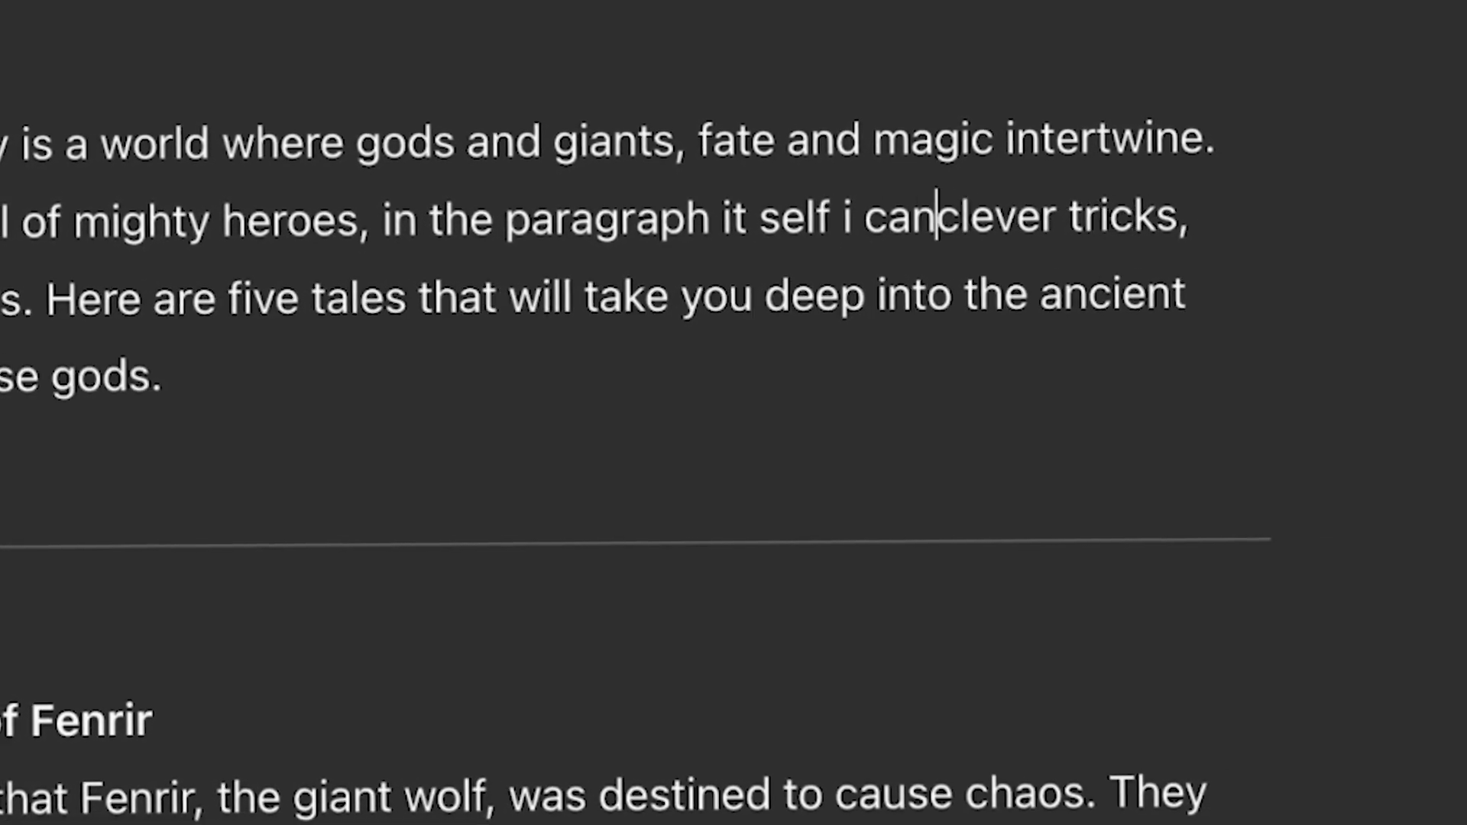
pyautogui.write('write.')
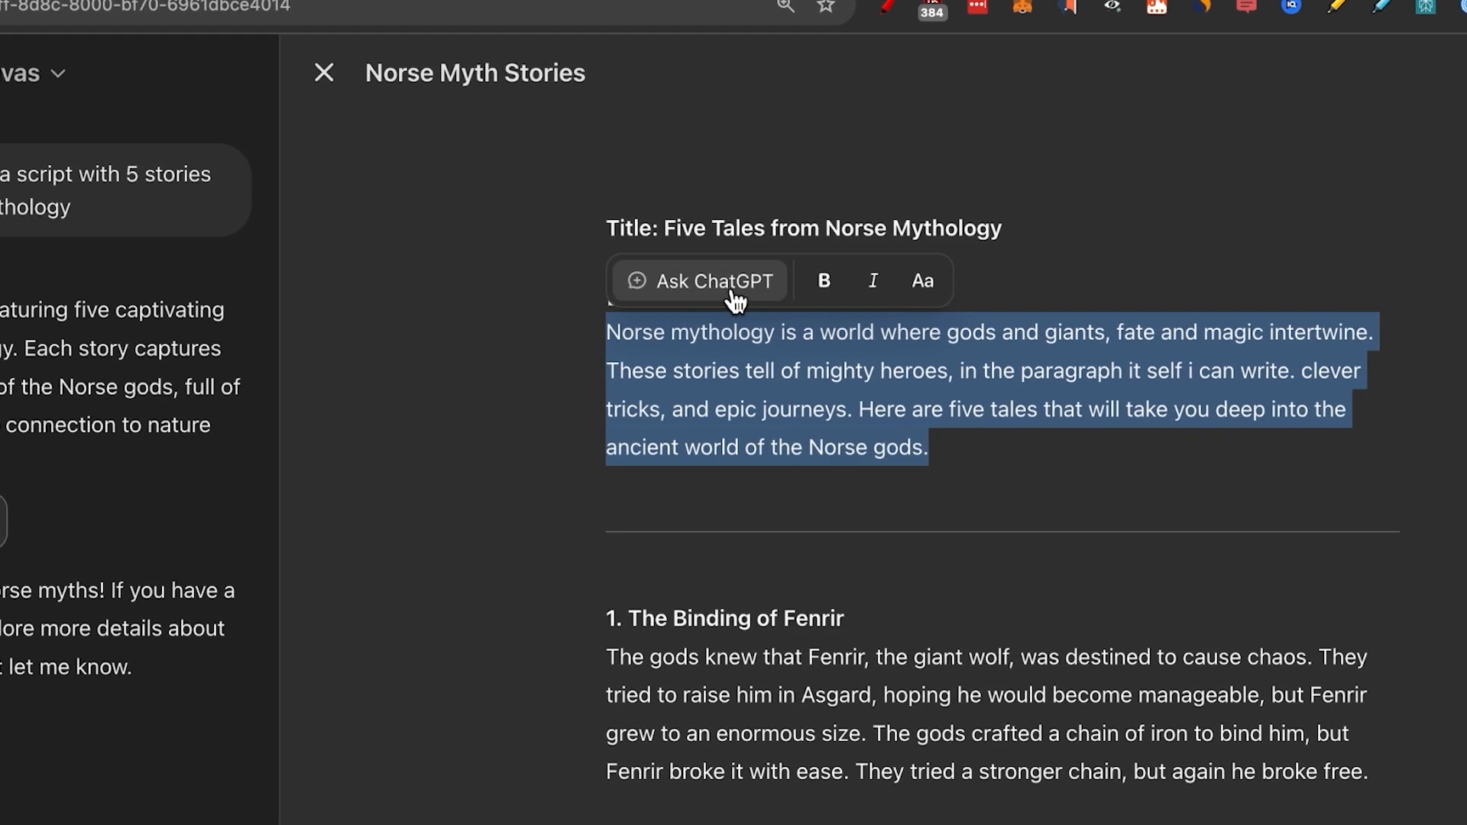
# Ask ChatGPT to give the intro a better, curiosity-based hook leaving open loops
pyautogui.click(697, 281)
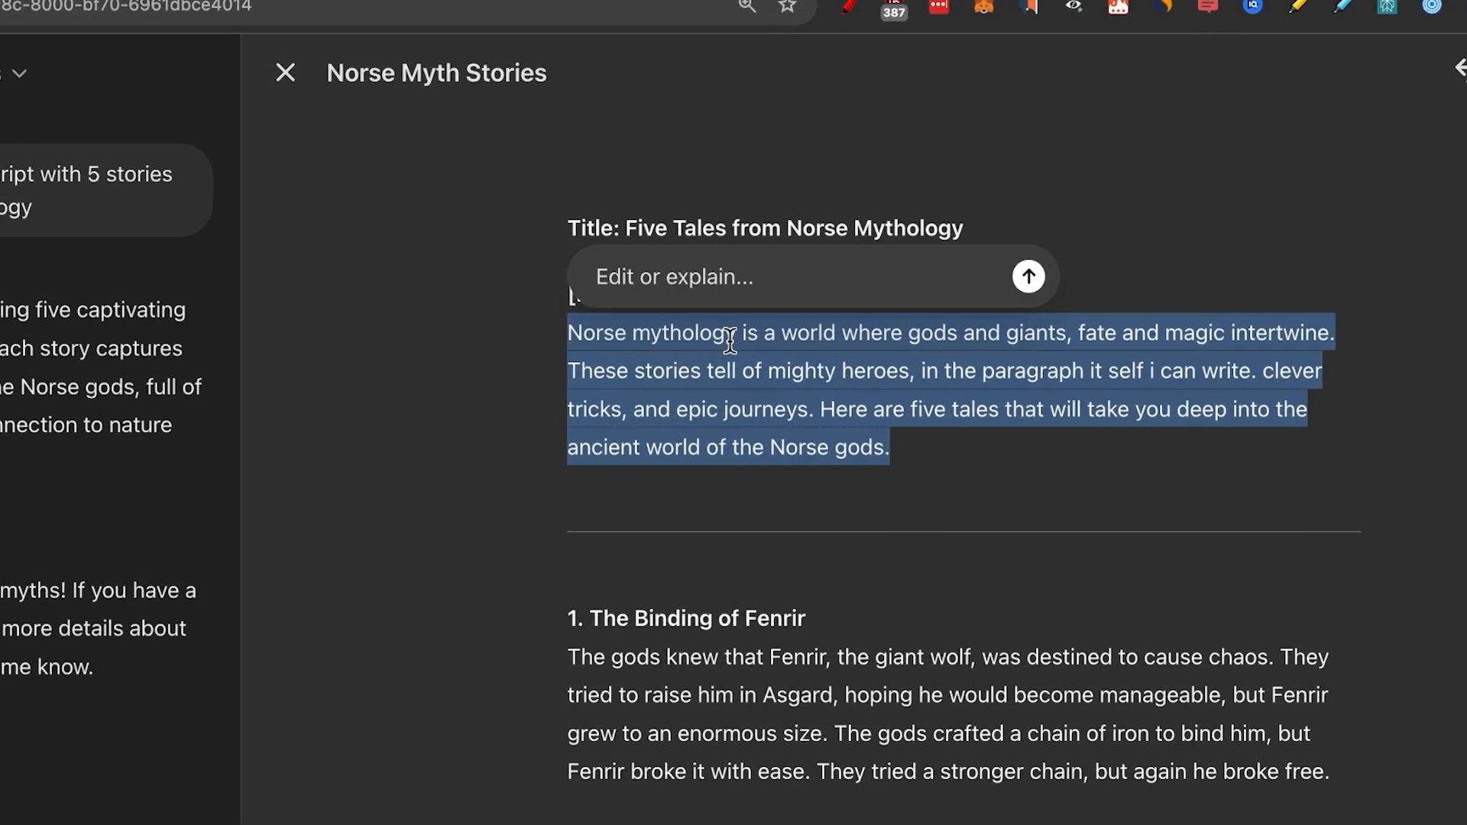
pyautogui.write('Can you make the intro have a better hook and be more curiosity based leaving open loops')
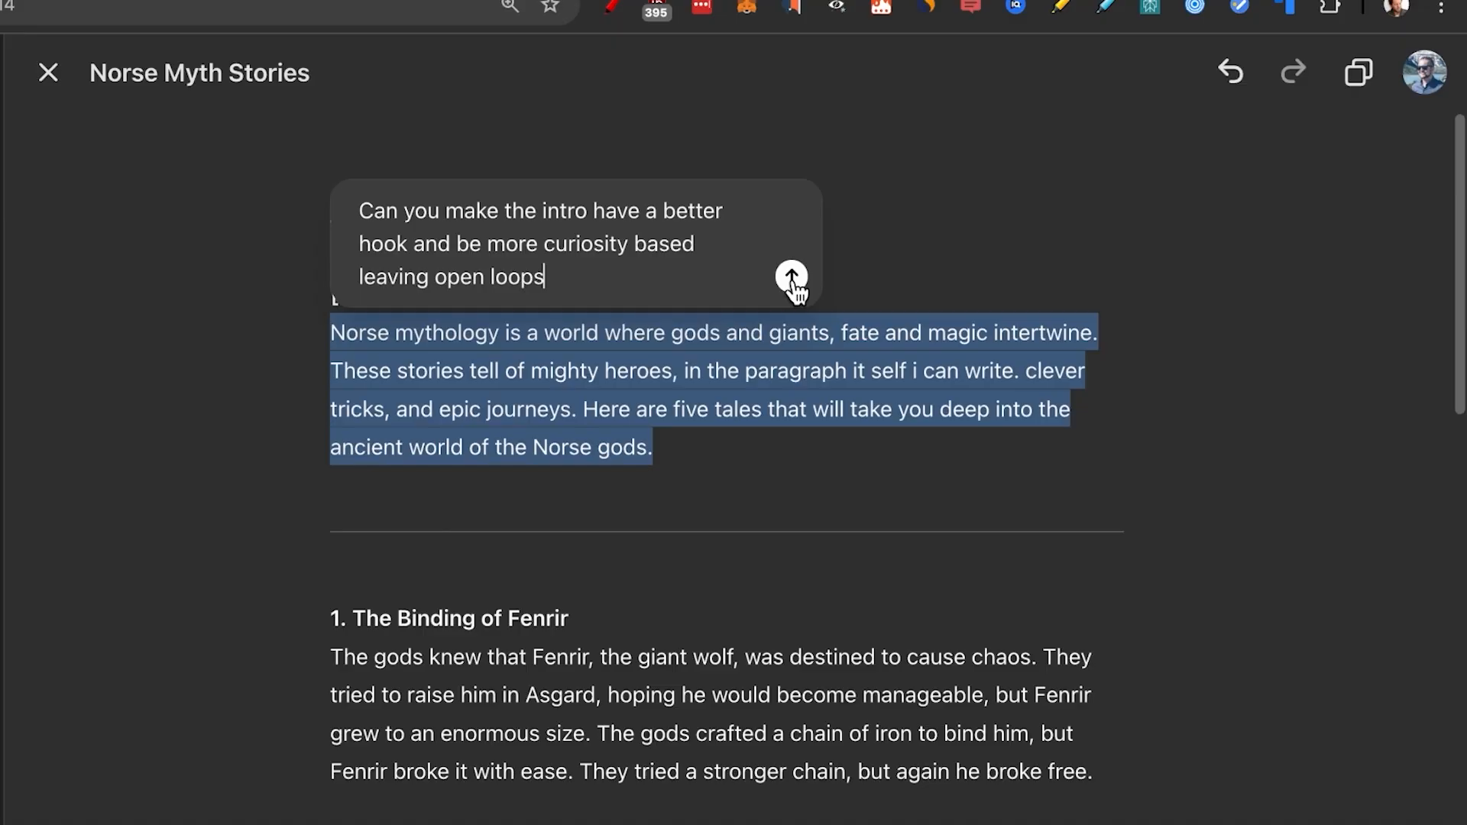
pyautogui.click(790, 278)
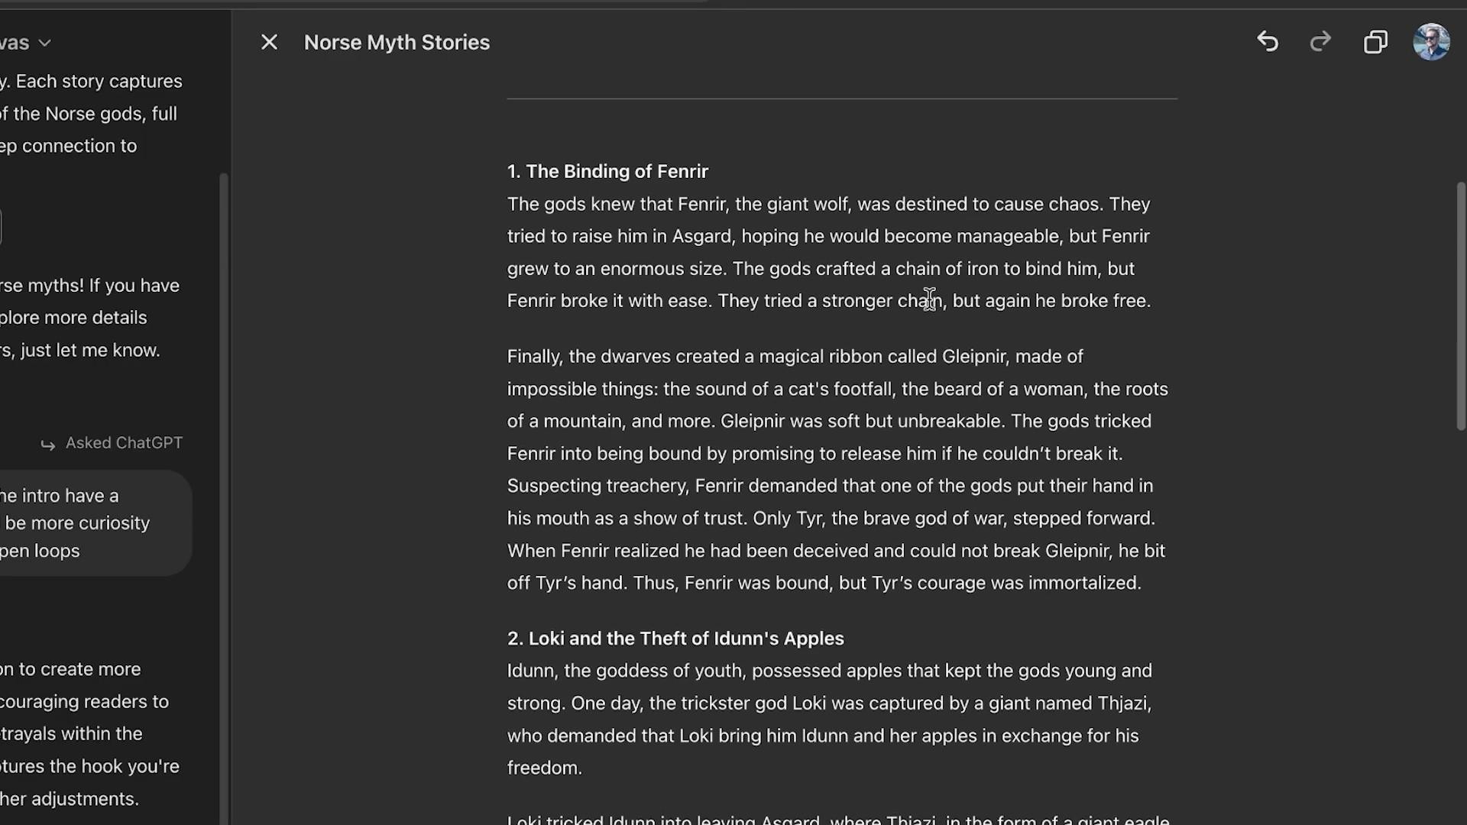
# Select the Gleipnir ribbon paragraph and review the canvas now opening with The Mead of Poetry
pyautogui.moveTo(545, 355); pyautogui.dragTo(1178, 582)
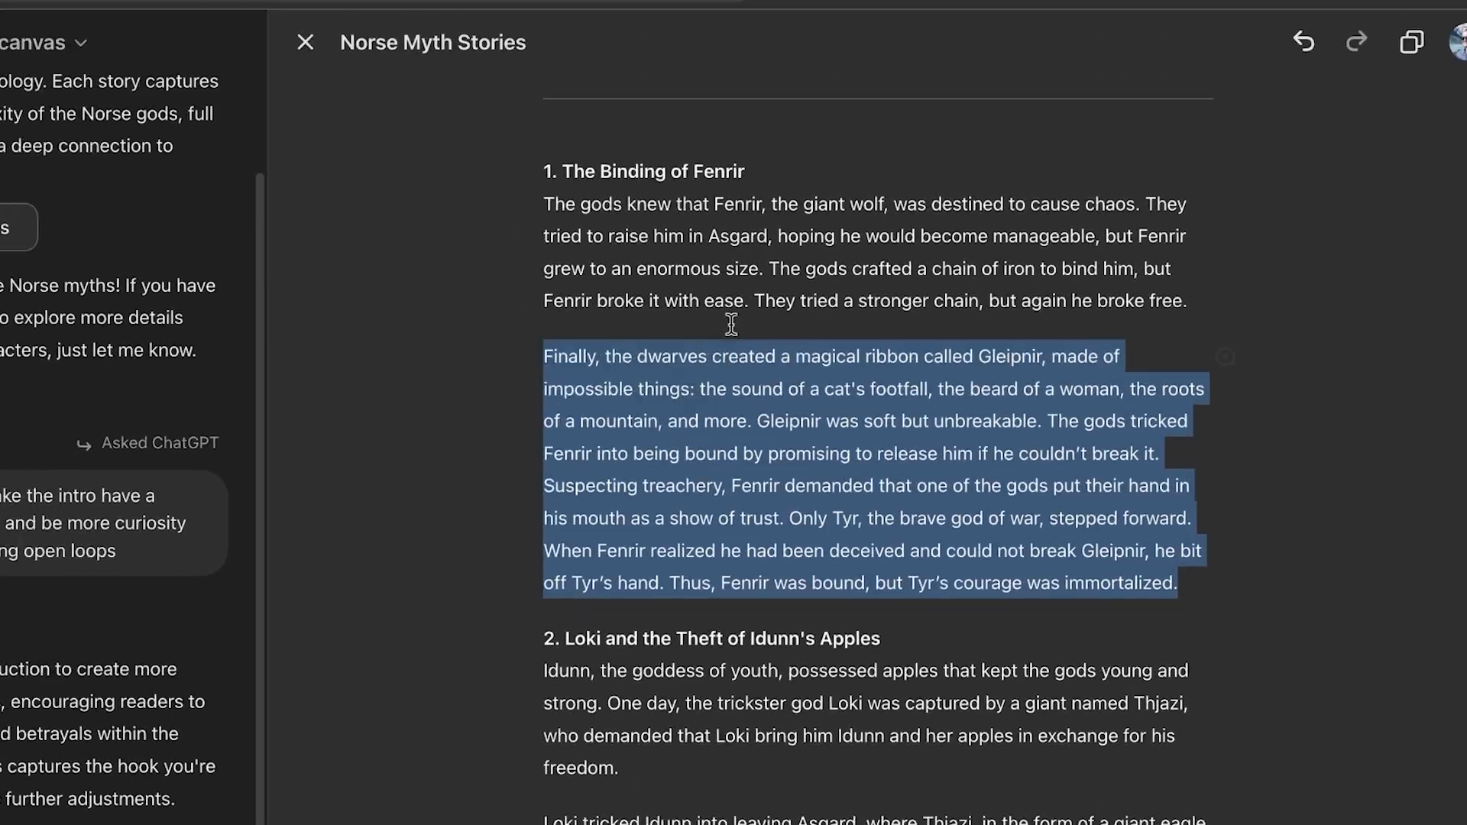
pyautogui.scroll(-3)
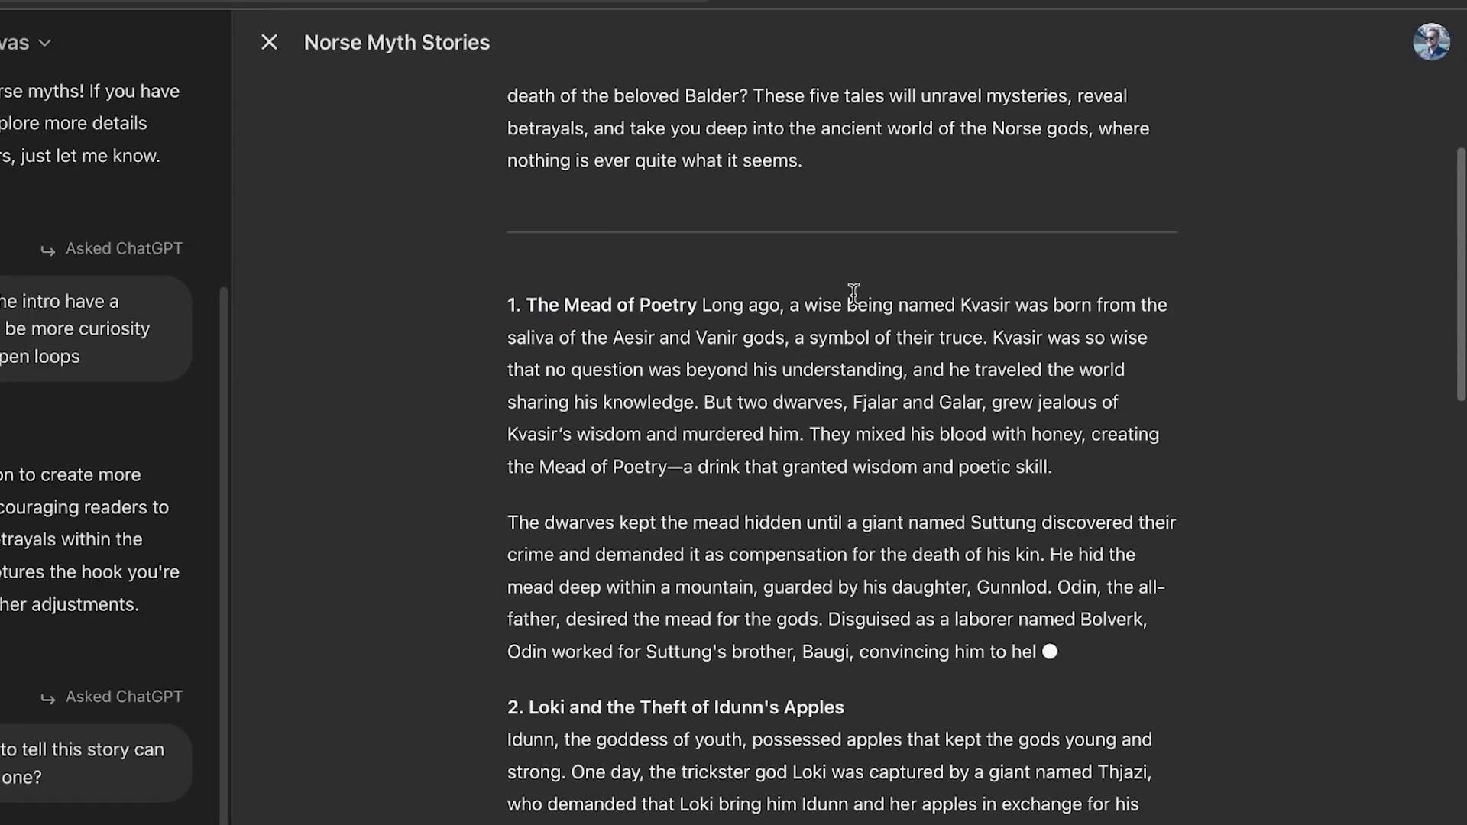
pyautogui.scroll(-3)
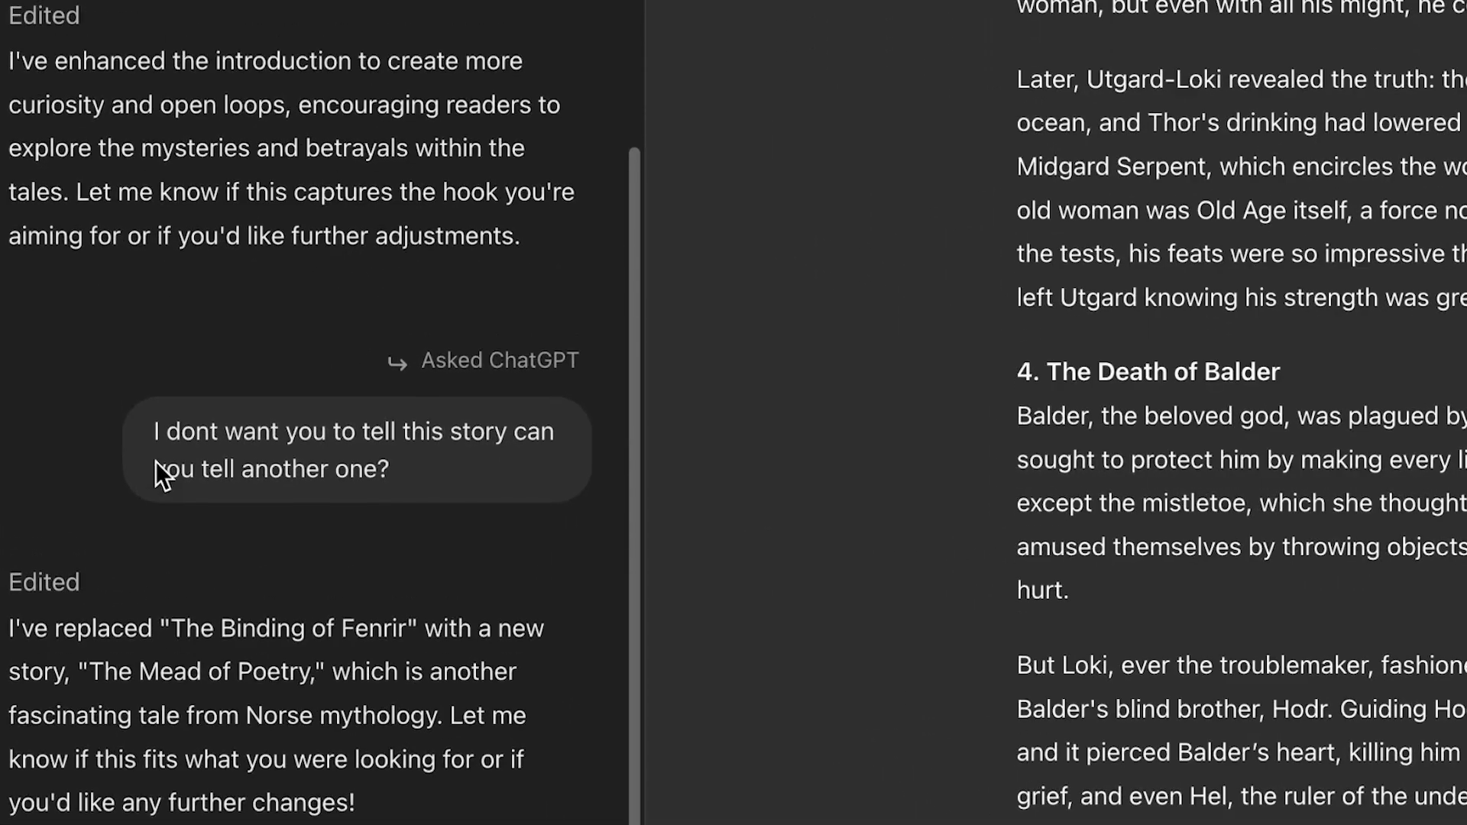
pyautogui.scroll(-3)
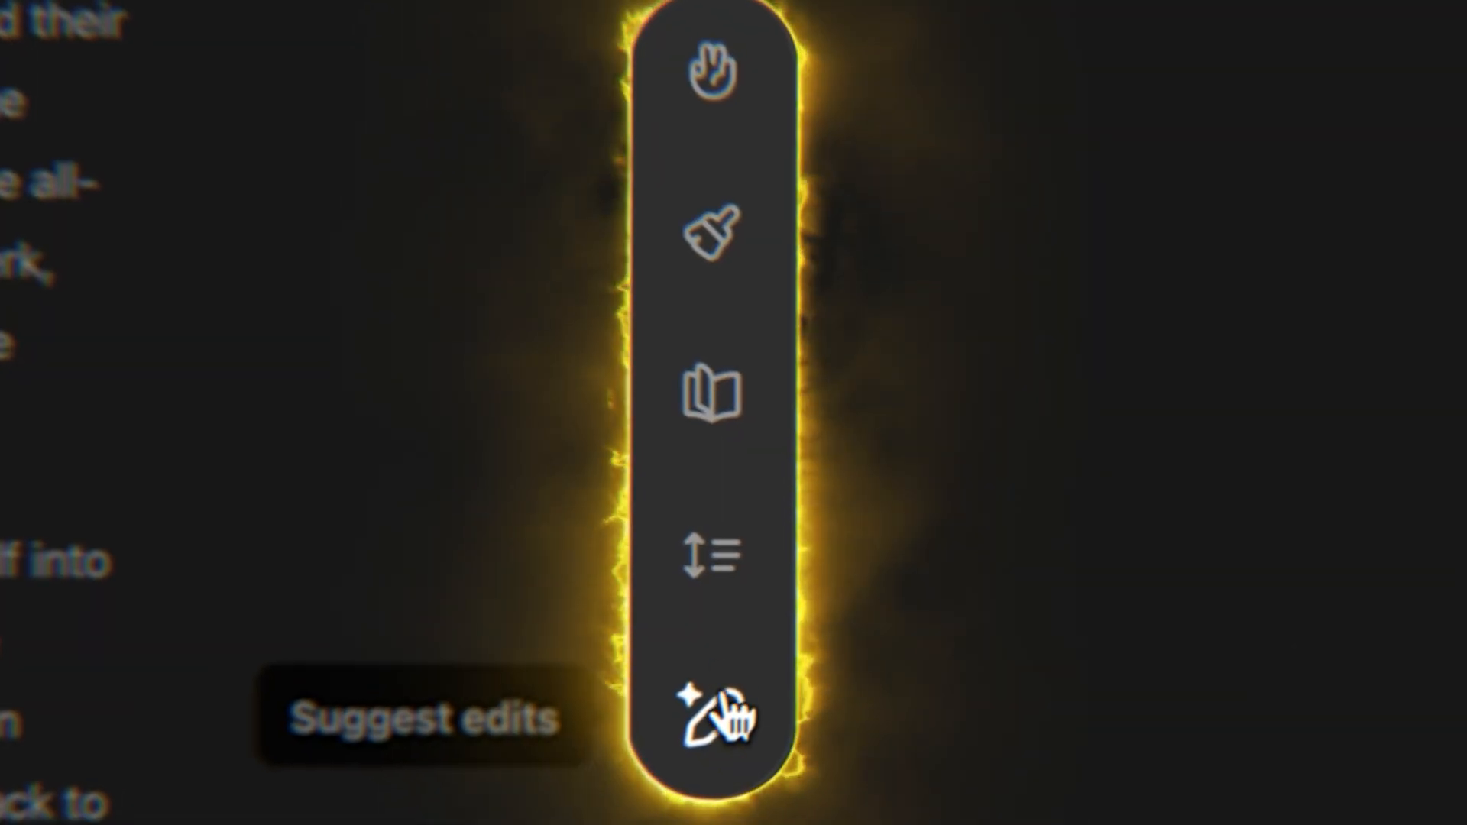
pyautogui.moveTo(732, 400)
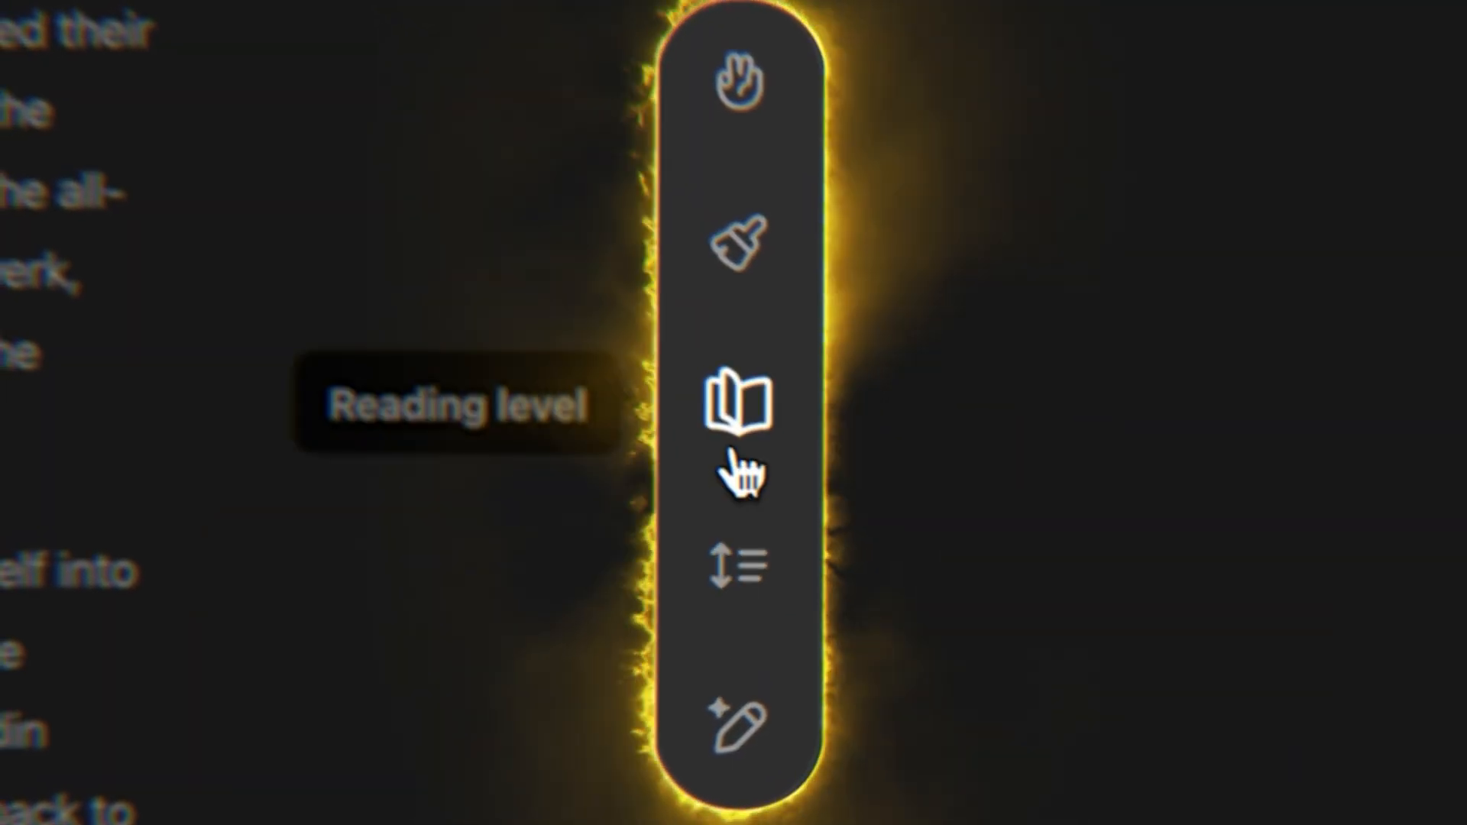
pyautogui.moveTo(734, 238)
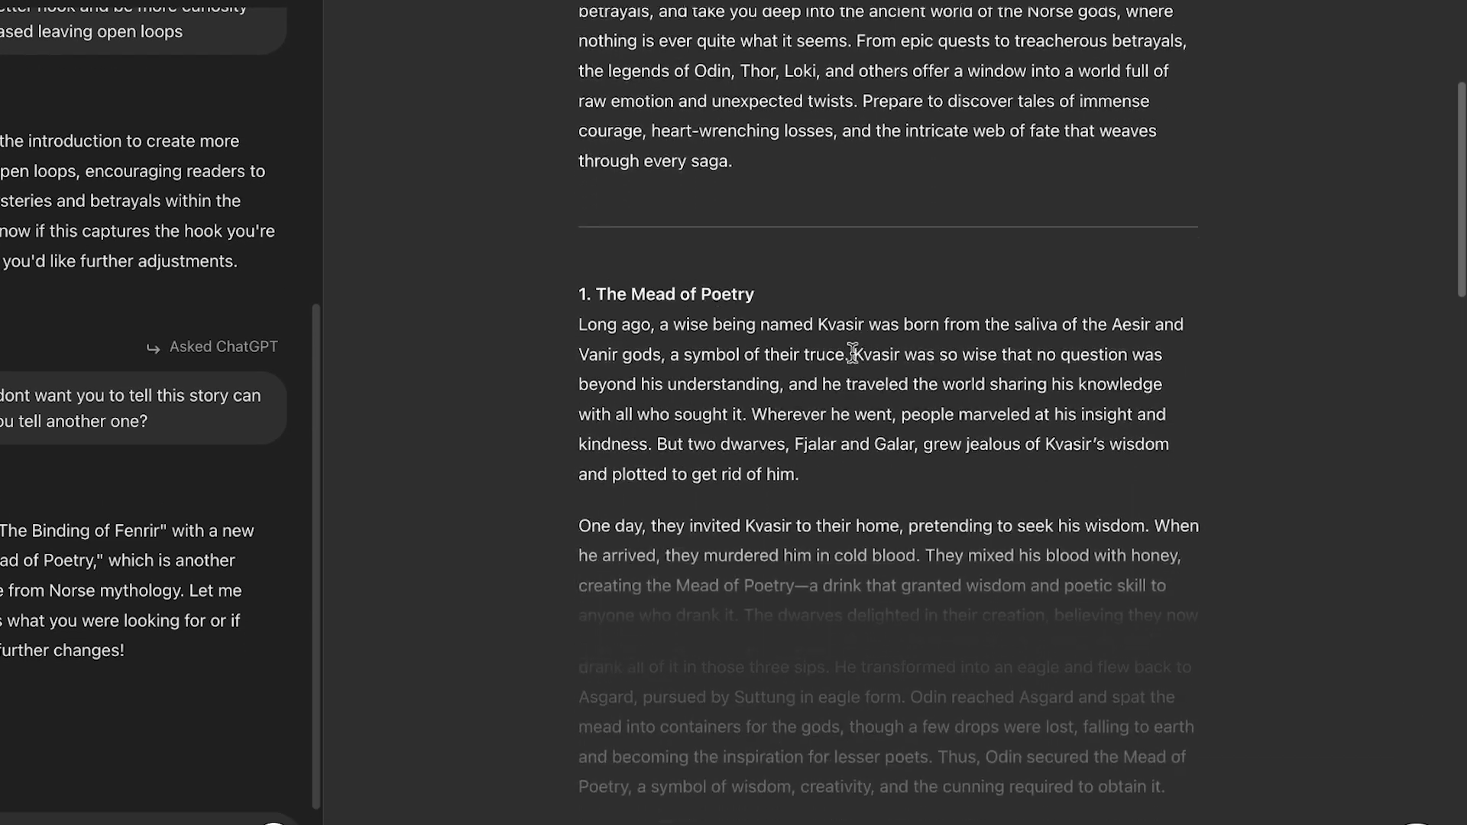
pyautogui.scroll(-3)
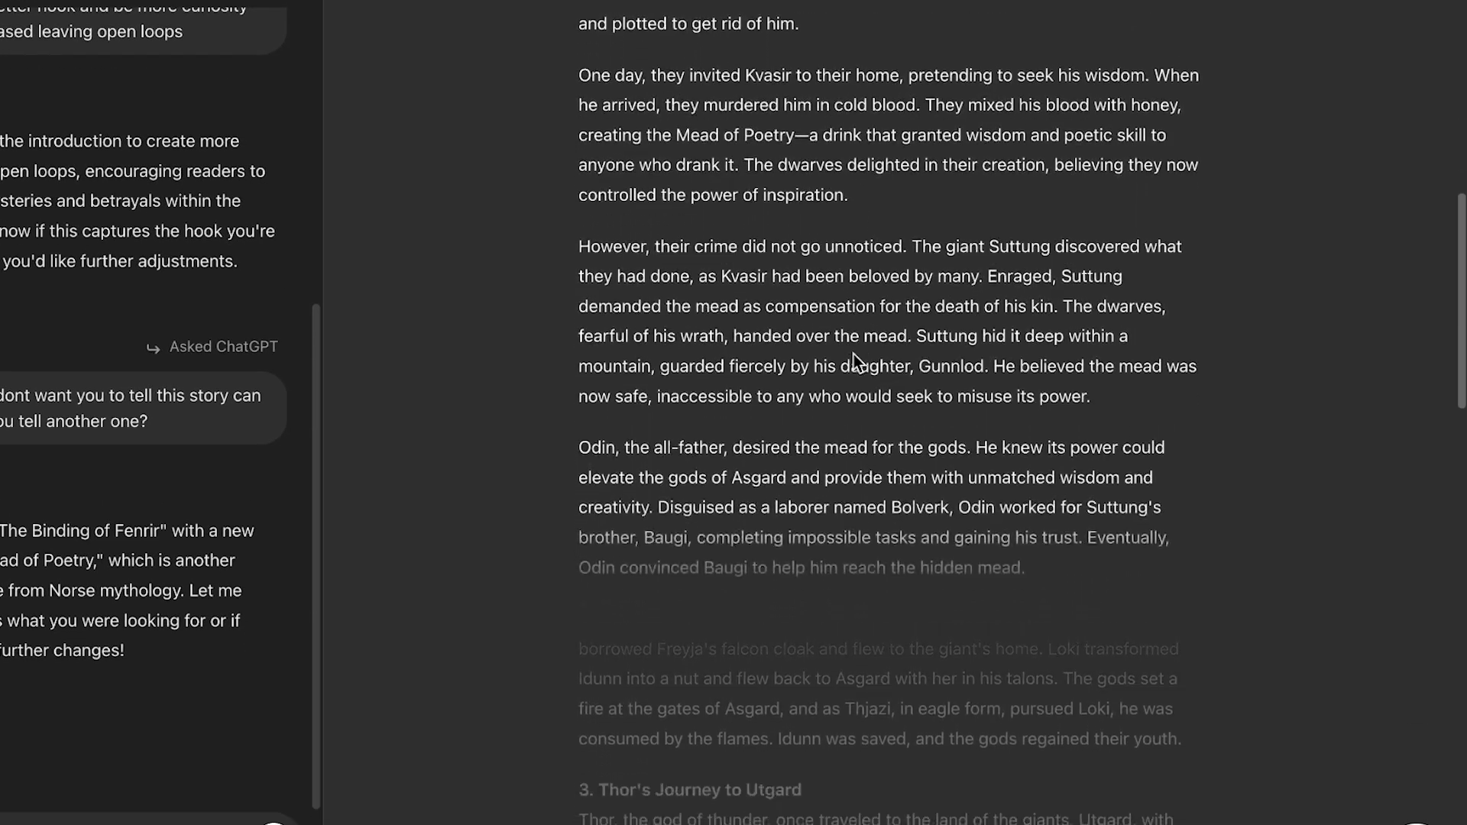
pyautogui.scroll(-3)
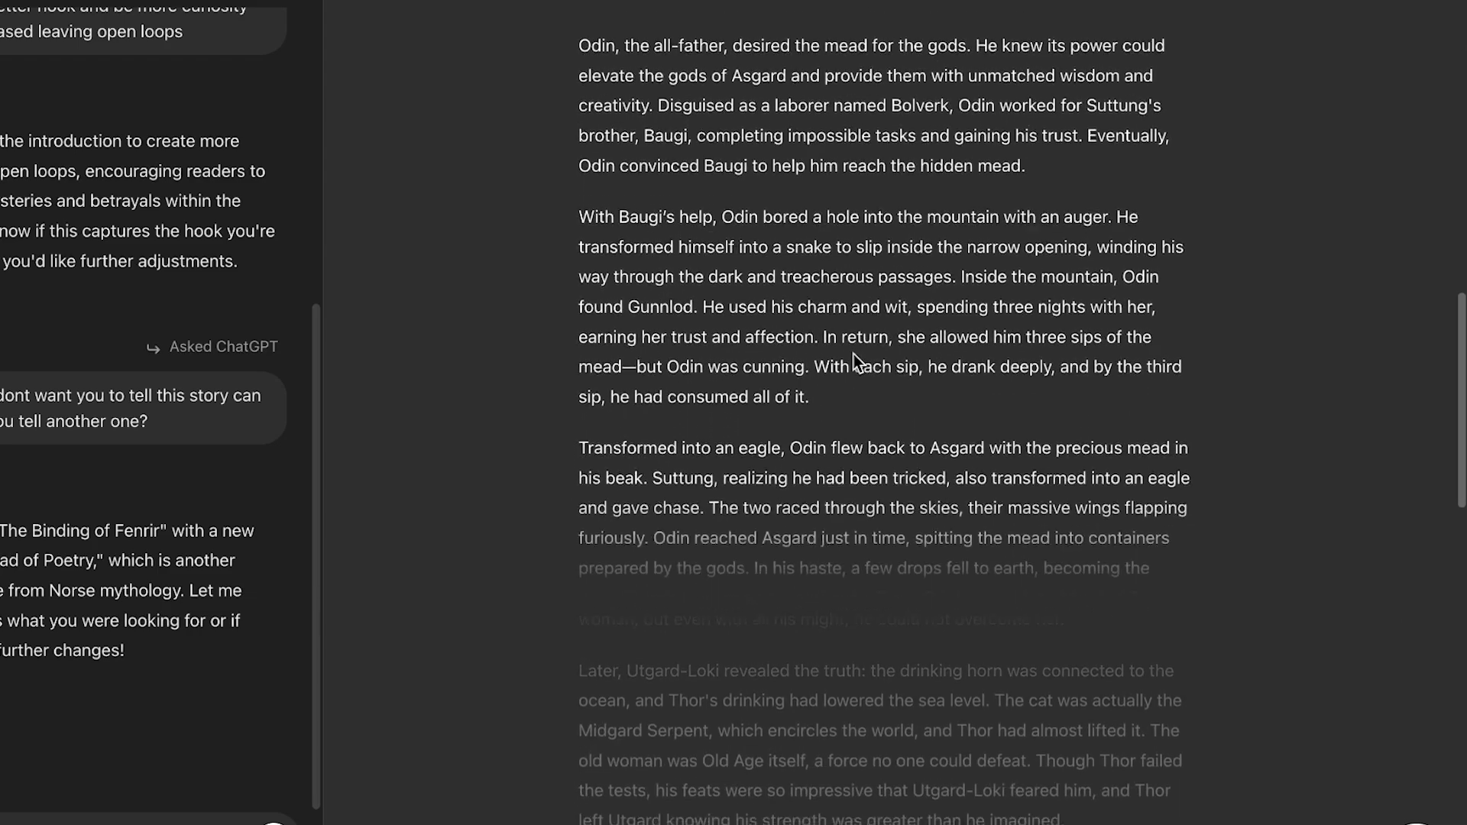
pyautogui.scroll(-3)
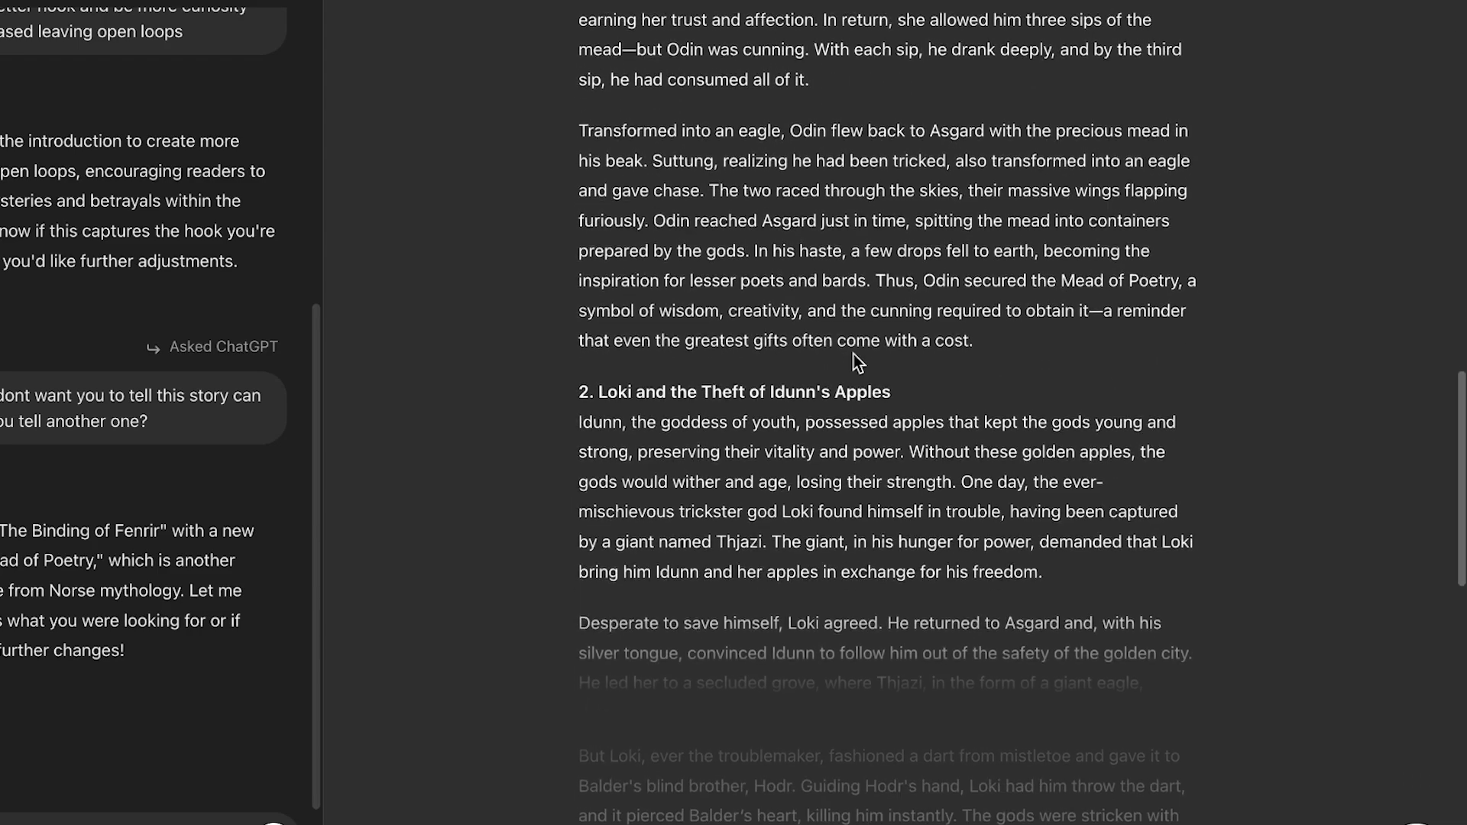
pyautogui.scroll(-3)
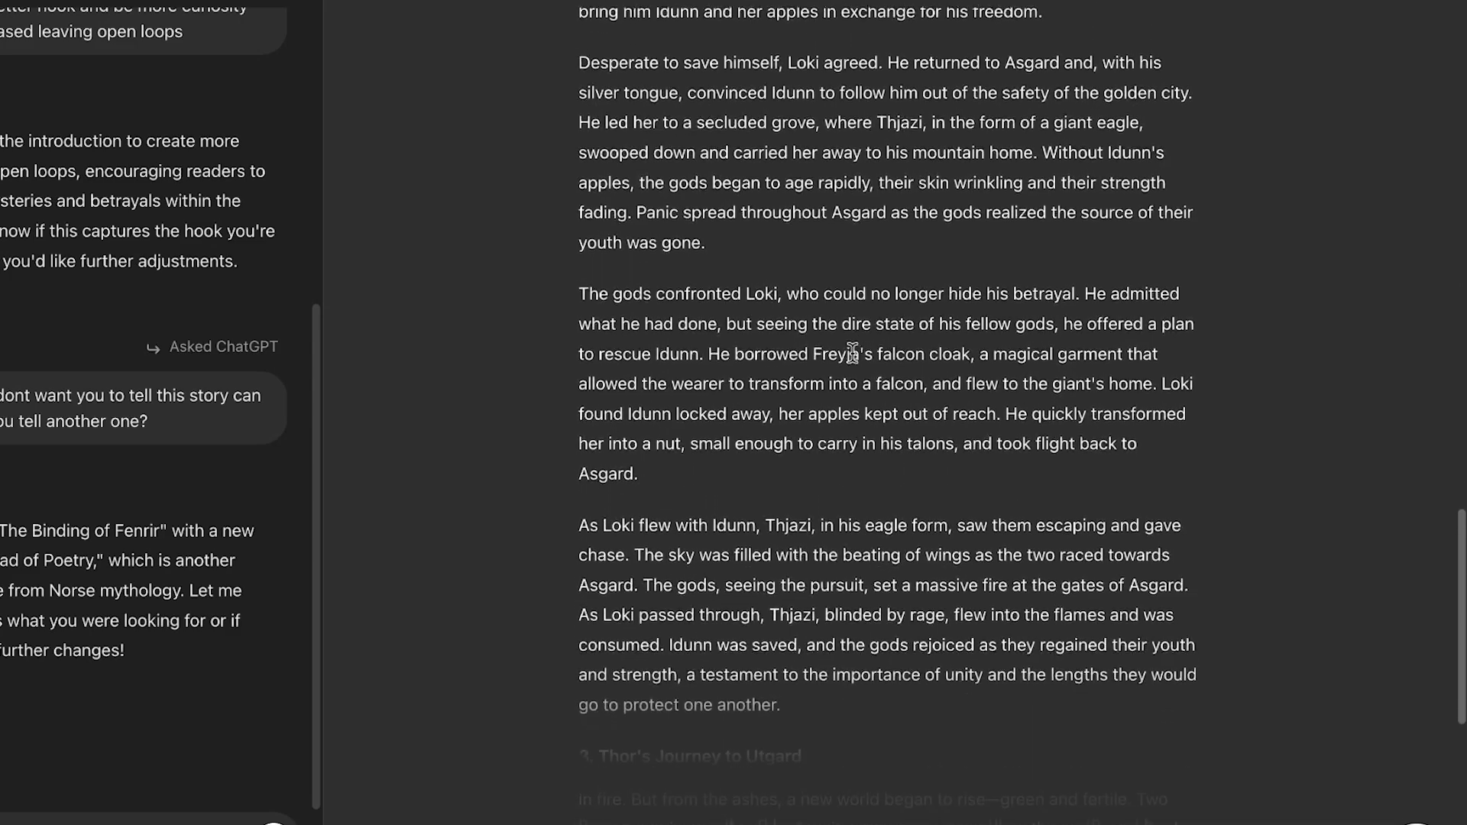
pyautogui.scroll(-3)
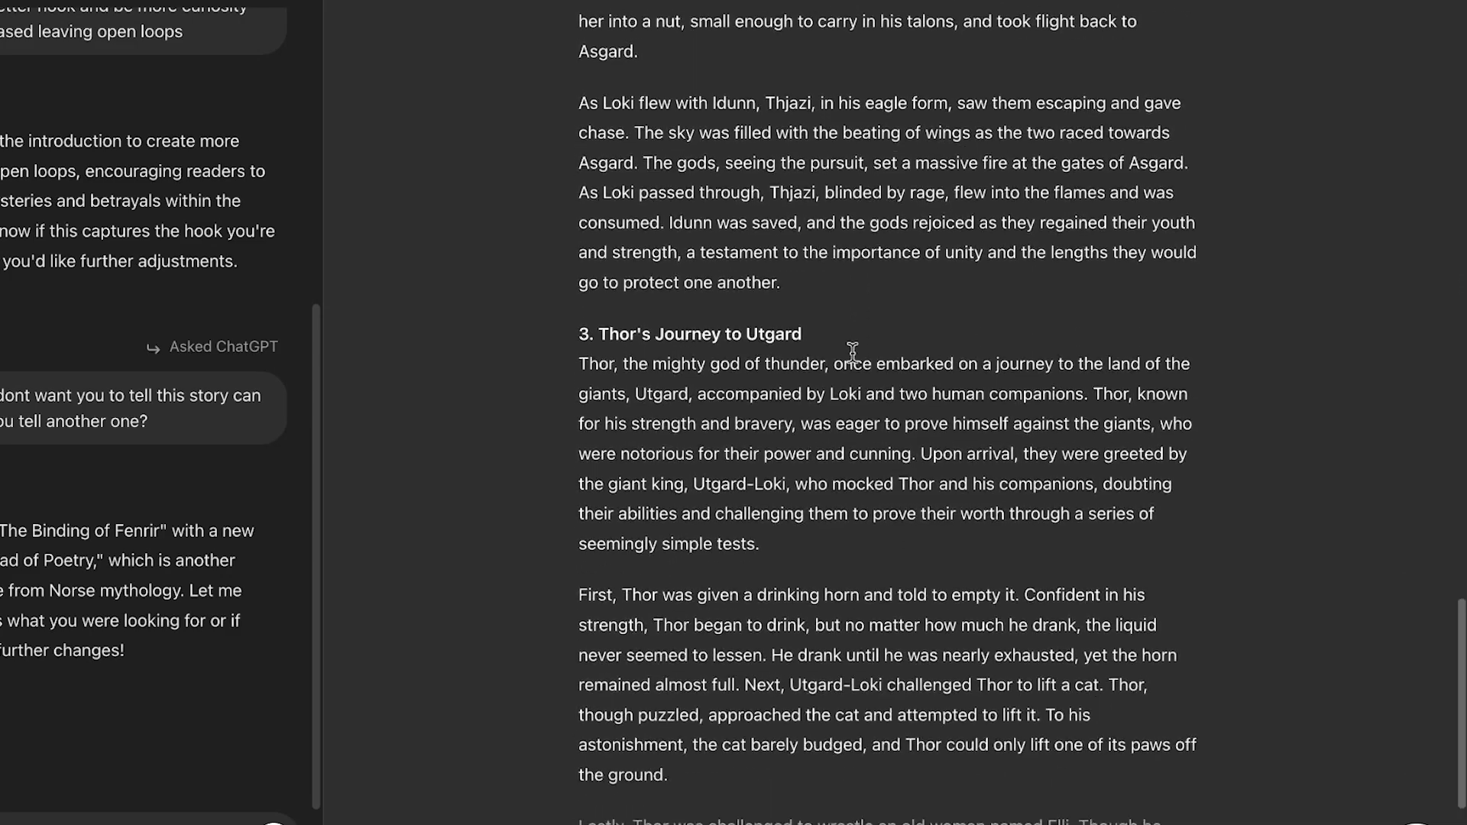
pyautogui.scroll(-3)
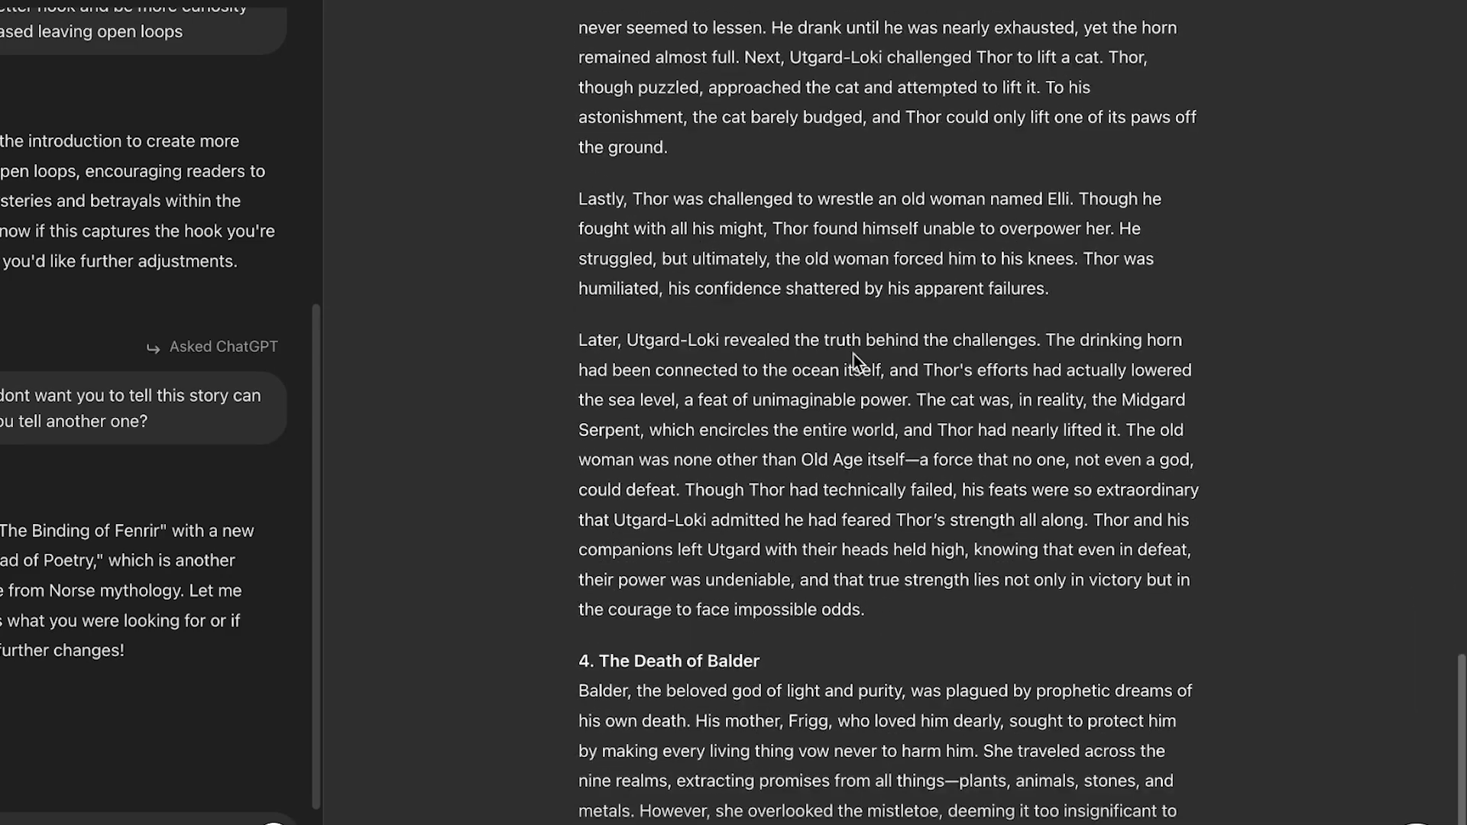
pyautogui.scroll(-3)
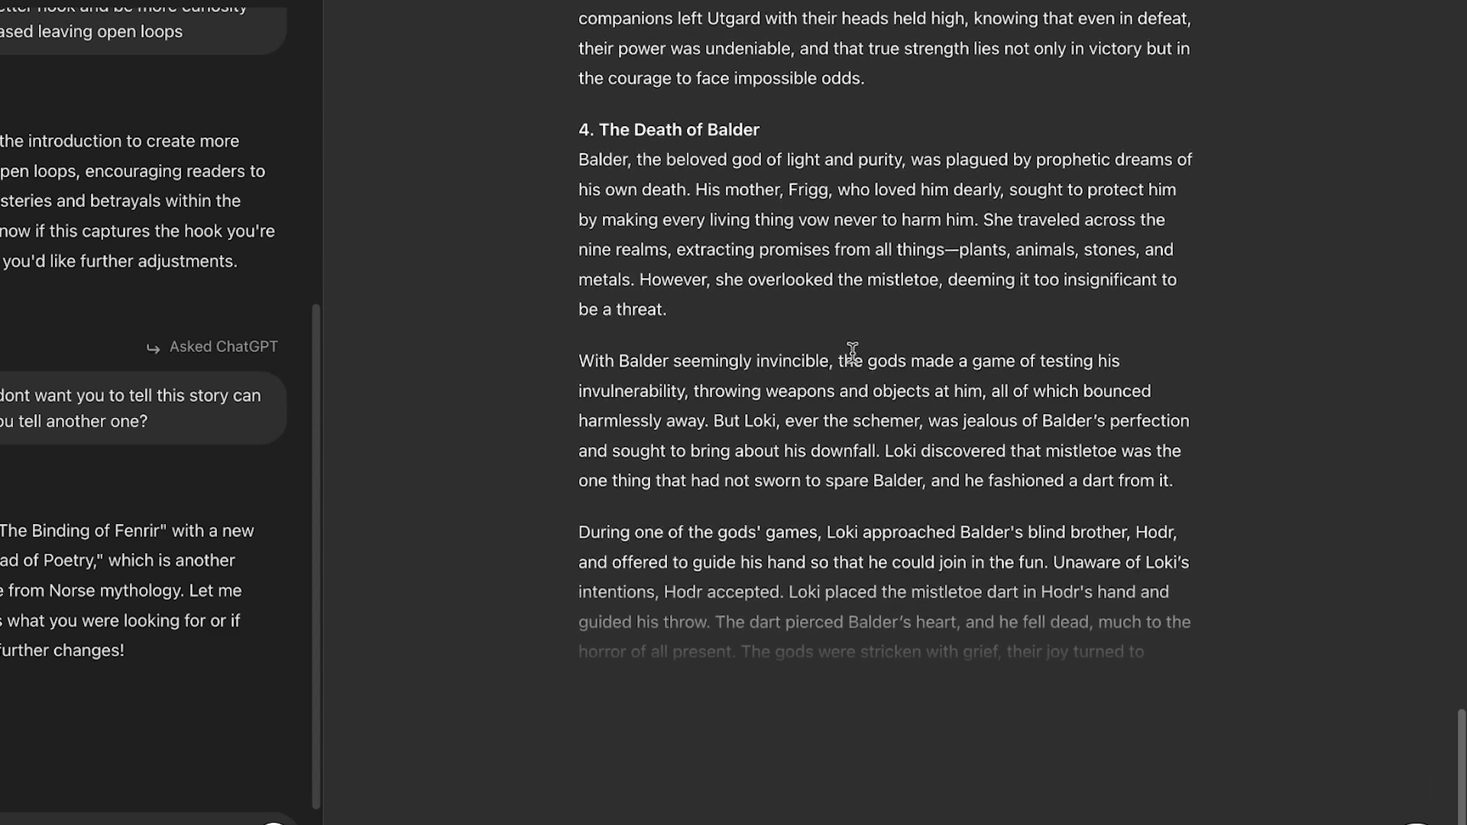
pyautogui.scroll(-3)
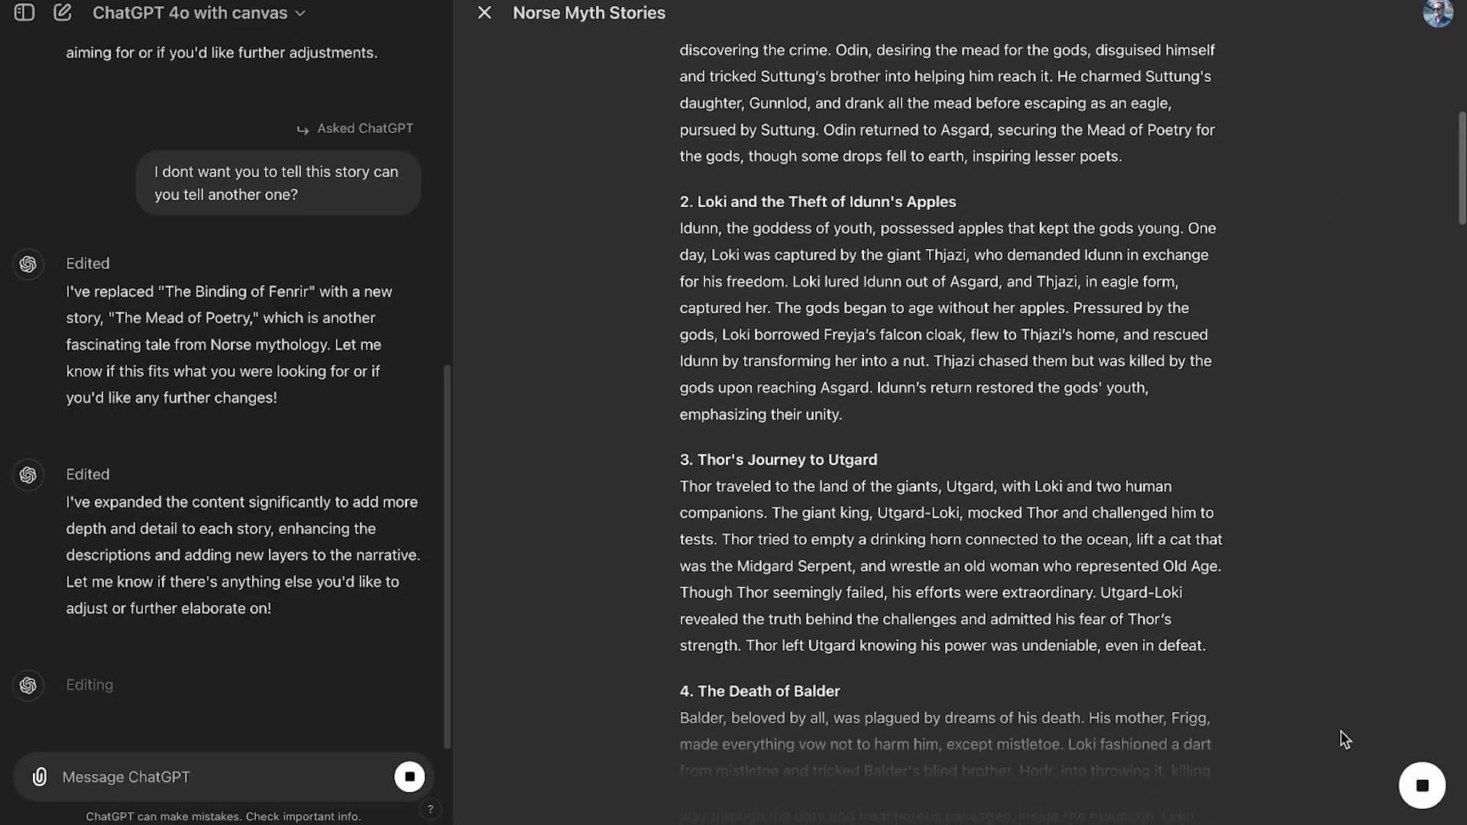
# Restore the previous, longer version of the condensed Norse stories for comparison
pyautogui.scroll(-3)
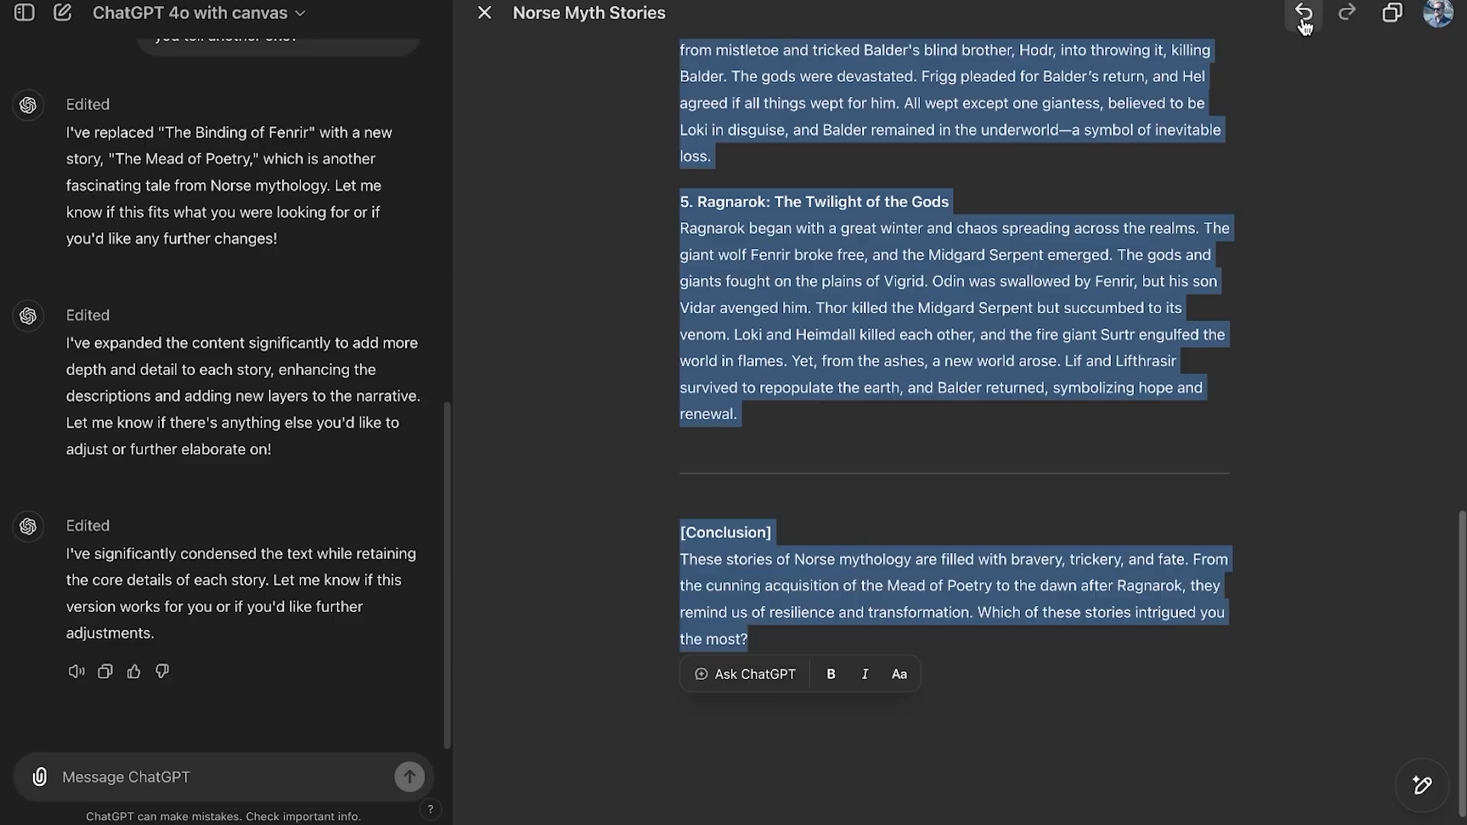
pyautogui.click(1301, 13)
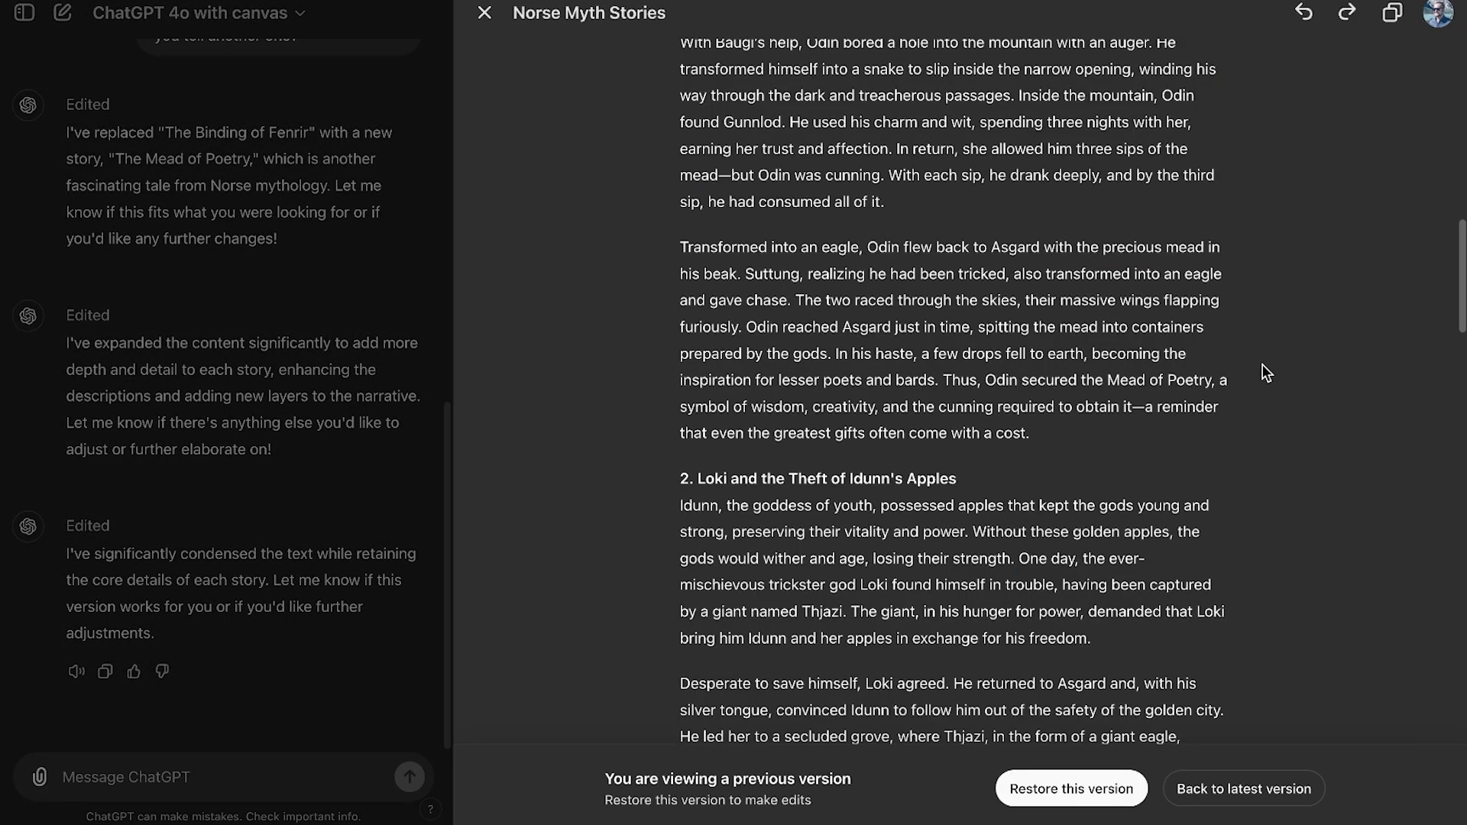
pyautogui.scroll(-3)
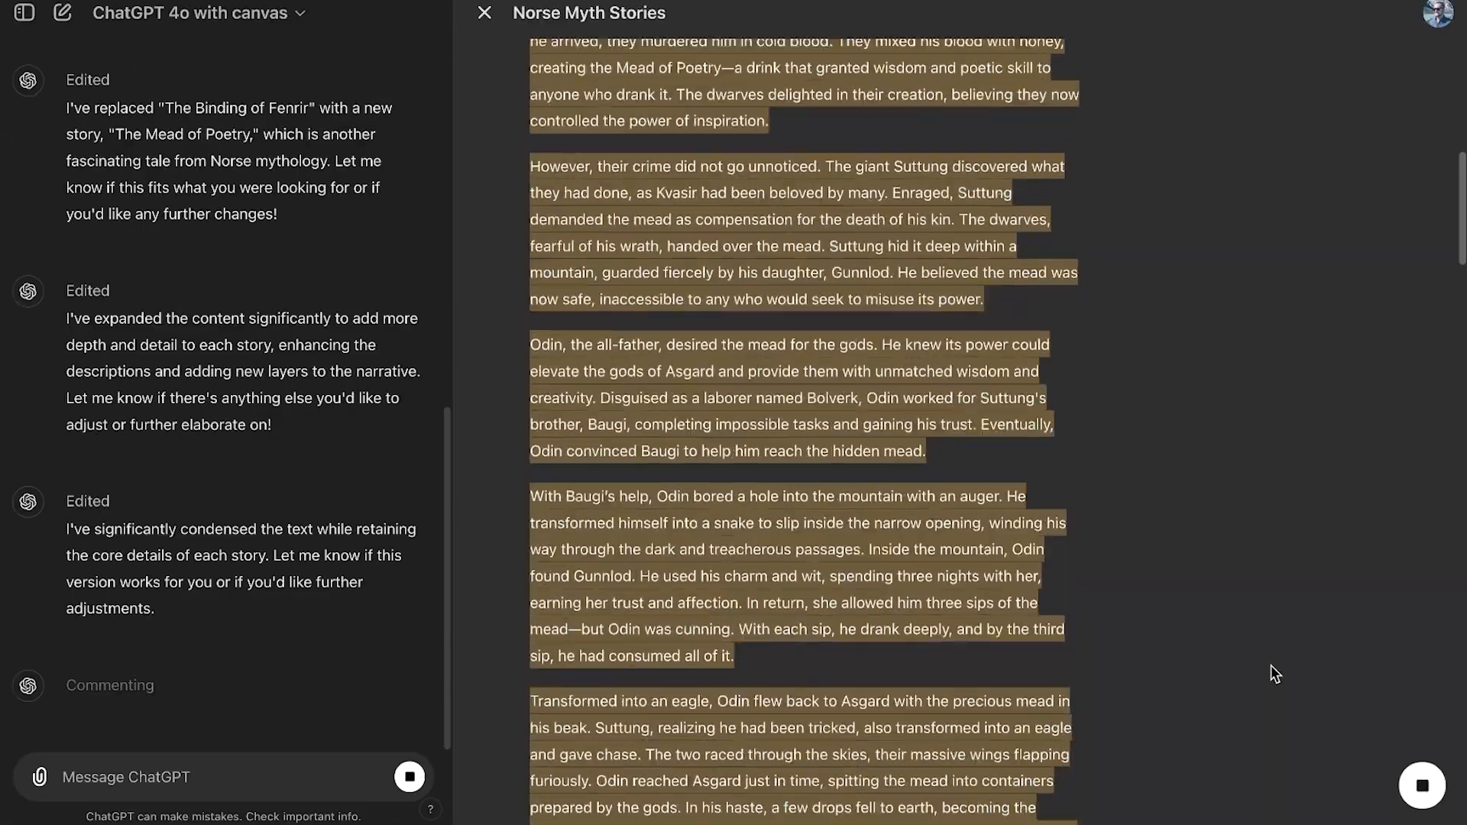
# Review the five suggested edits and apply the one streamlining the final battle
pyautogui.scroll(-3)
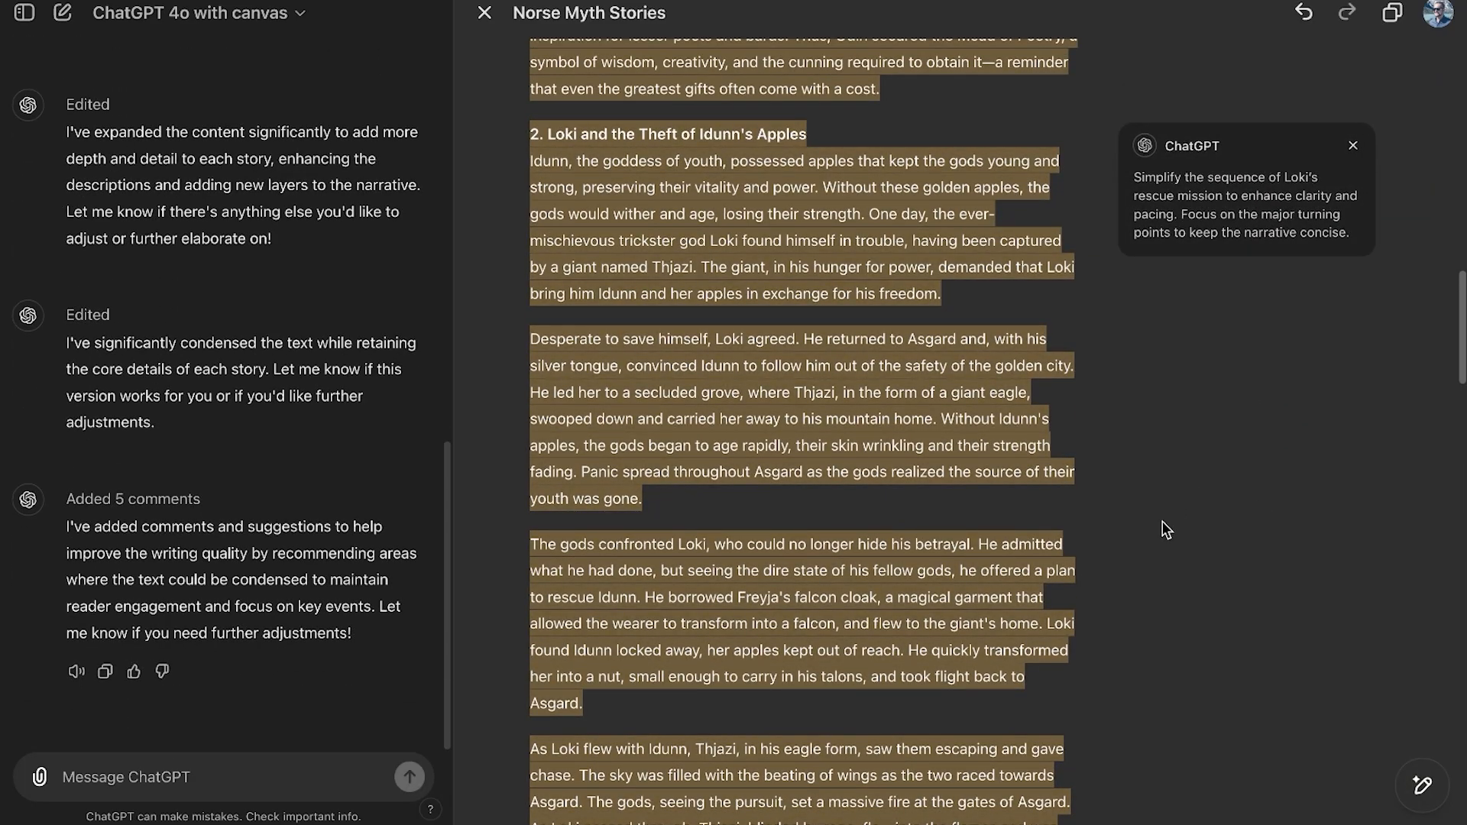
pyautogui.scroll(-3)
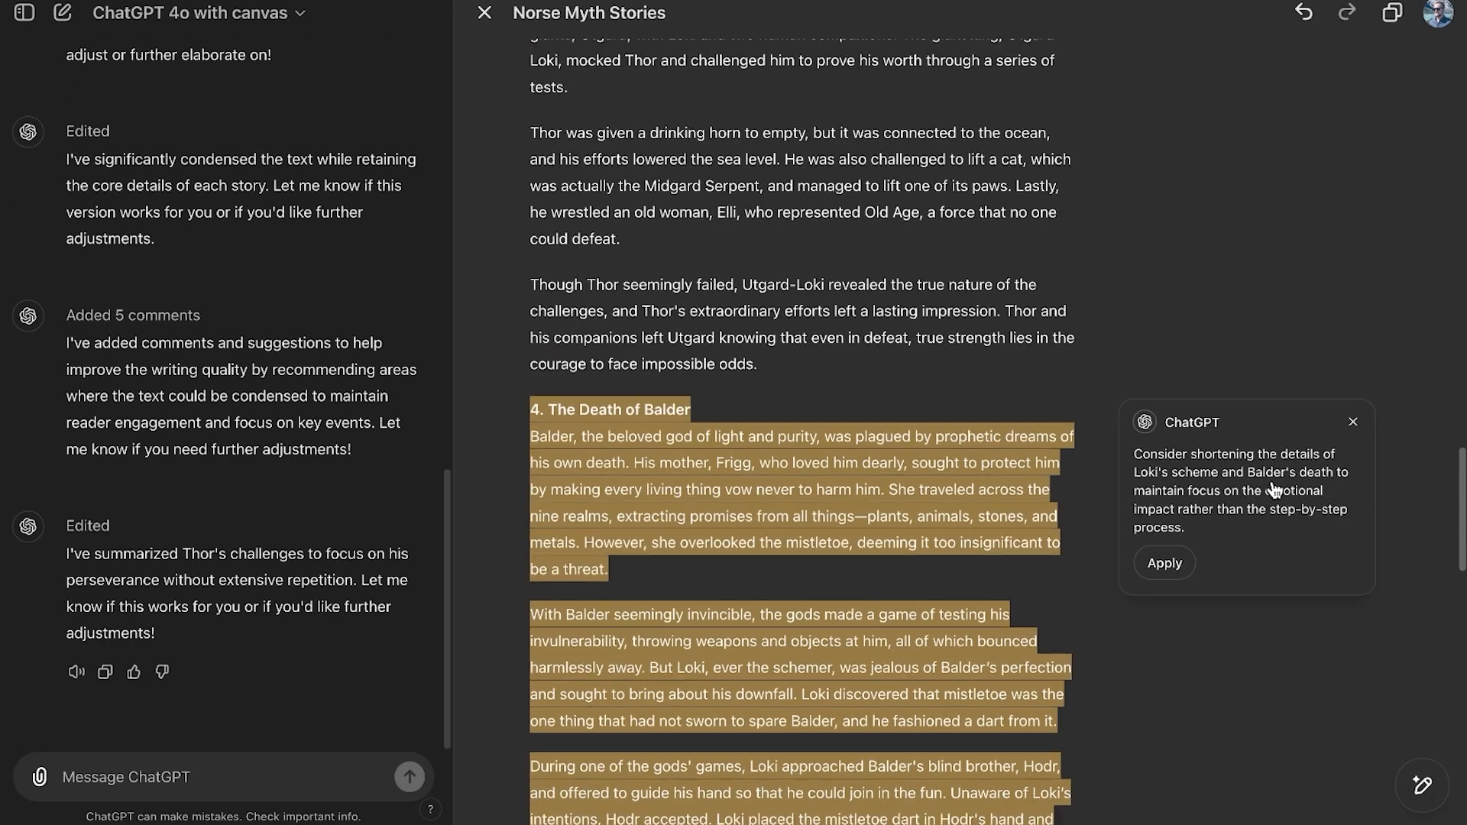
pyautogui.scroll(-3)
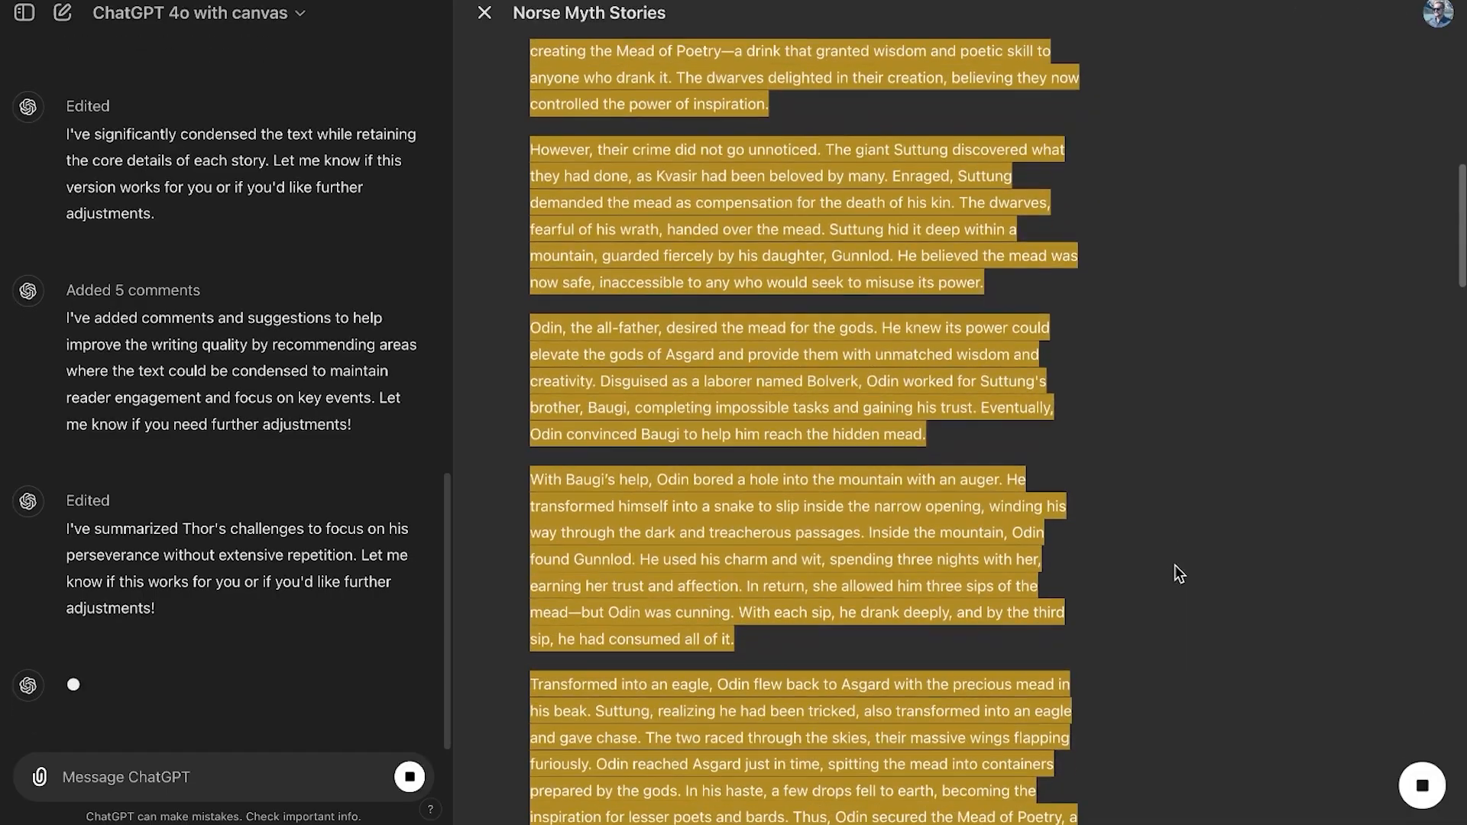
pyautogui.scroll(-3)
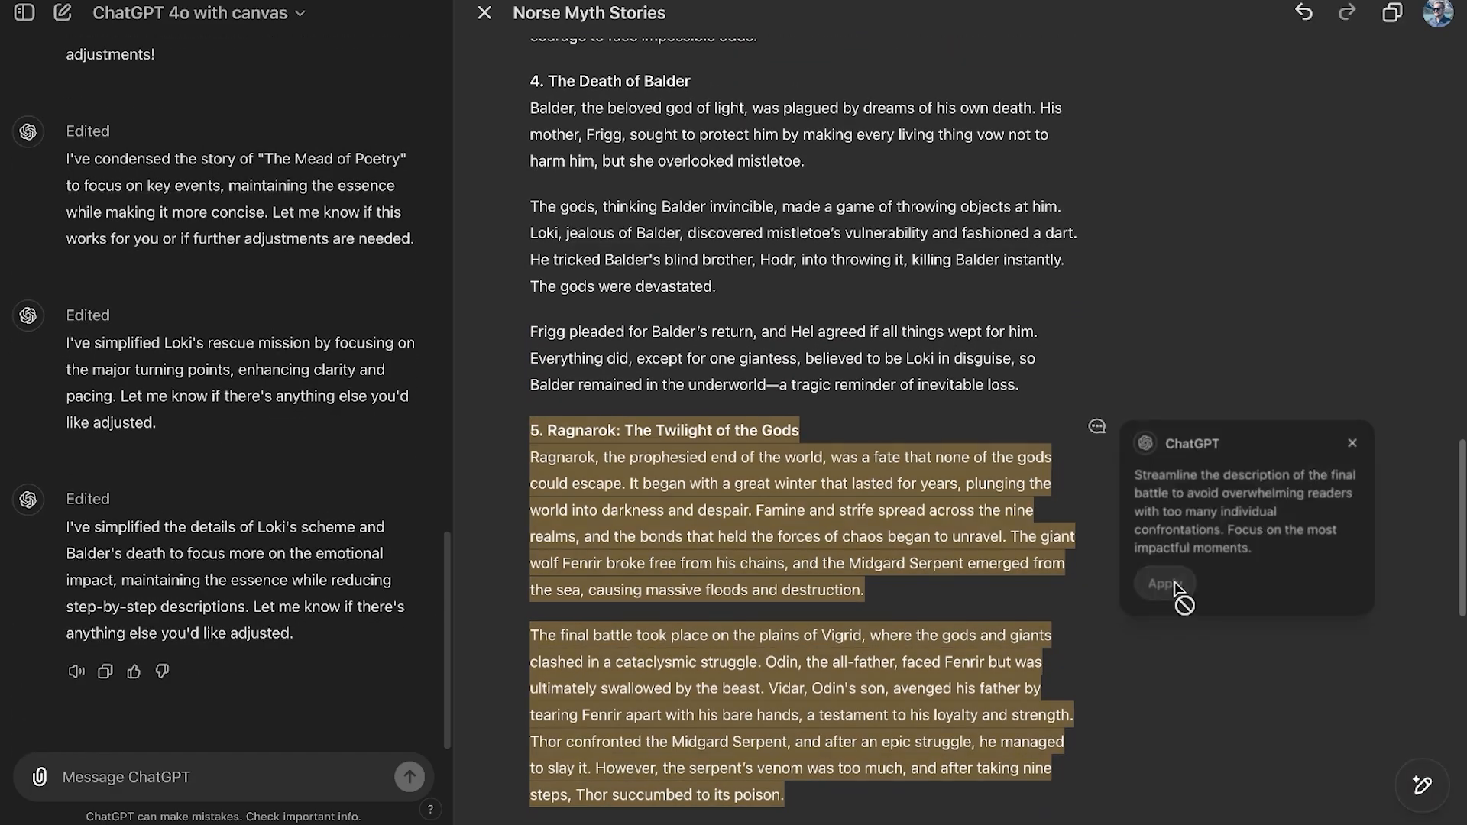
pyautogui.click(1163, 583)
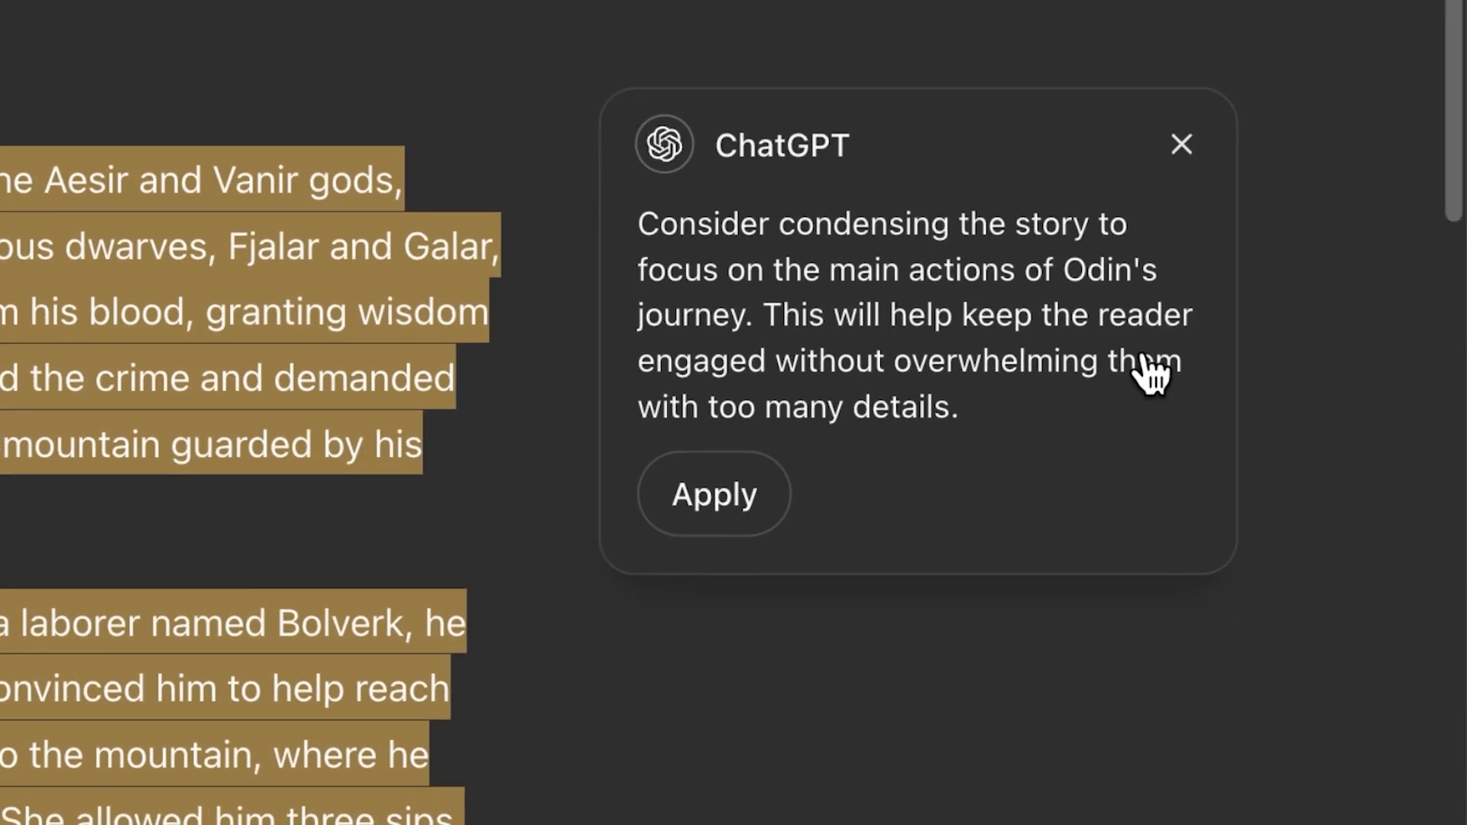
# Apply the remaining comment card streamlining Ragnarok's final battle so no suggestions remain
pyautogui.scroll(-3)
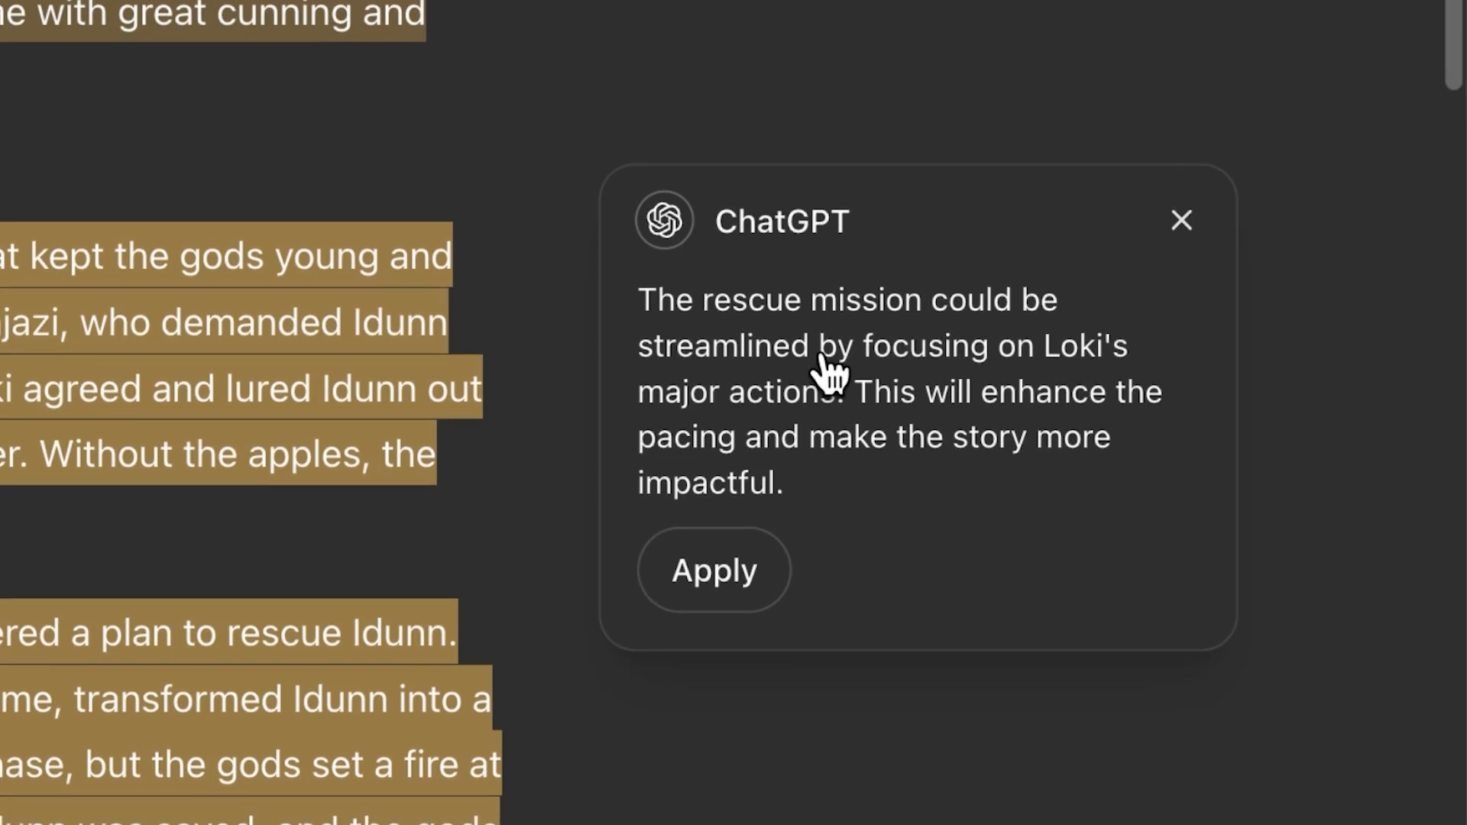
pyautogui.scroll(-3)
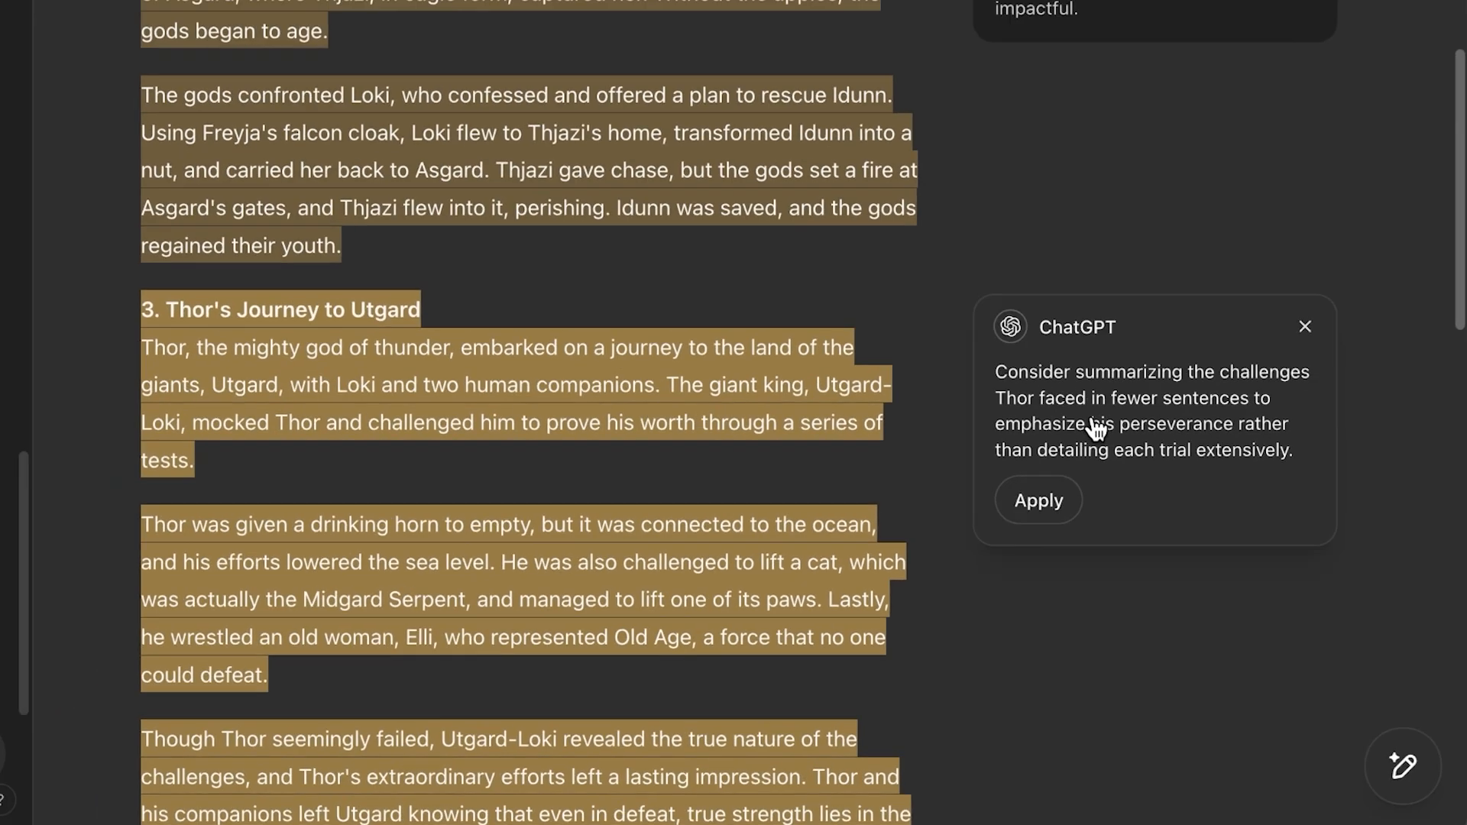
pyautogui.scroll(-3)
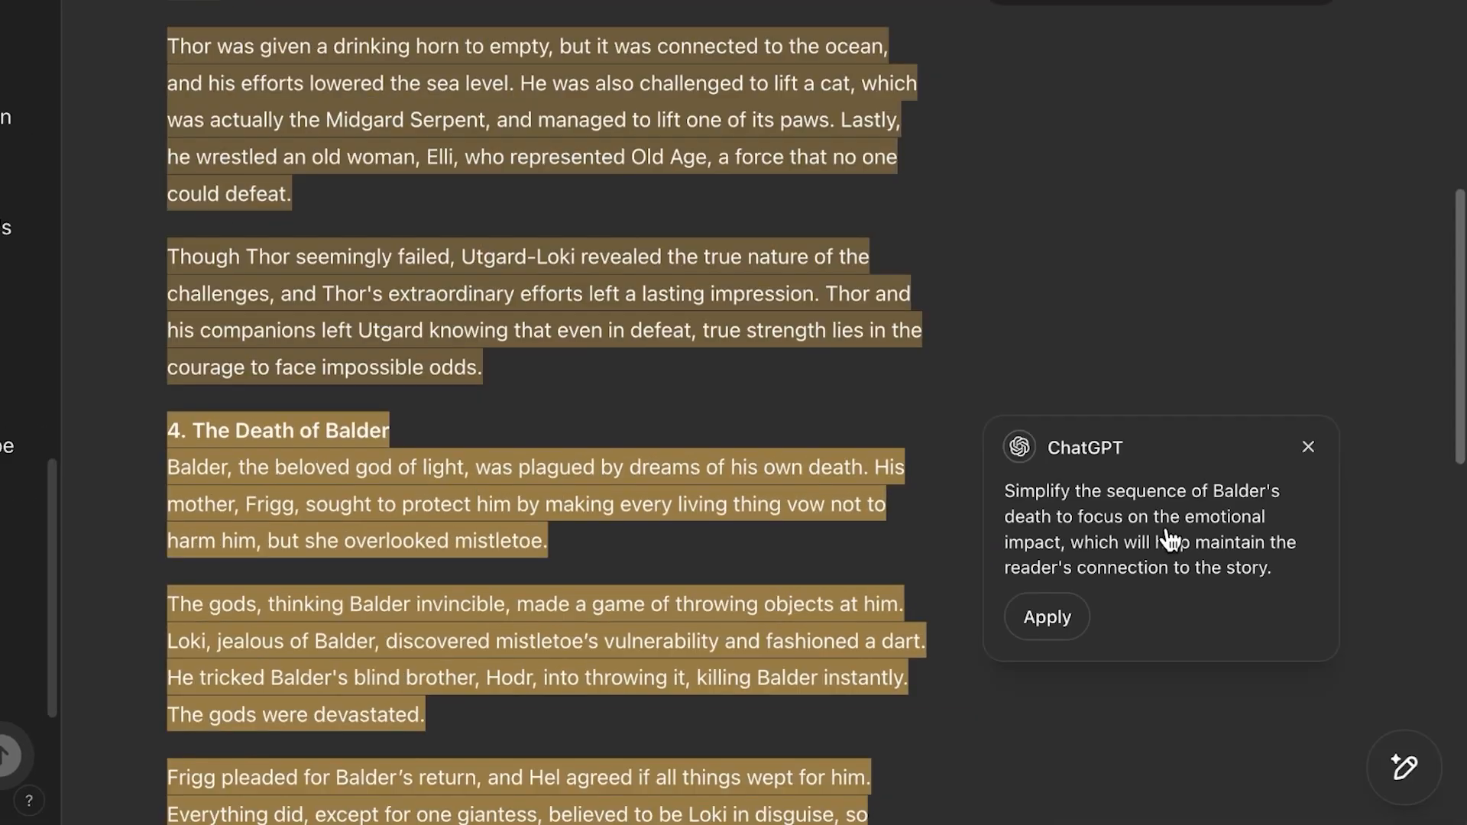
pyautogui.scroll(-3)
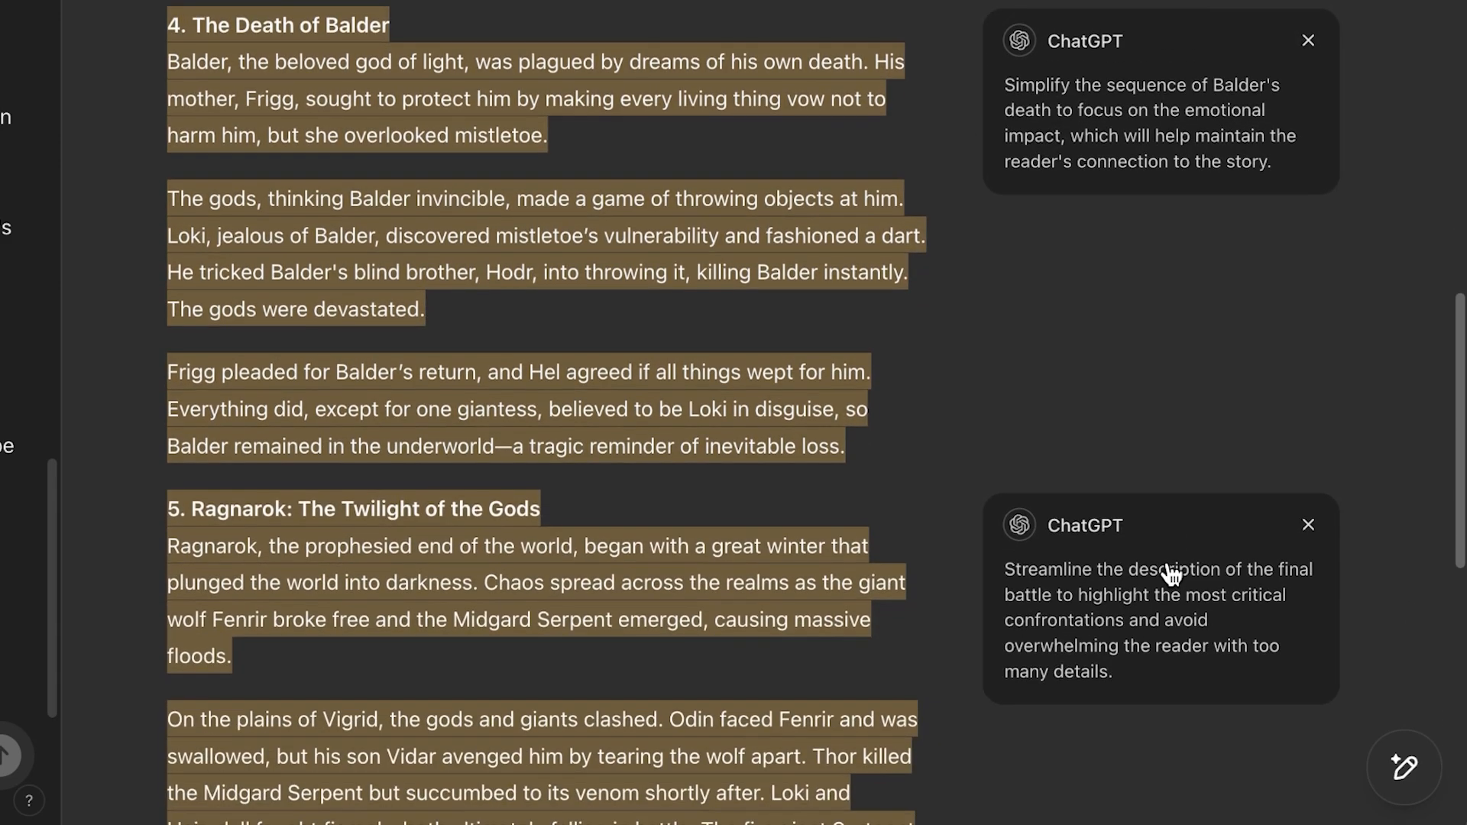
pyautogui.scroll(-3)
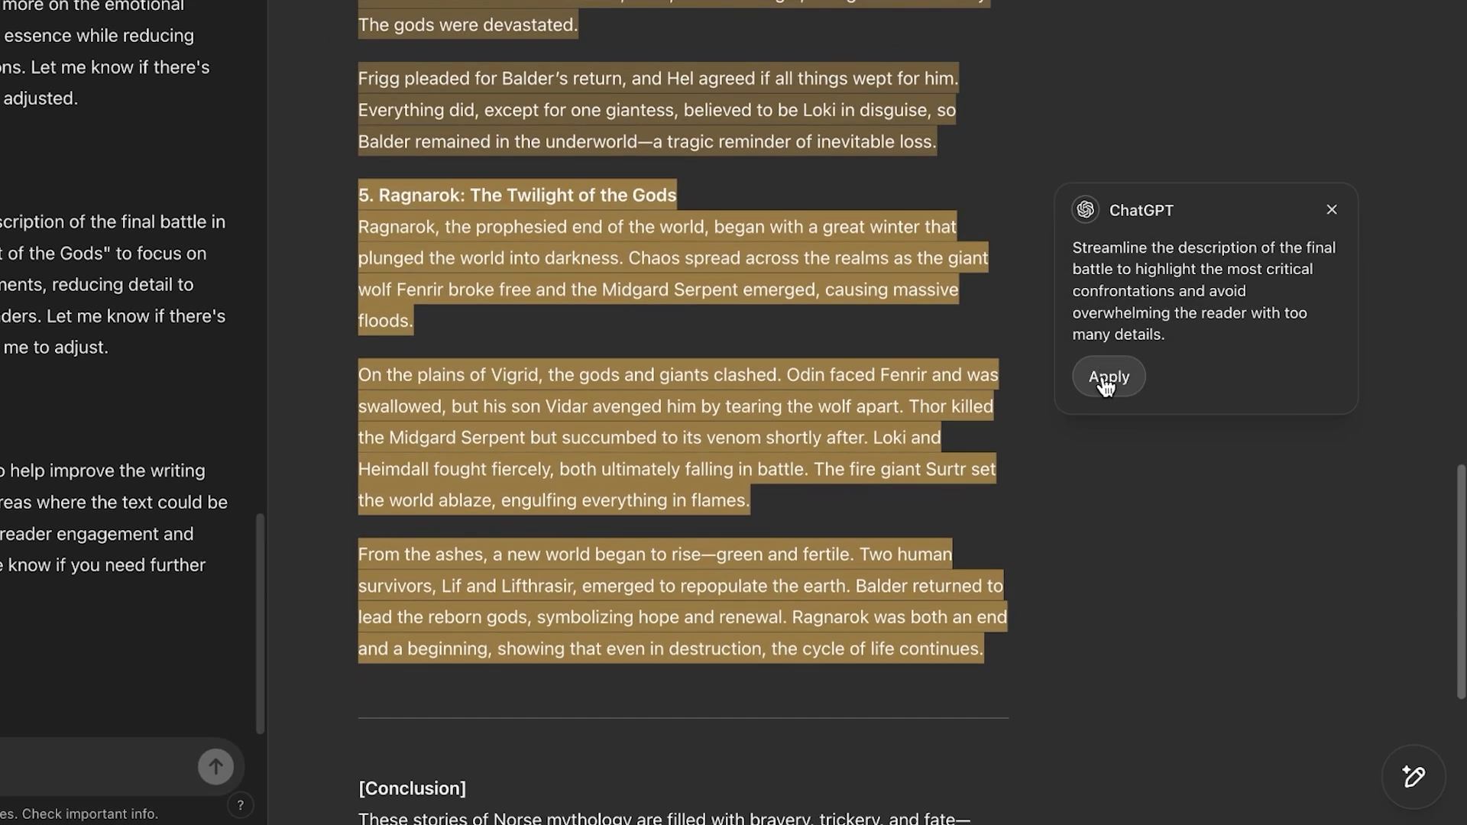
pyautogui.click(1107, 376)
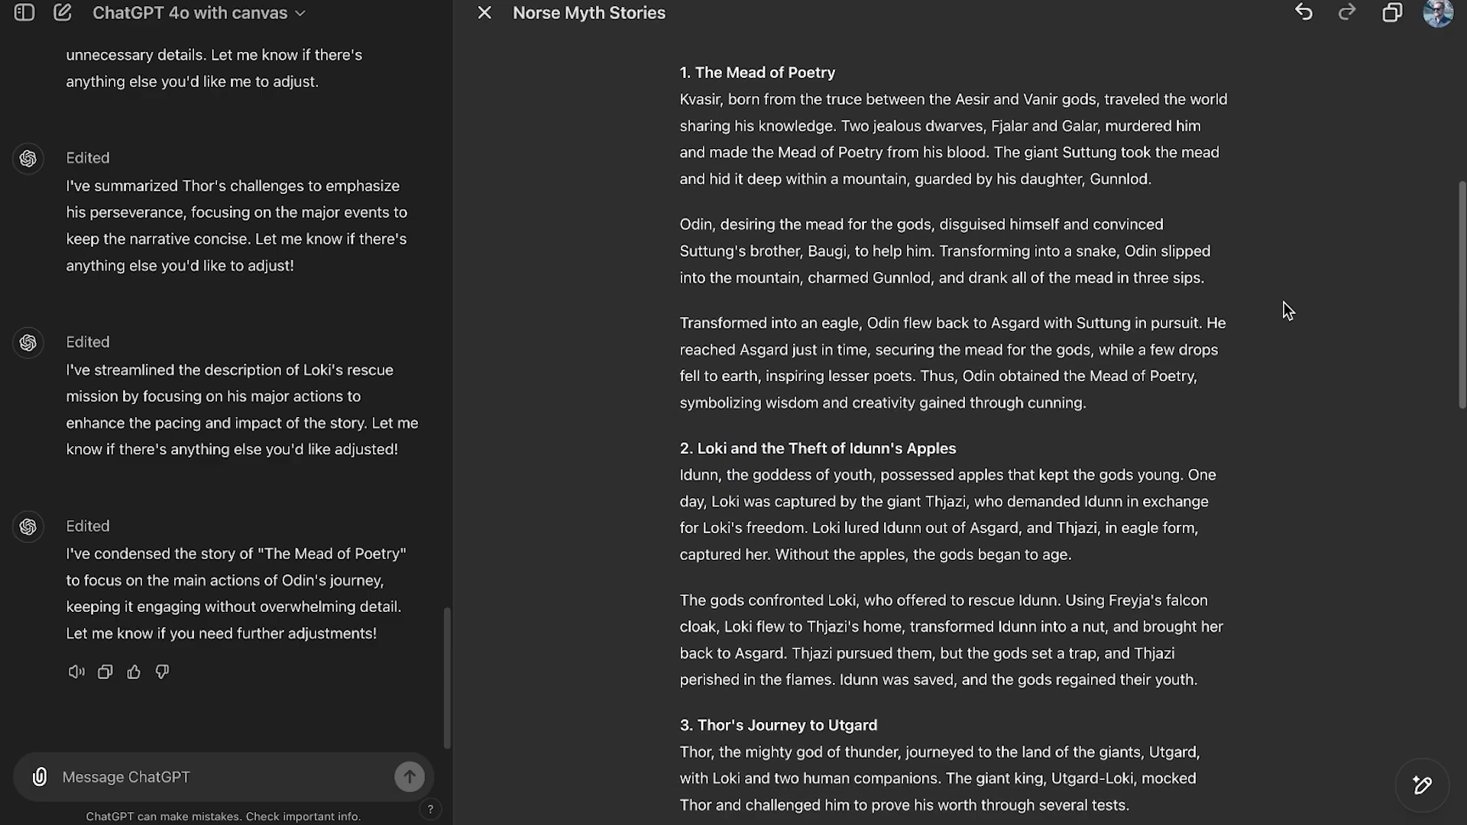
# Rewrite the Ragnarok section at Kindergarten reading level via the Reading level slider
pyautogui.scroll(-3)
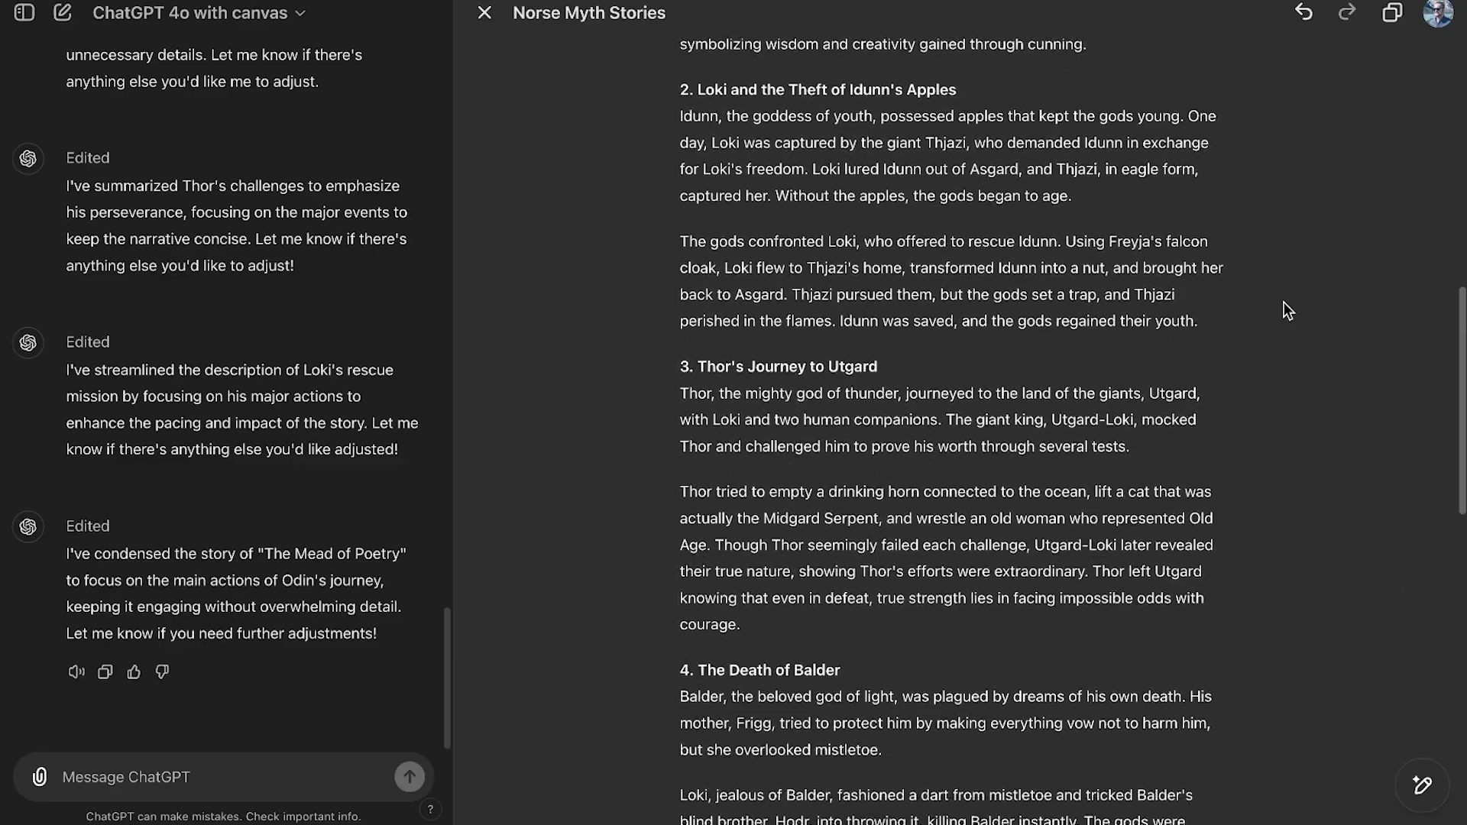
pyautogui.scroll(-3)
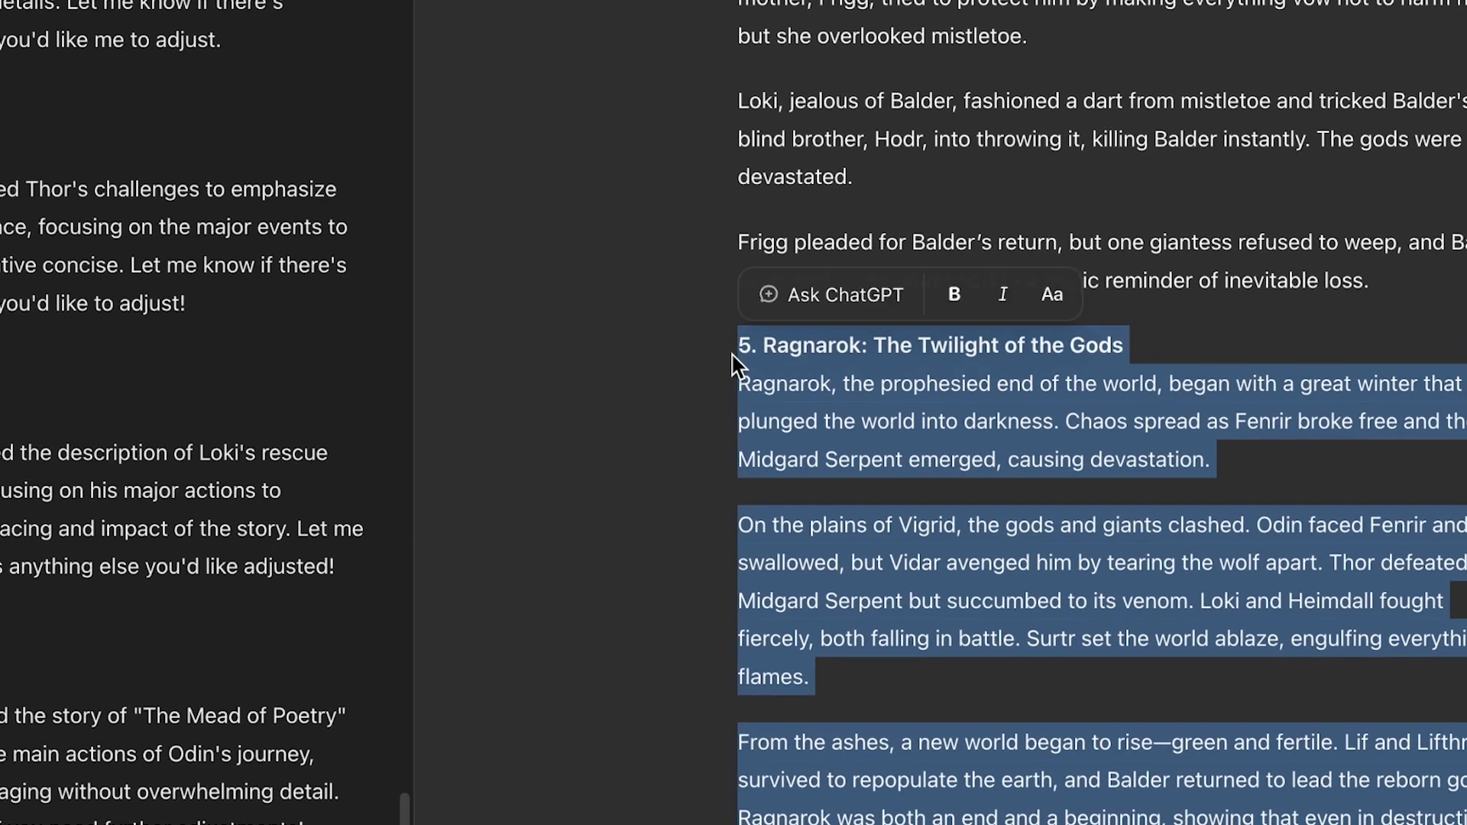
pyautogui.scroll(-3)
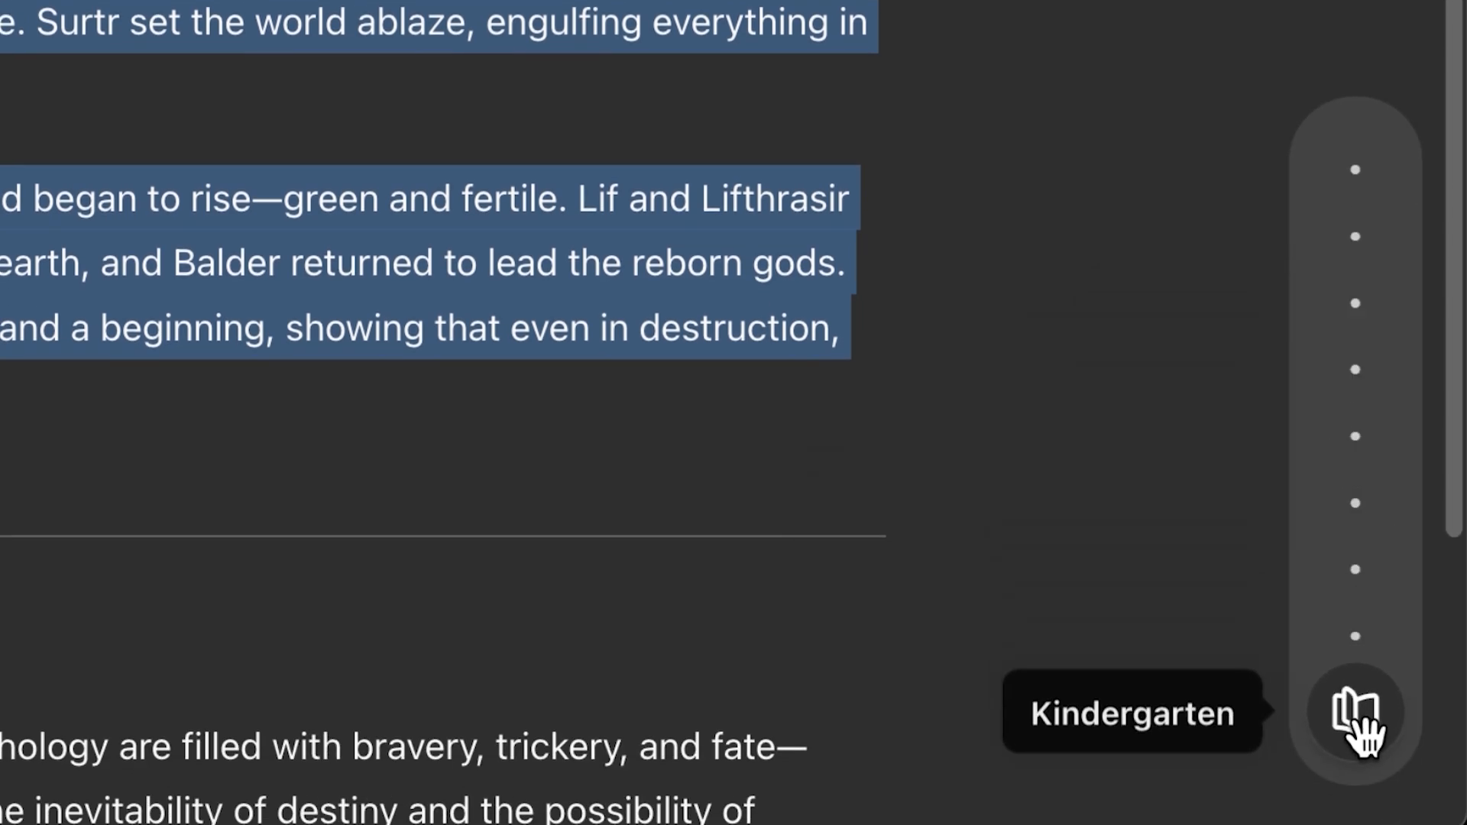
pyautogui.click(1354, 713)
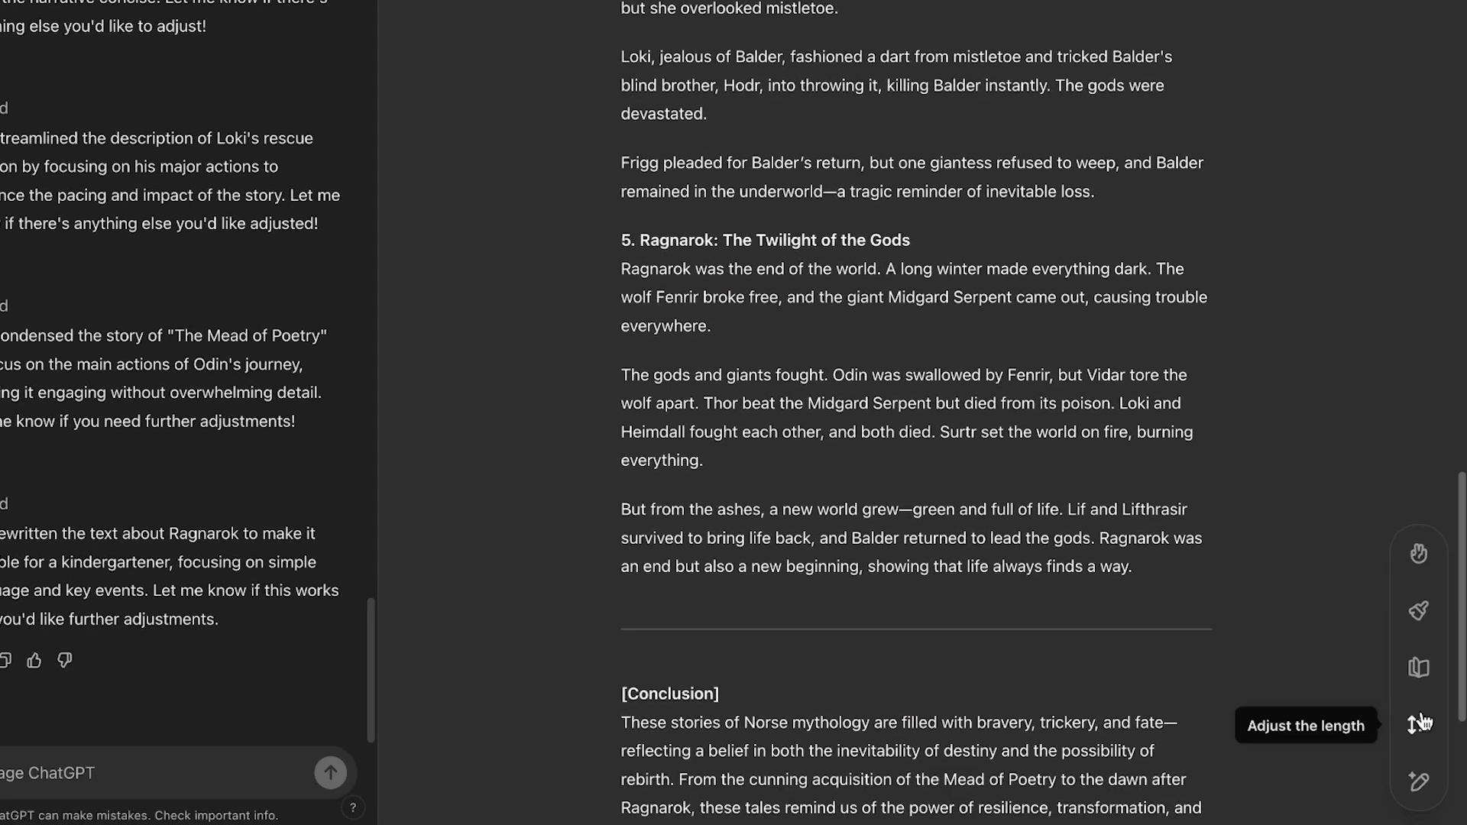
pyautogui.moveTo(1418, 667)
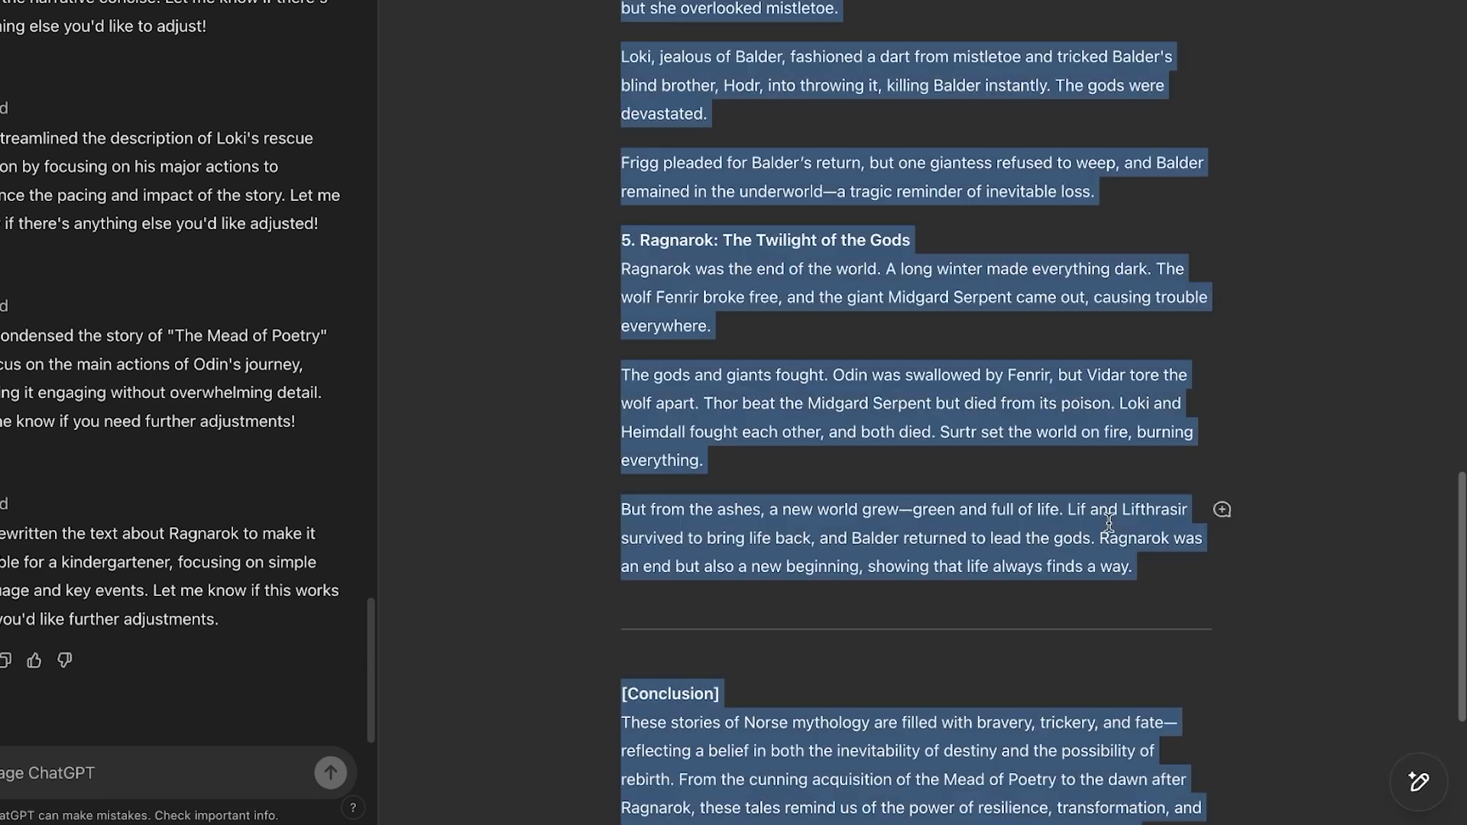
pyautogui.moveTo(1362, 722)
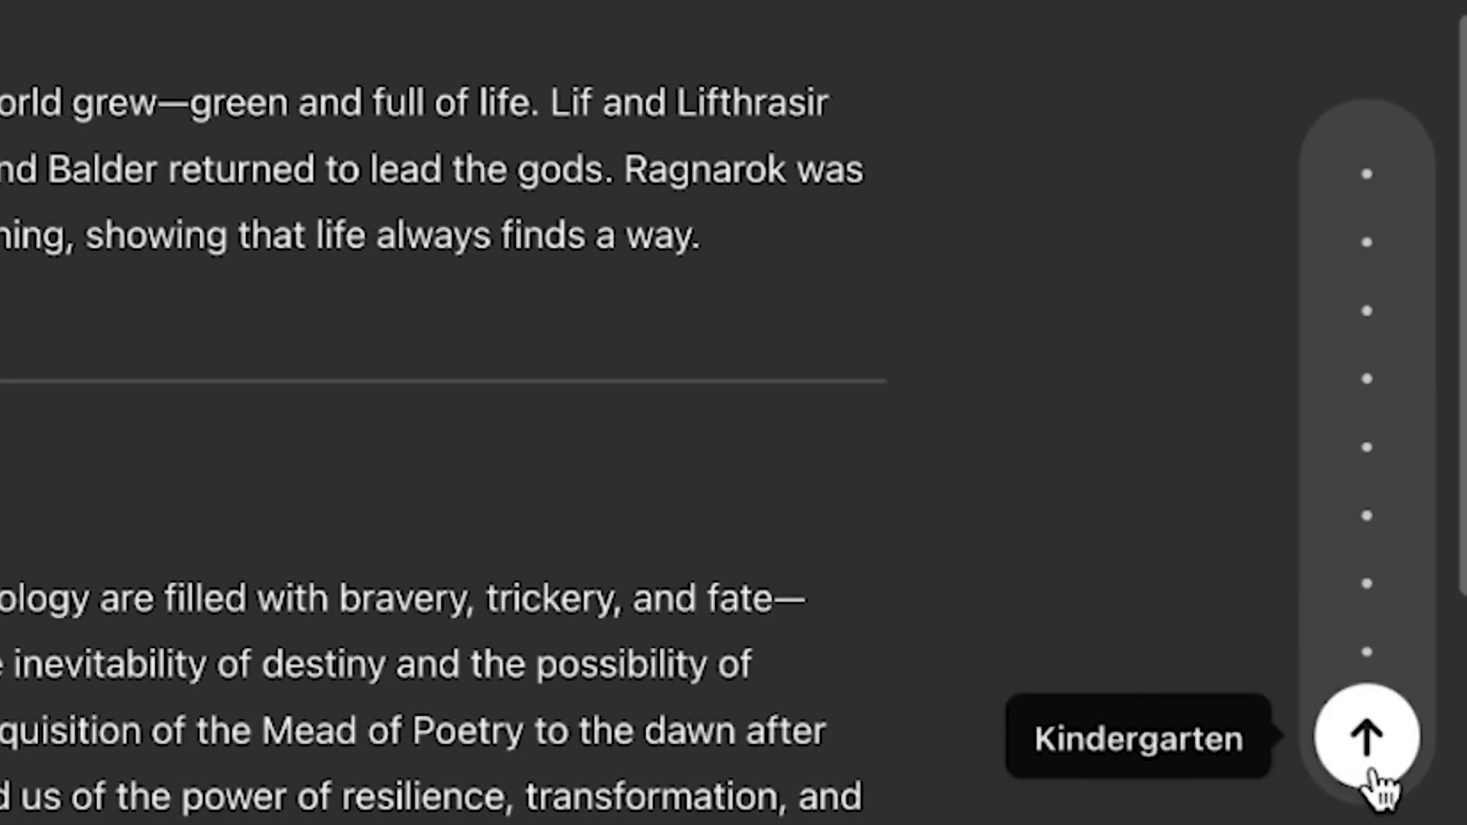
# Rewrite the whole Norse Myth Stories document at Graduate School reading level
pyautogui.click(1364, 737)
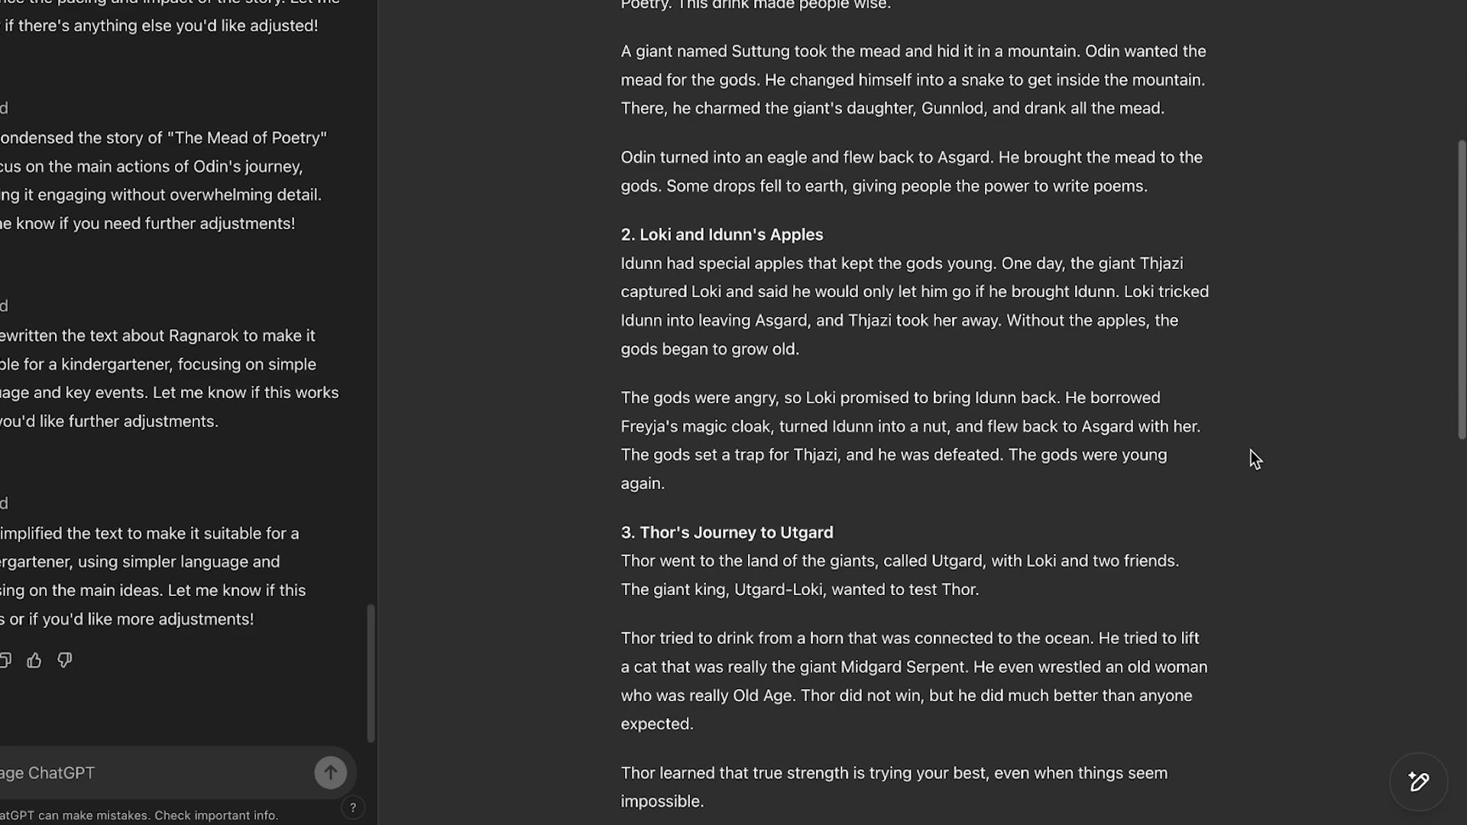
pyautogui.scroll(-3)
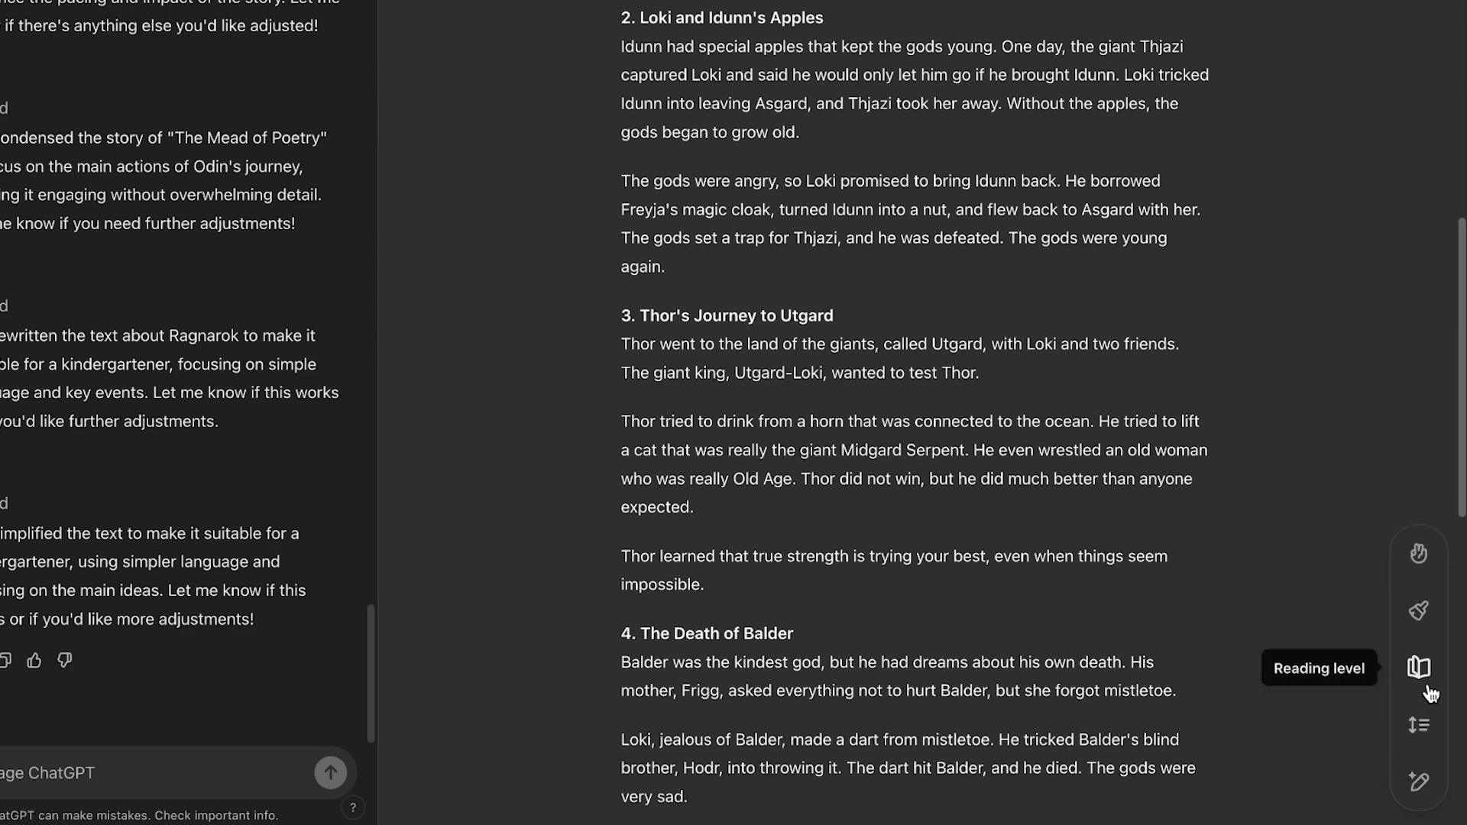
pyautogui.click(1417, 667)
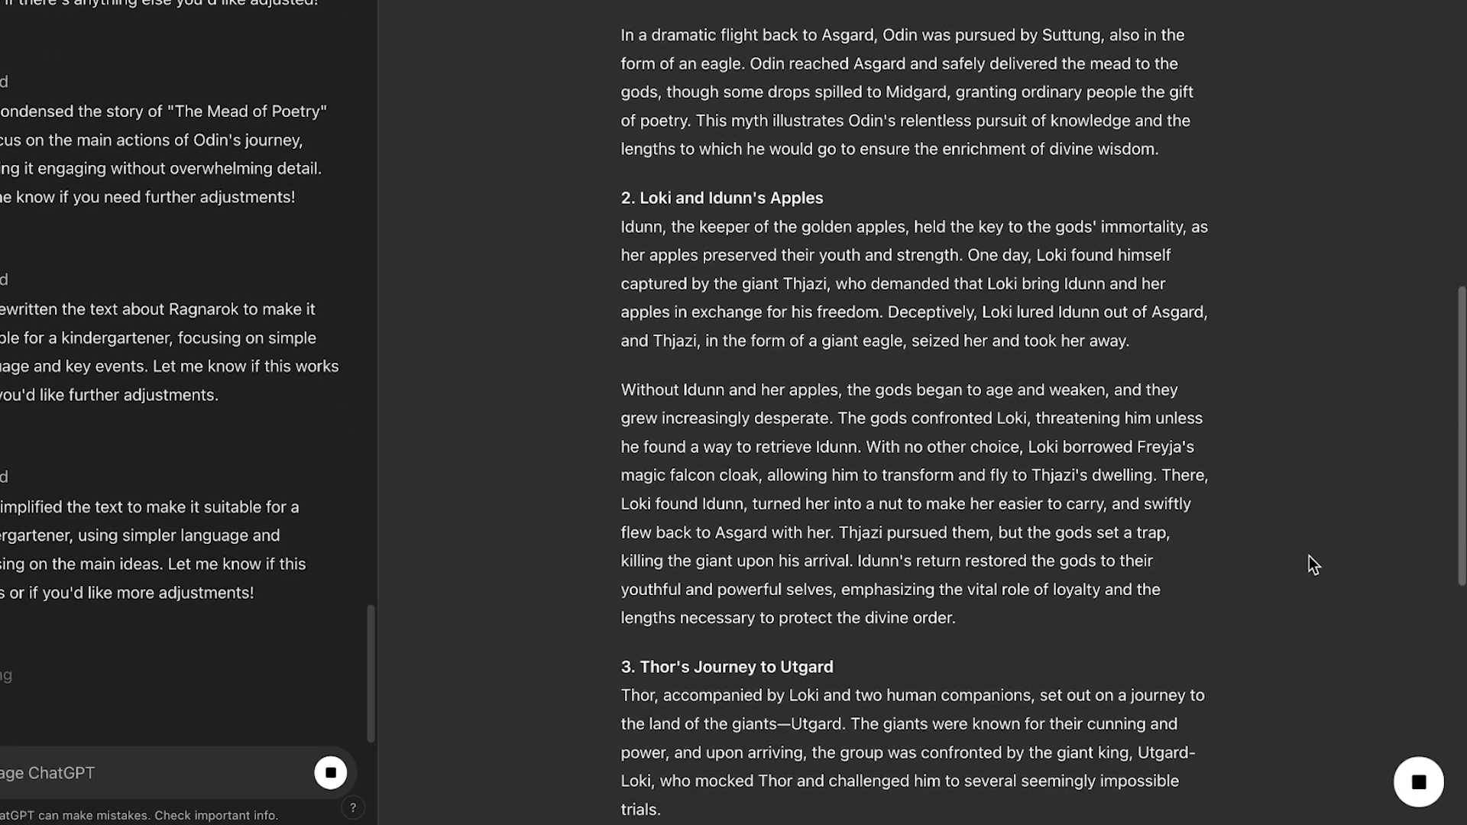
pyautogui.scroll(-3)
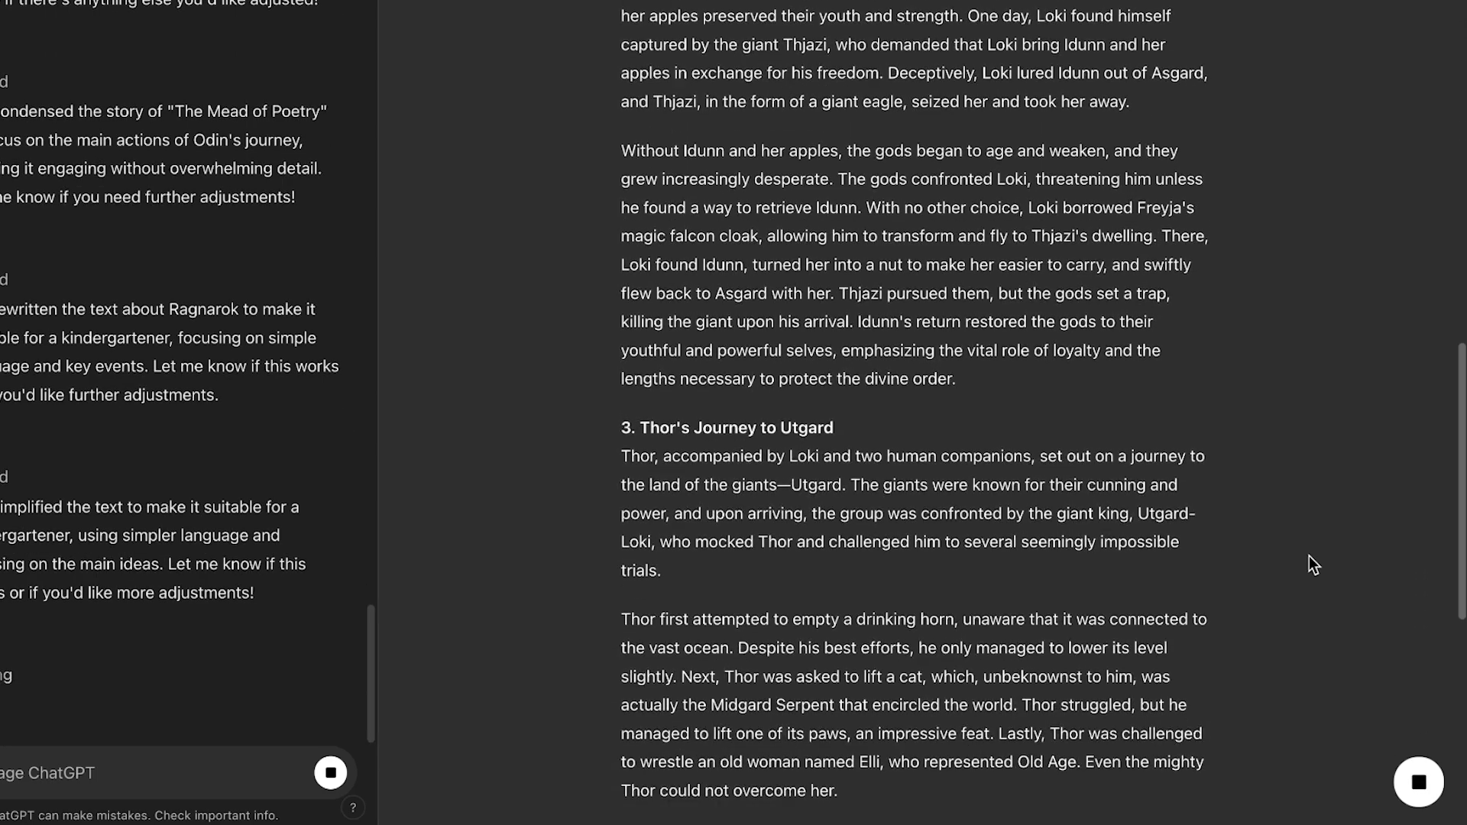
pyautogui.scroll(-3)
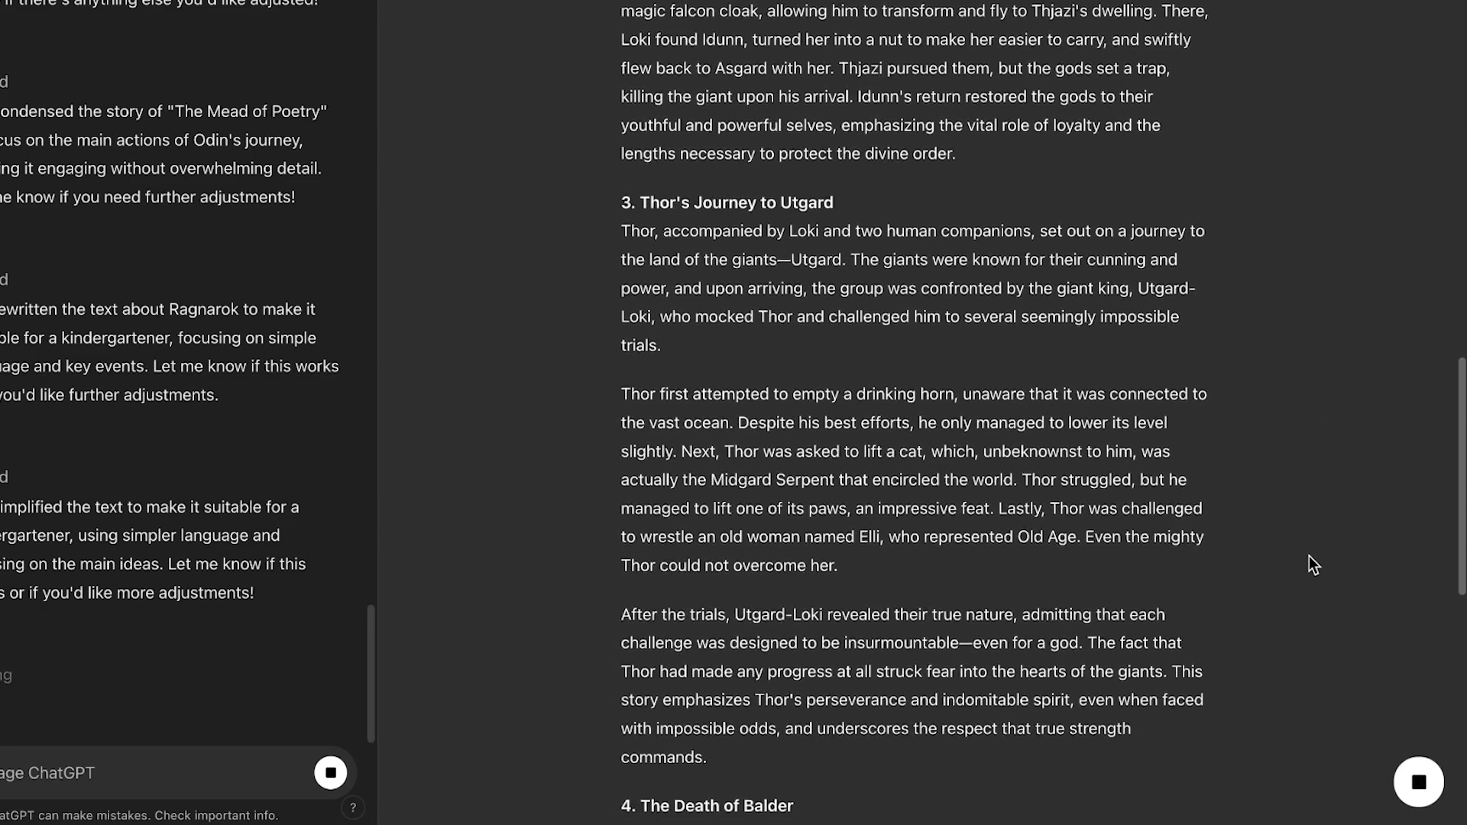
pyautogui.scroll(-3)
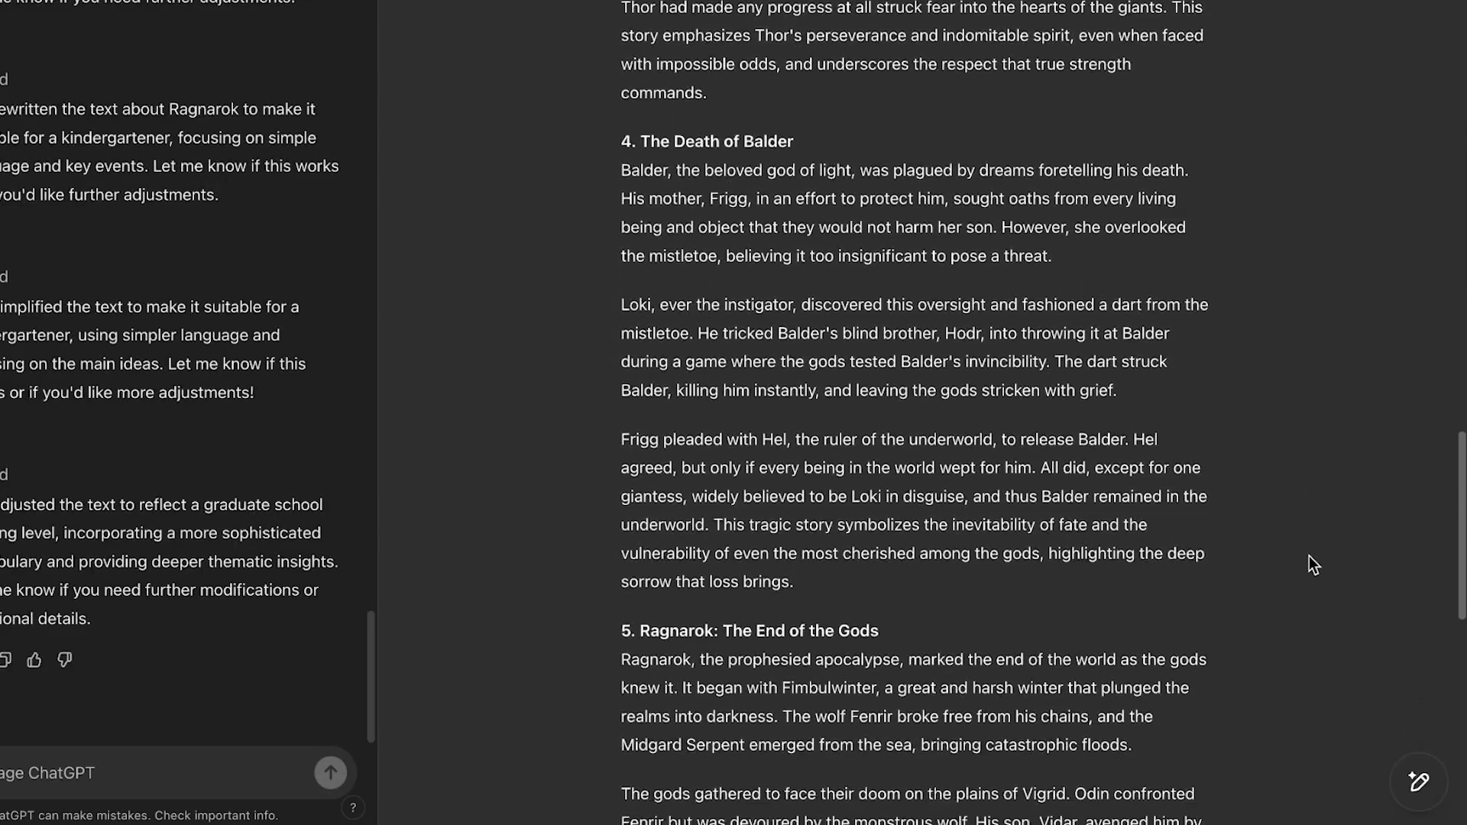
pyautogui.scroll(-3)
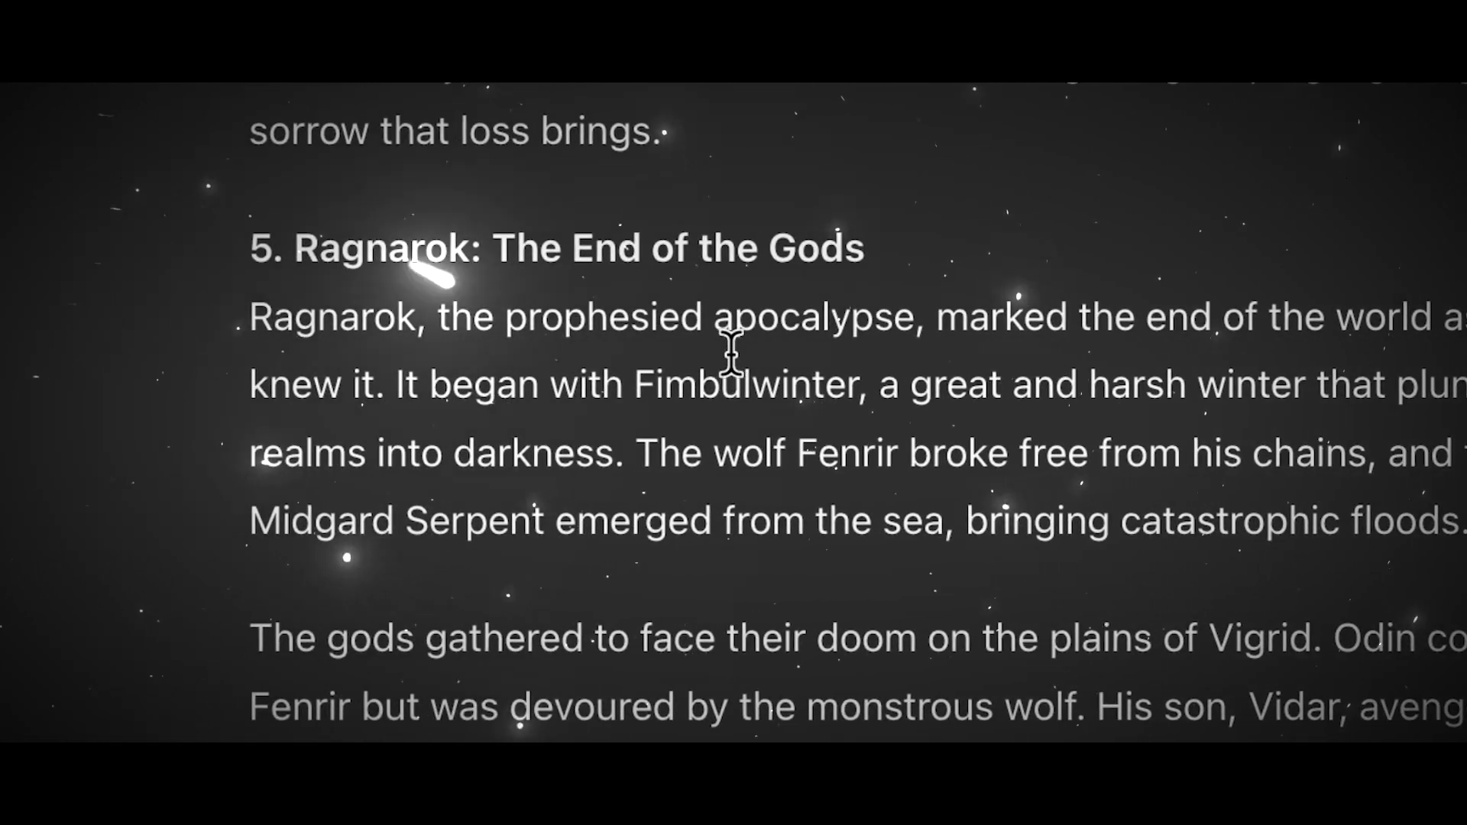
pyautogui.scroll(-3)
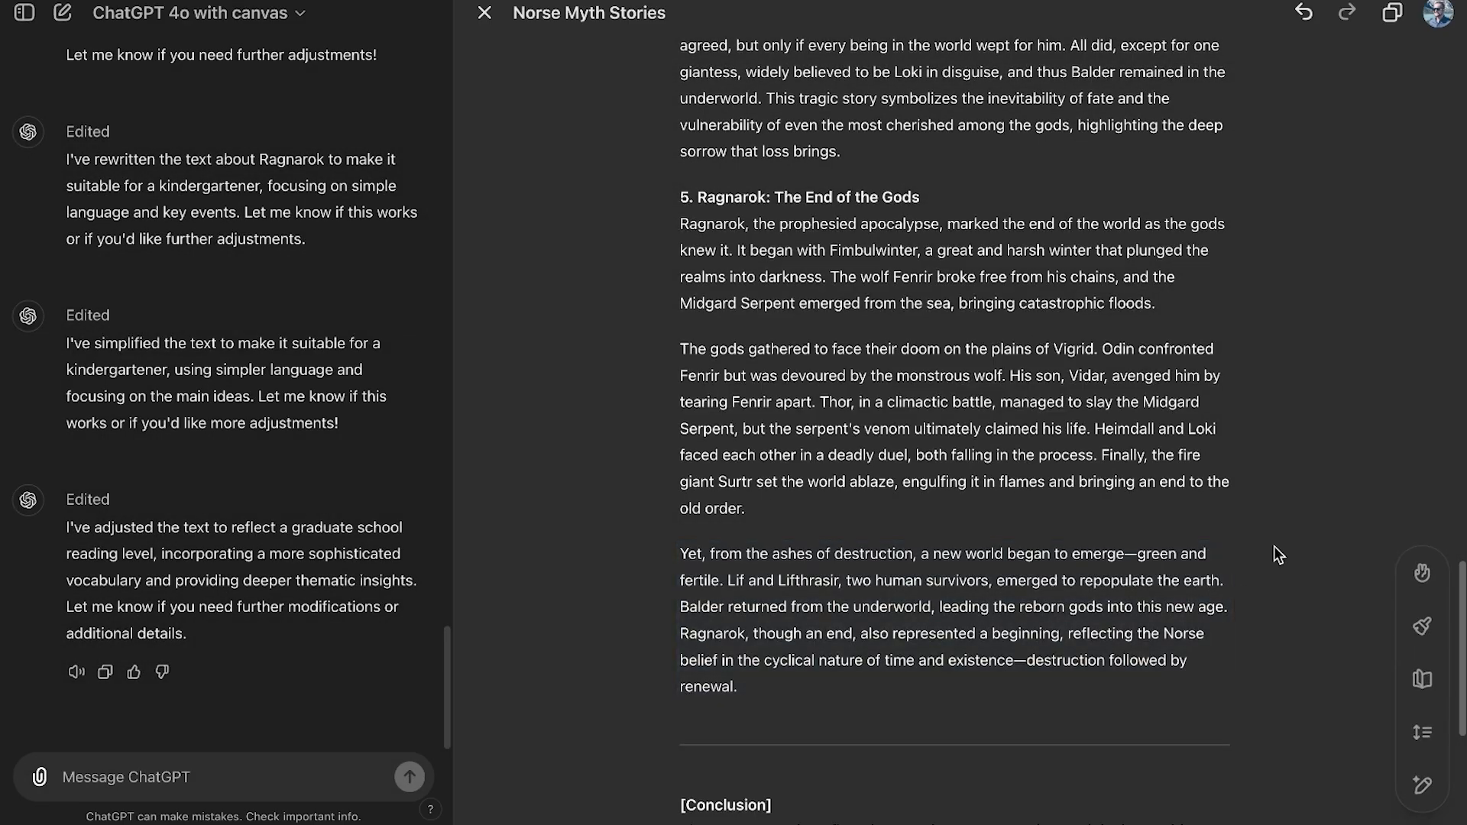
pyautogui.scroll(-3)
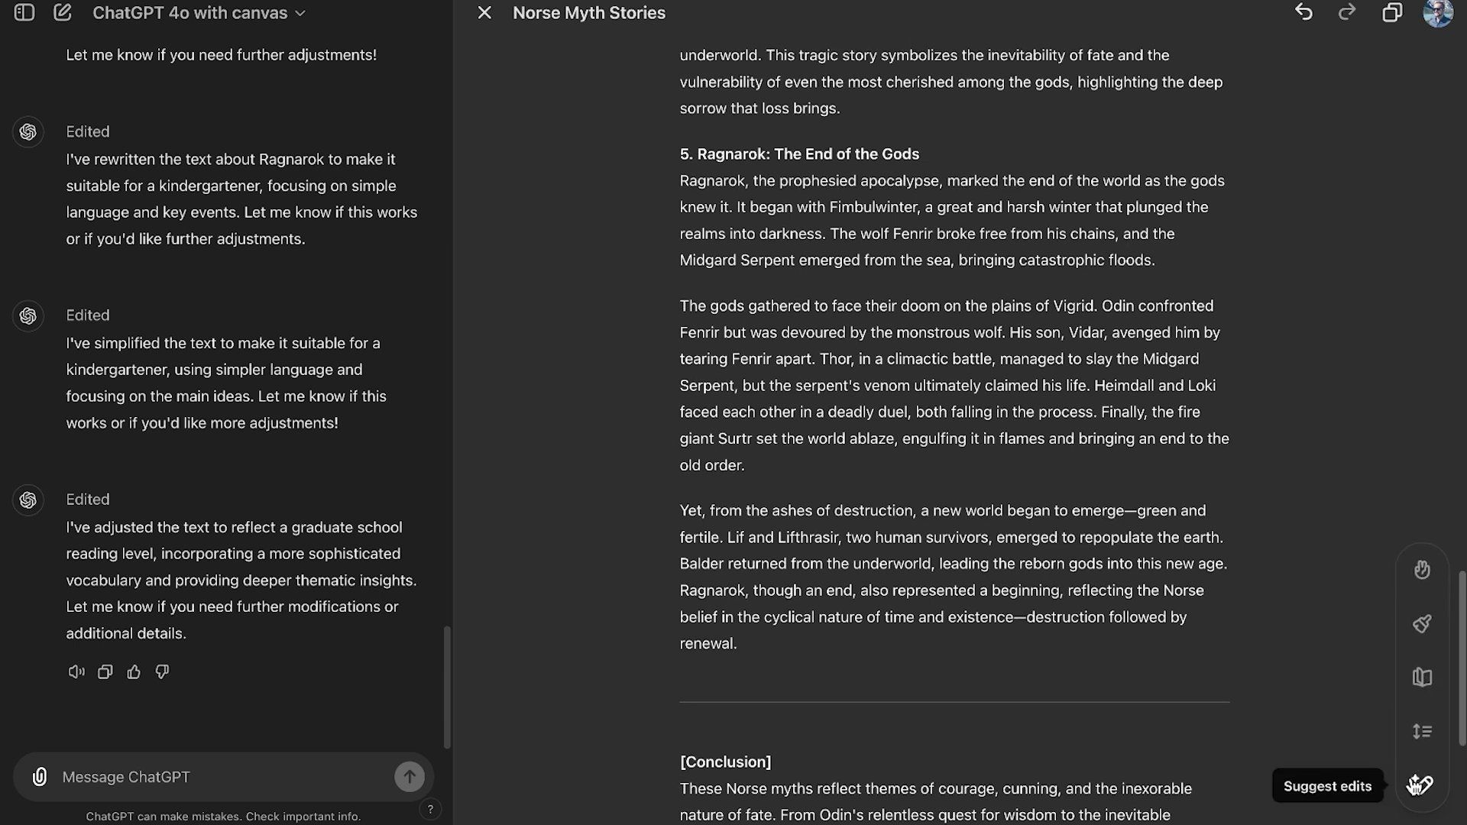
pyautogui.moveTo(1421, 678)
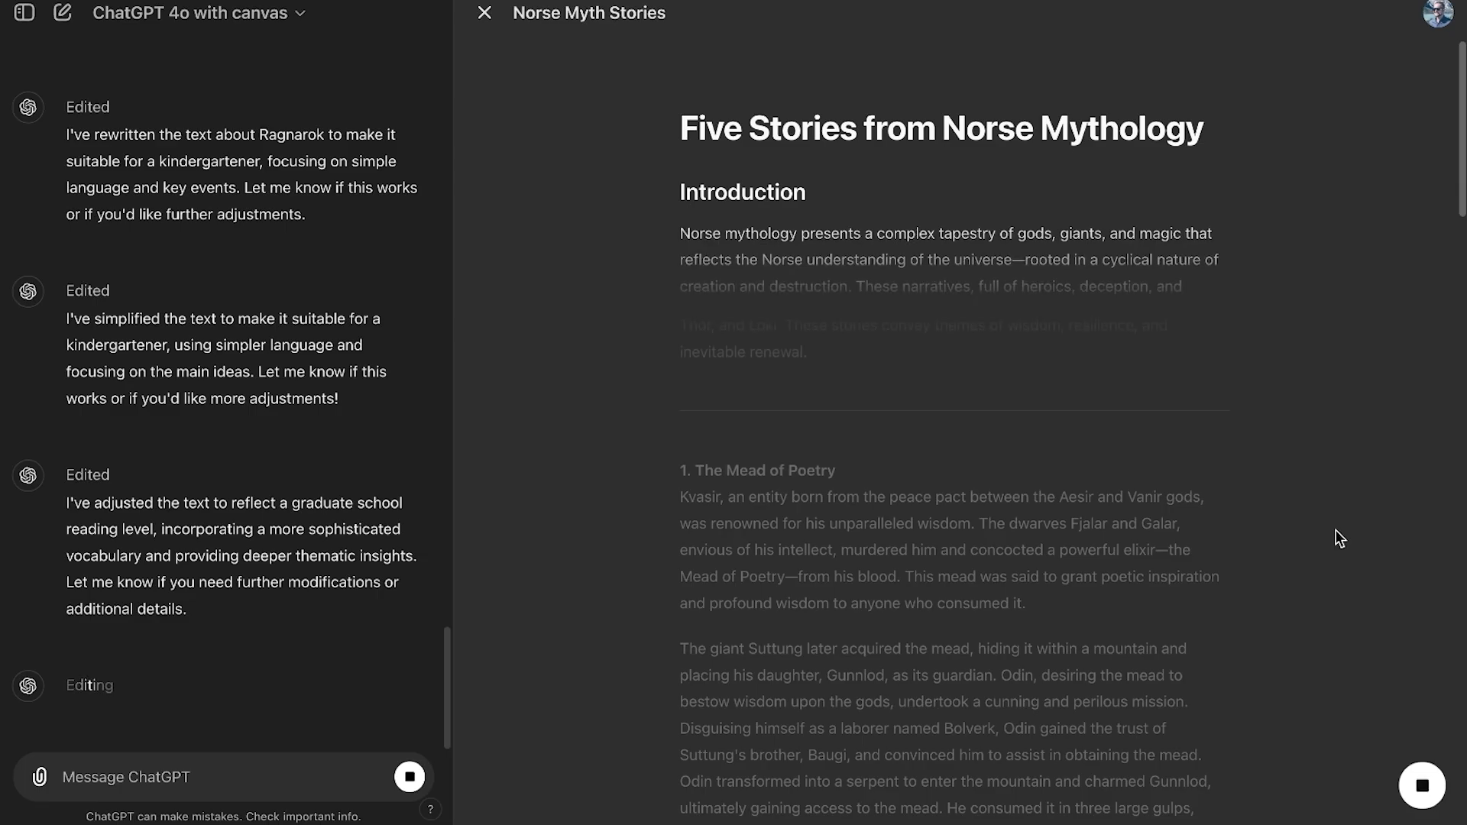
# Review the final-polish edit giving the stories section titles and consistent grammar and style
pyautogui.scroll(-3)
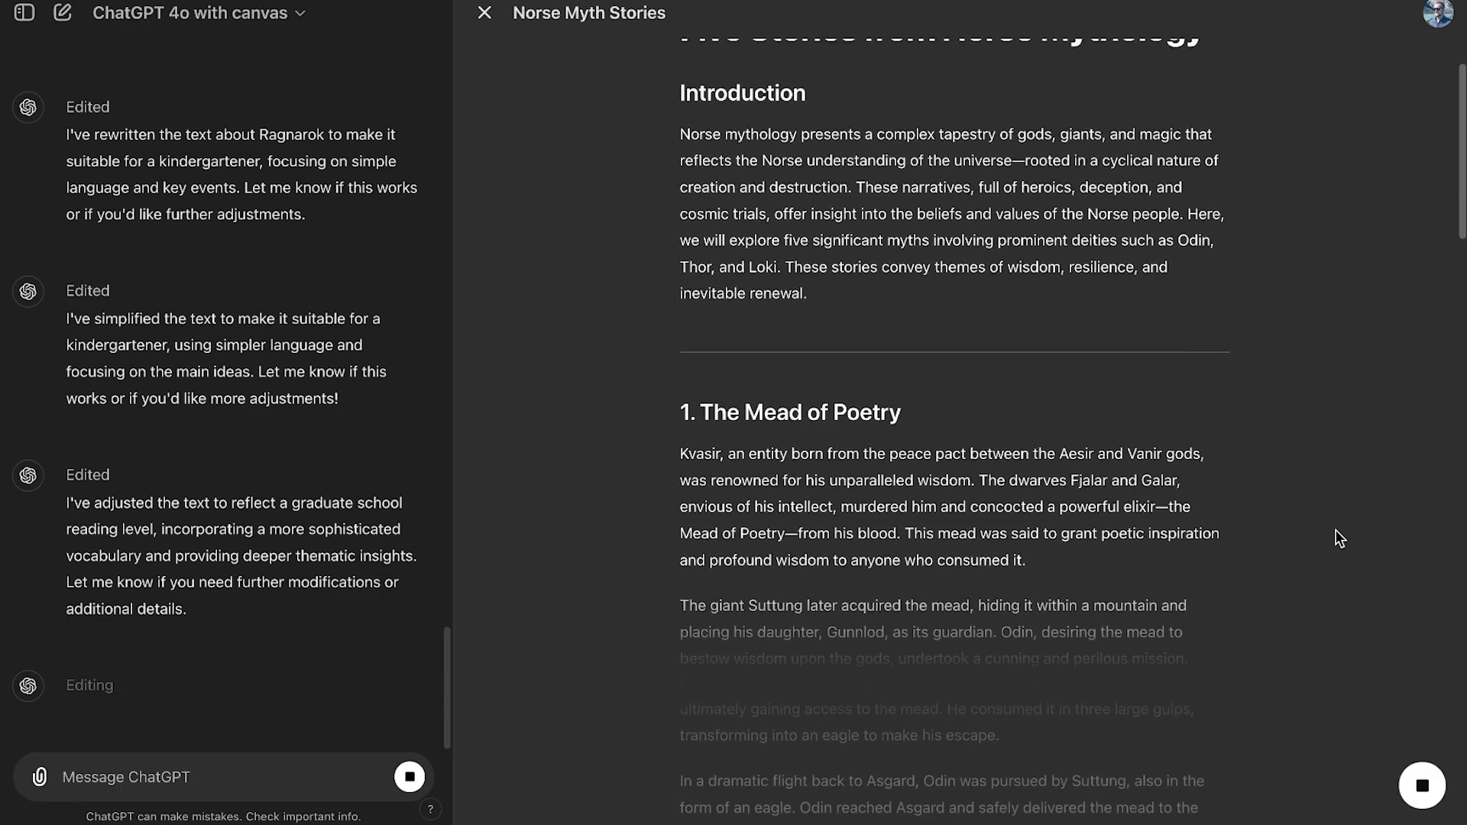
pyautogui.scroll(-3)
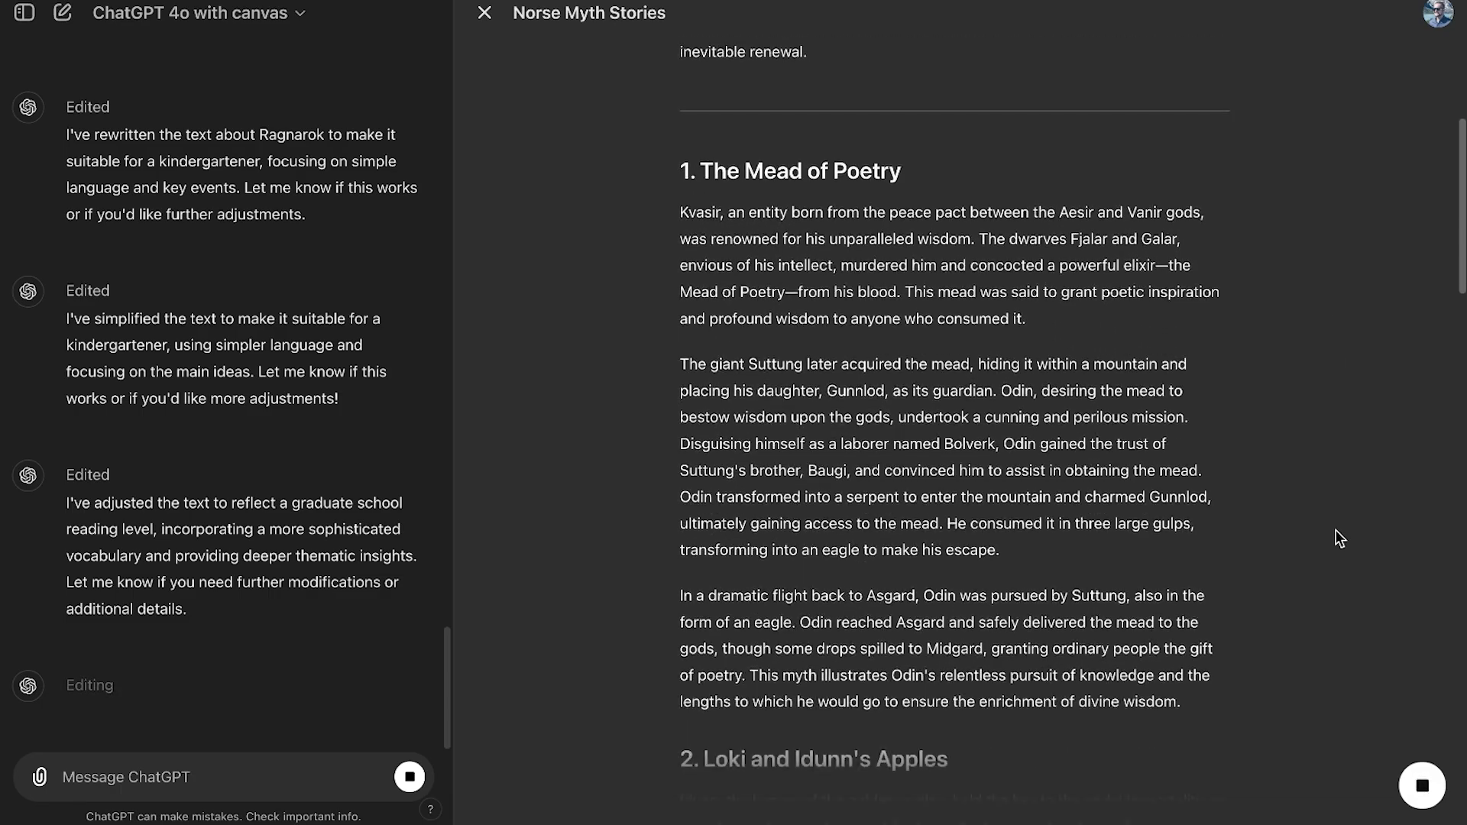
pyautogui.scroll(-3)
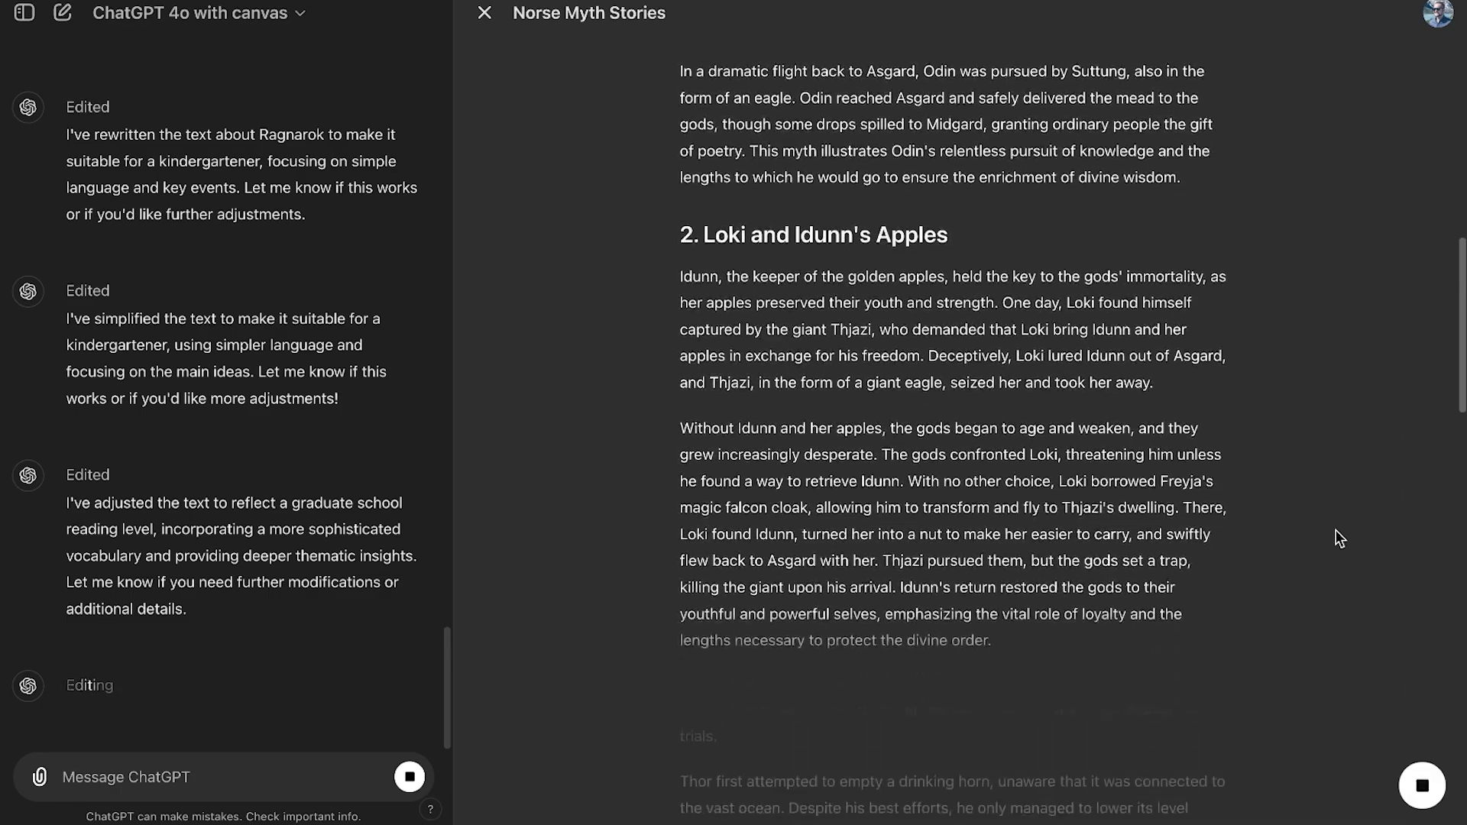
pyautogui.scroll(-3)
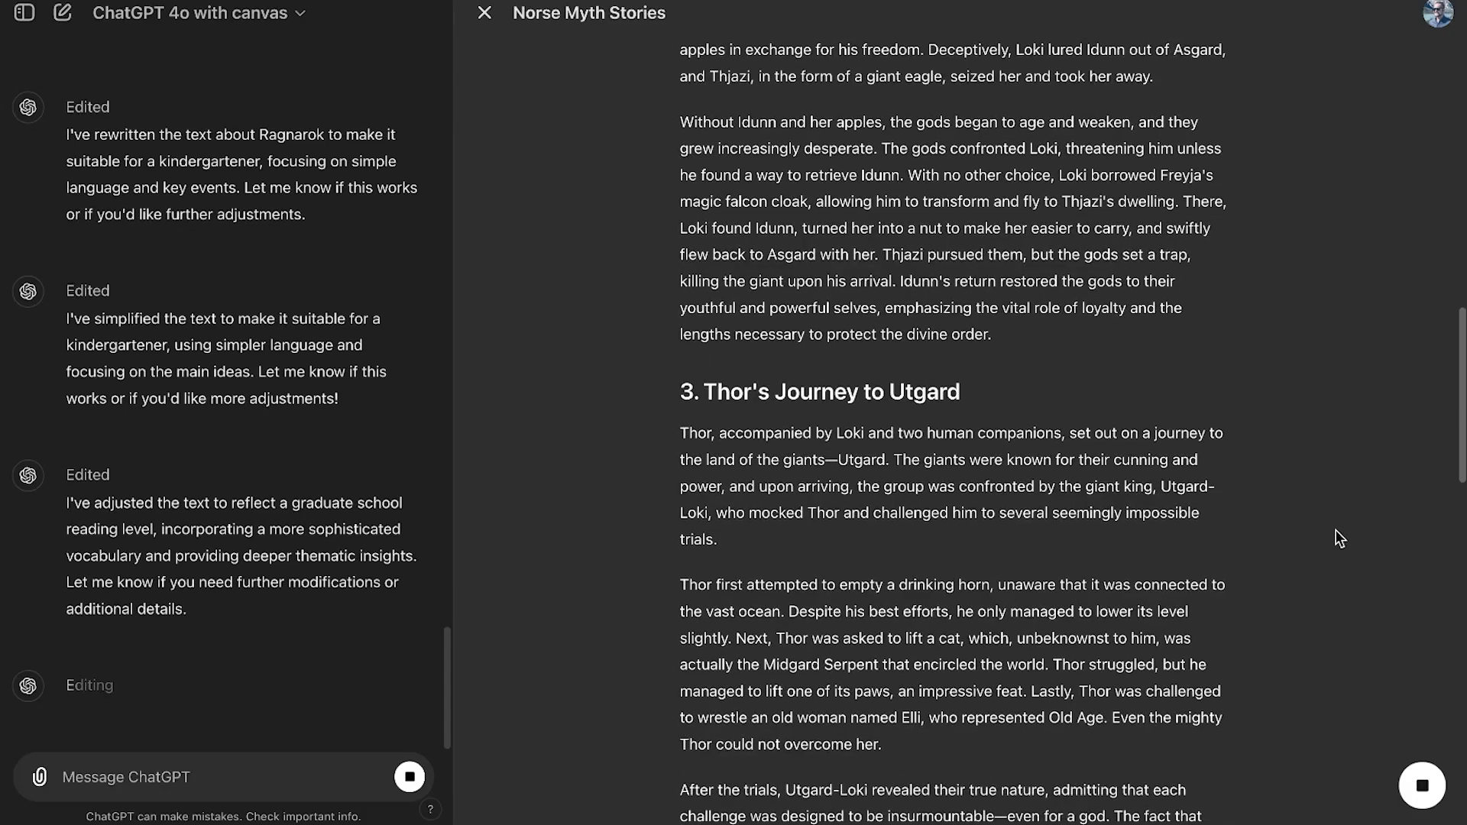
pyautogui.scroll(-3)
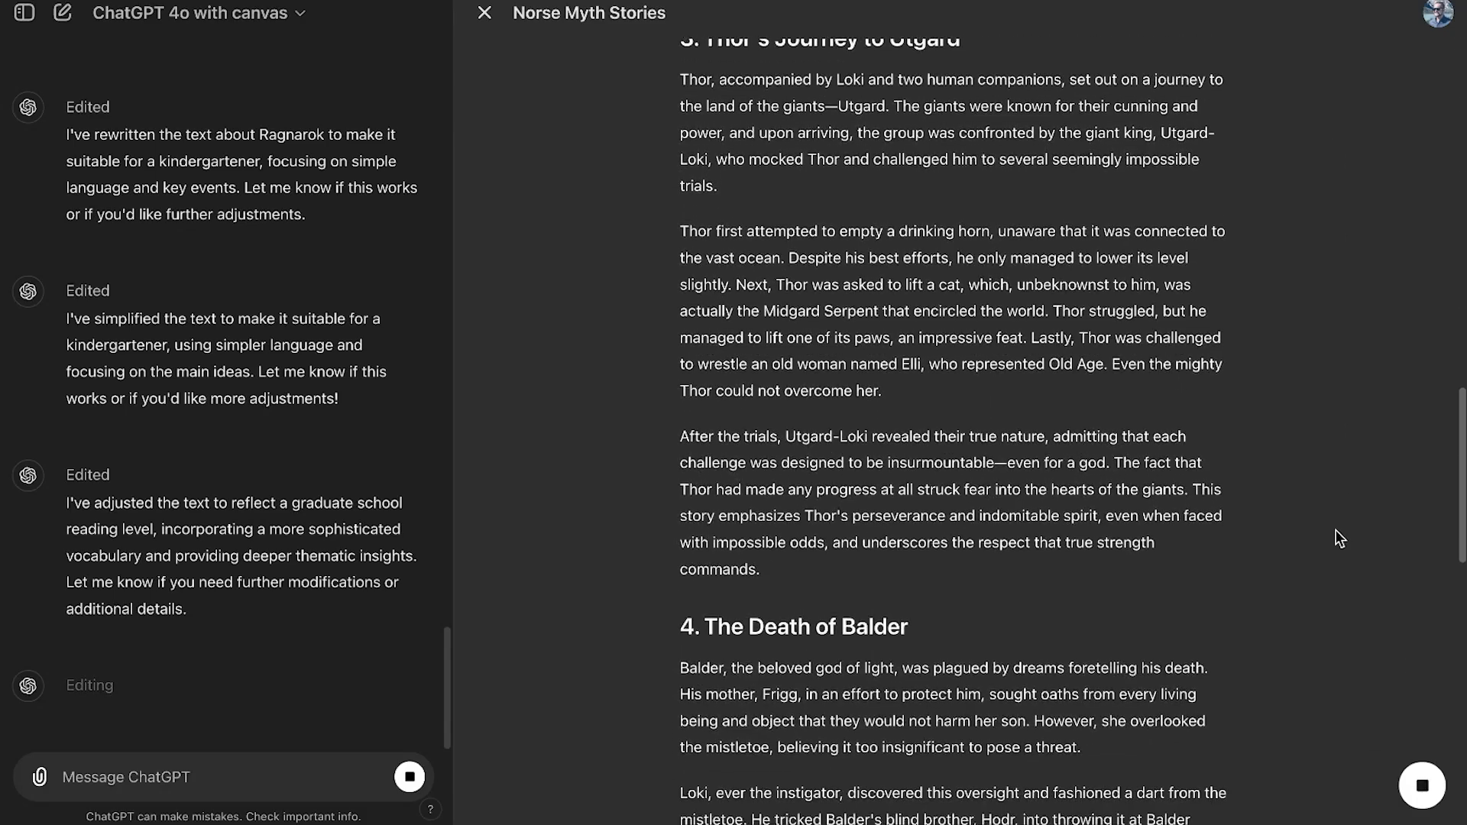
pyautogui.scroll(-3)
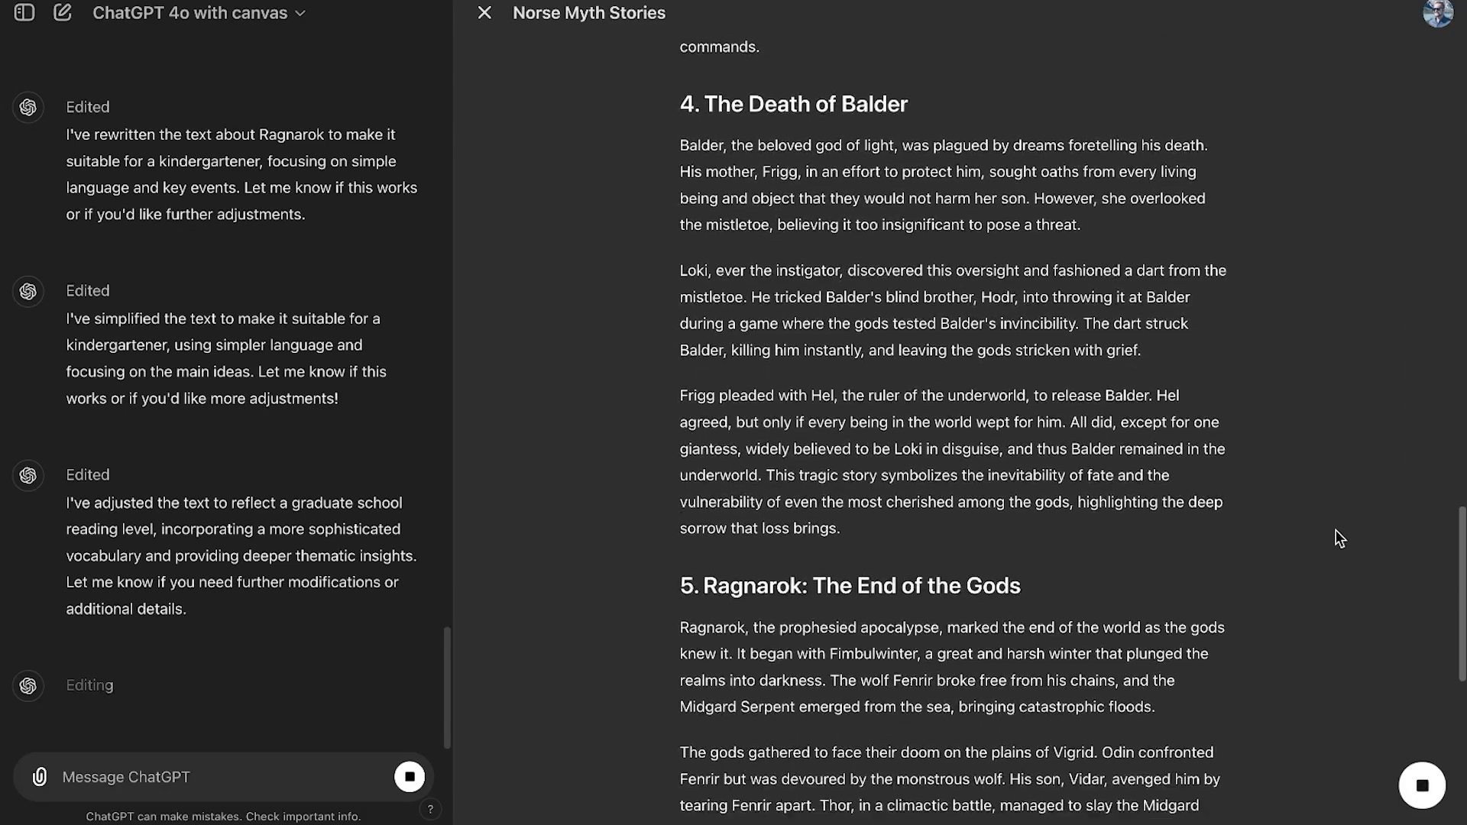
pyautogui.scroll(-3)
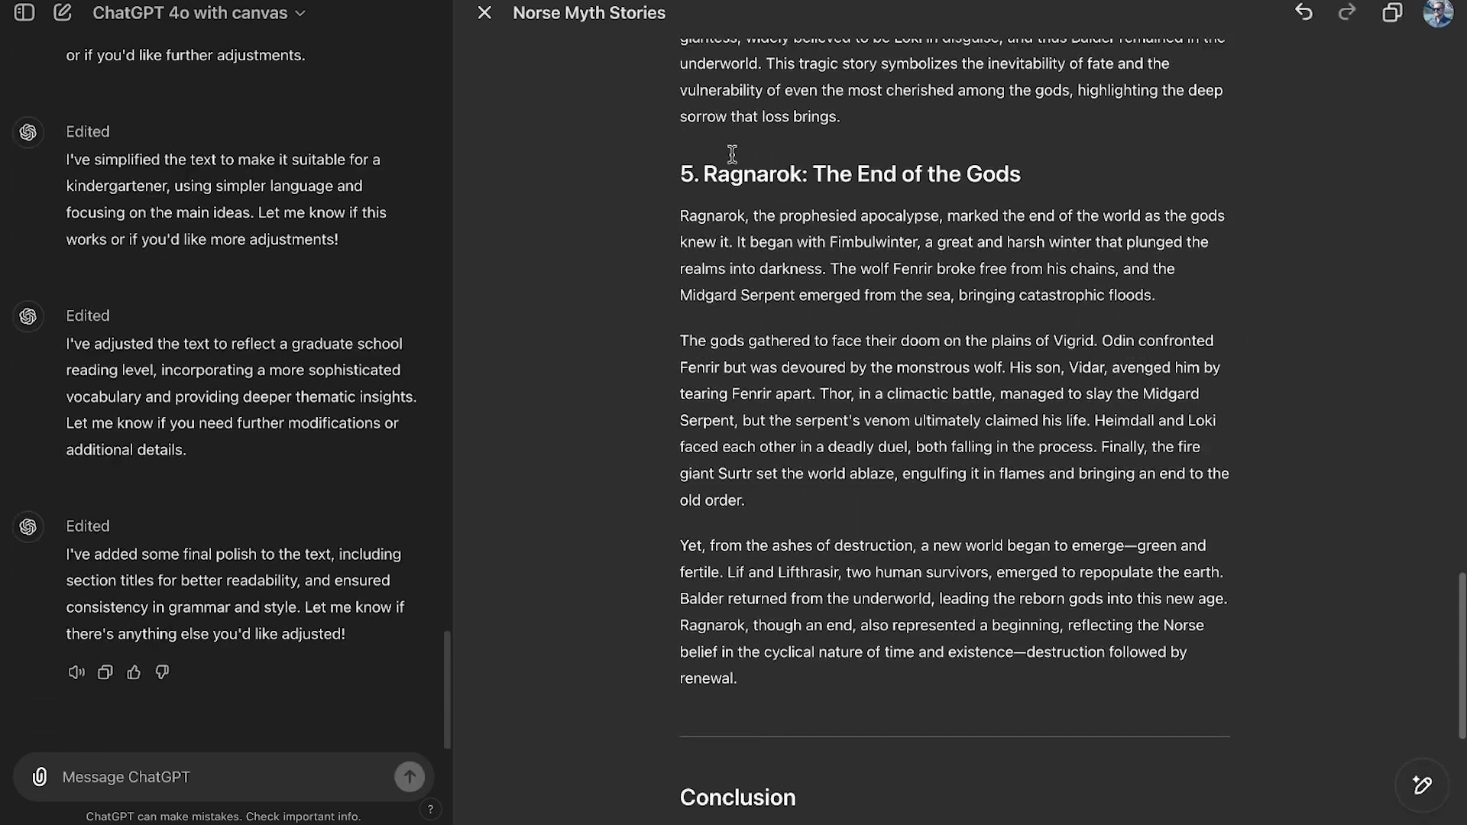
pyautogui.moveTo(1309, 602)
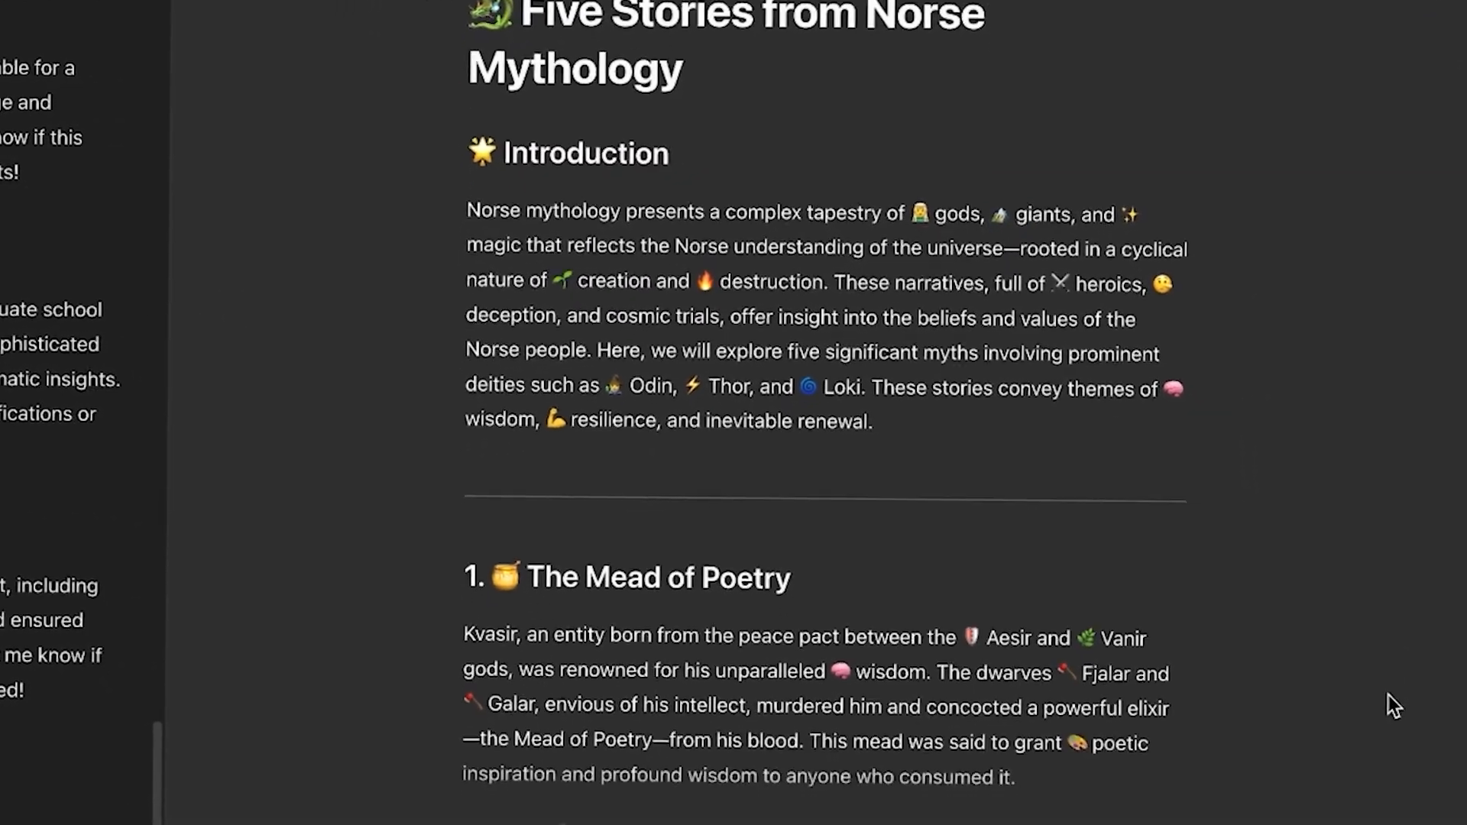
# Review the Add emojis edit placing emojis throughout the stories and section headings
pyautogui.scroll(-3)
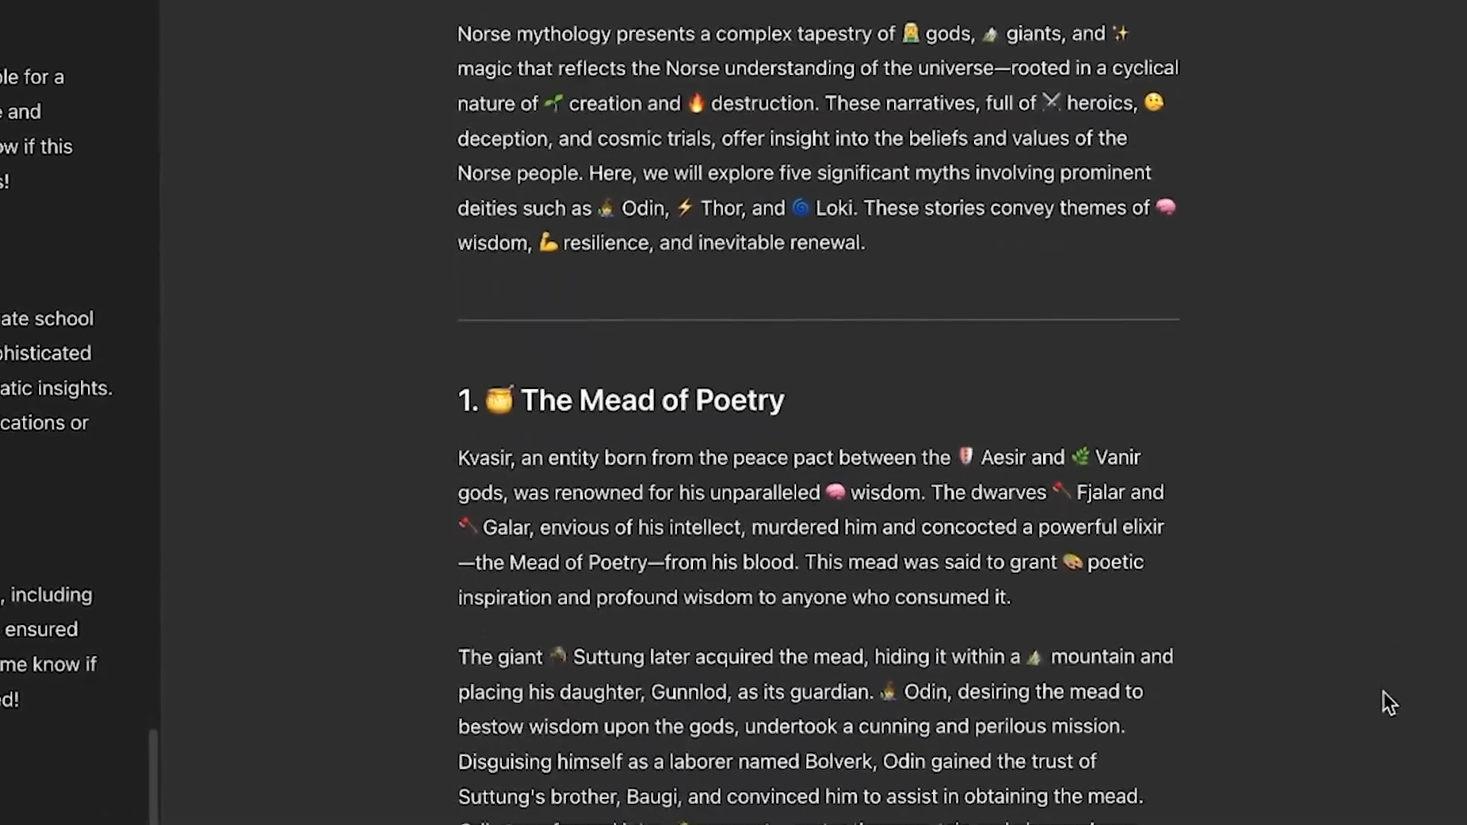
pyautogui.scroll(-3)
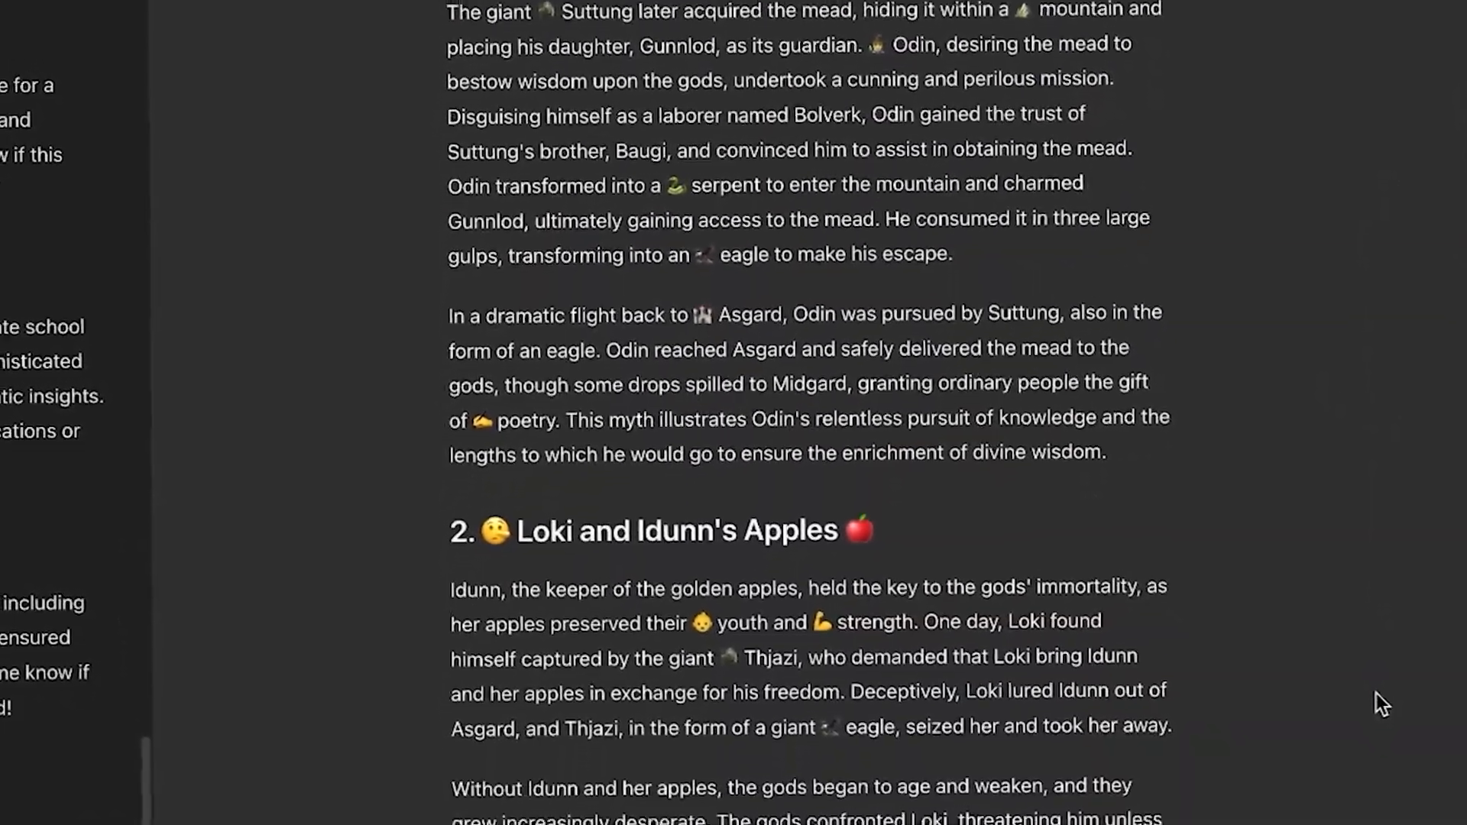
pyautogui.scroll(-3)
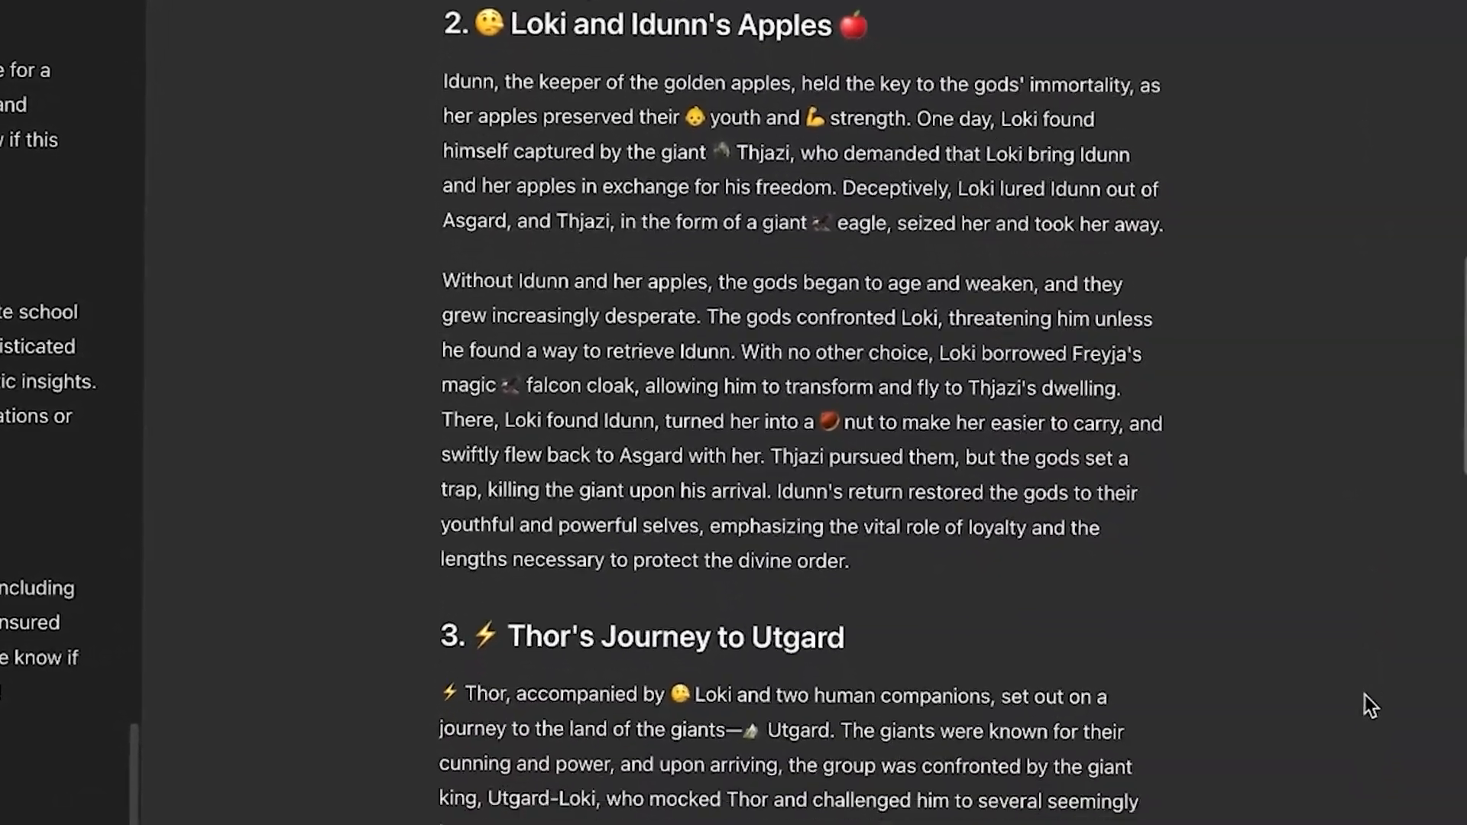
pyautogui.scroll(-3)
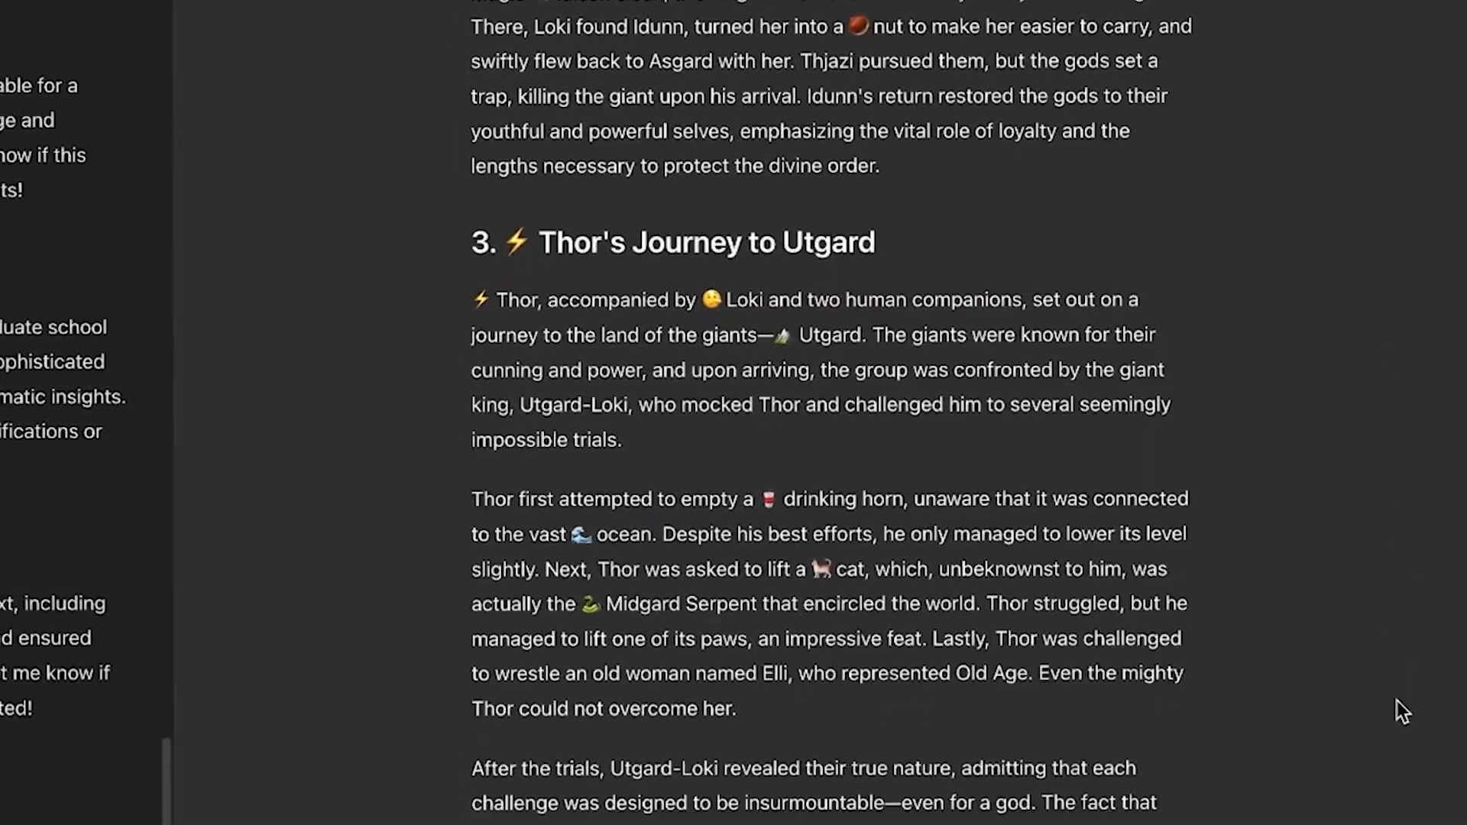
pyautogui.scroll(-3)
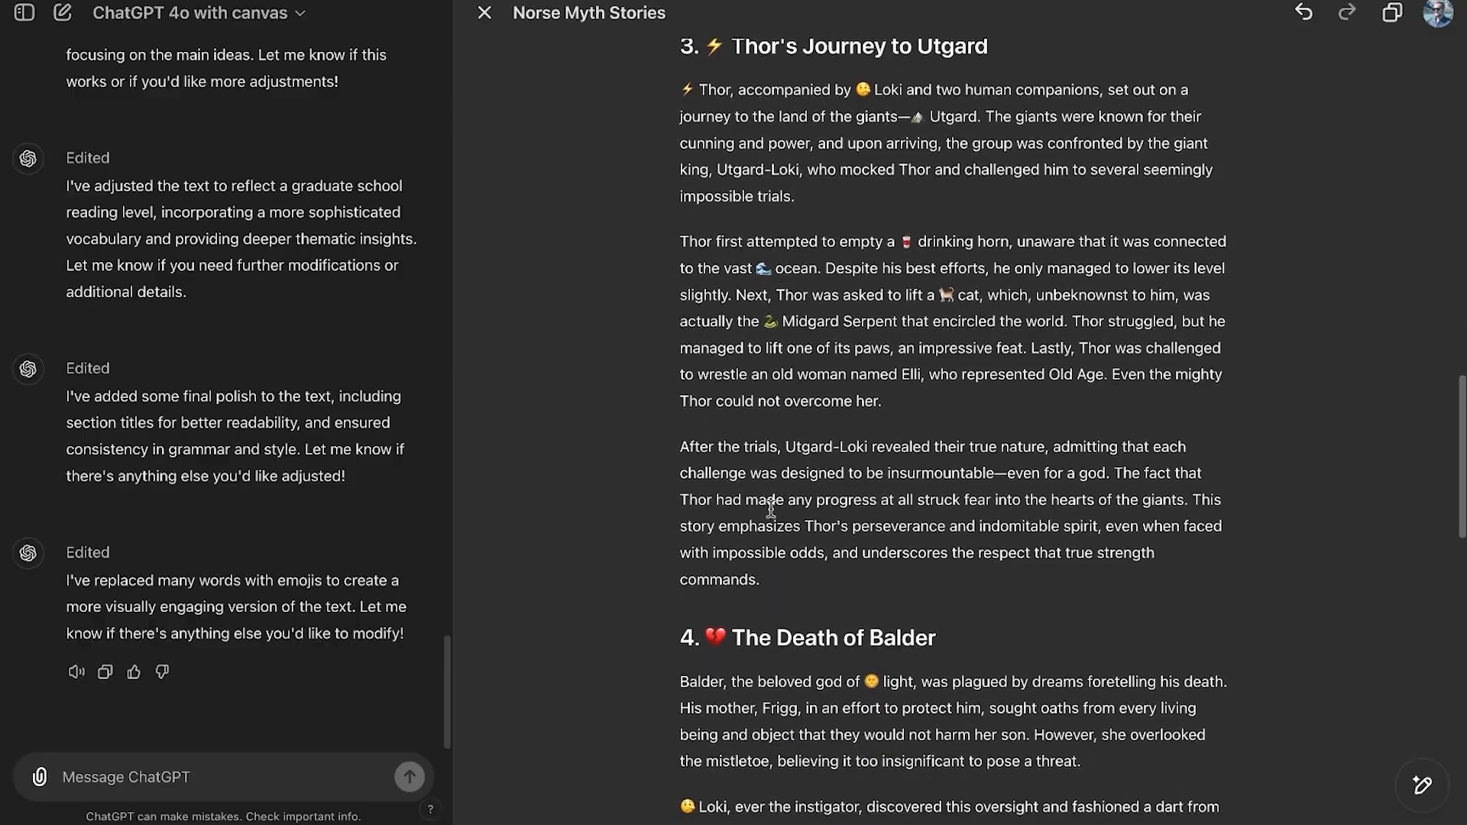
pyautogui.scroll(-3)
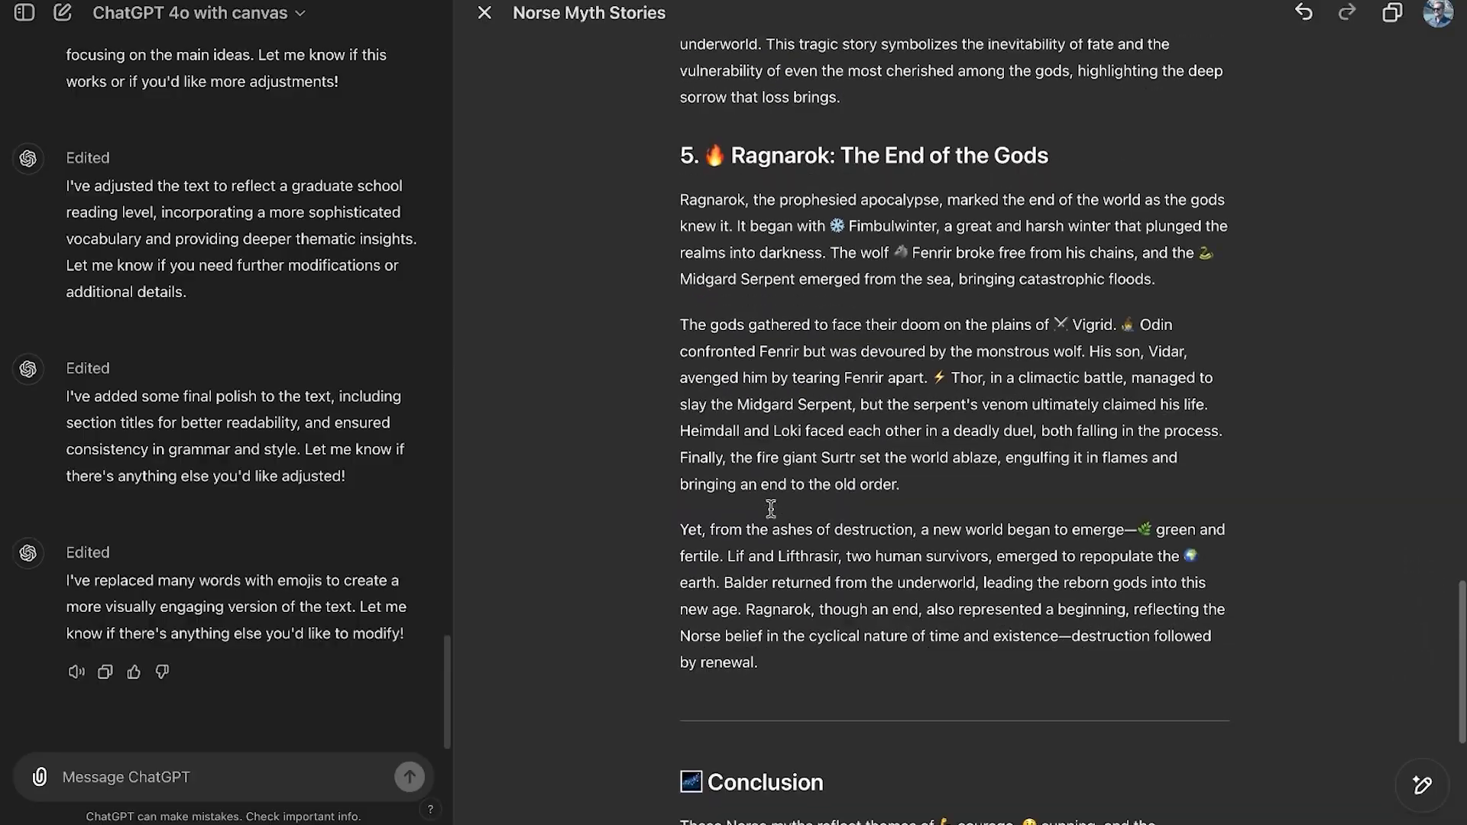
pyautogui.scroll(-3)
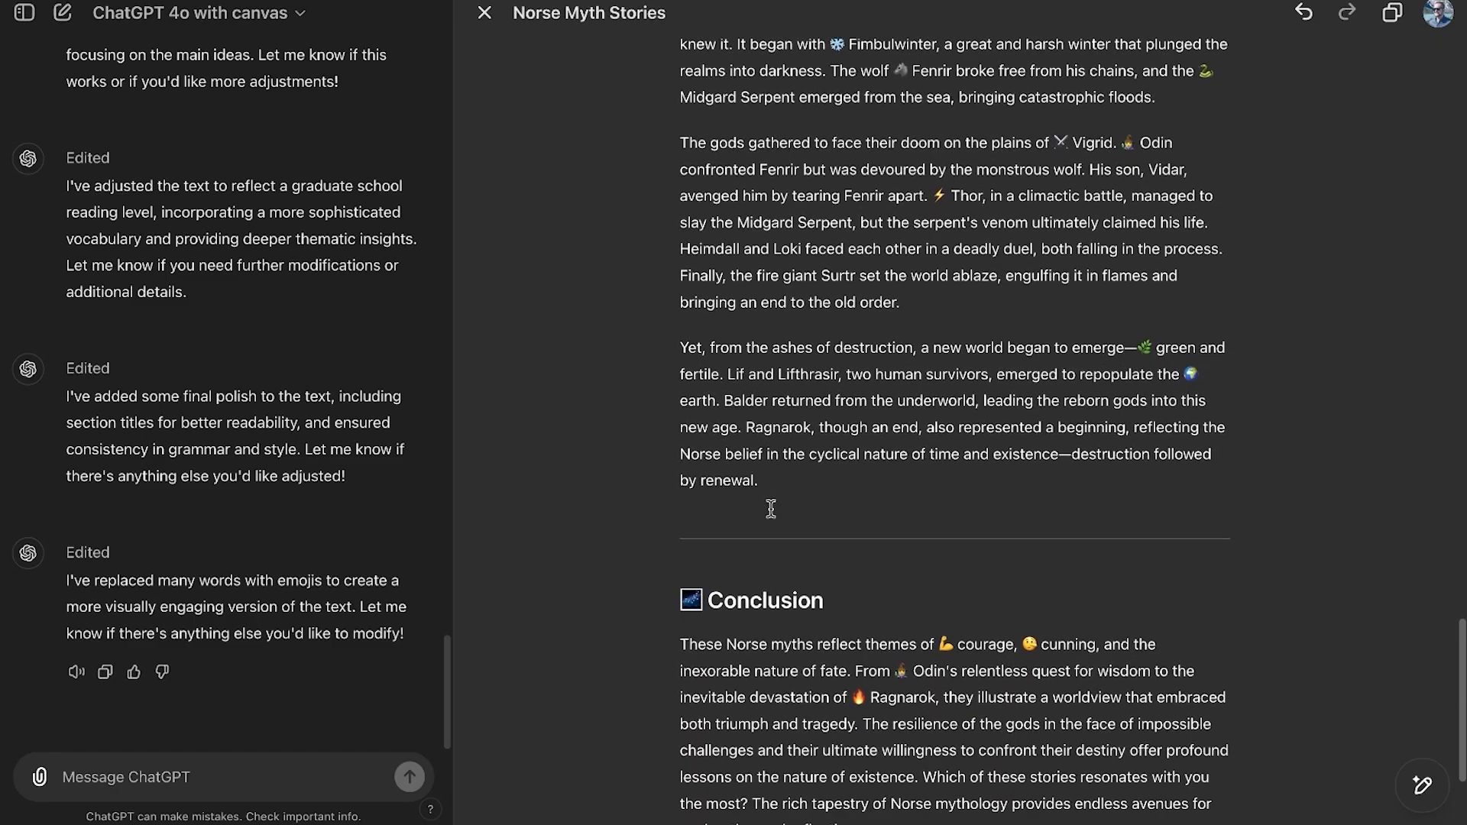
pyautogui.scroll(-3)
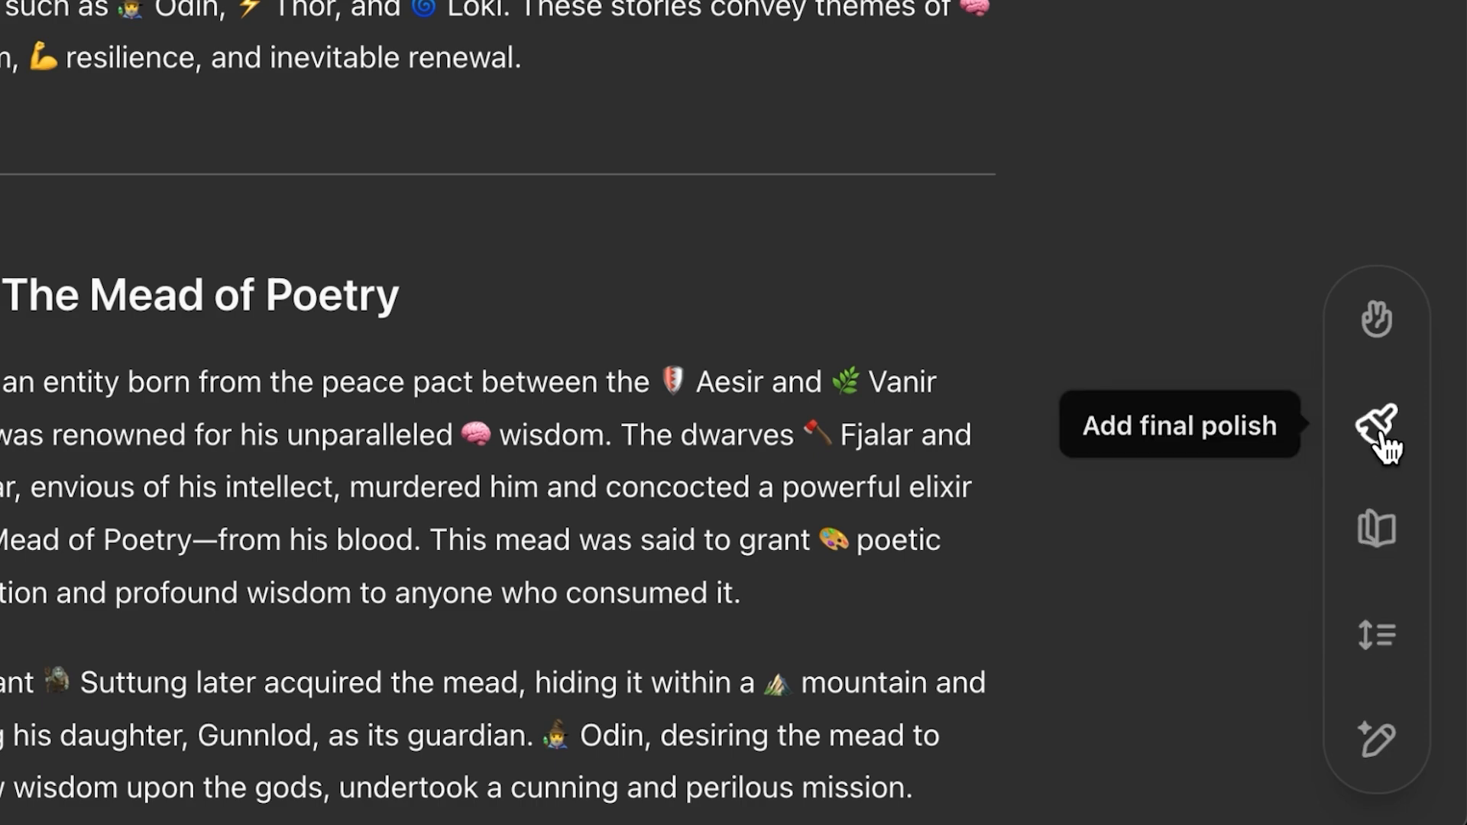
pyautogui.moveTo(1376, 355)
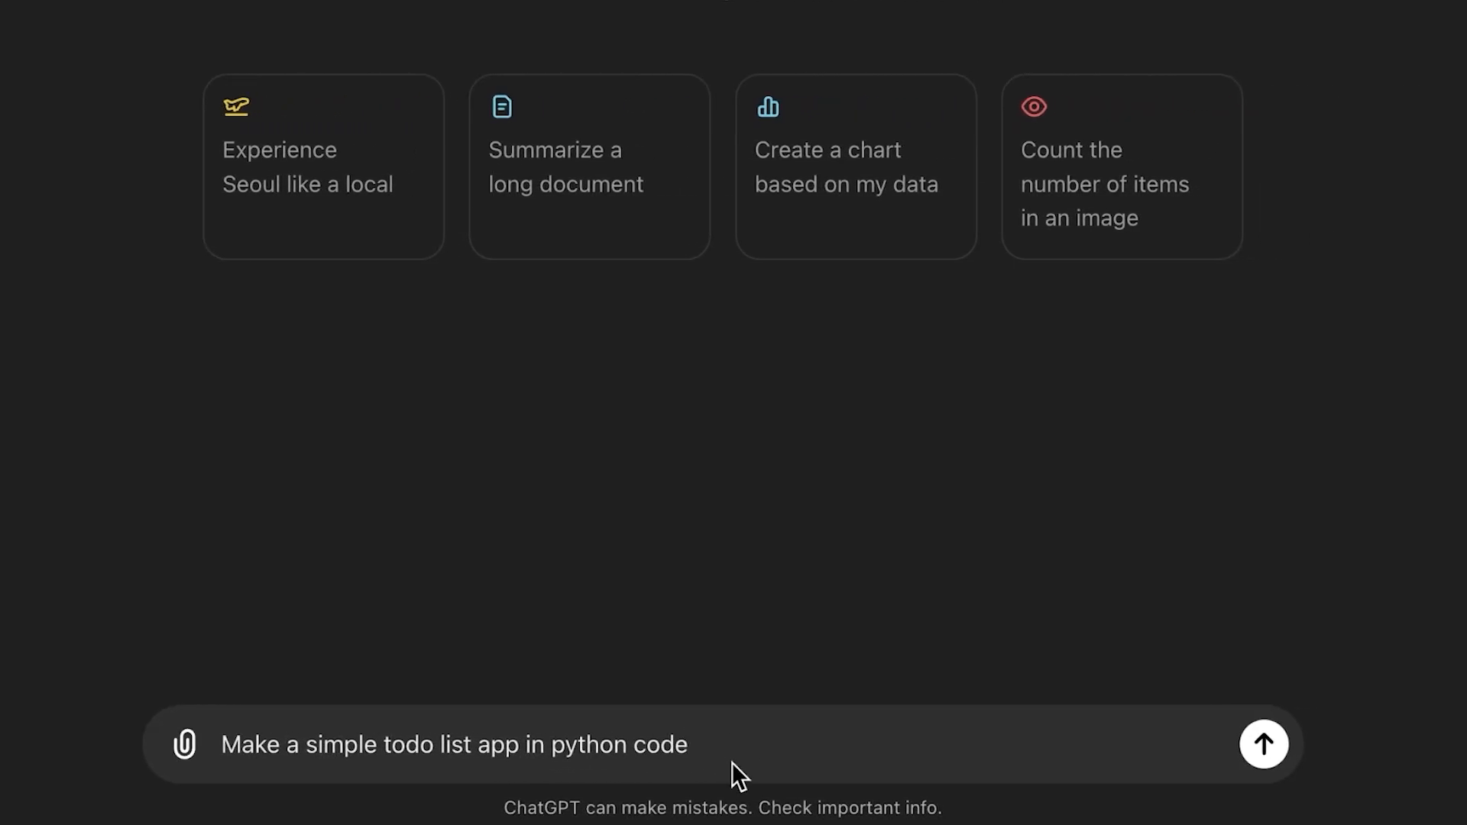
# Send the prompt generating a command-line Python todo app that views, adds and removes file-saved tasks
pyautogui.click(1262, 743)
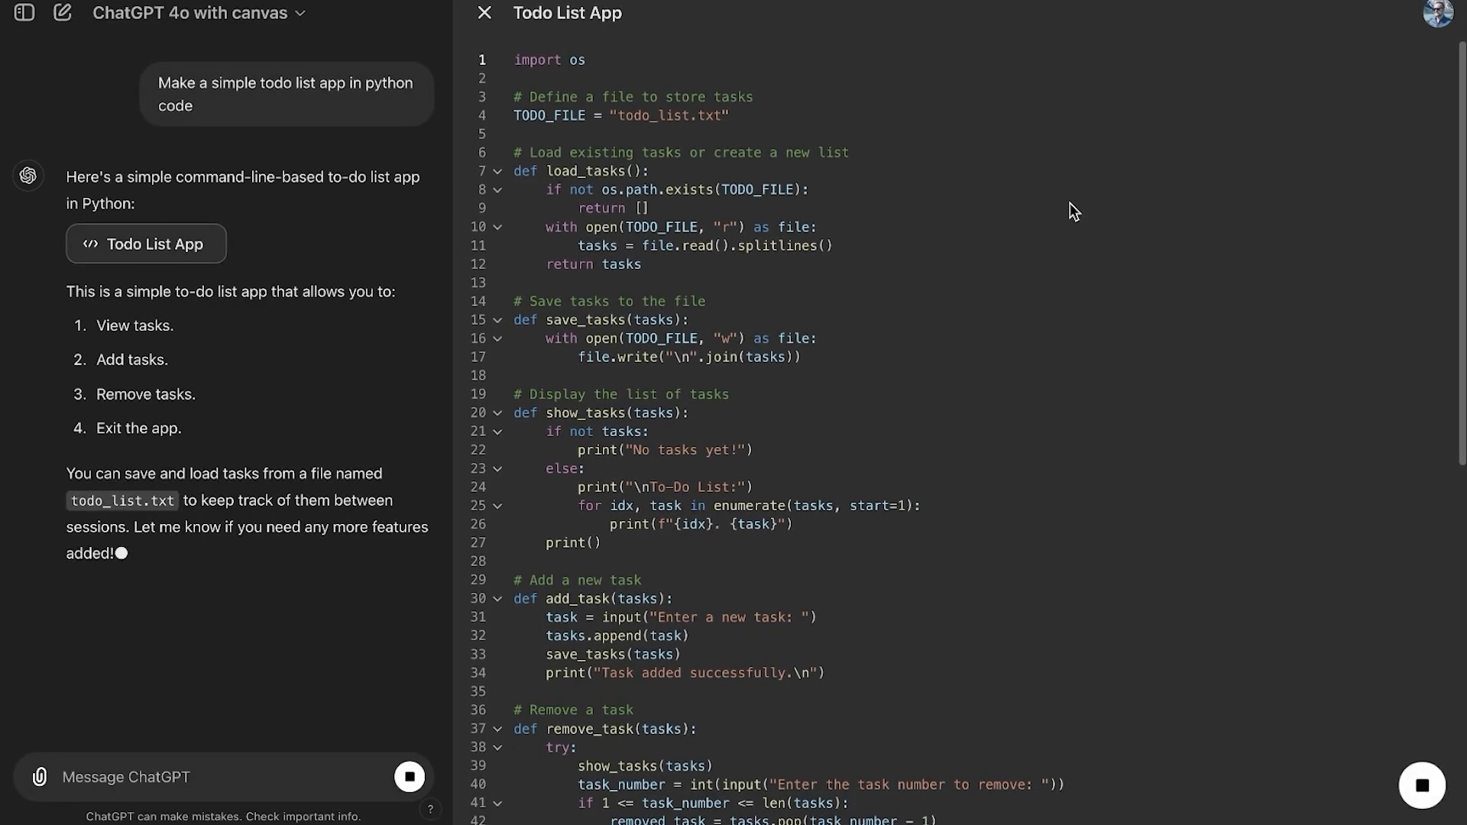
pyautogui.scroll(-3)
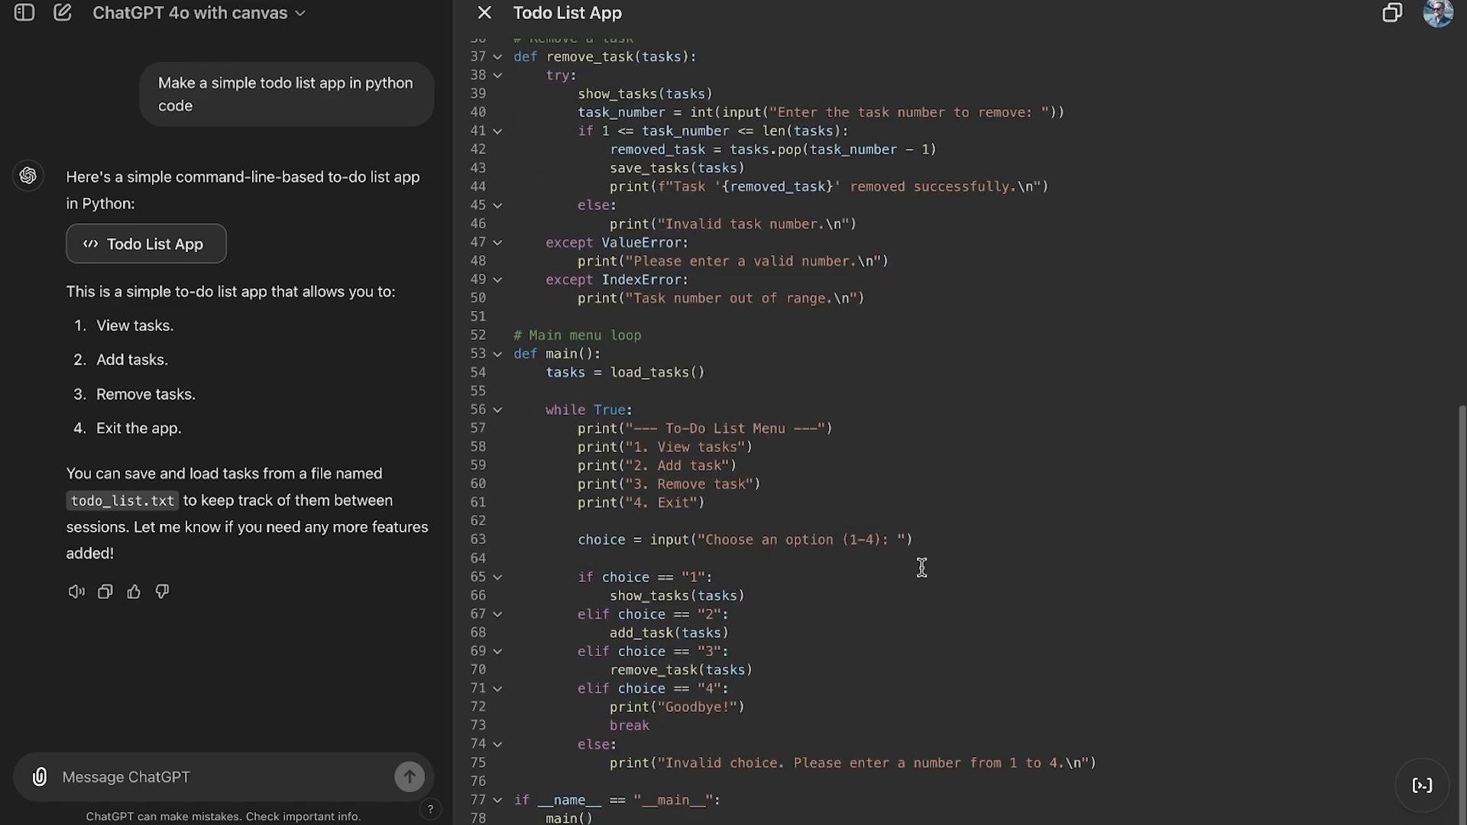
pyautogui.moveTo(771, 372)
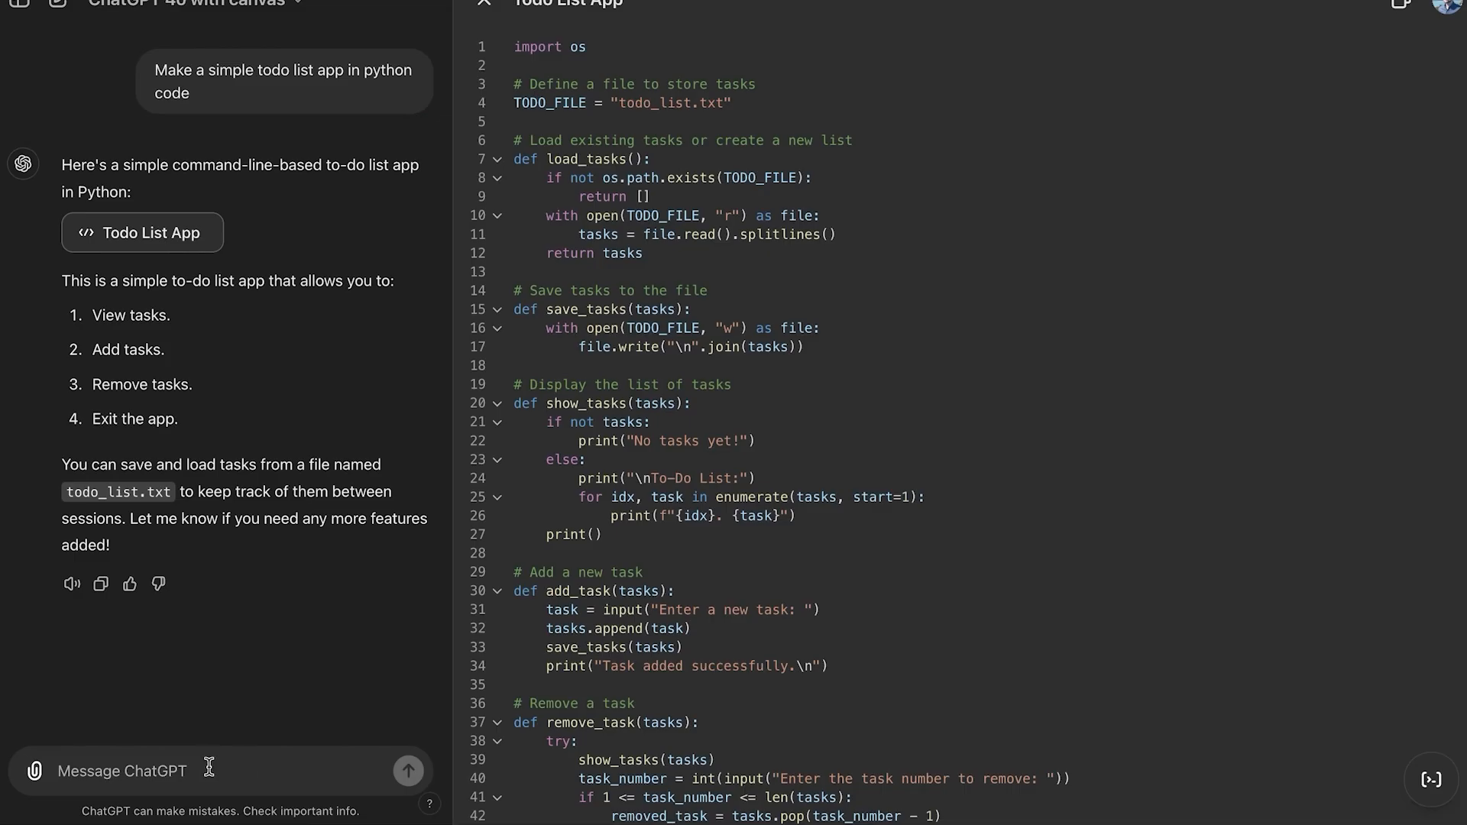
pyautogui.moveTo(250, 738)
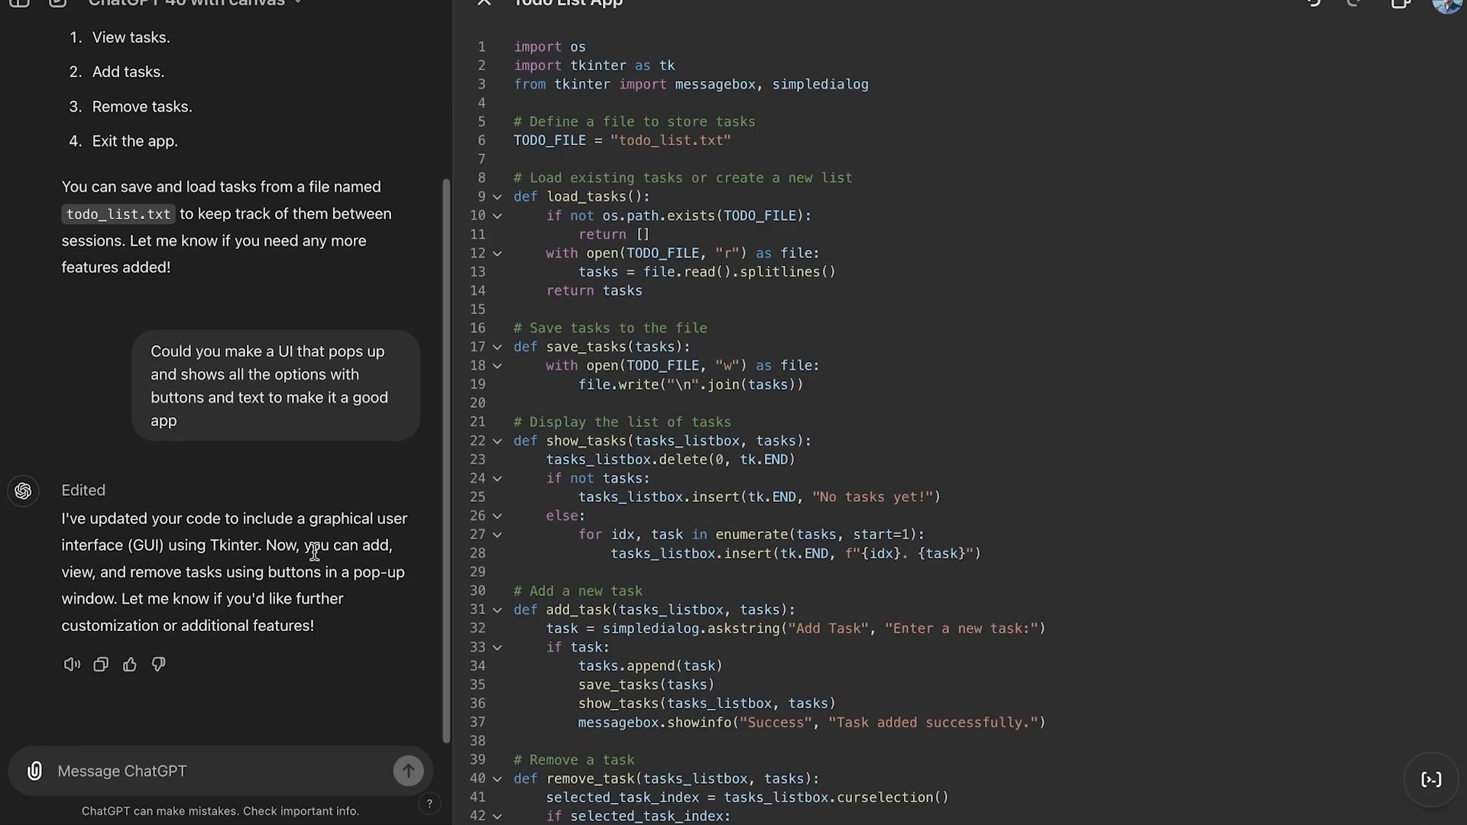
pyautogui.moveTo(345, 657)
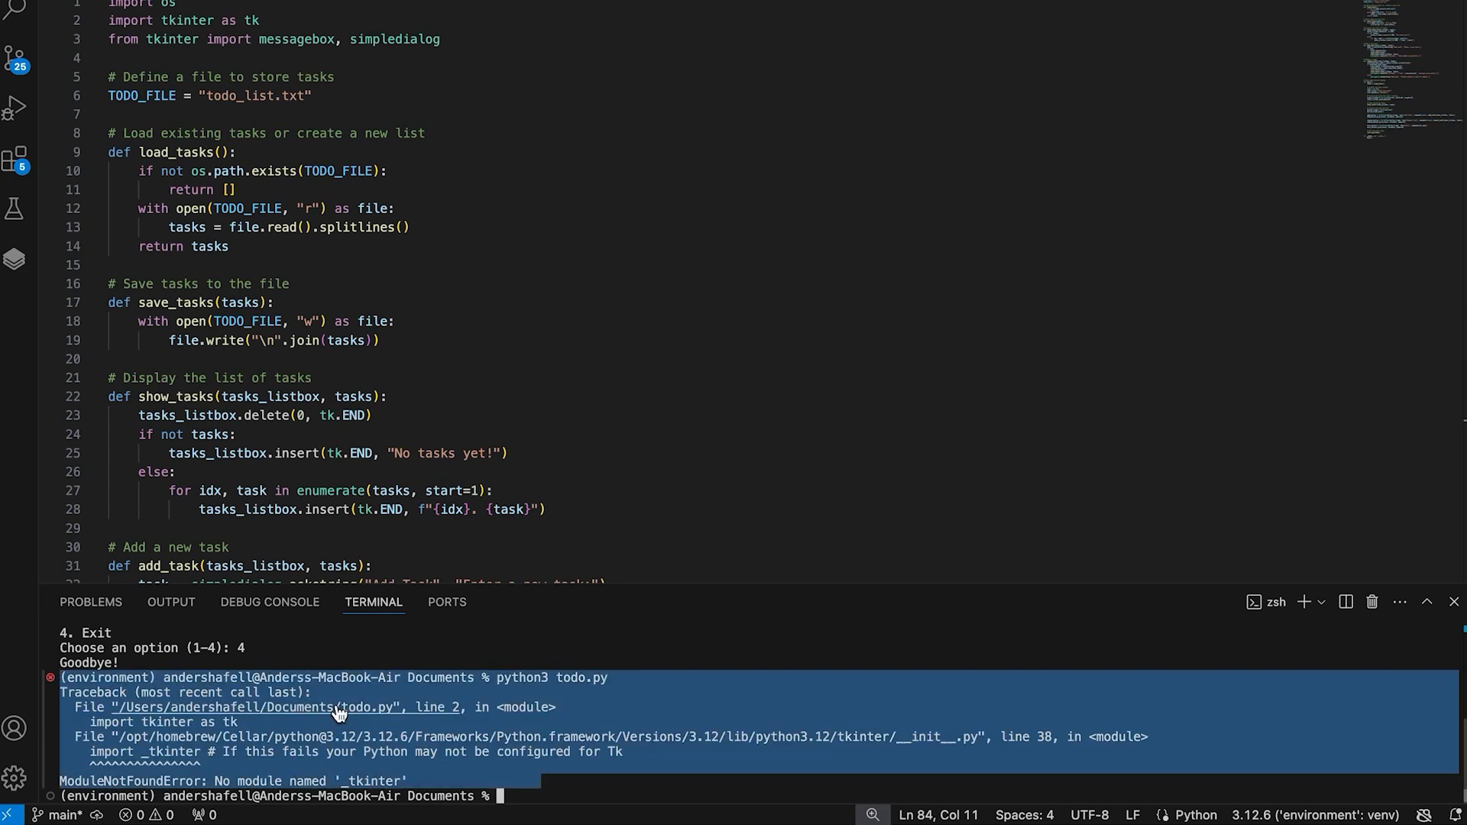
# Switch back to ChatGPT to paste the missing tkinter module import error
pyautogui.press('cmd+tab')
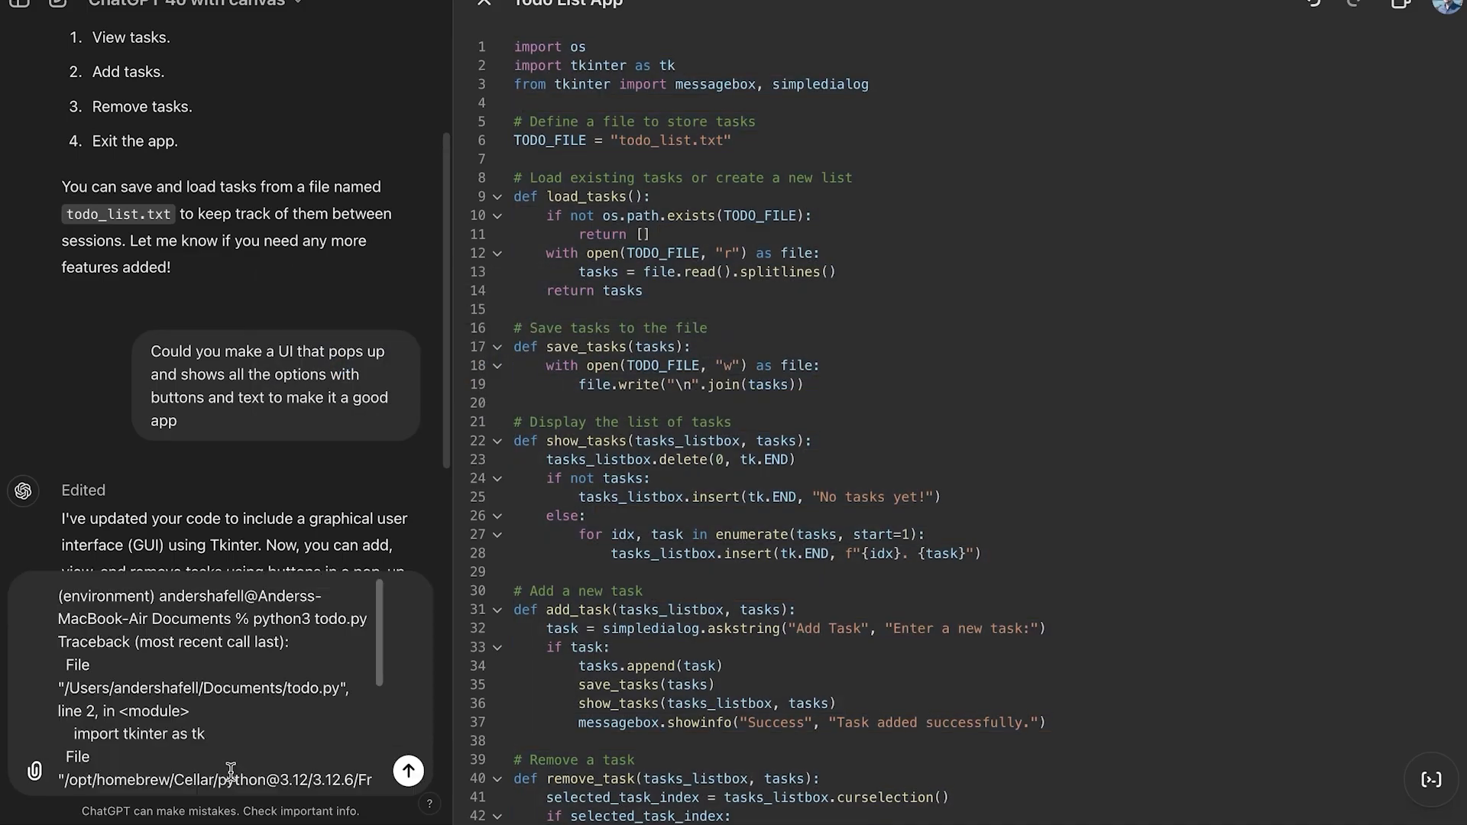
# Run todo.py and add the Film Video and Shopping tasks, confirming each success message
pyautogui.click(407, 771)
pyautogui.write('Film Video')
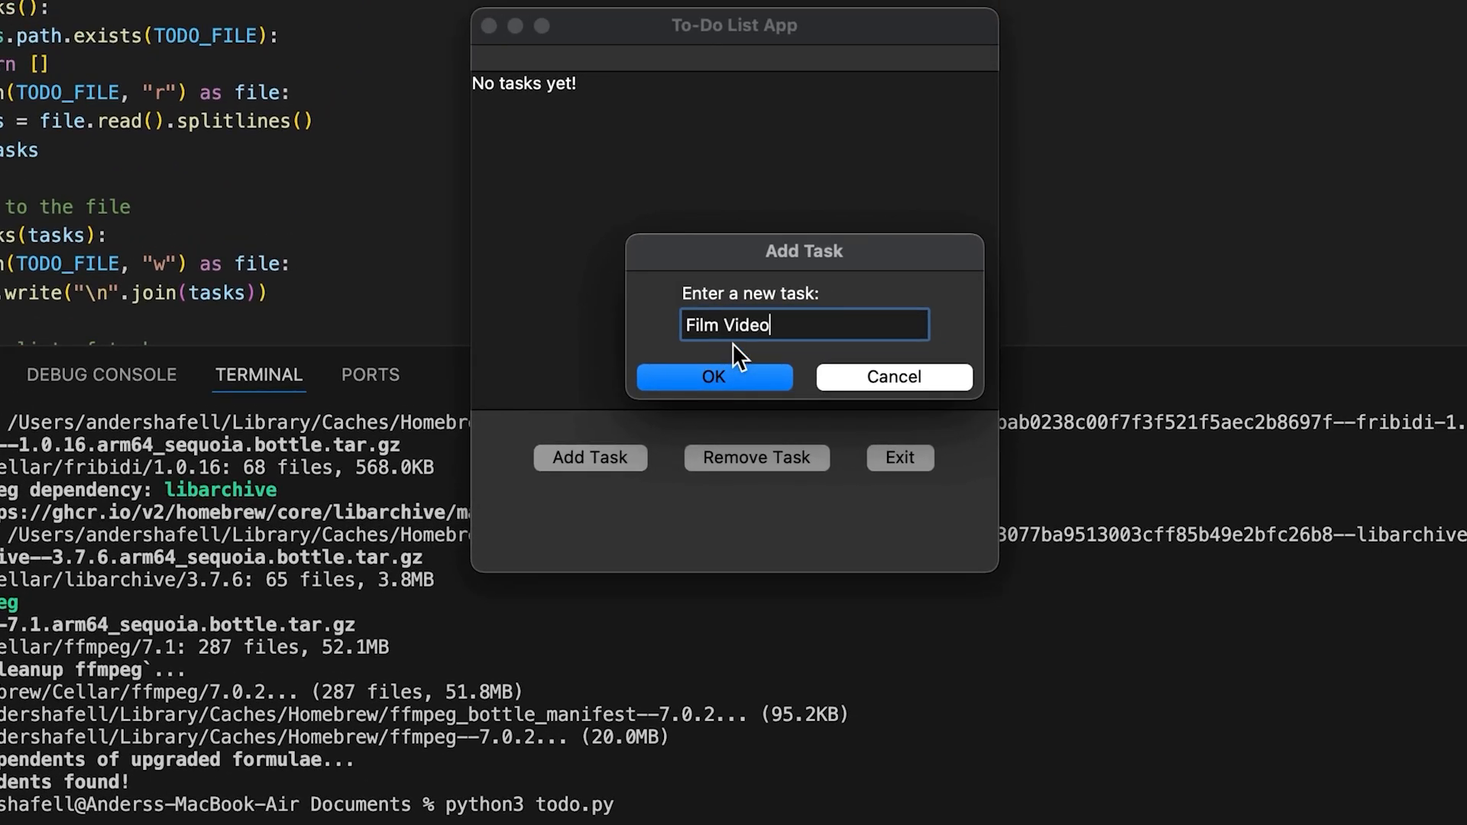
pyautogui.click(712, 376)
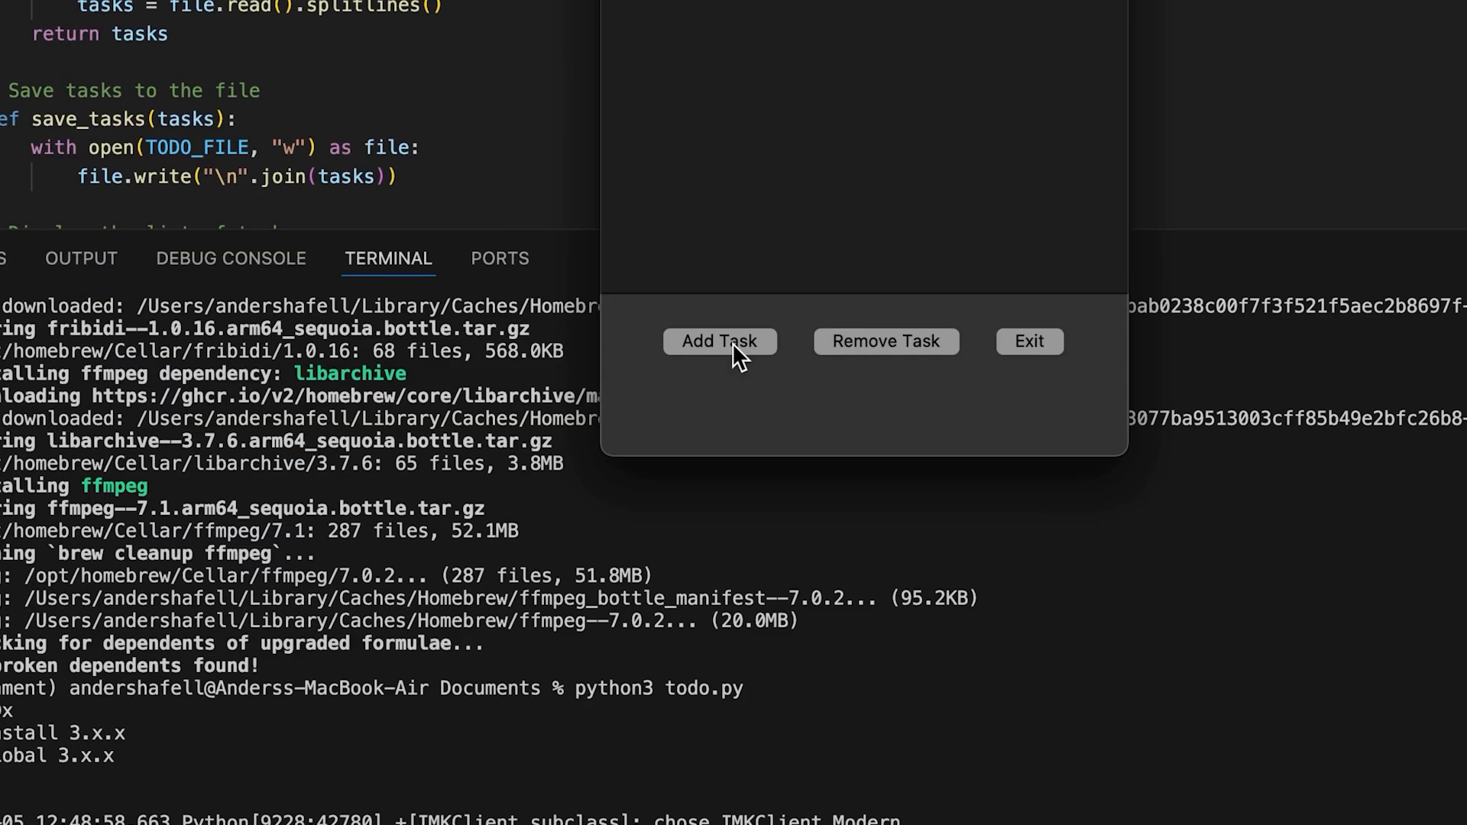
pyautogui.click(719, 341)
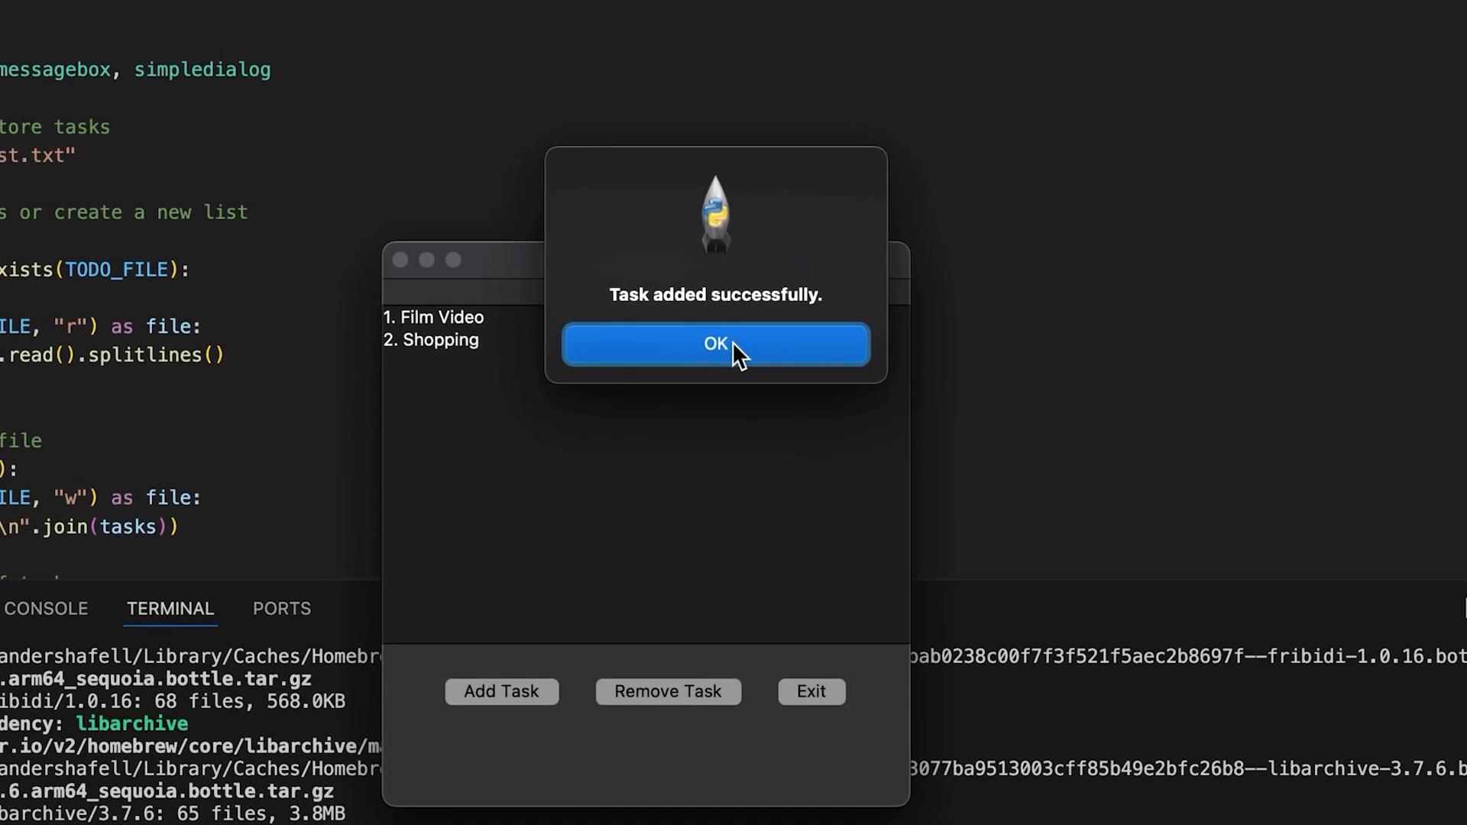
pyautogui.click(715, 345)
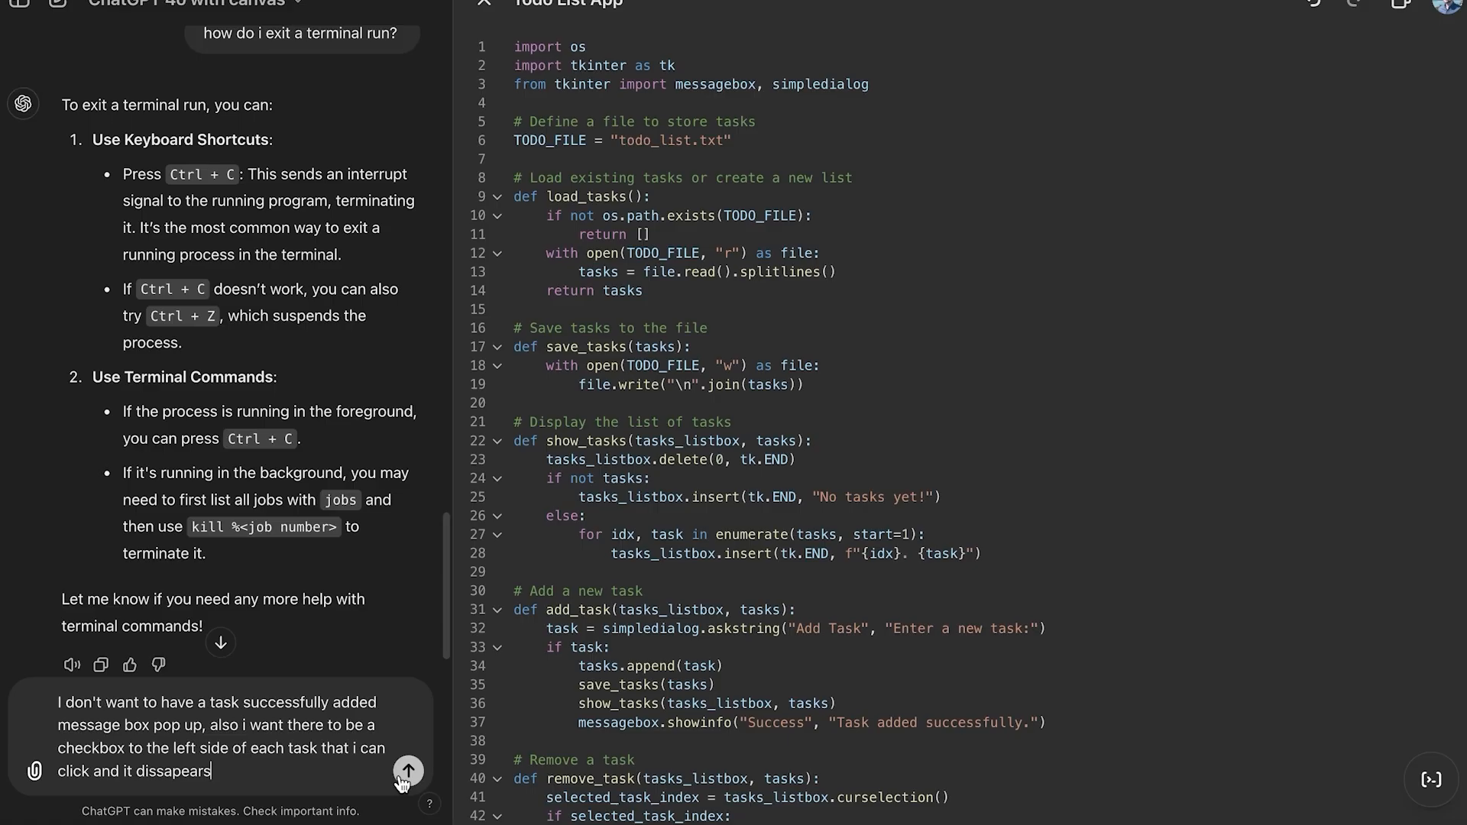
# Send the request to drop the success pop-up and give each task a removal checkbox
pyautogui.click(407, 770)
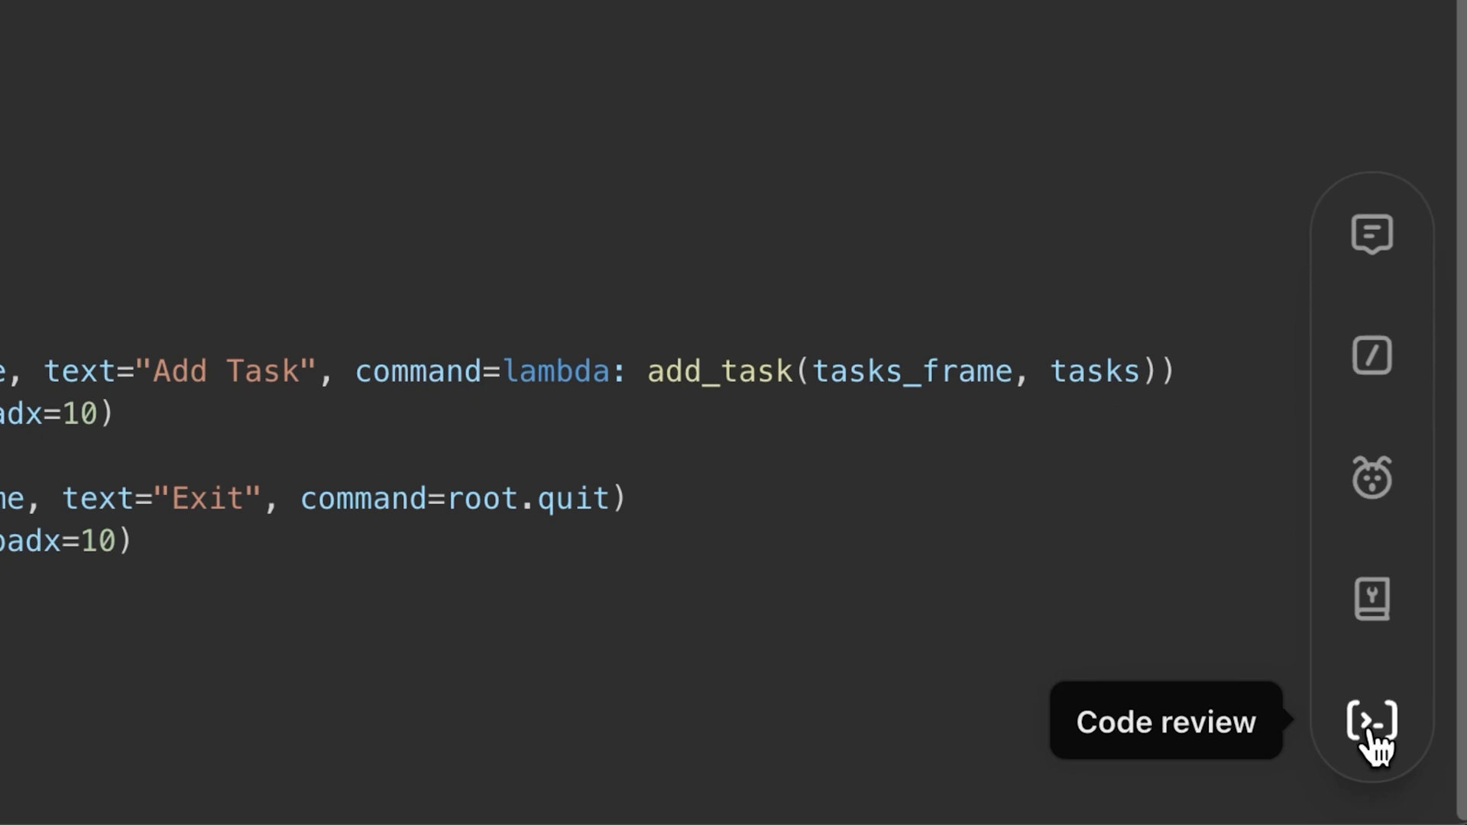
# Run Code review and apply the functools.partial and input validation suggestions
pyautogui.click(1371, 722)
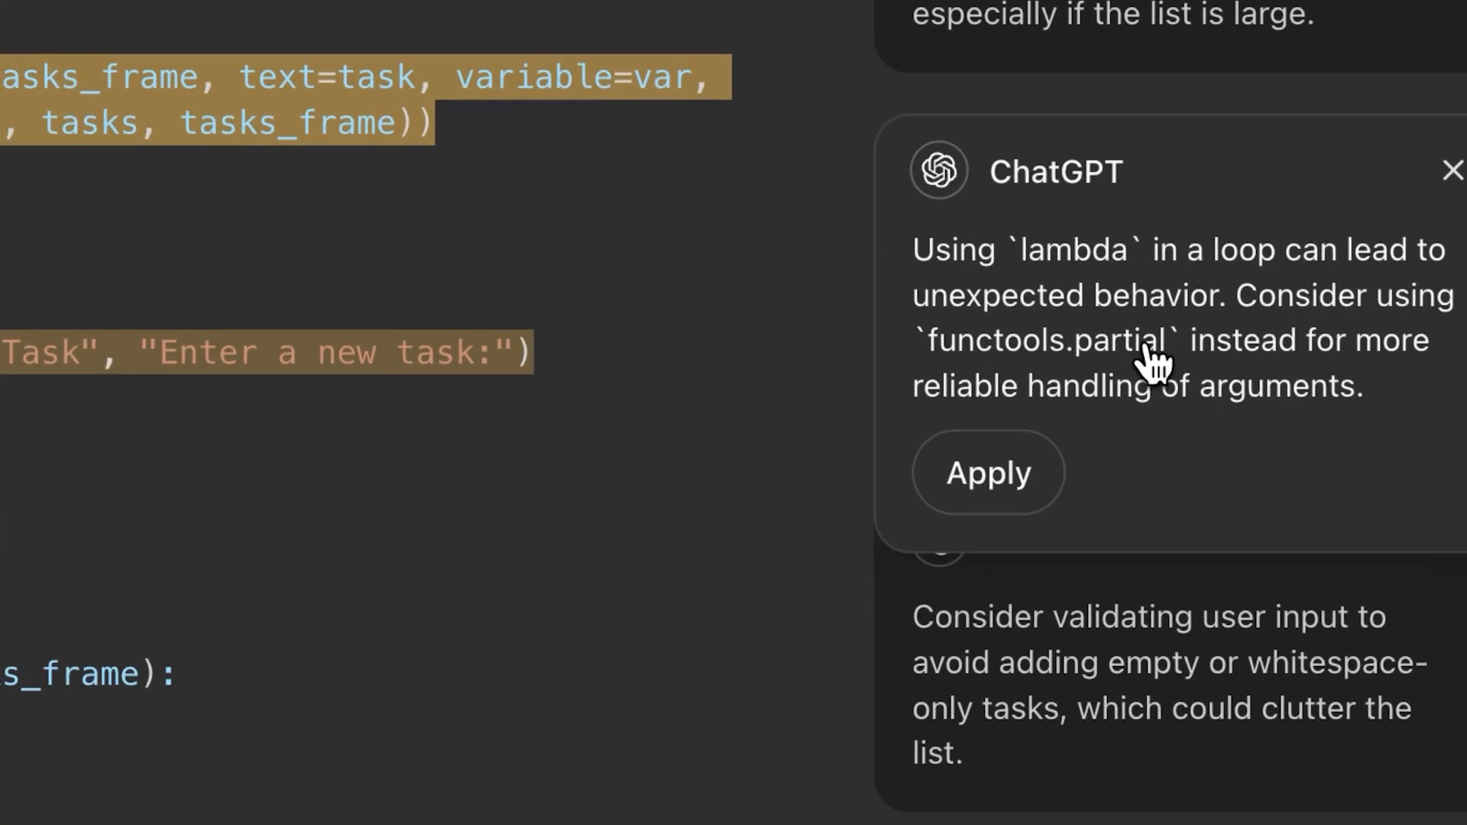
pyautogui.click(986, 471)
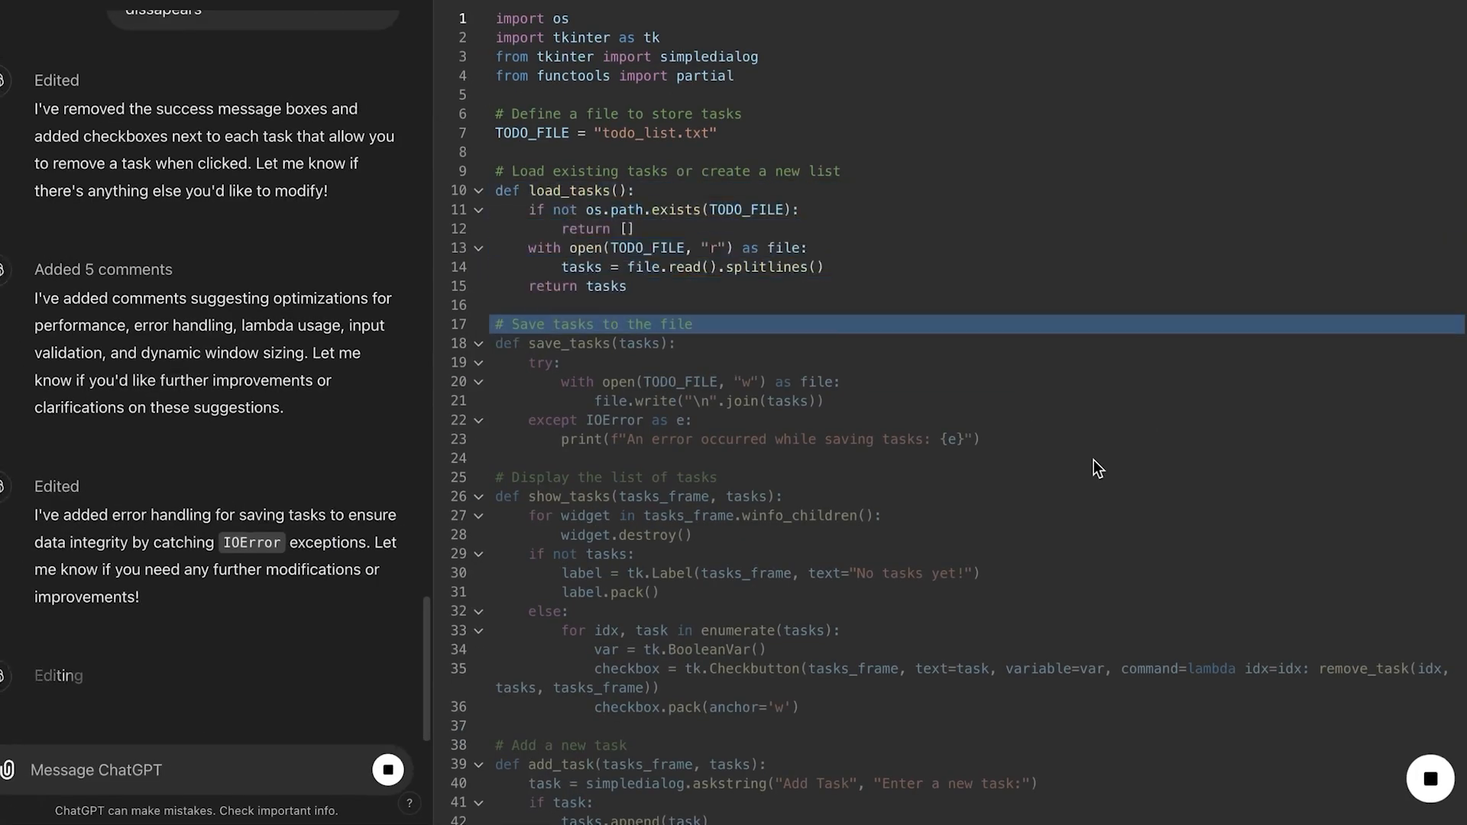
pyautogui.scroll(-3)
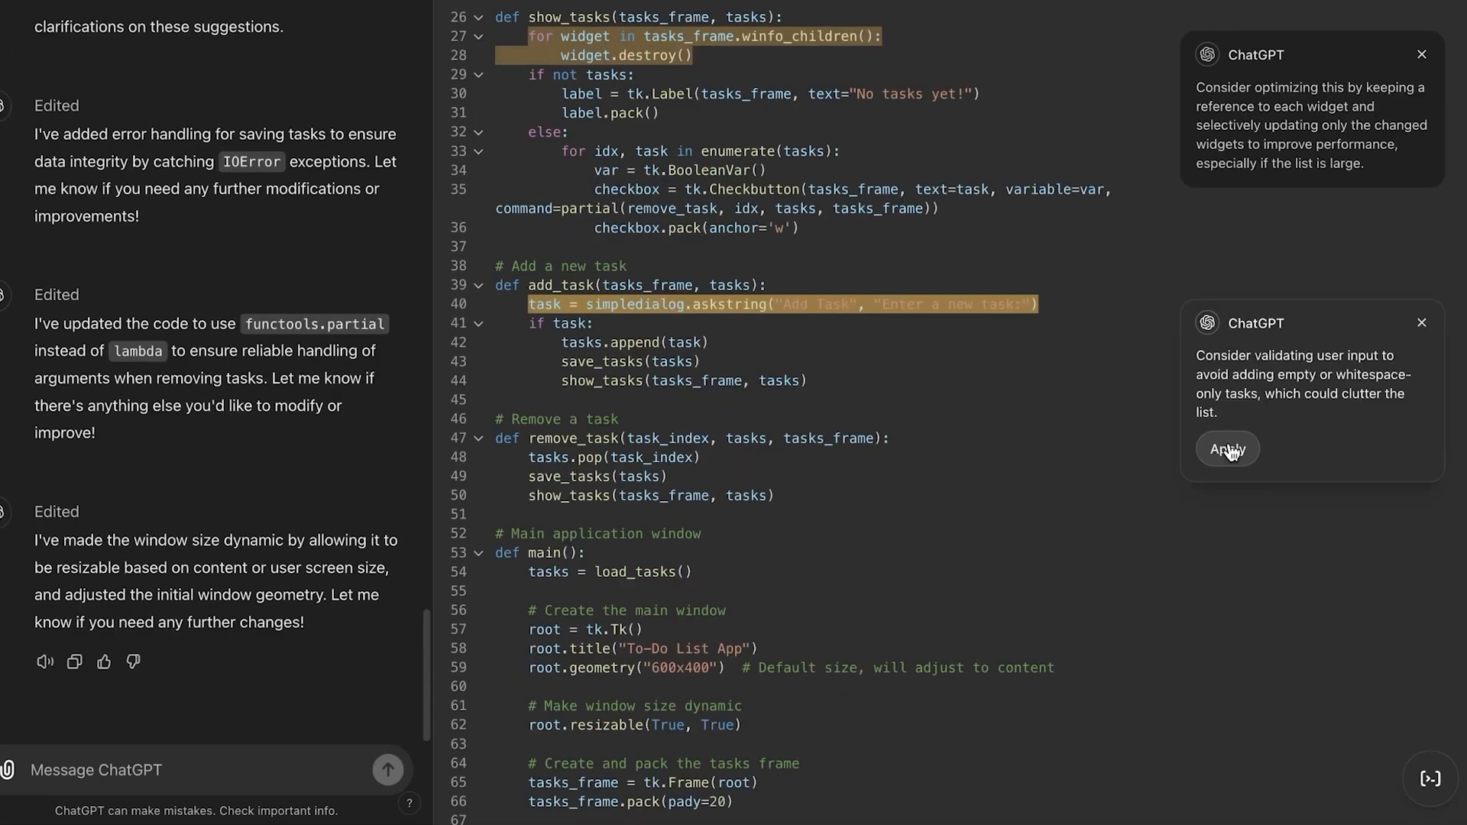
pyautogui.click(1226, 448)
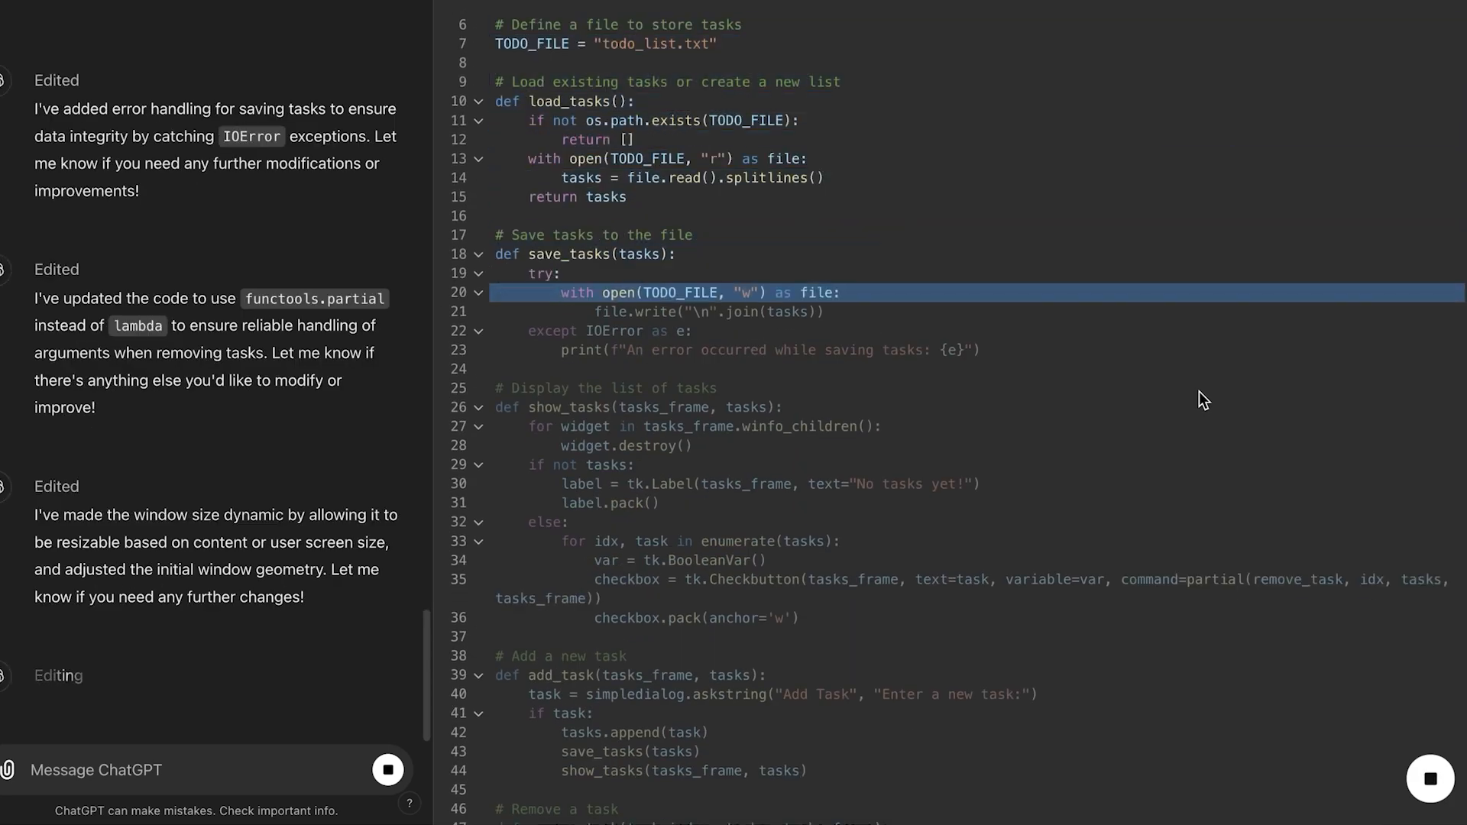
pyautogui.scroll(-3)
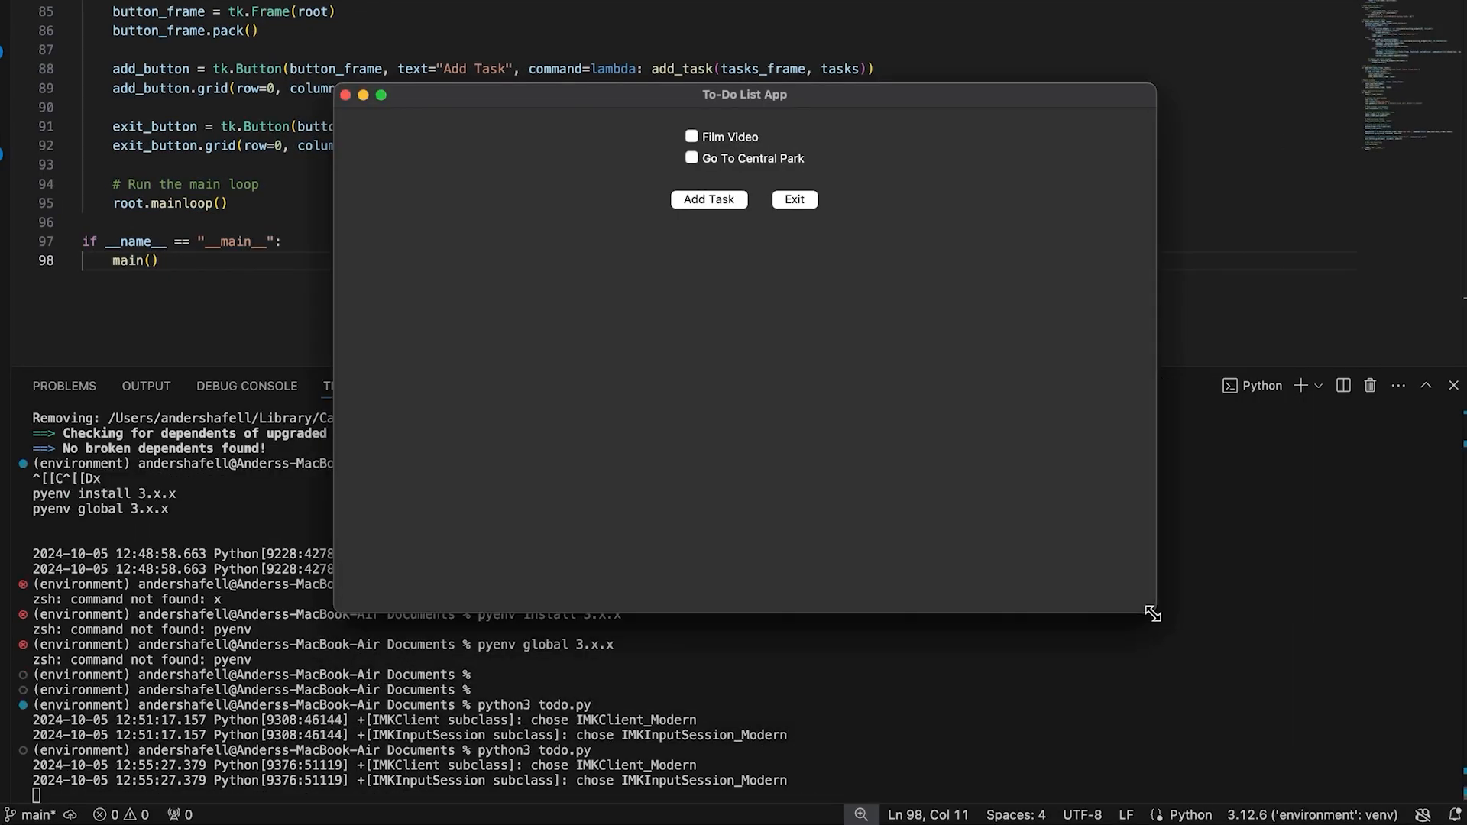
# Test the revised app's Add Task dialog from the running To-Do List window
pyautogui.click(709, 200)
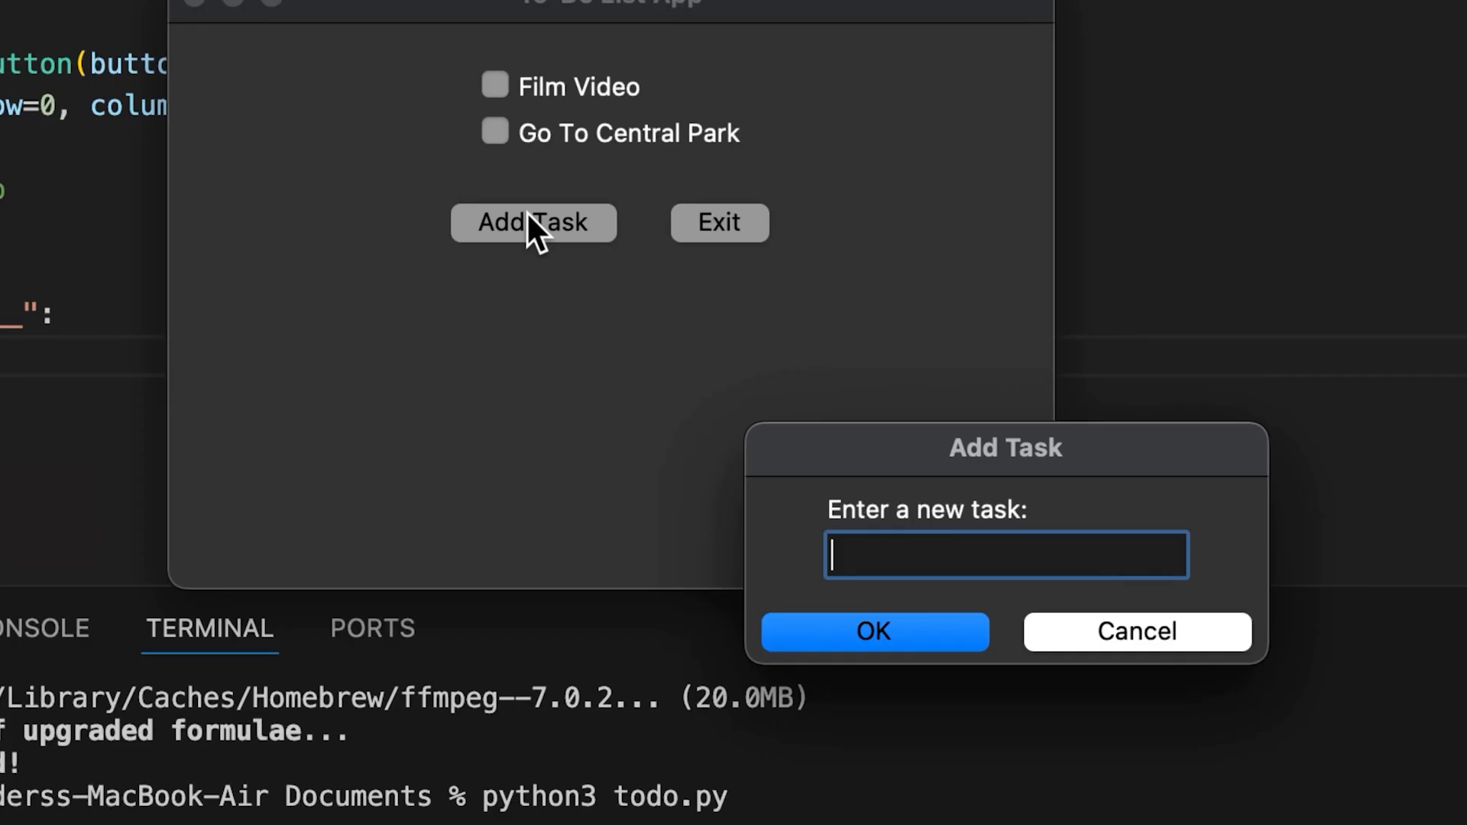
pyautogui.click(874, 631)
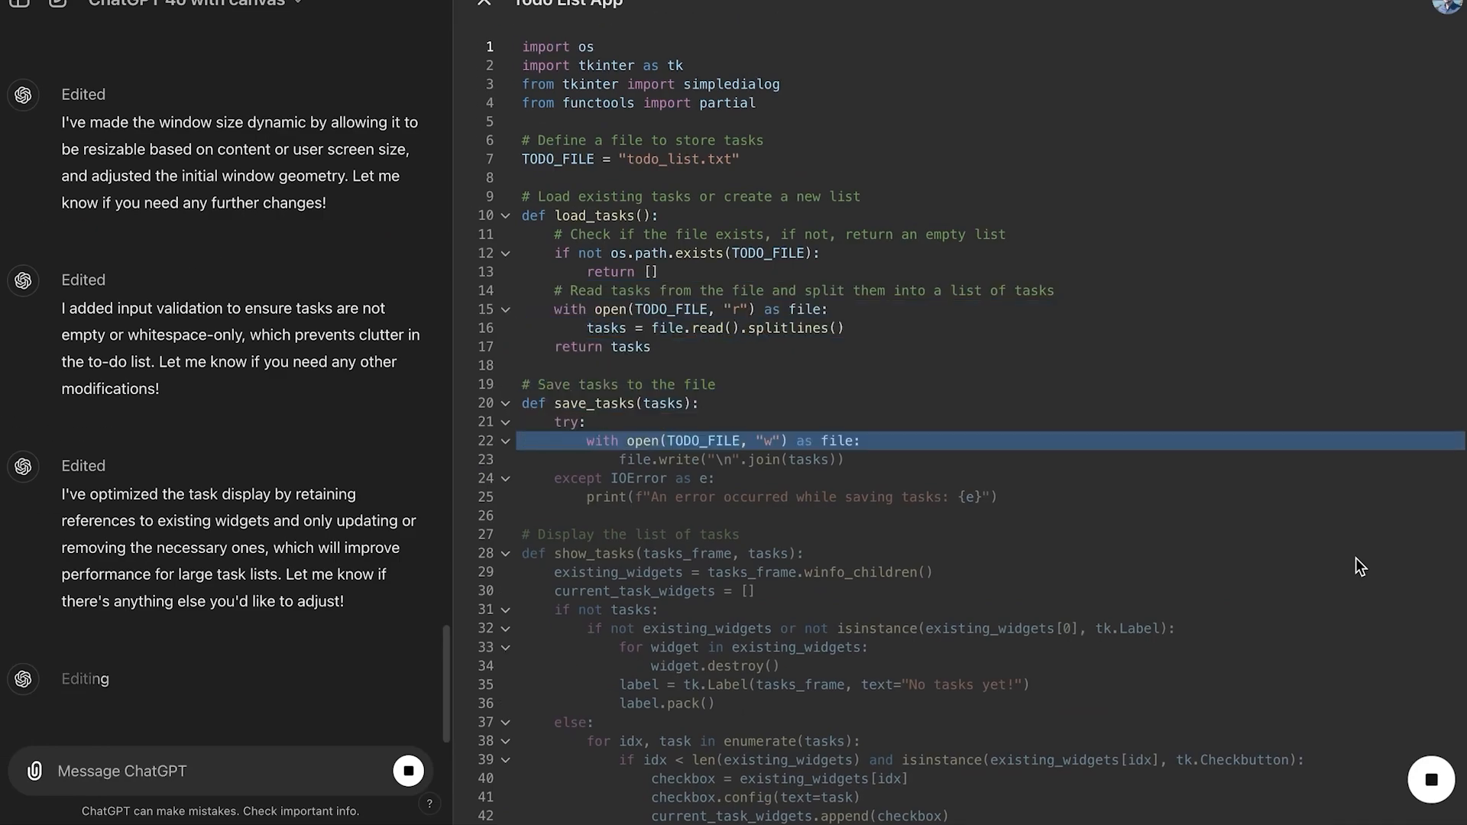
# Review the Canvas code now carrying inline comments and print statements for tracing
pyautogui.scroll(-3)
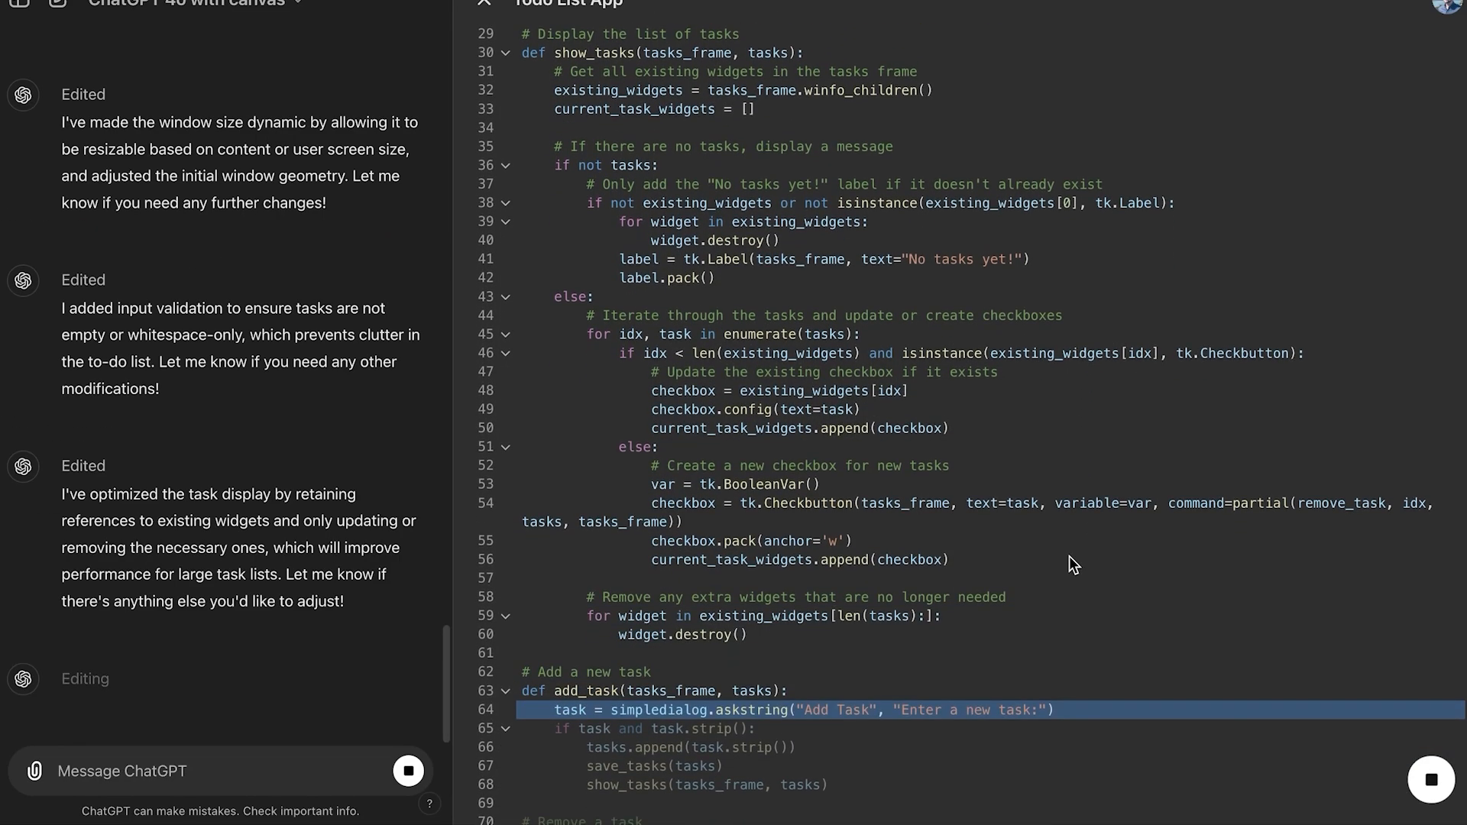
pyautogui.scroll(-3)
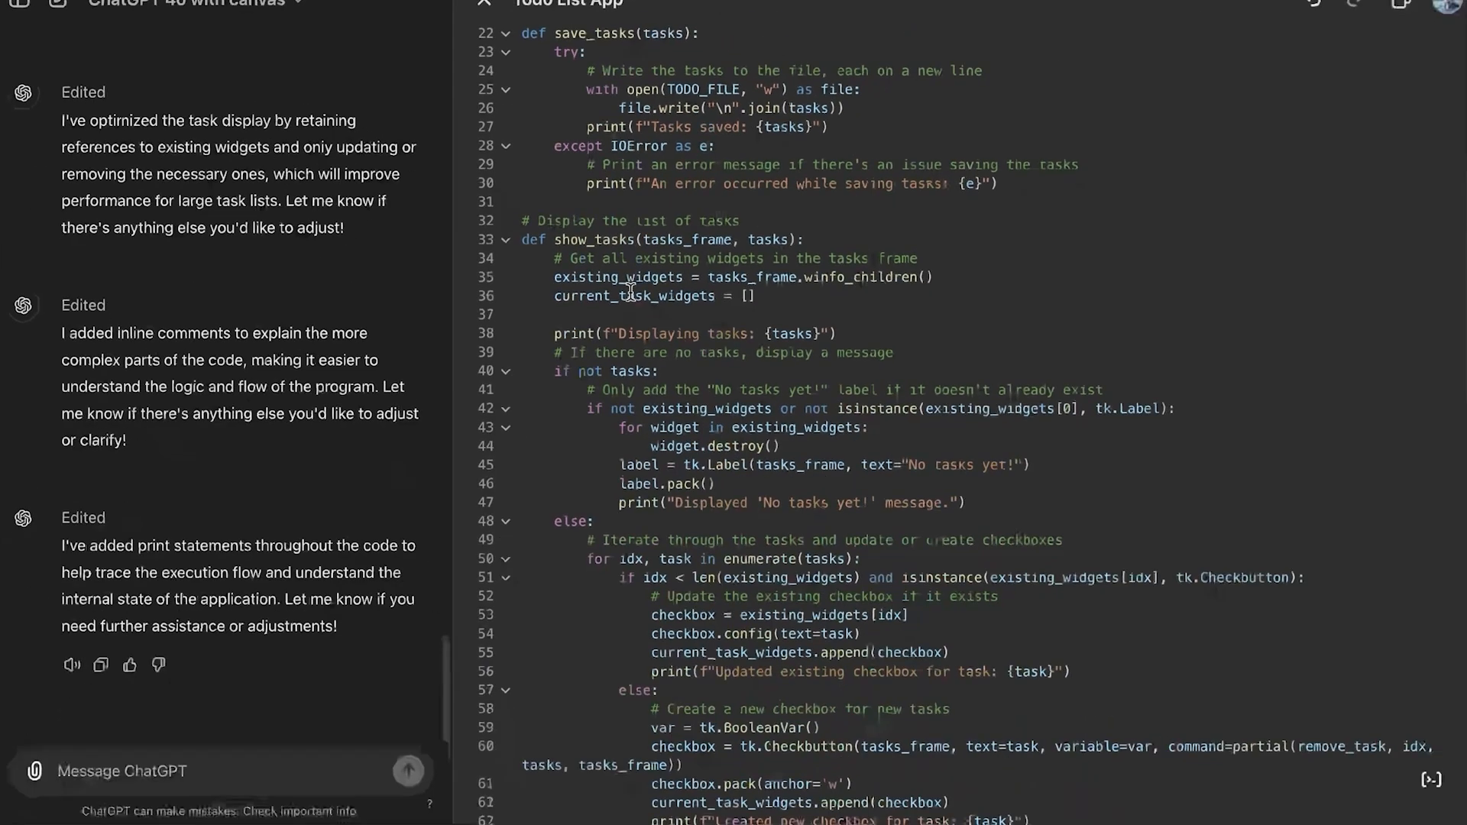
pyautogui.scroll(-3)
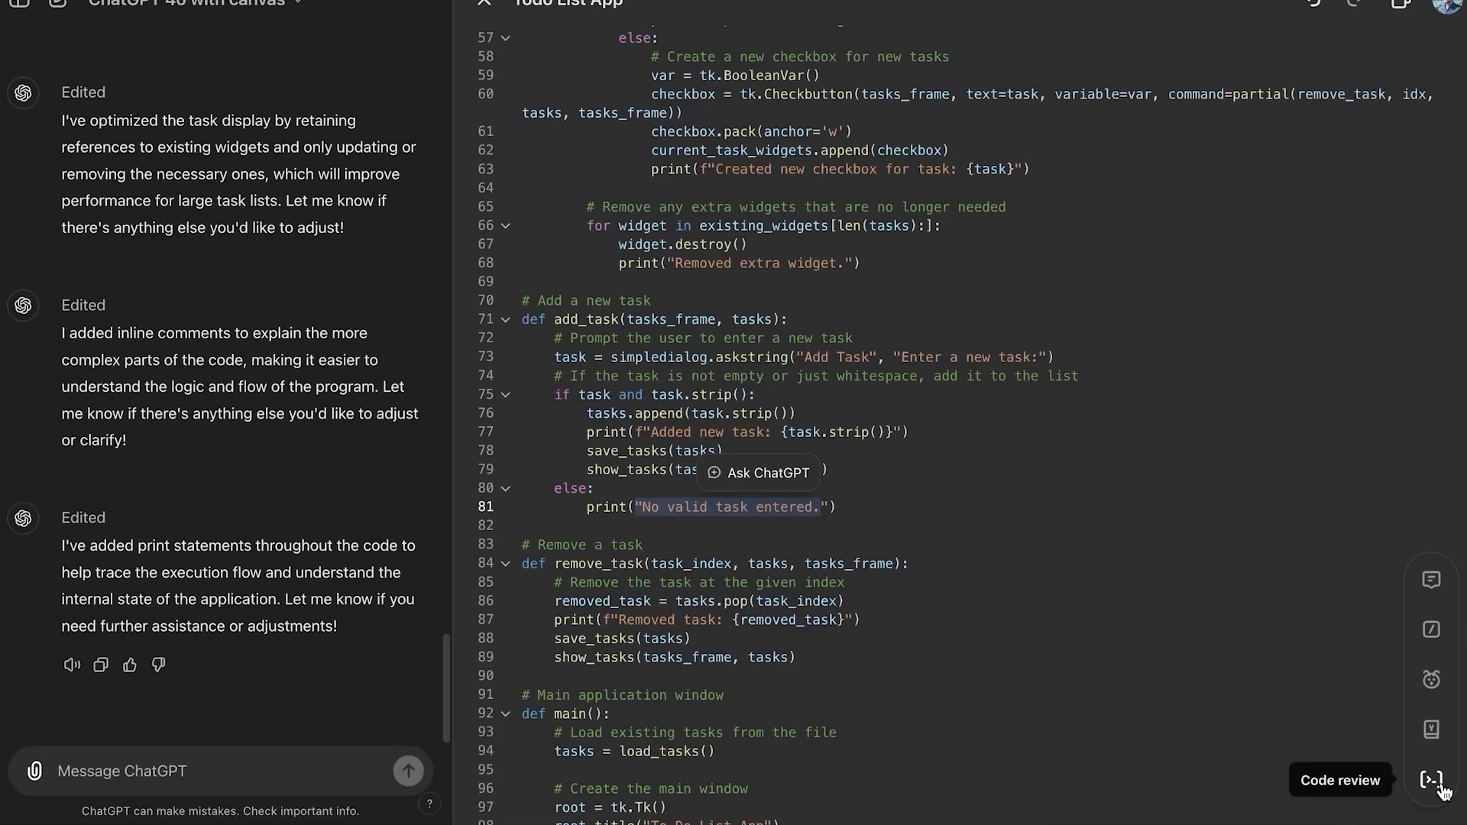
pyautogui.moveTo(1441, 674)
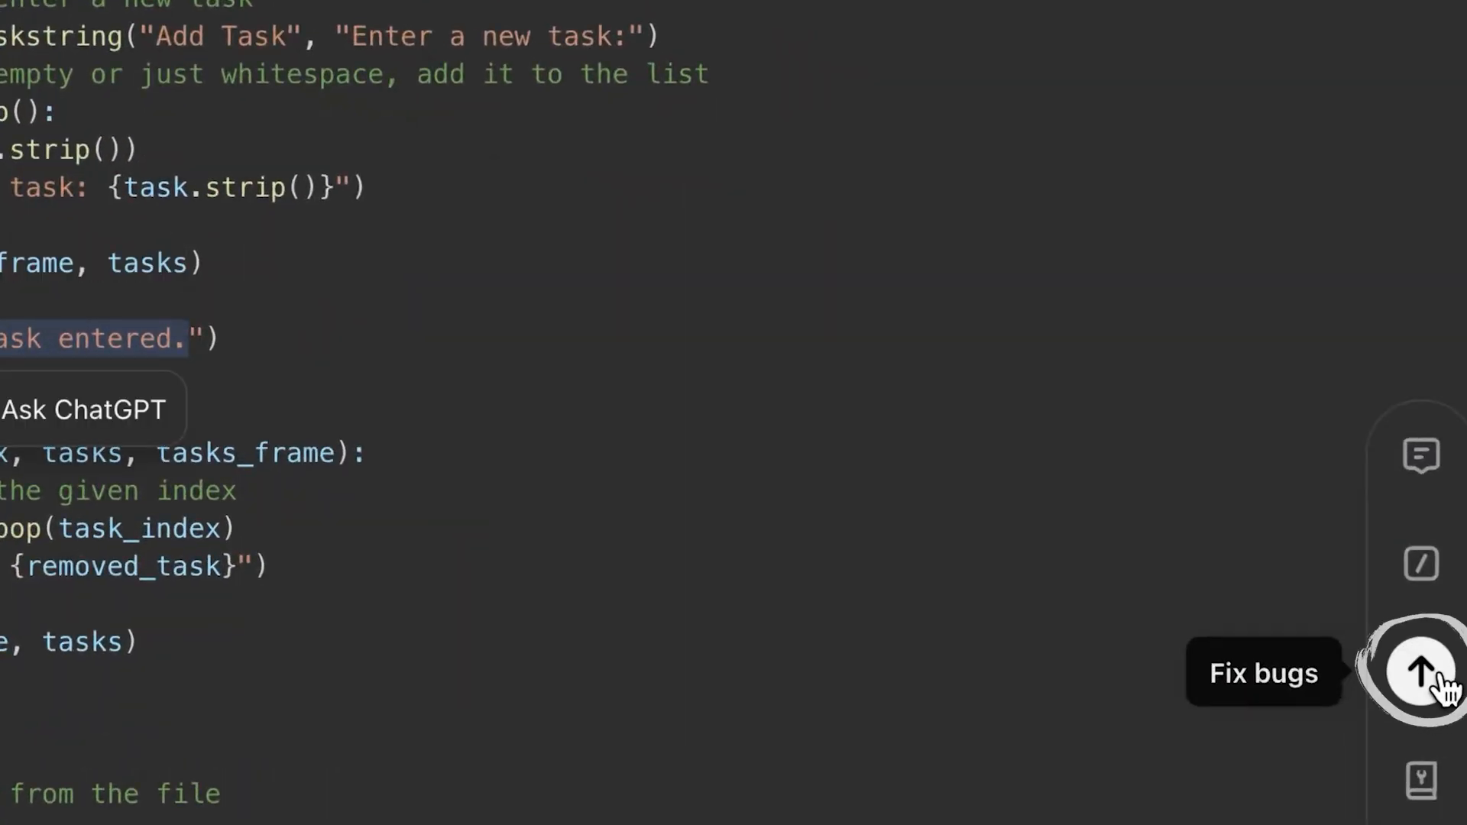
# Have ChatGPT fix bugs, clearing existing widgets before recreating task checkboxes, and review the fix
pyautogui.click(1445, 674)
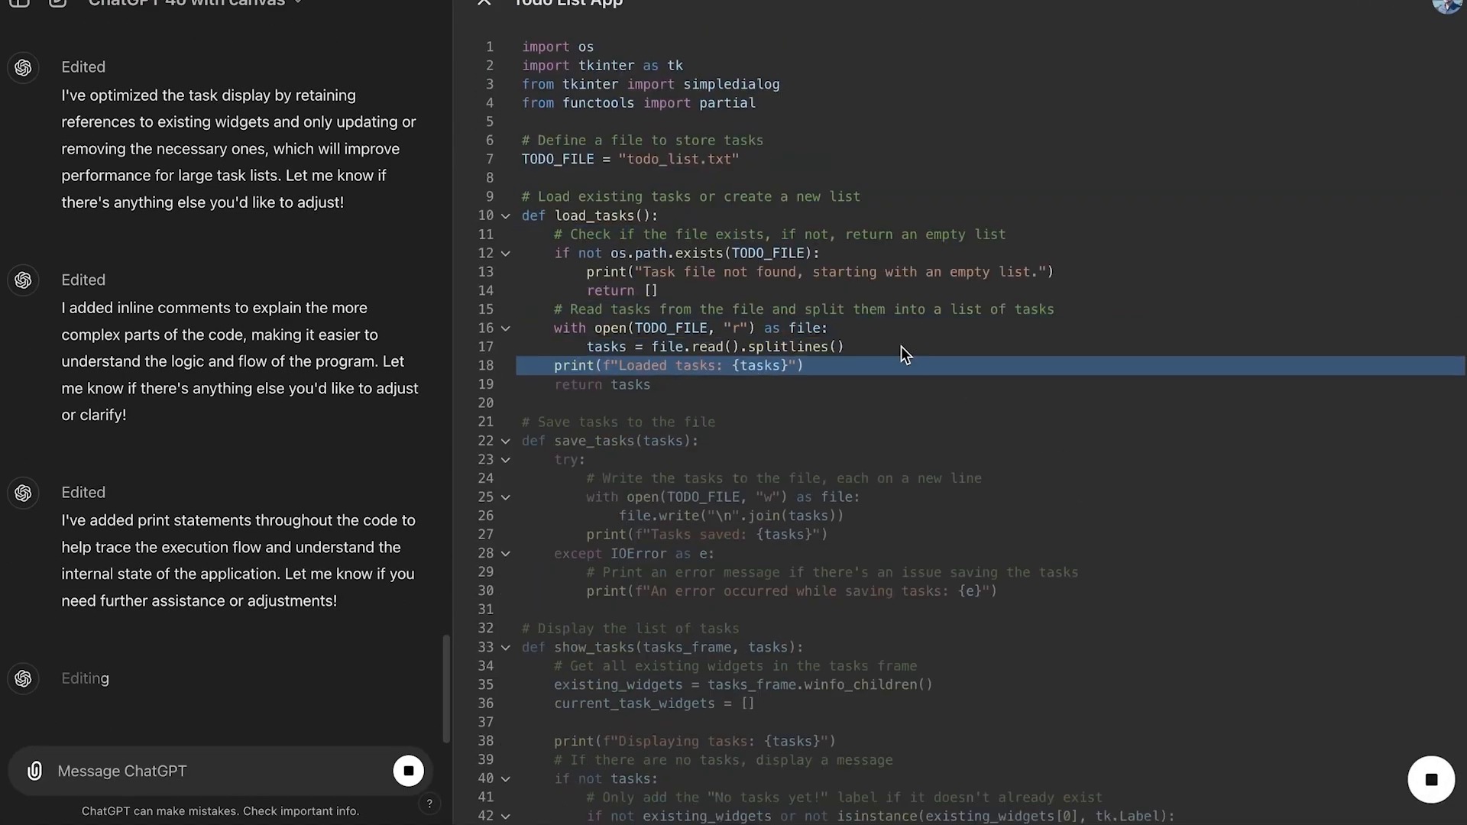
pyautogui.scroll(-3)
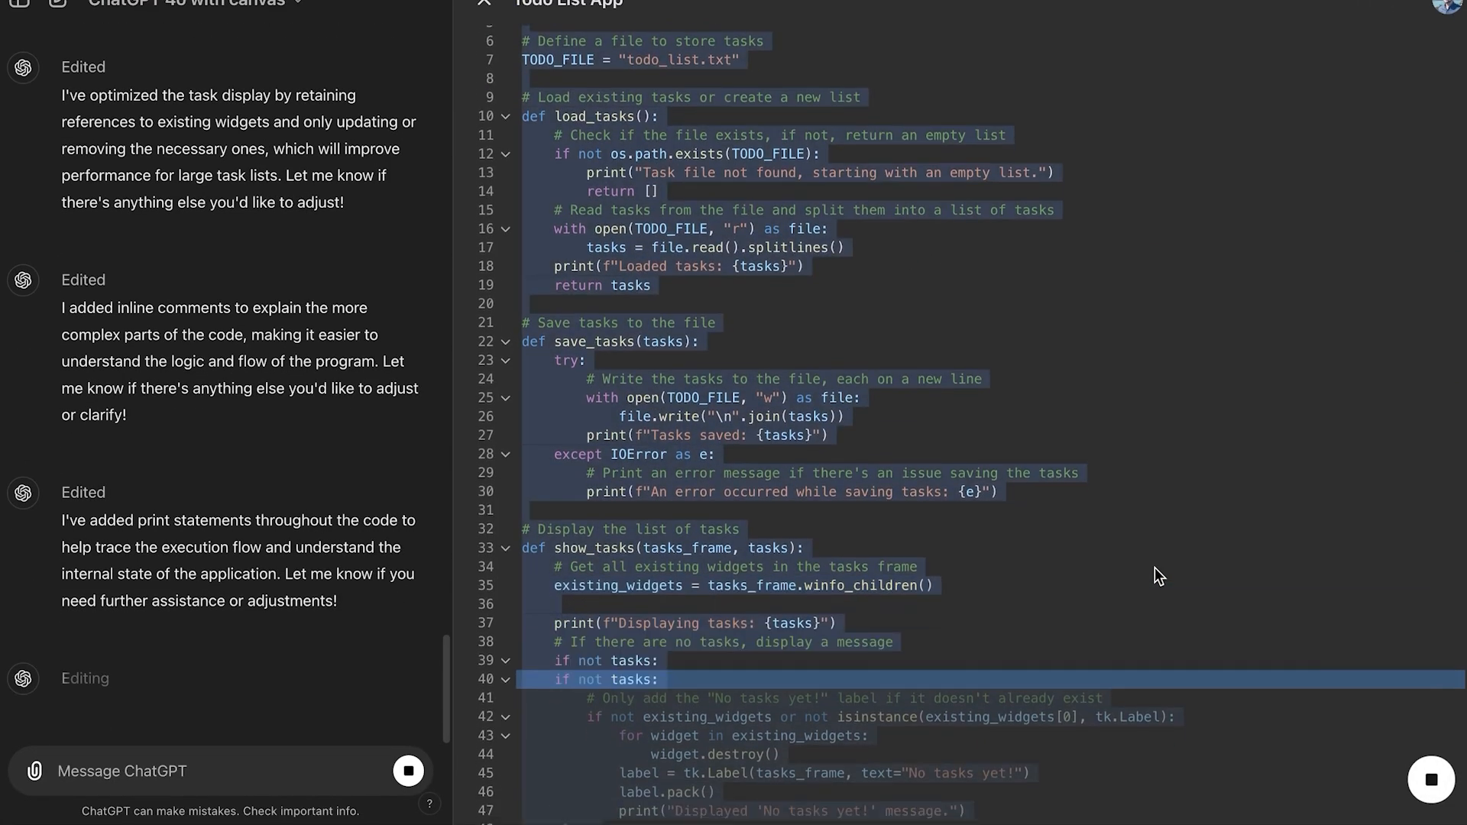
pyautogui.scroll(-3)
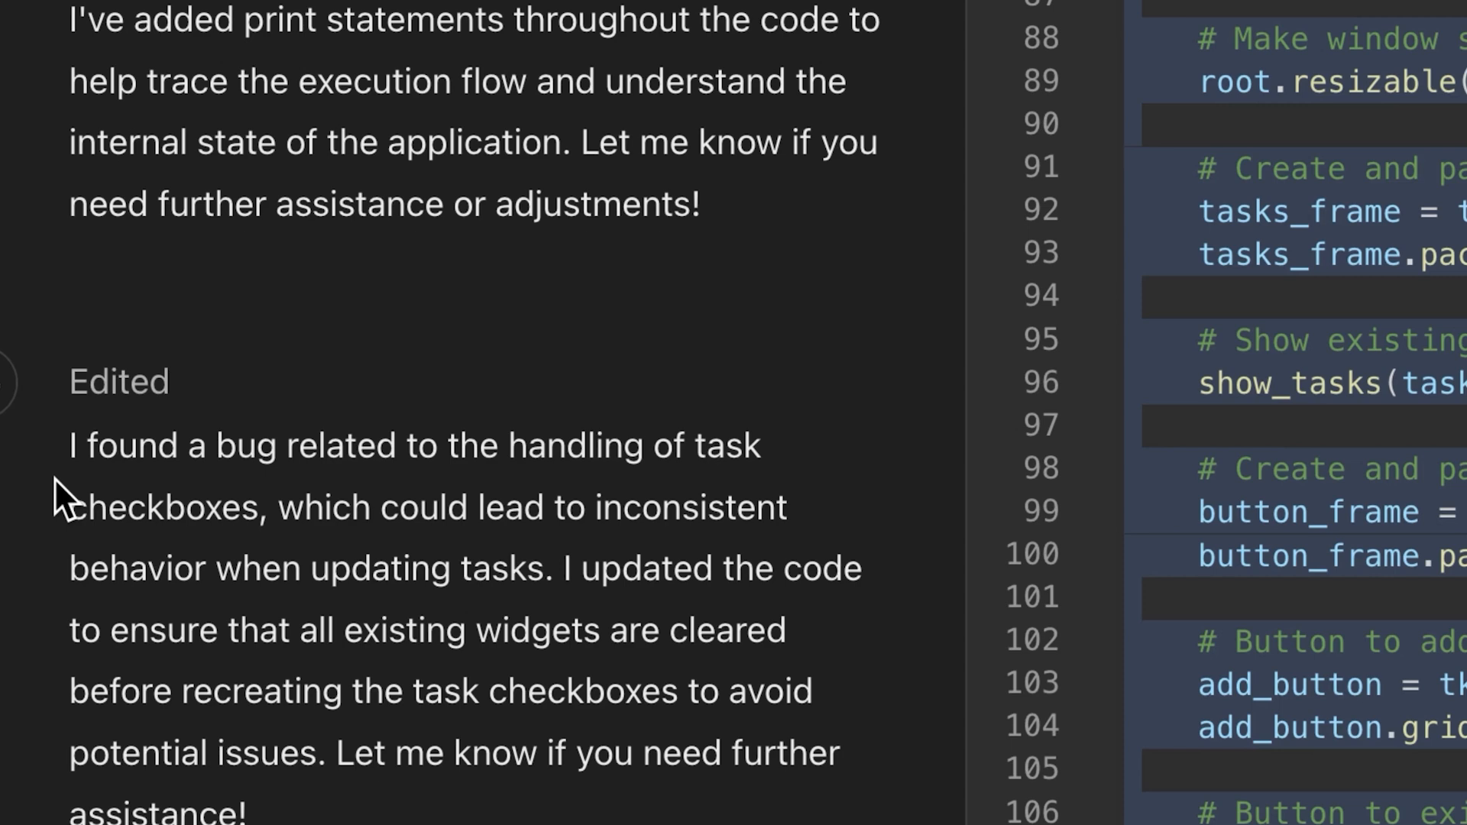
pyautogui.scroll(-3)
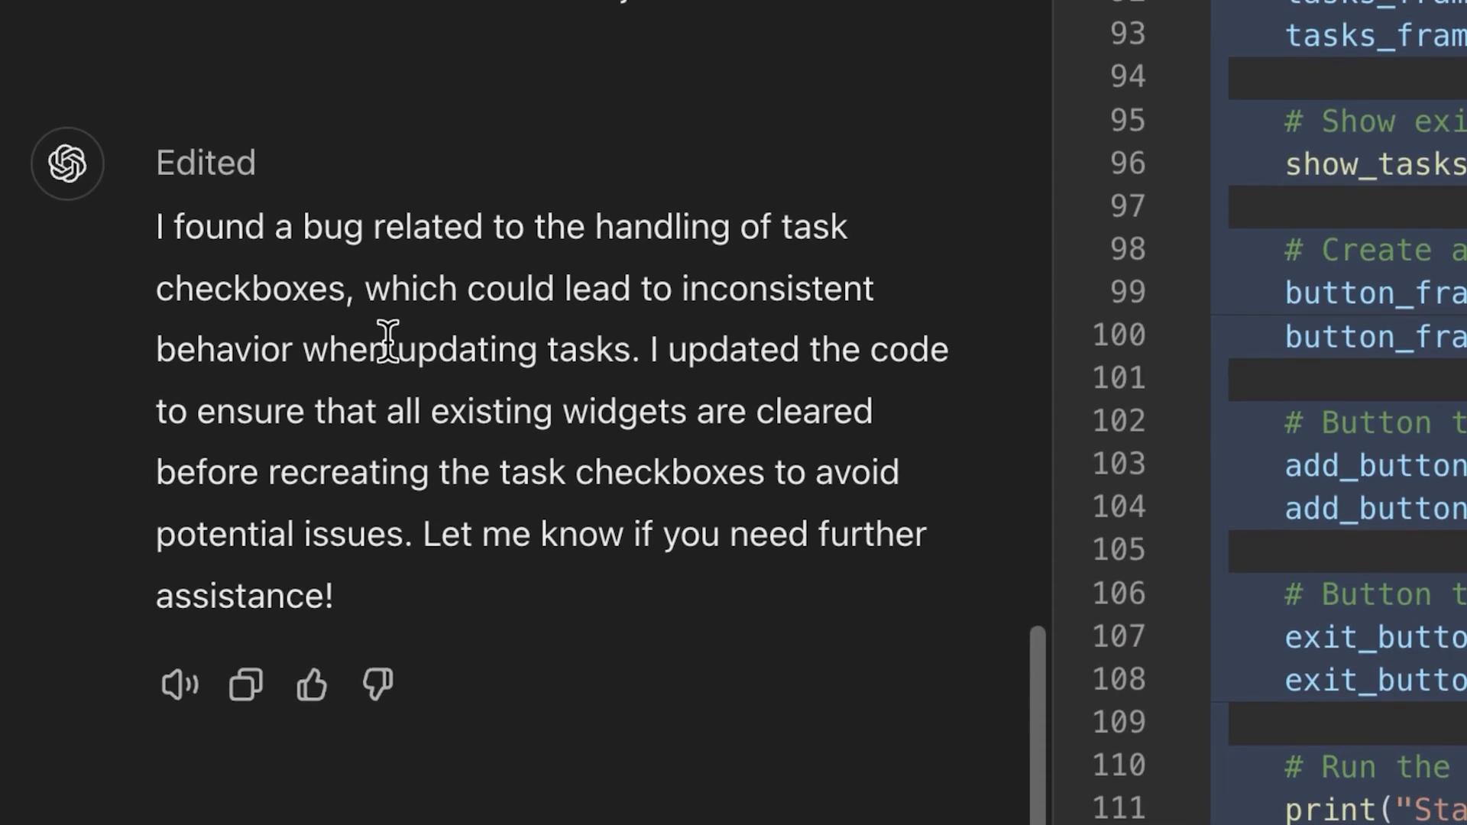
pyautogui.scroll(-3)
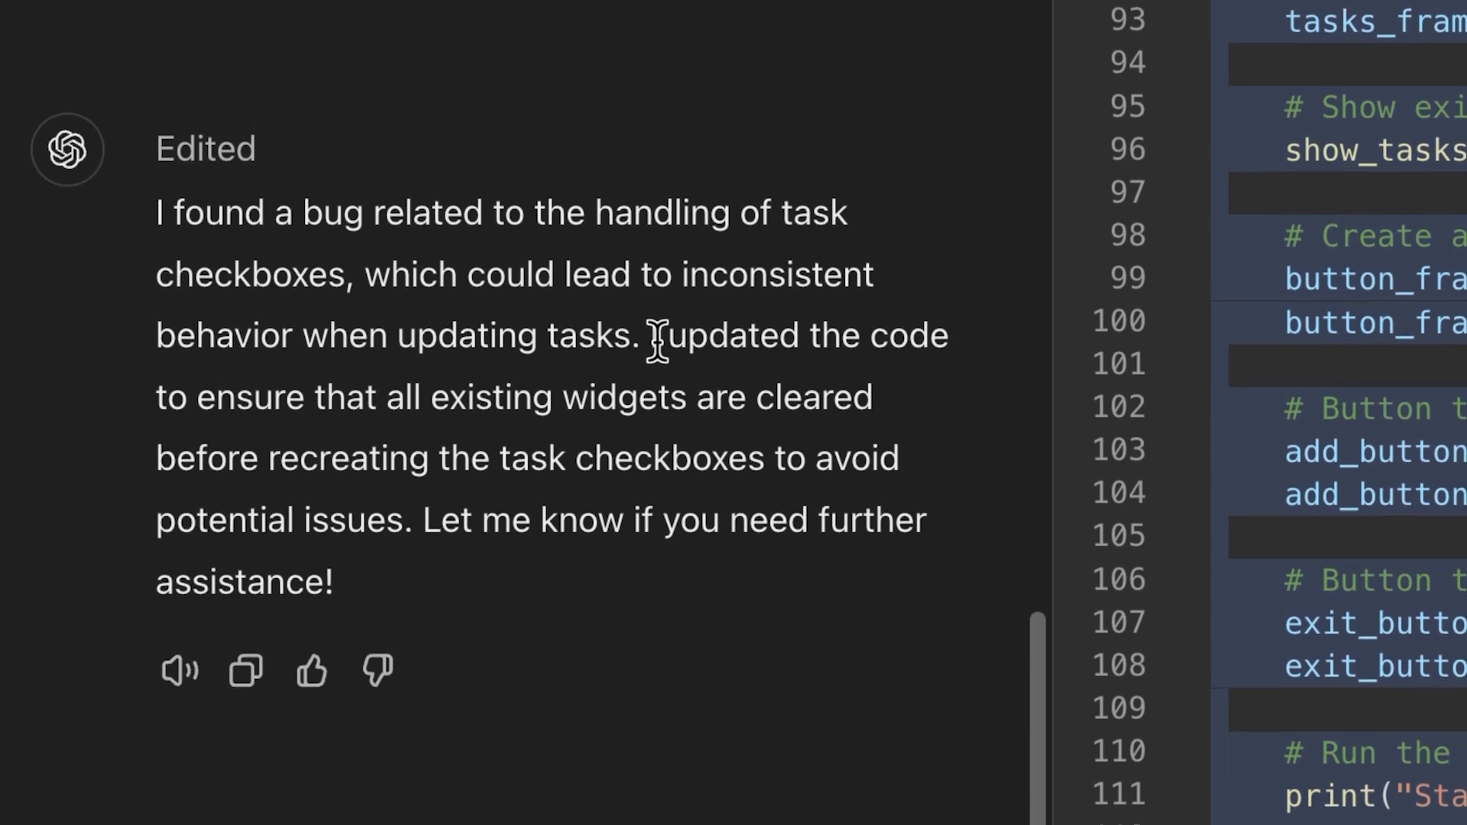
pyautogui.moveTo(655, 335); pyautogui.dragTo(599, 351)
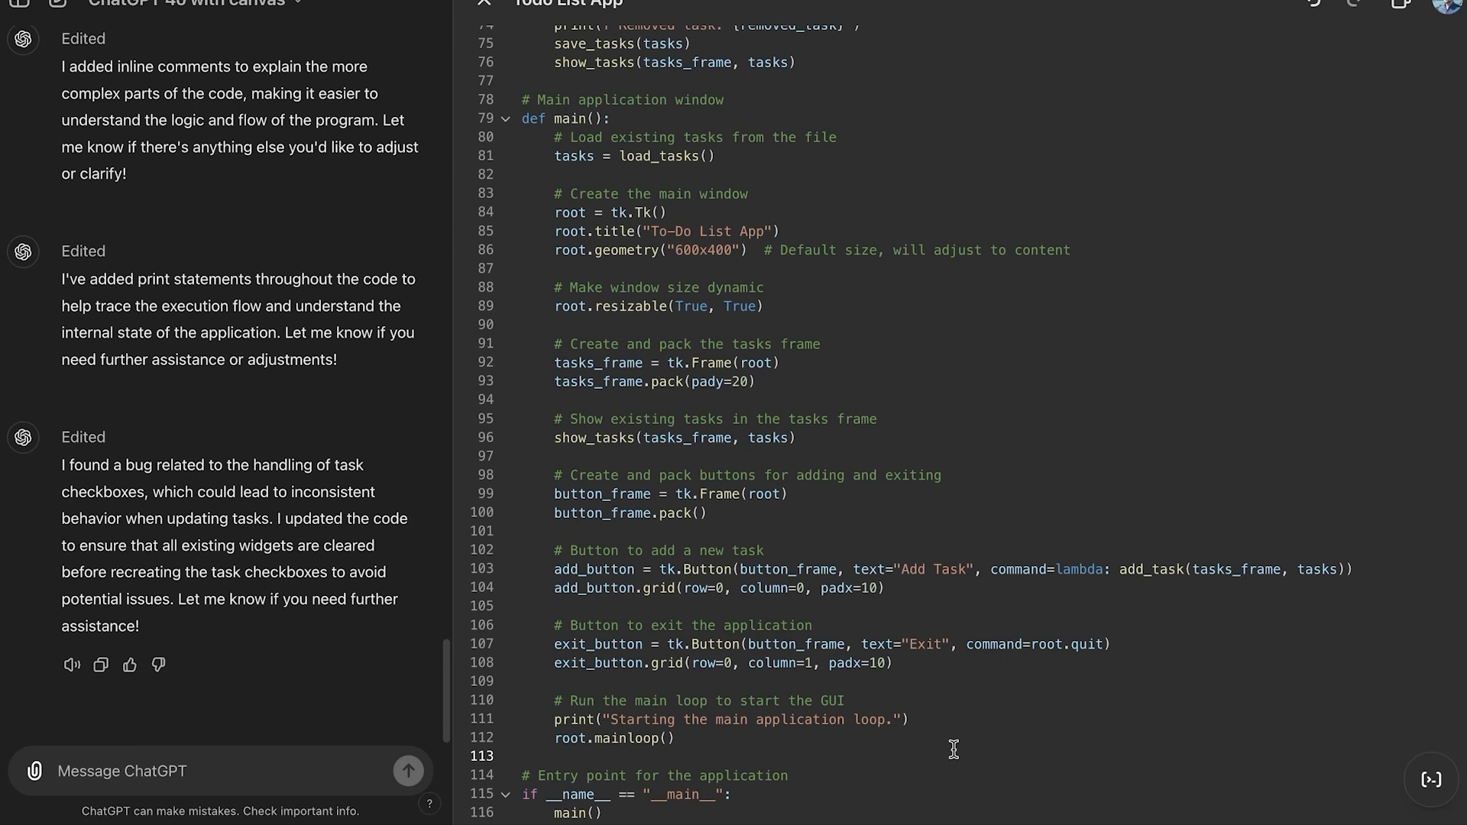
pyautogui.moveTo(1430, 671)
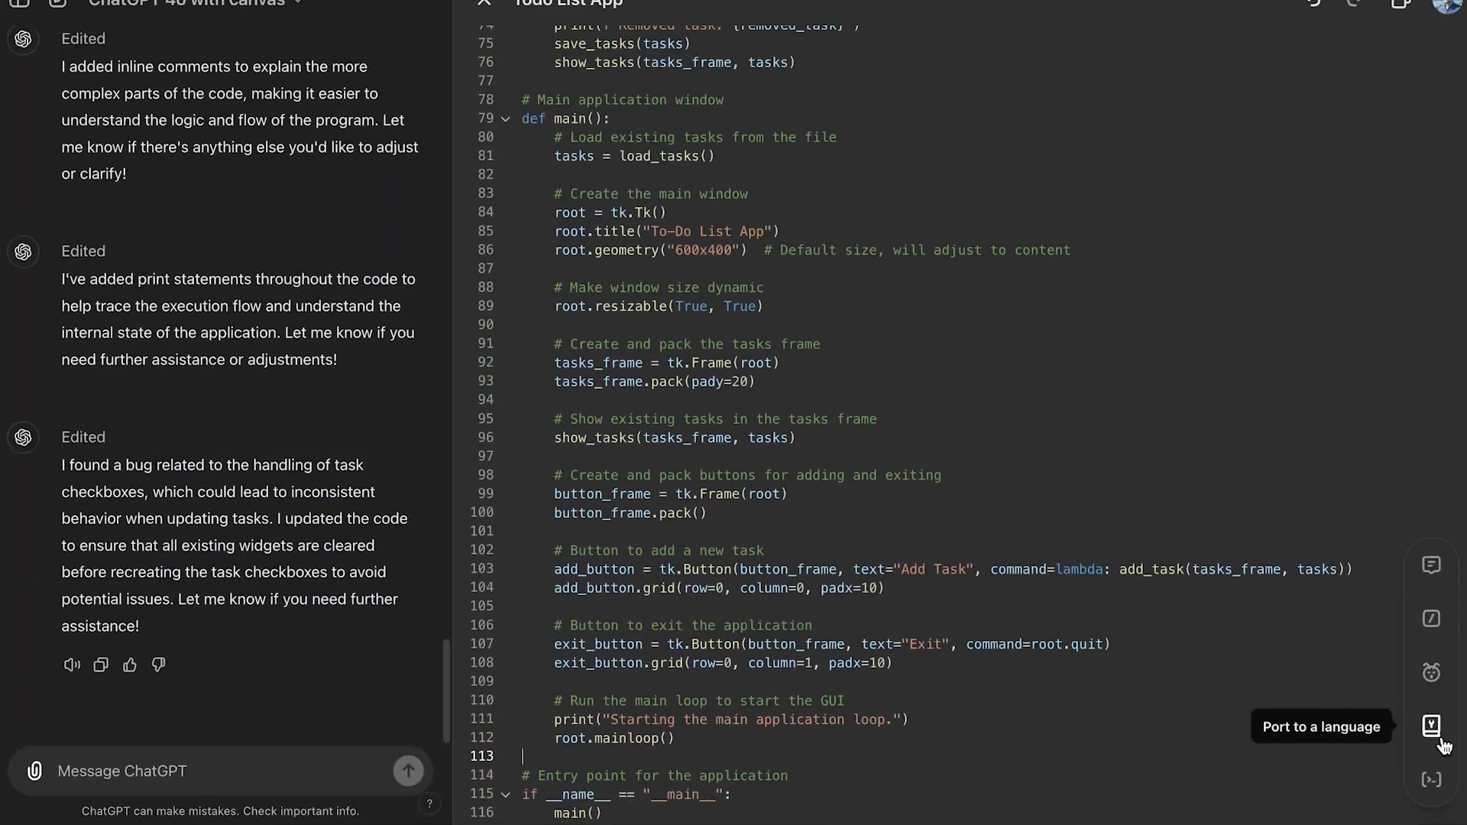
# Port the to-do app to JavaScript, then to a console-based C++ program, Todo List App Cpp
pyautogui.click(1430, 726)
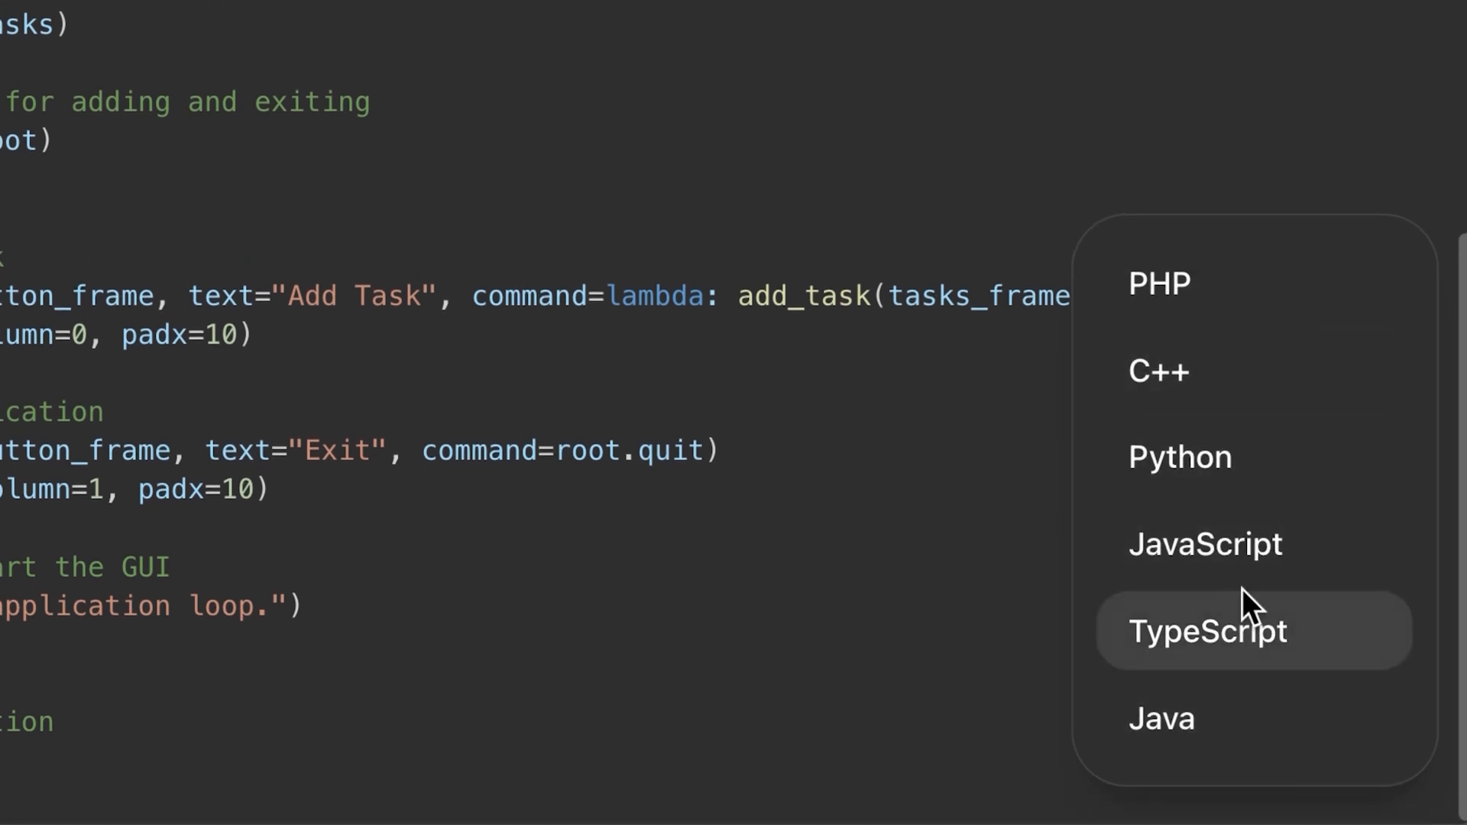
pyautogui.moveTo(1235, 551)
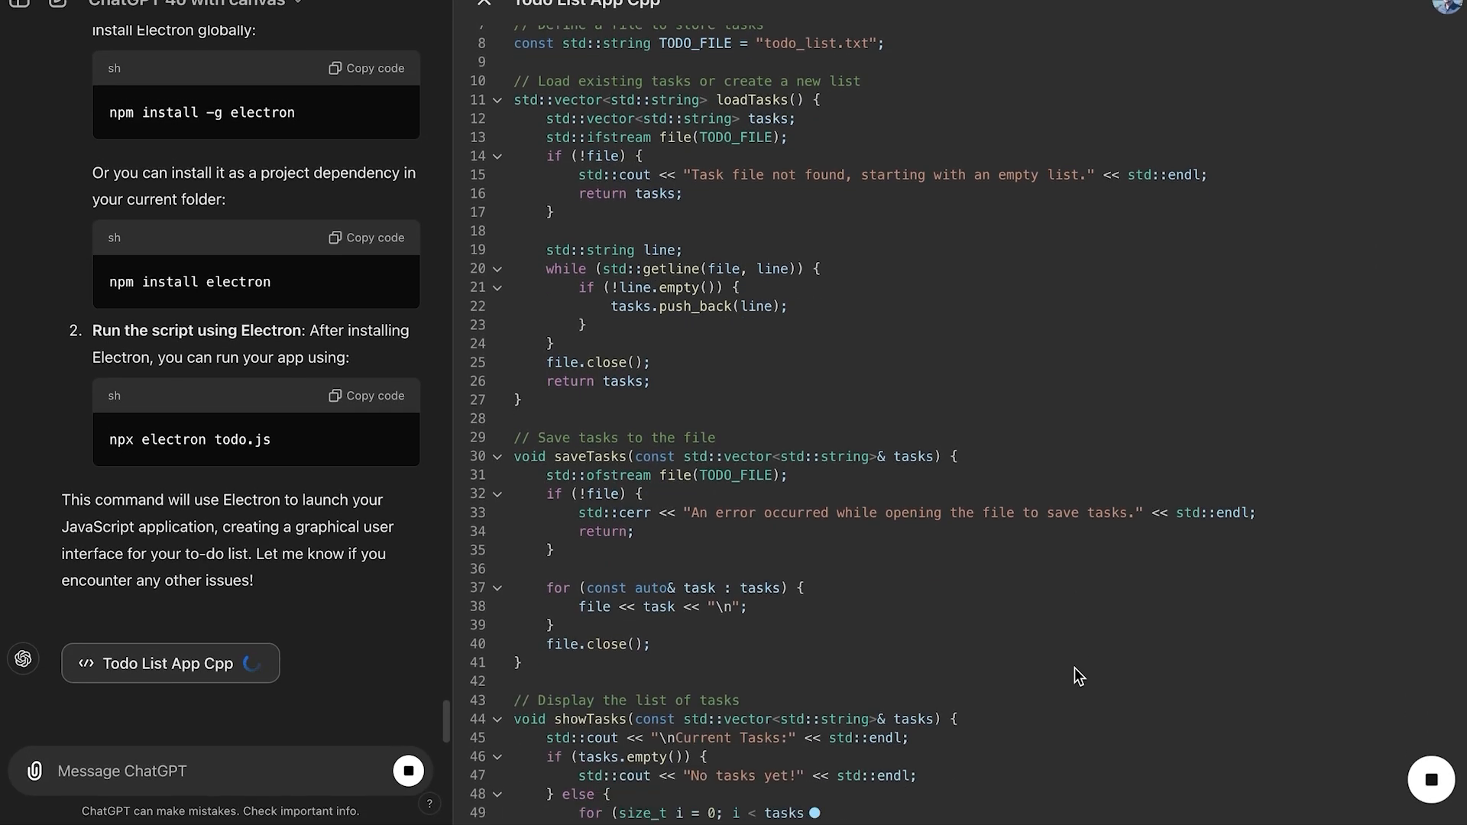
pyautogui.scroll(-3)
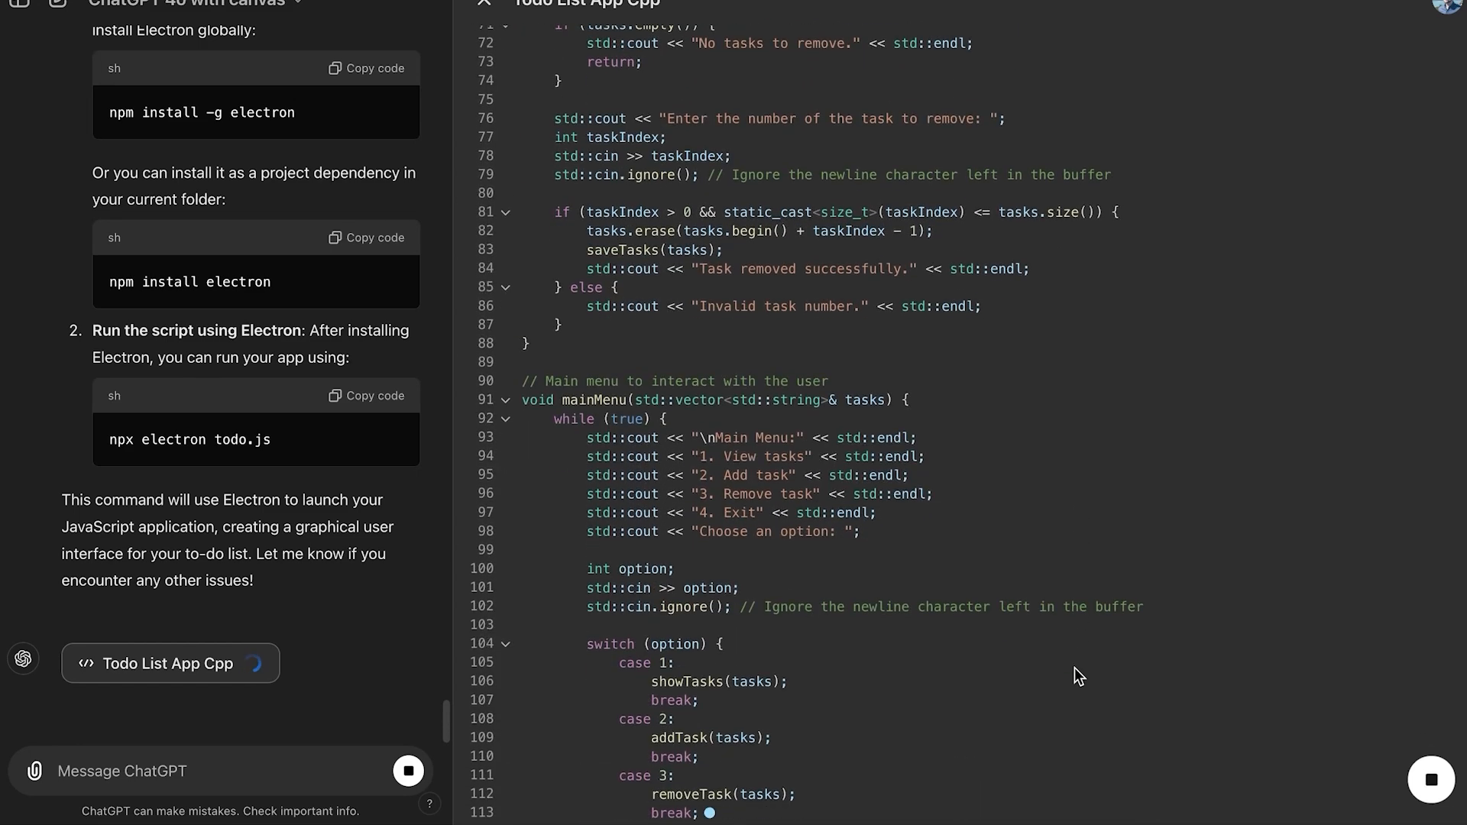
pyautogui.scroll(-3)
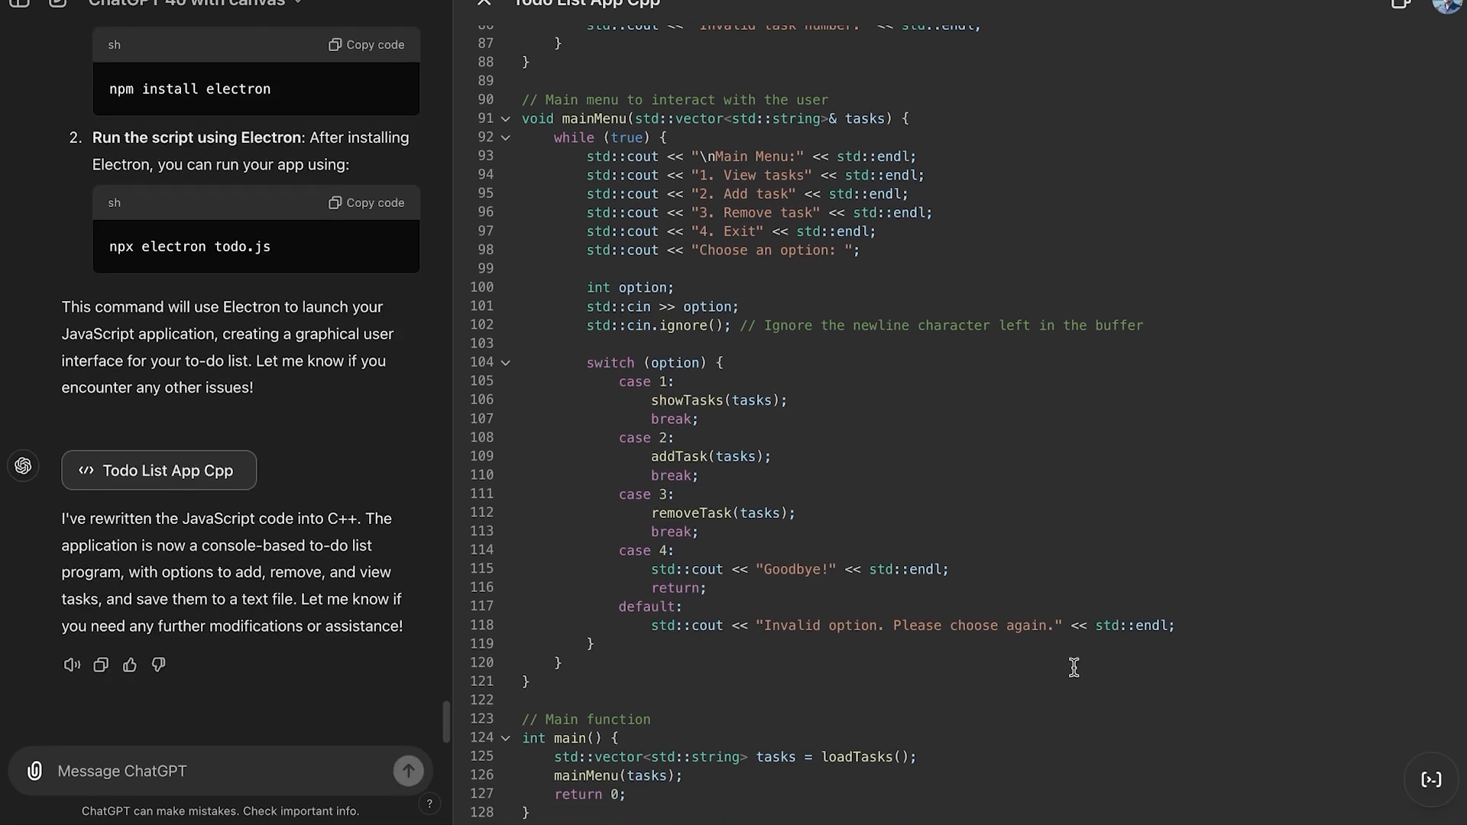
pyautogui.moveTo(1275, 550)
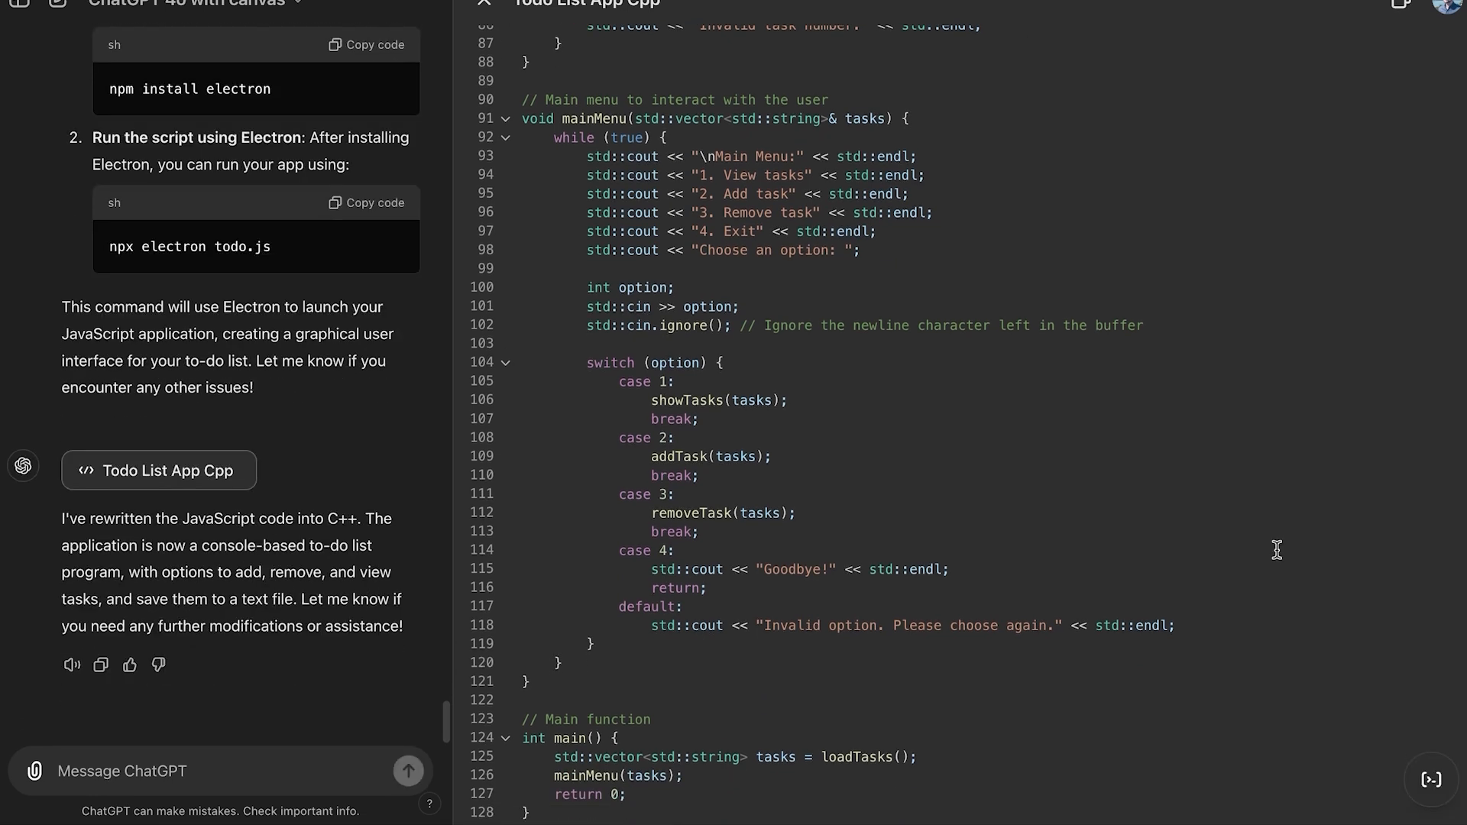